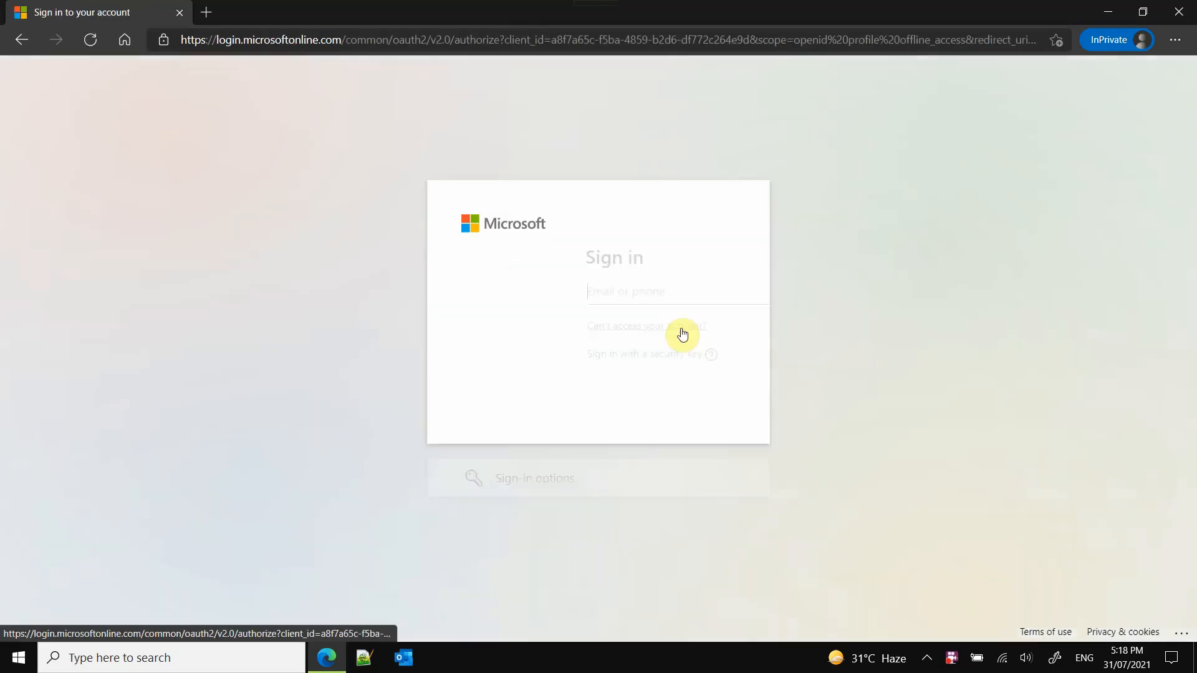
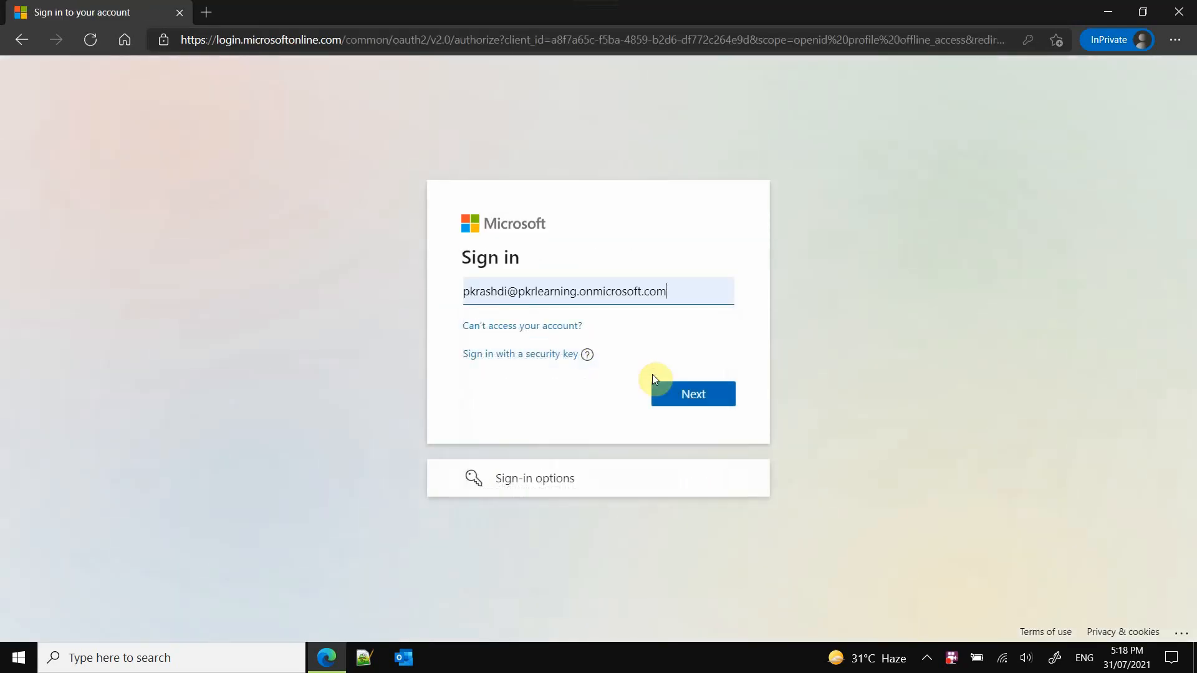
left_click(692, 394)
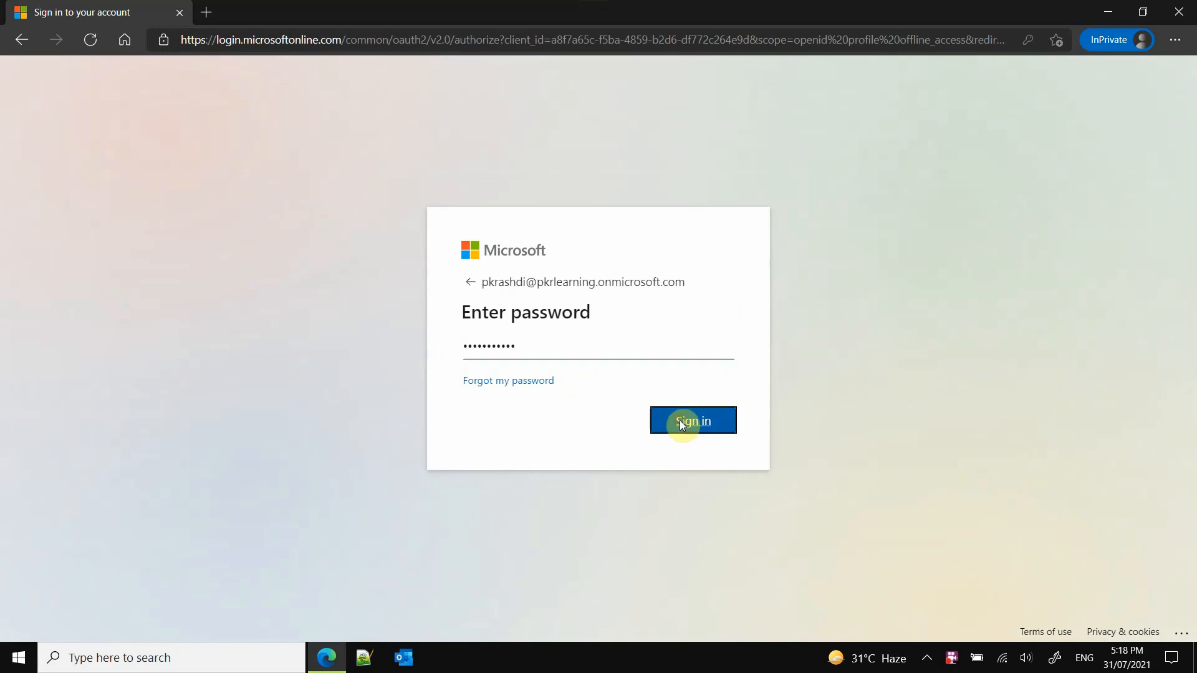
left_click(691, 421)
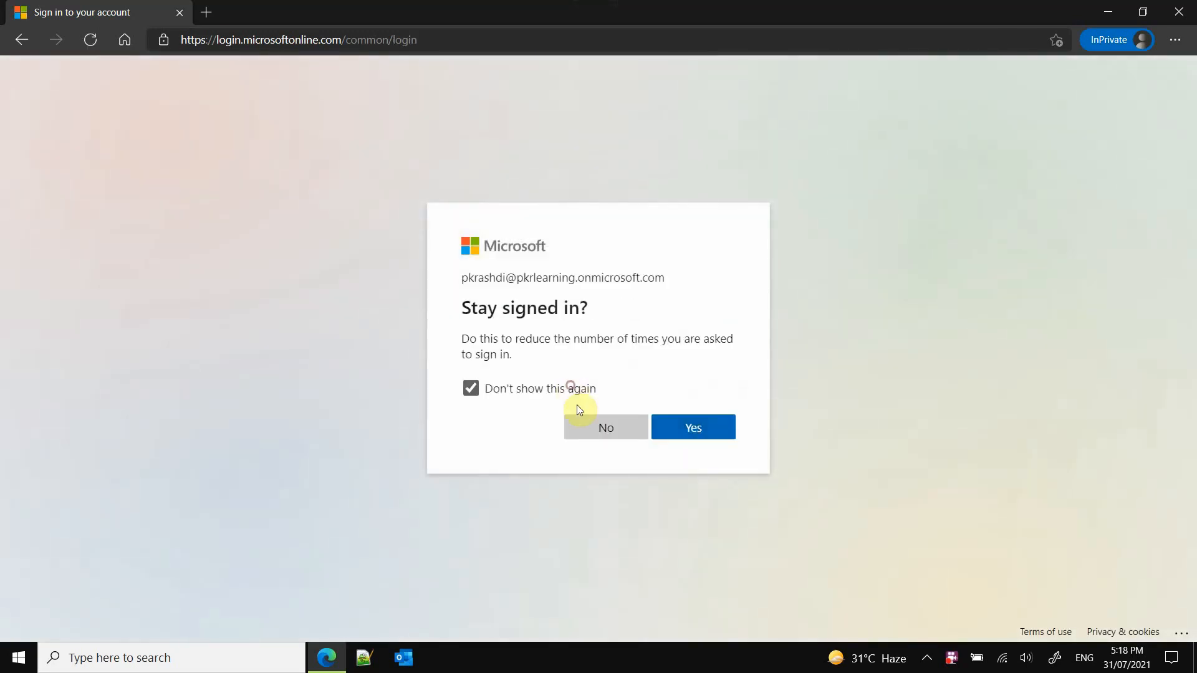
left_click(605, 426)
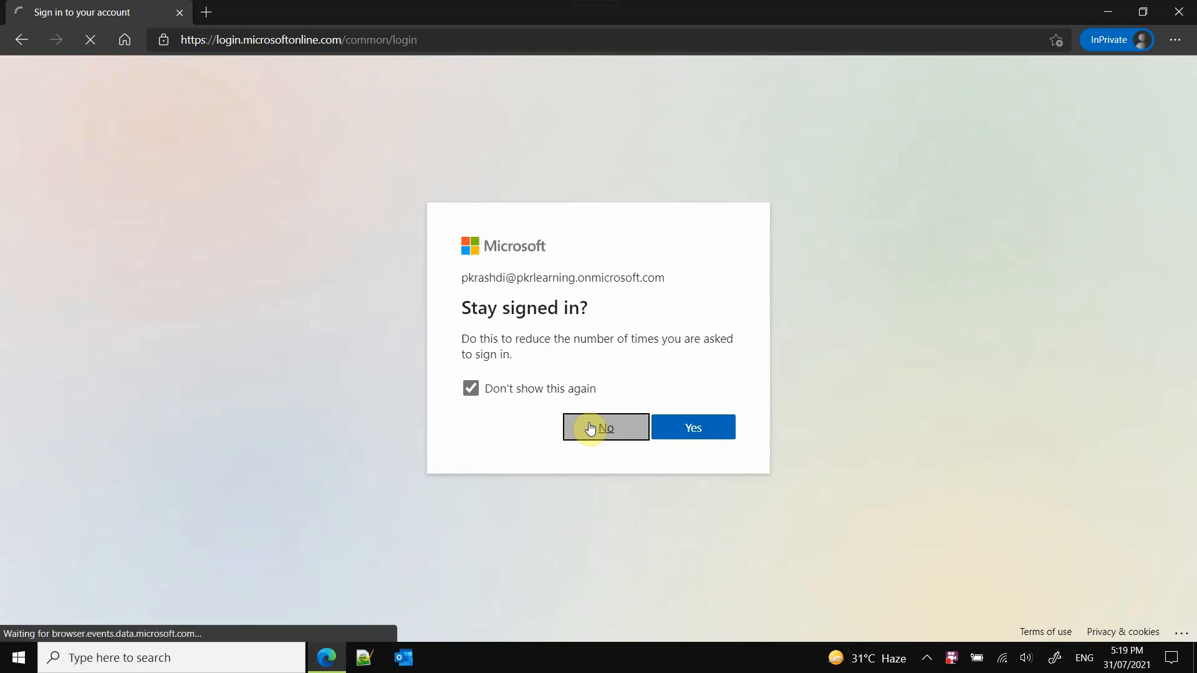
left_click(604, 426)
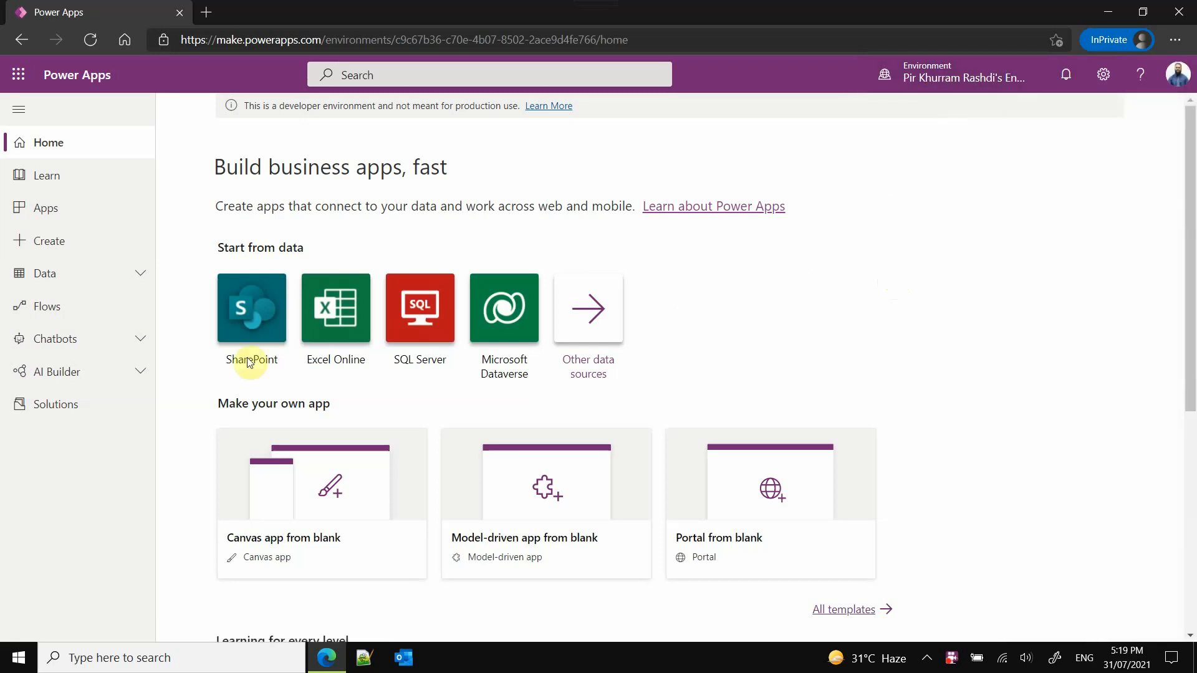
- Start a new solution named 'Project Management App' from the Solutions list
left_click(57, 404)
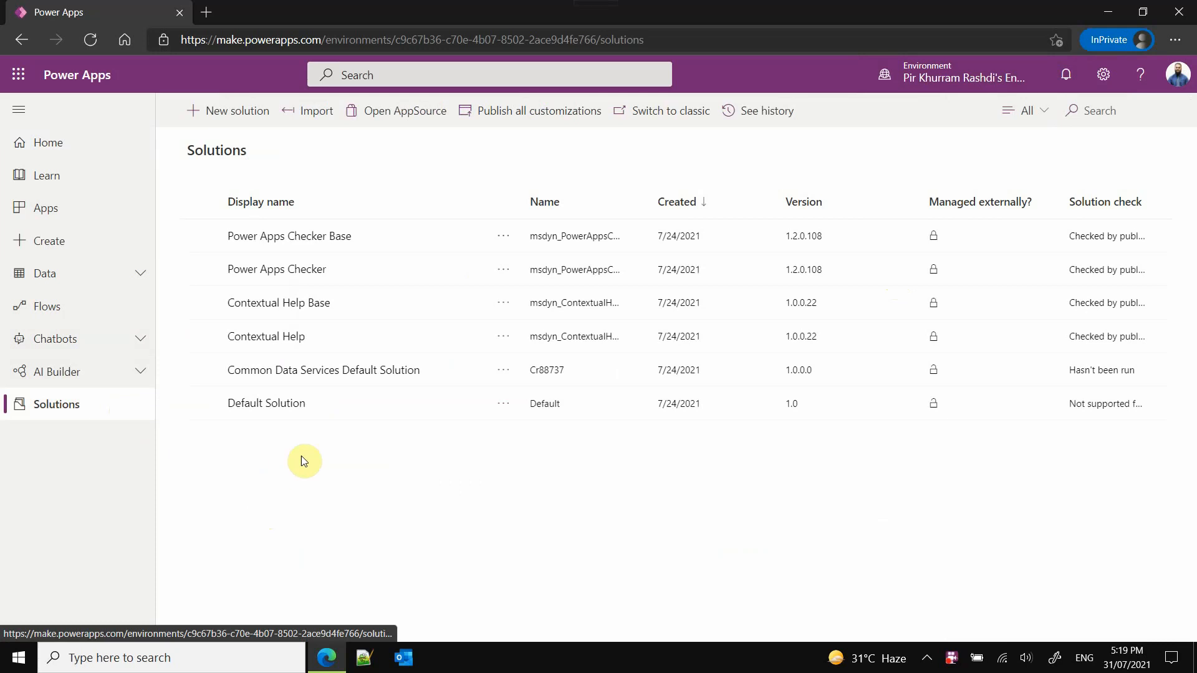
left_click(237, 111)
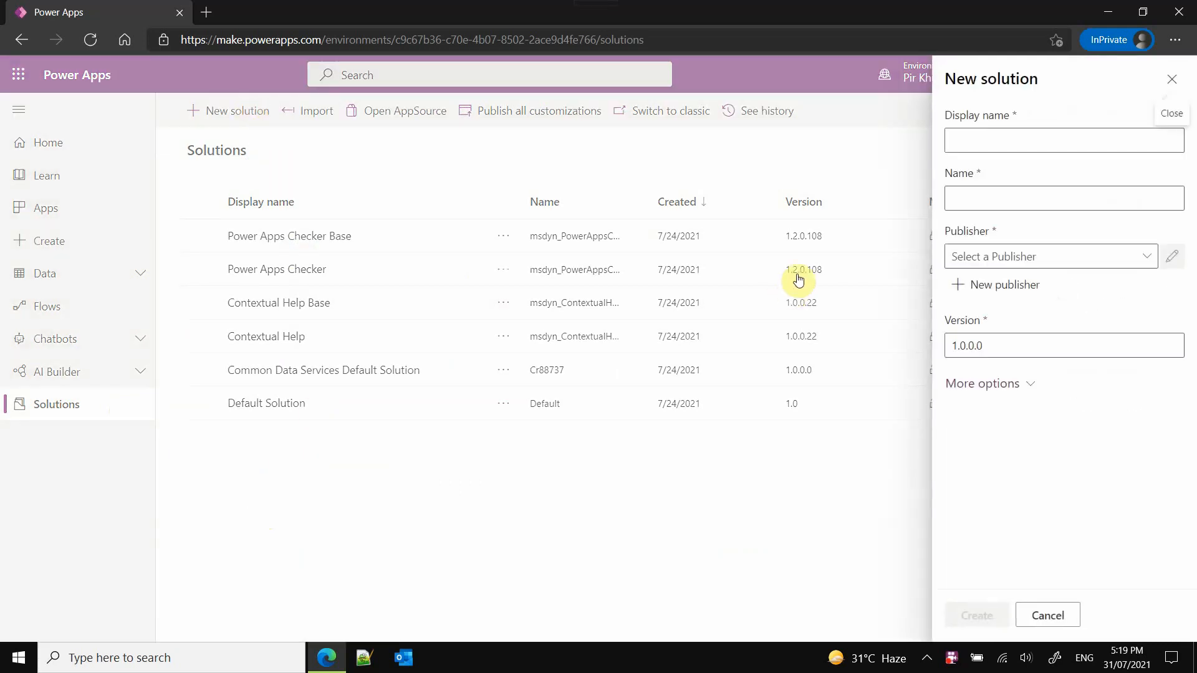
left_click(1063, 139)
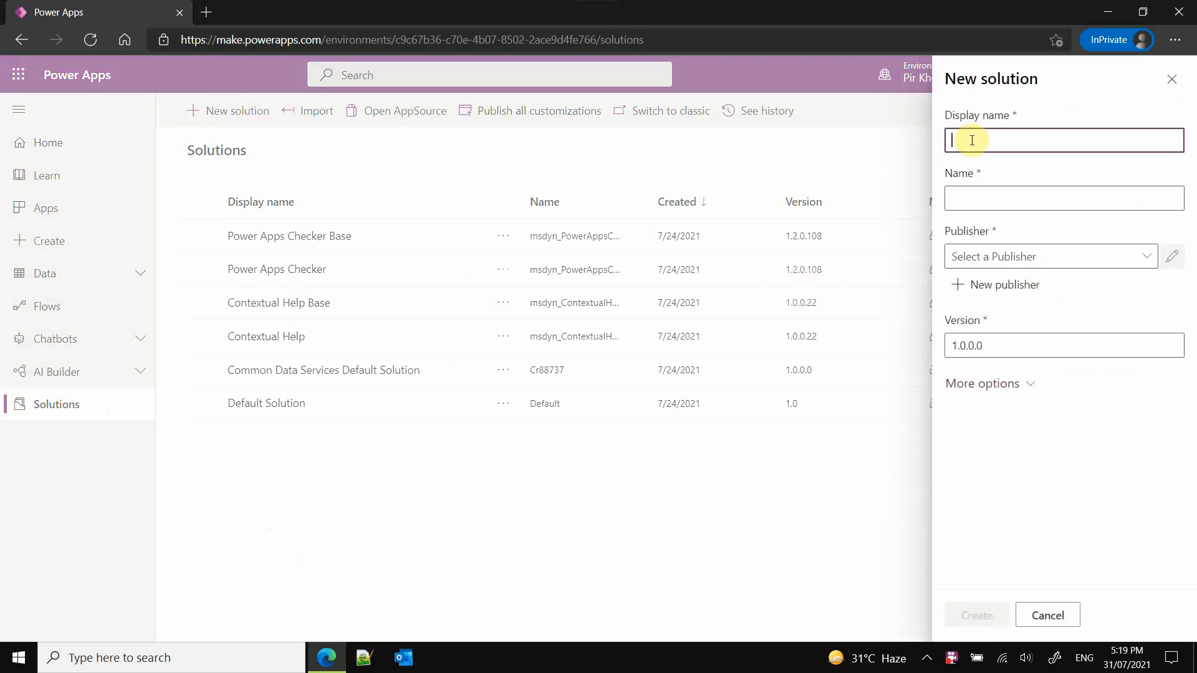
type("P")
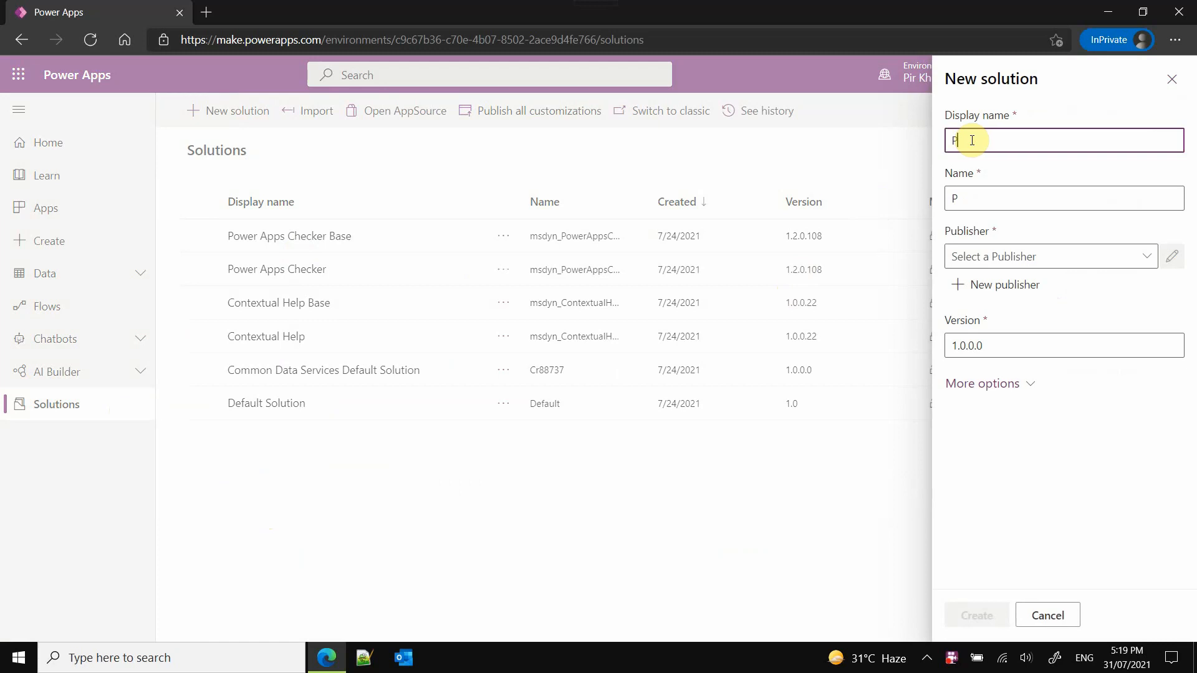
type("roject Manag")
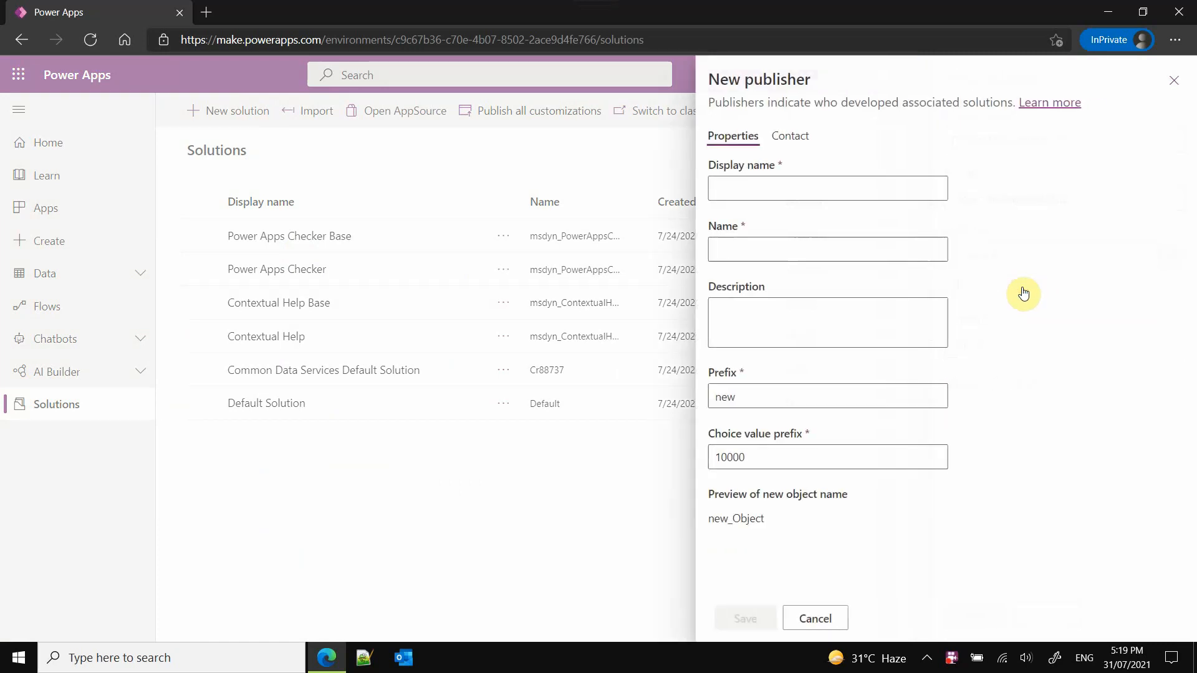
- Enter the publisher's display name, name and 'pkr' prefix
type("Pir Khurram")
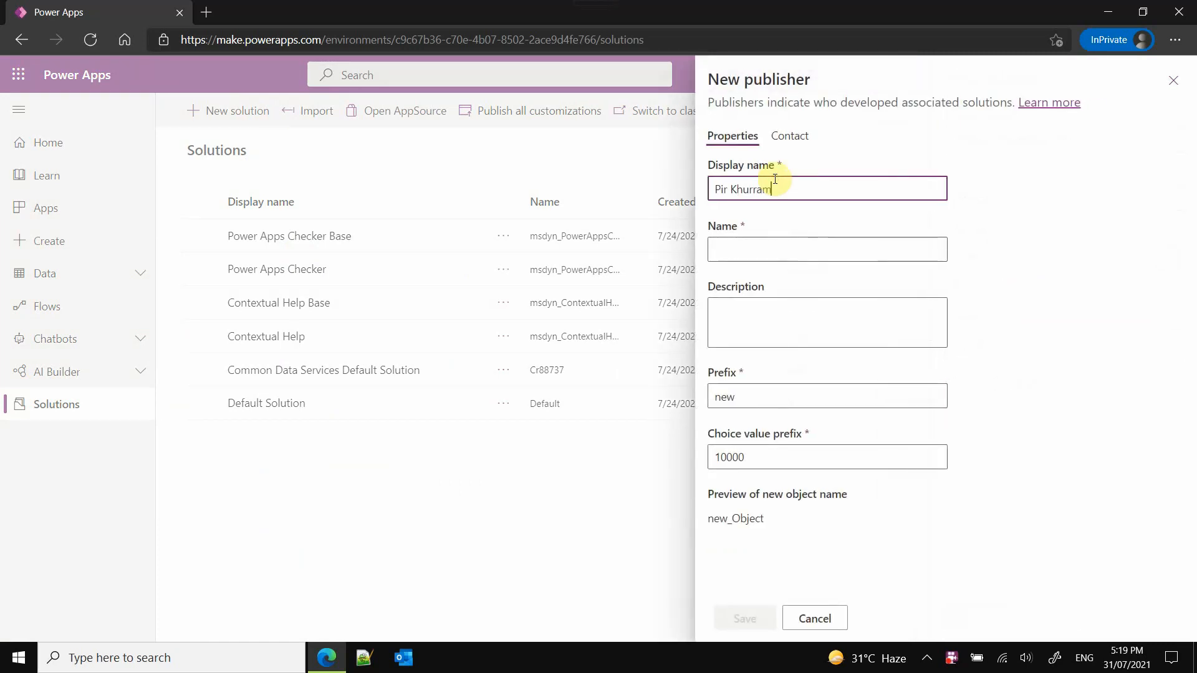
type("Rashdi")
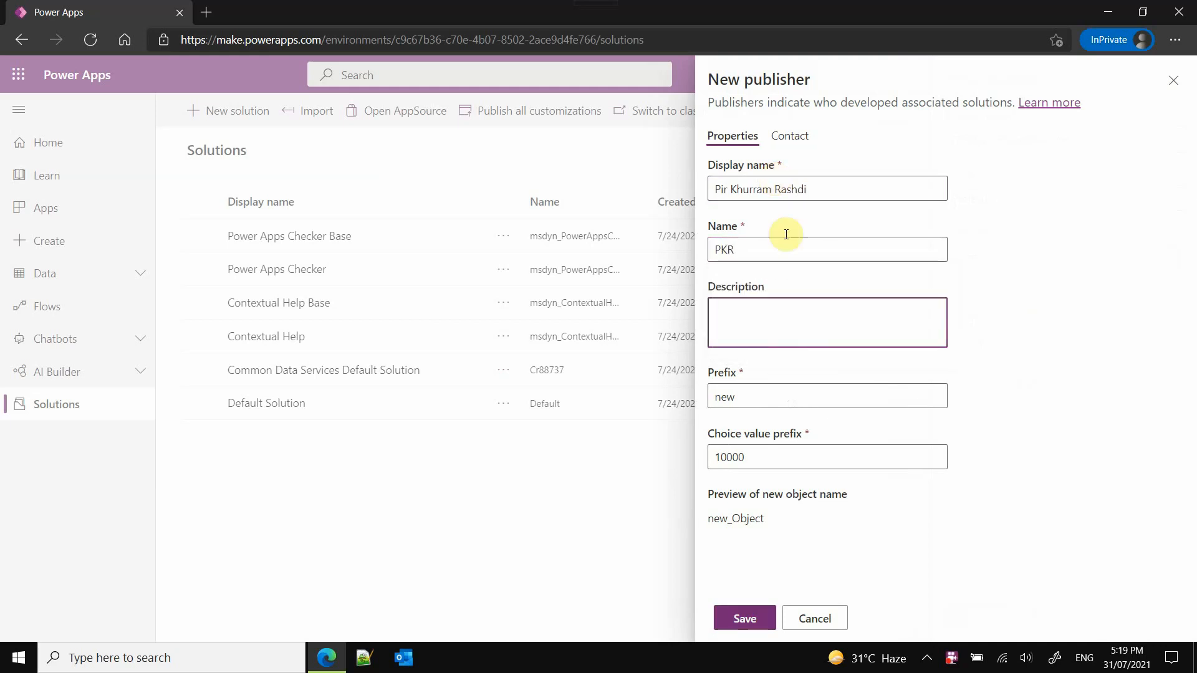
type("p")
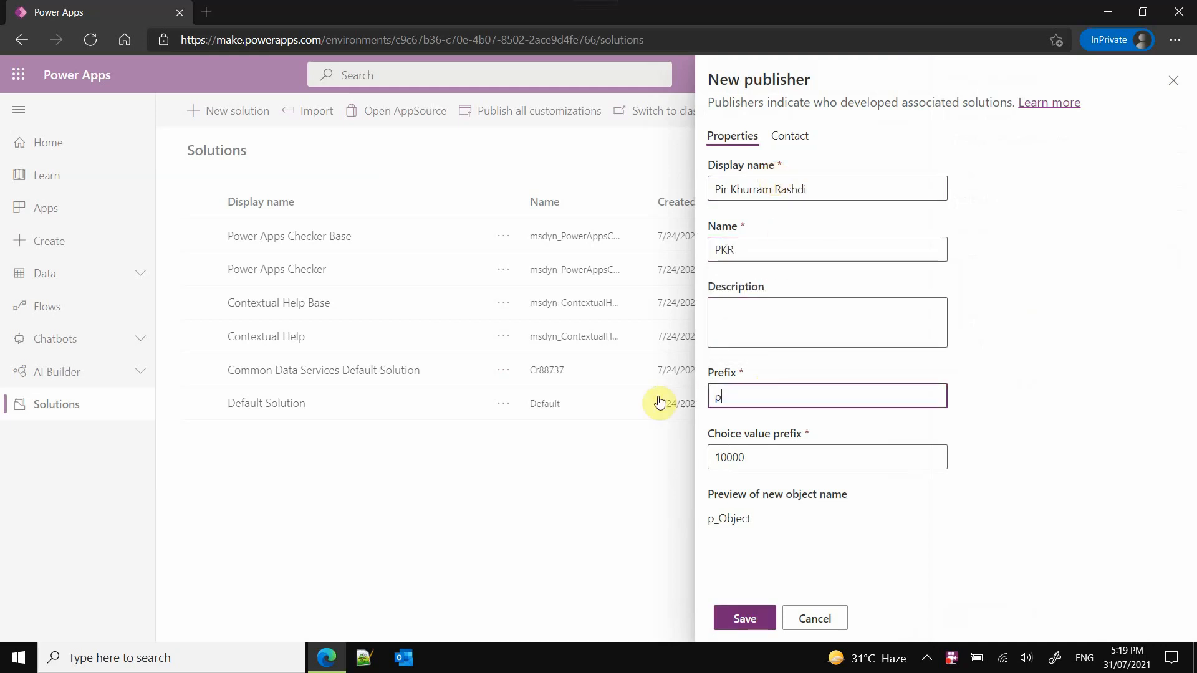
type("kr")
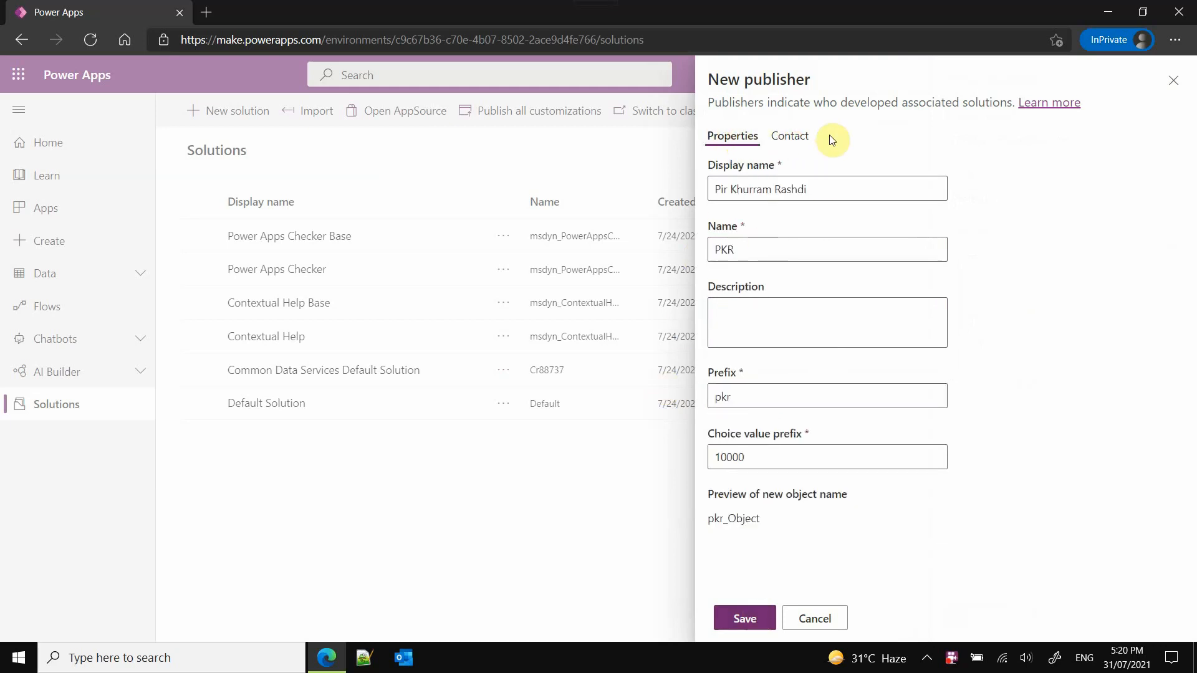
- Add the publisher's contact phone, email and website, then save the publisher
left_click(790, 136)
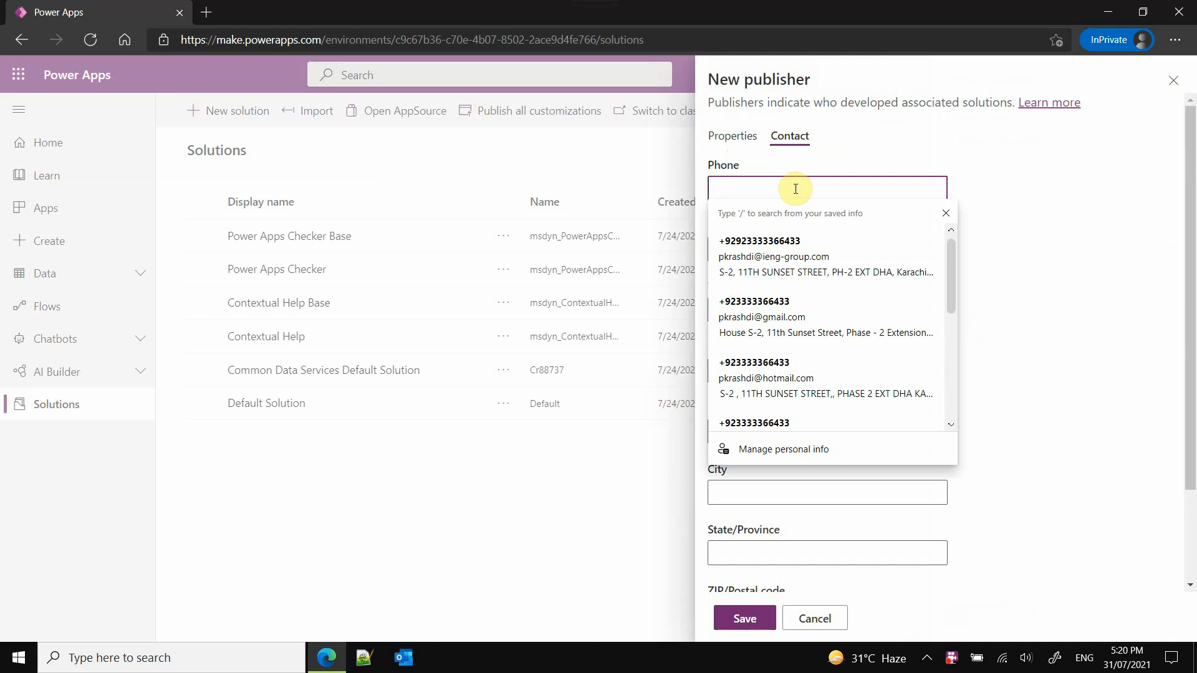
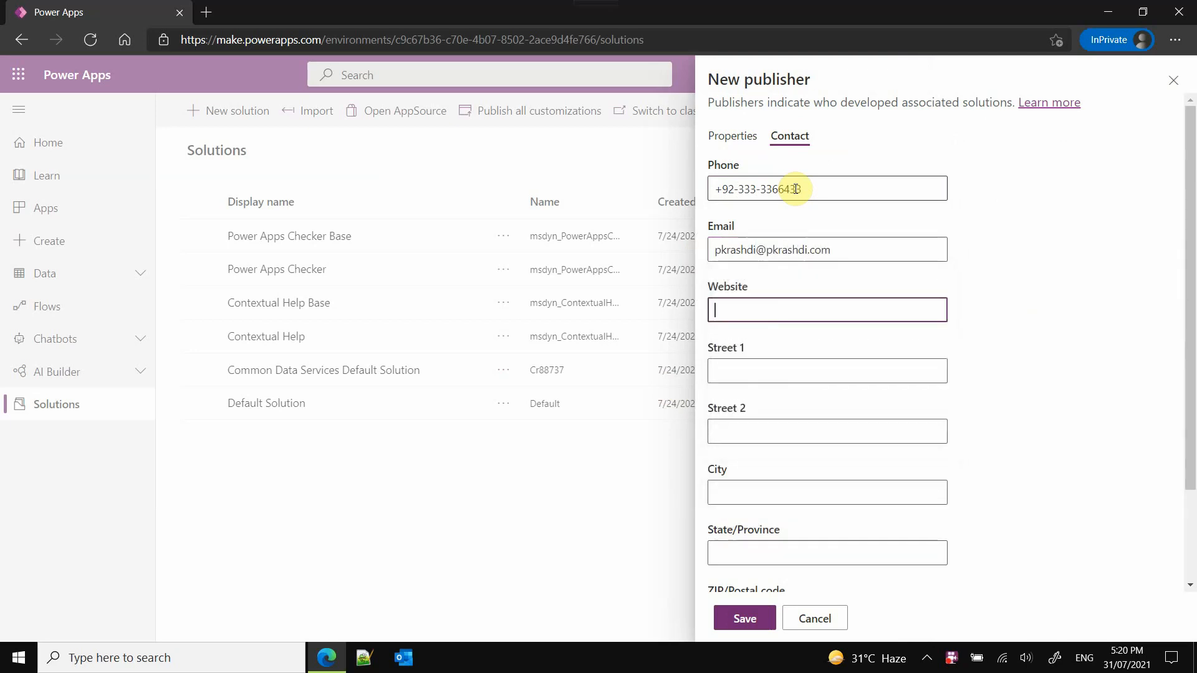
type("www.pkrashdi.com")
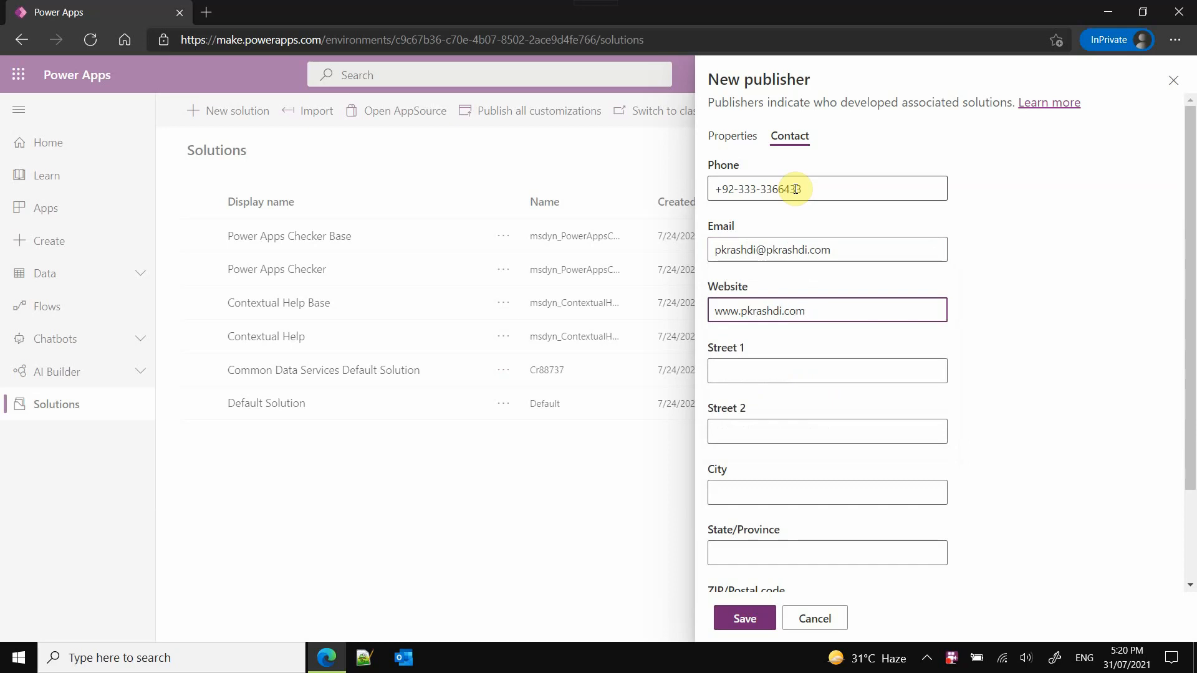
left_click(743, 618)
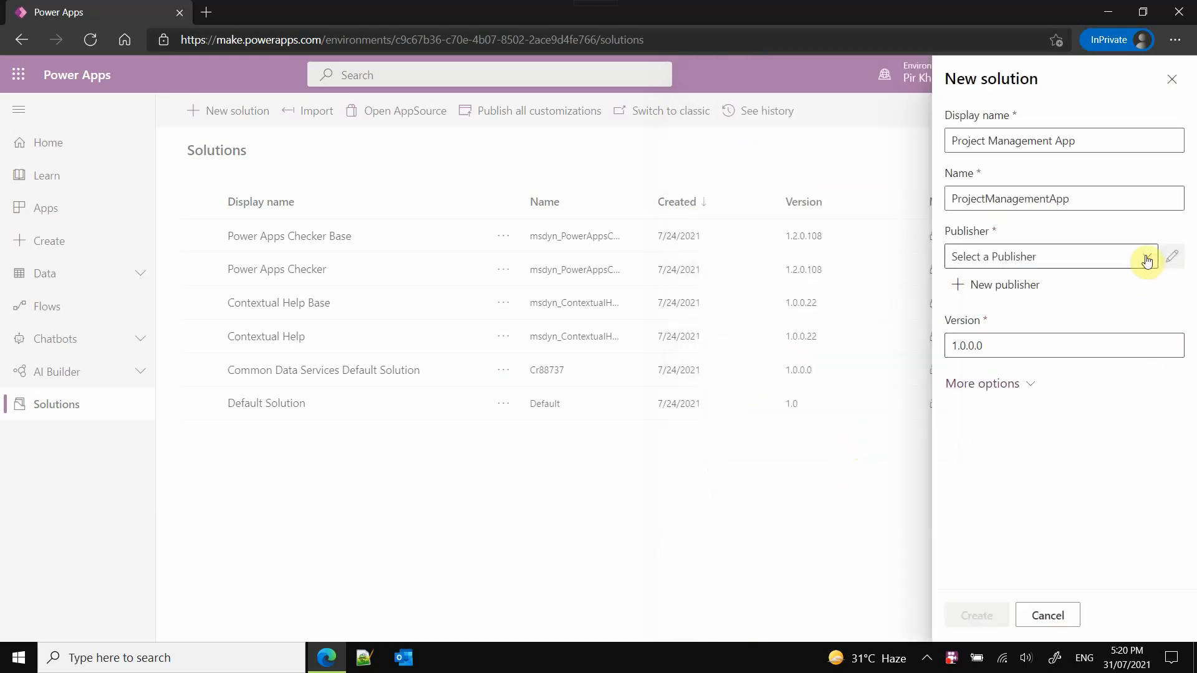
- Assign the new publisher, create the Project Management App solution and open it
left_click(1051, 257)
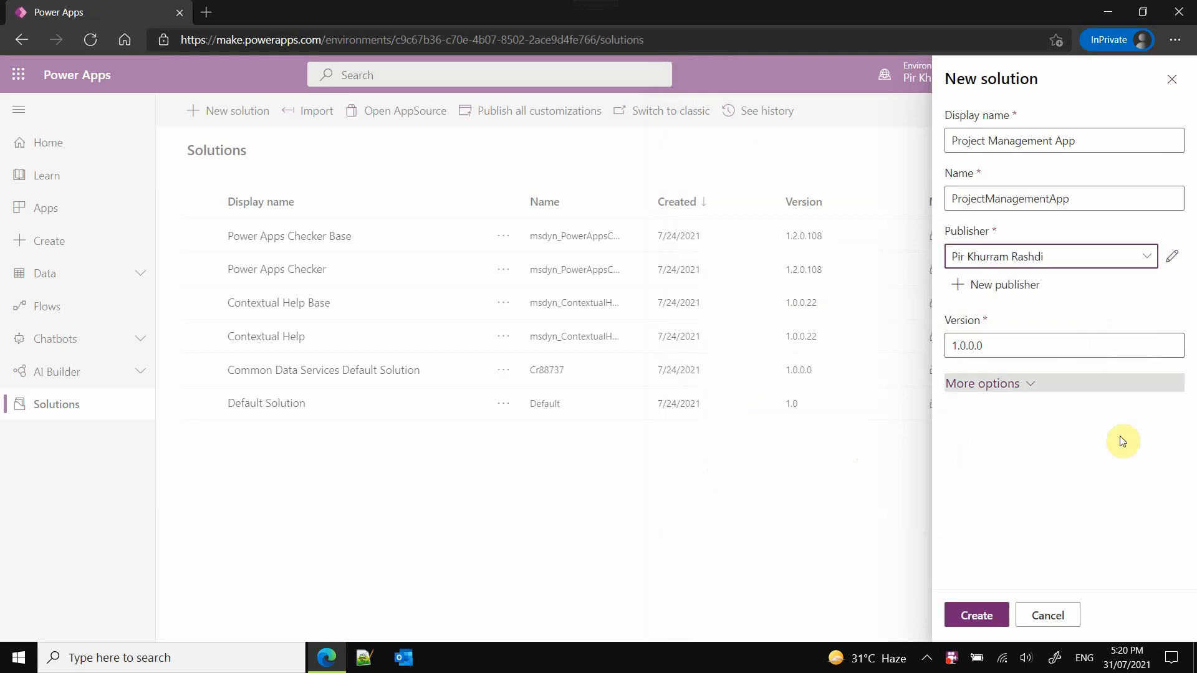
left_click(987, 383)
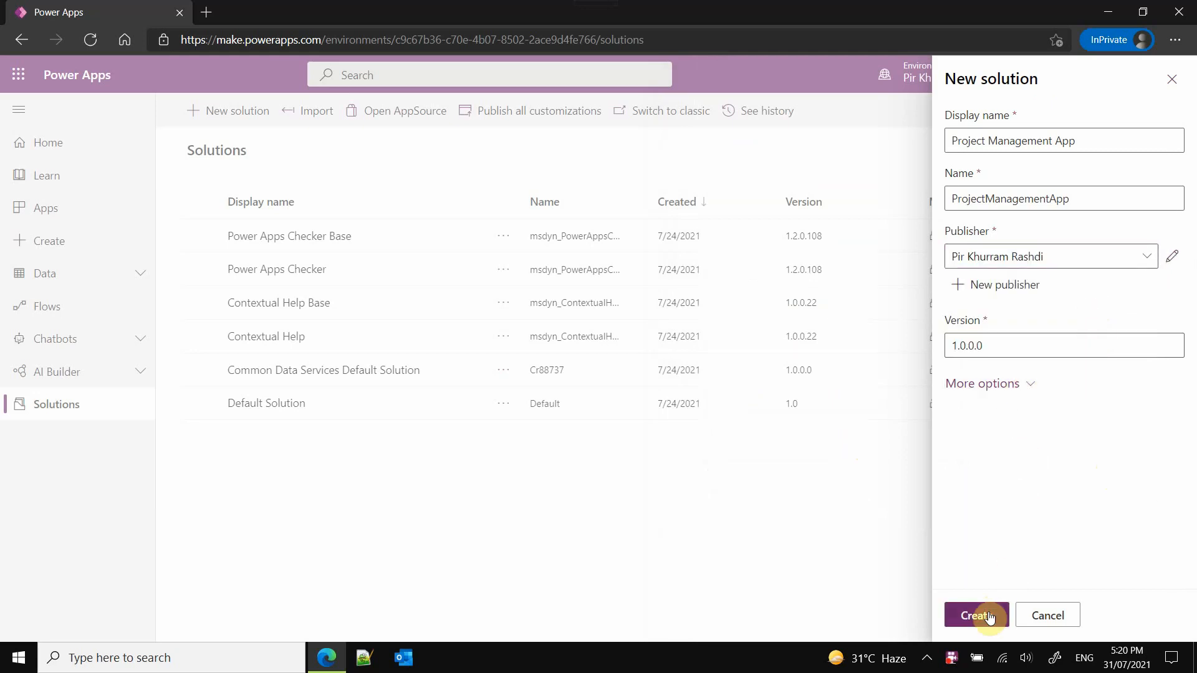
left_click(975, 615)
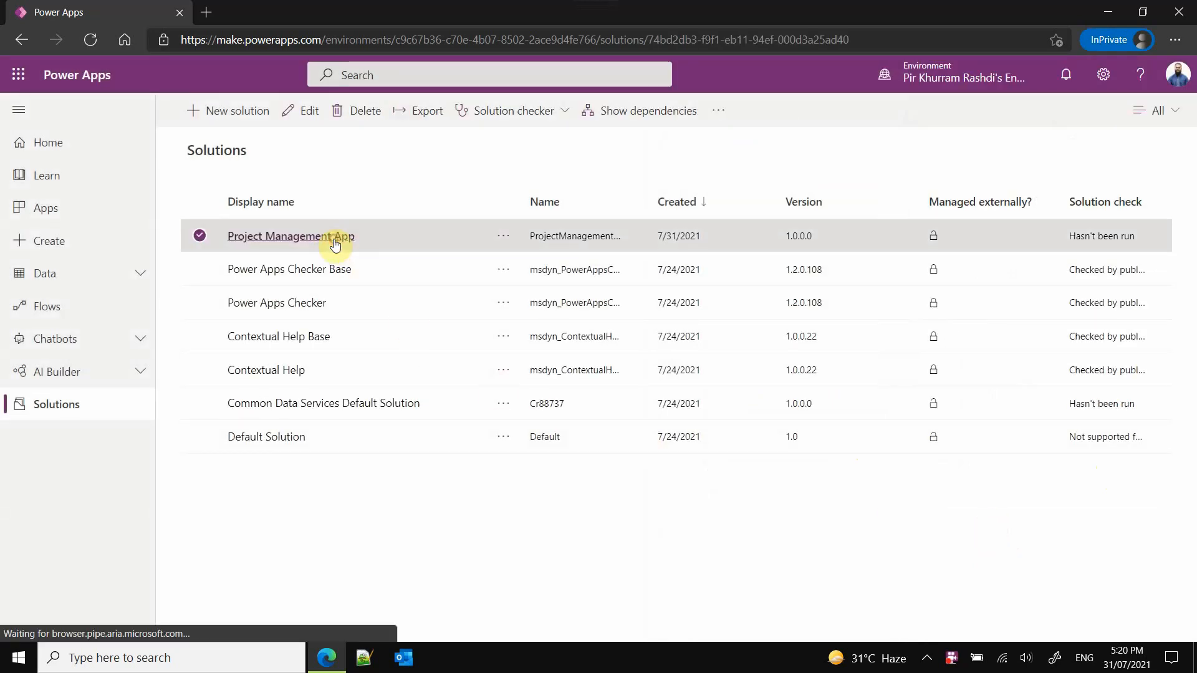
left_click(291, 236)
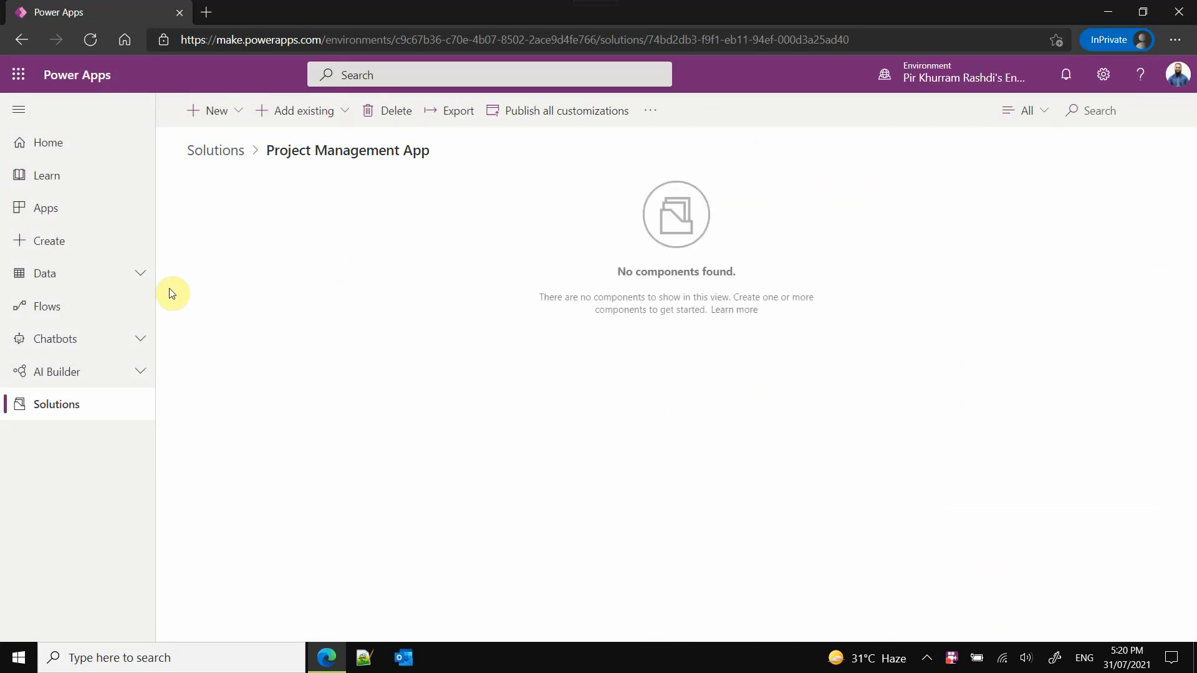
- Create table 'PM Task' with primary column 'Title' and attachments enabled, confirming
left_click(215, 111)
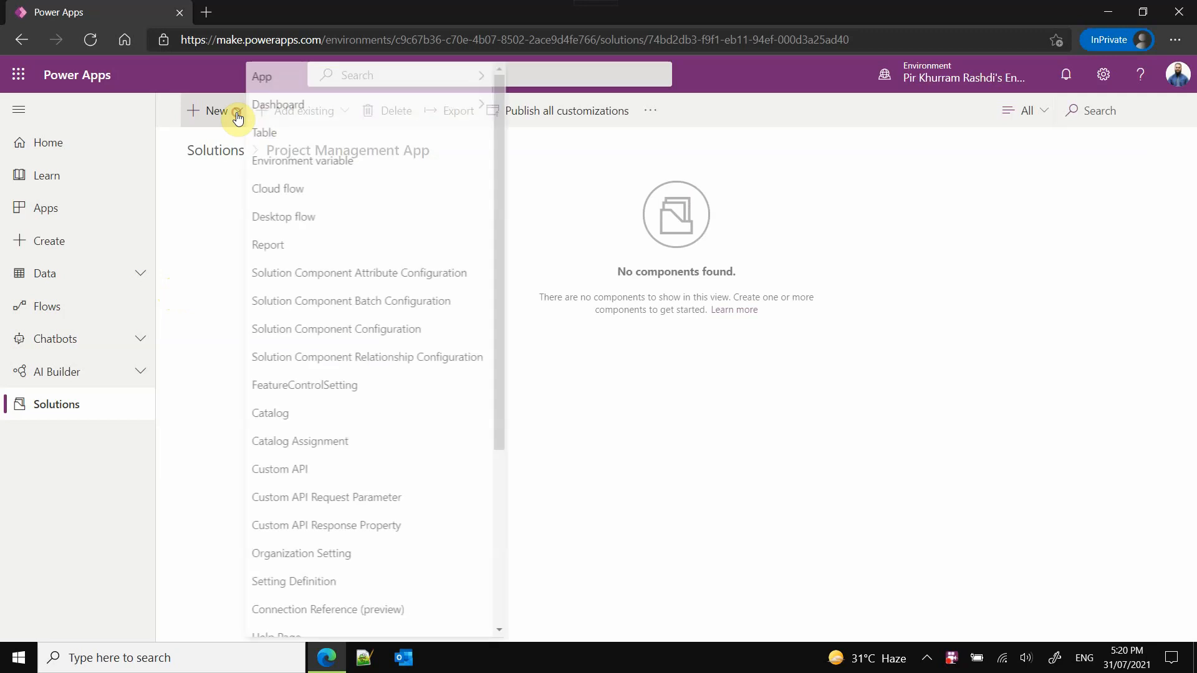
left_click(265, 132)
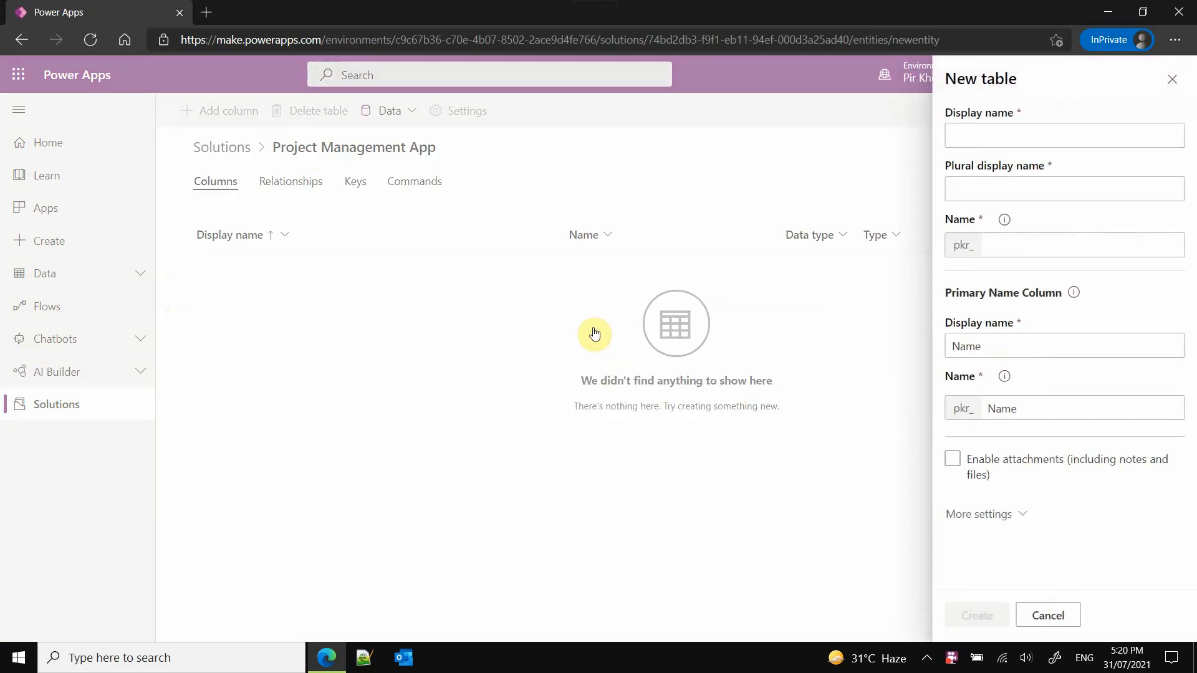
left_click(1063, 135)
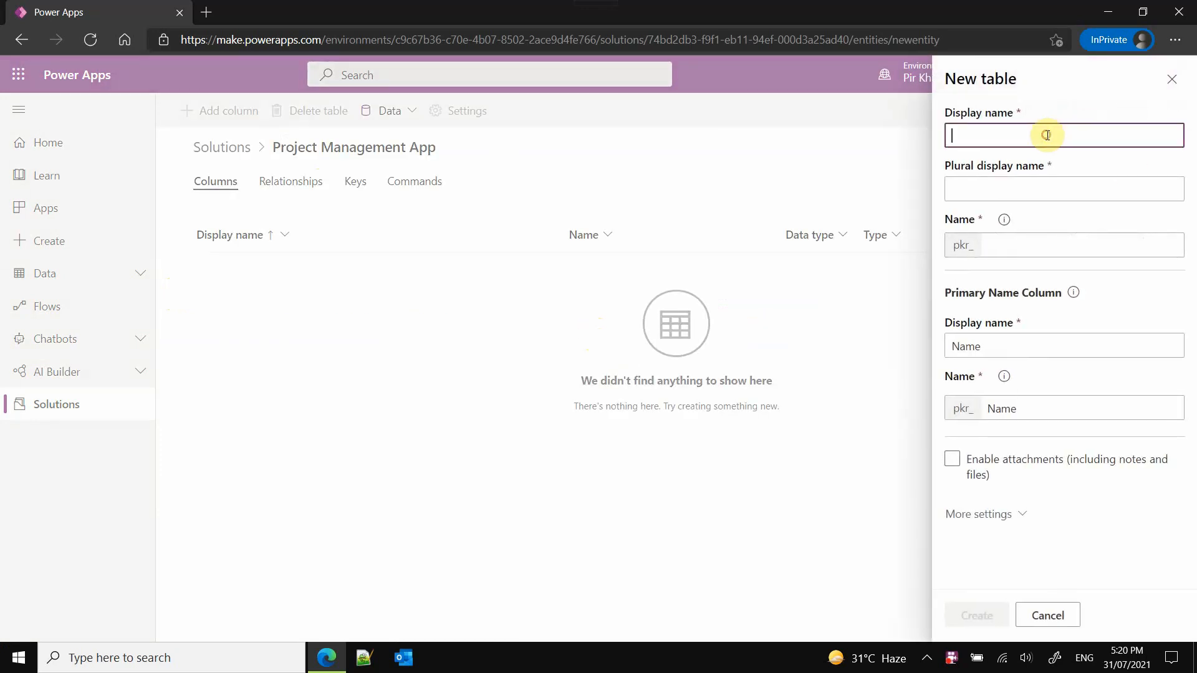
type("PM Task")
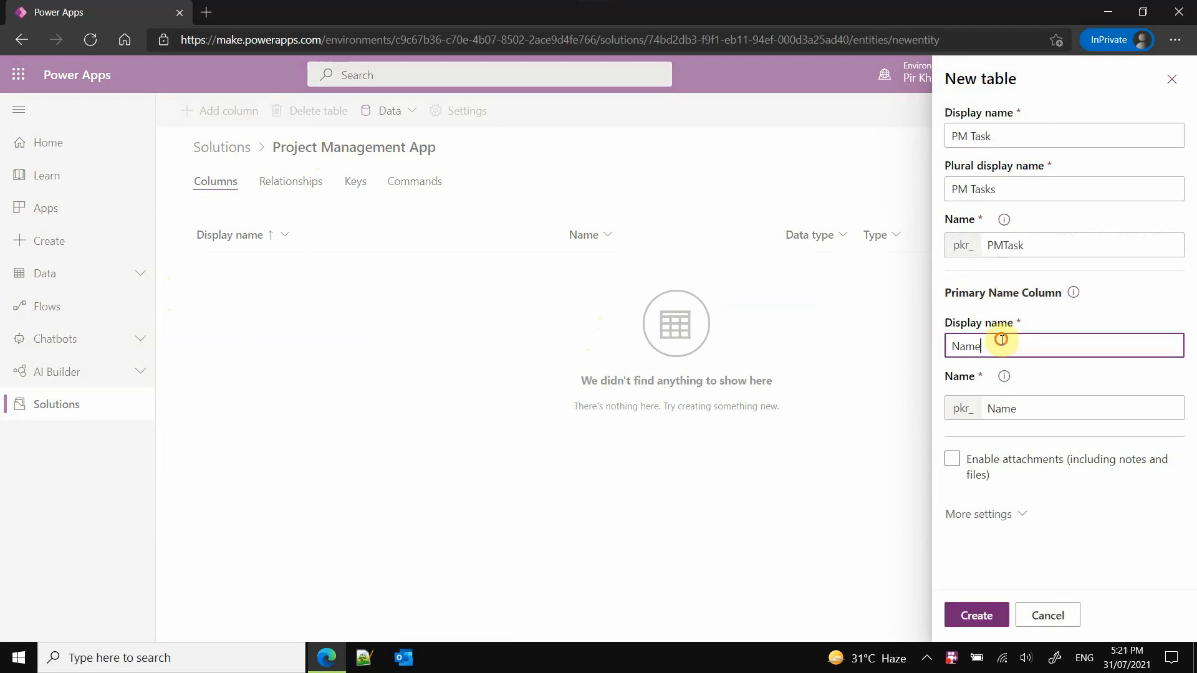
type("Title")
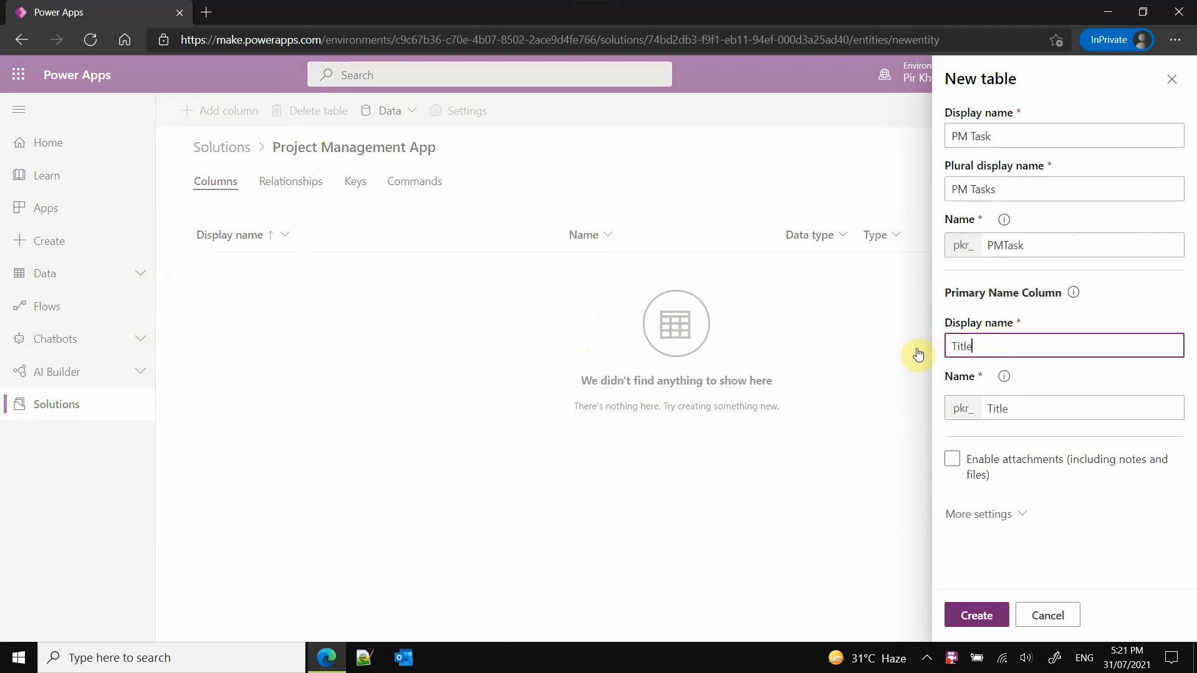
mouse_move(1071, 298)
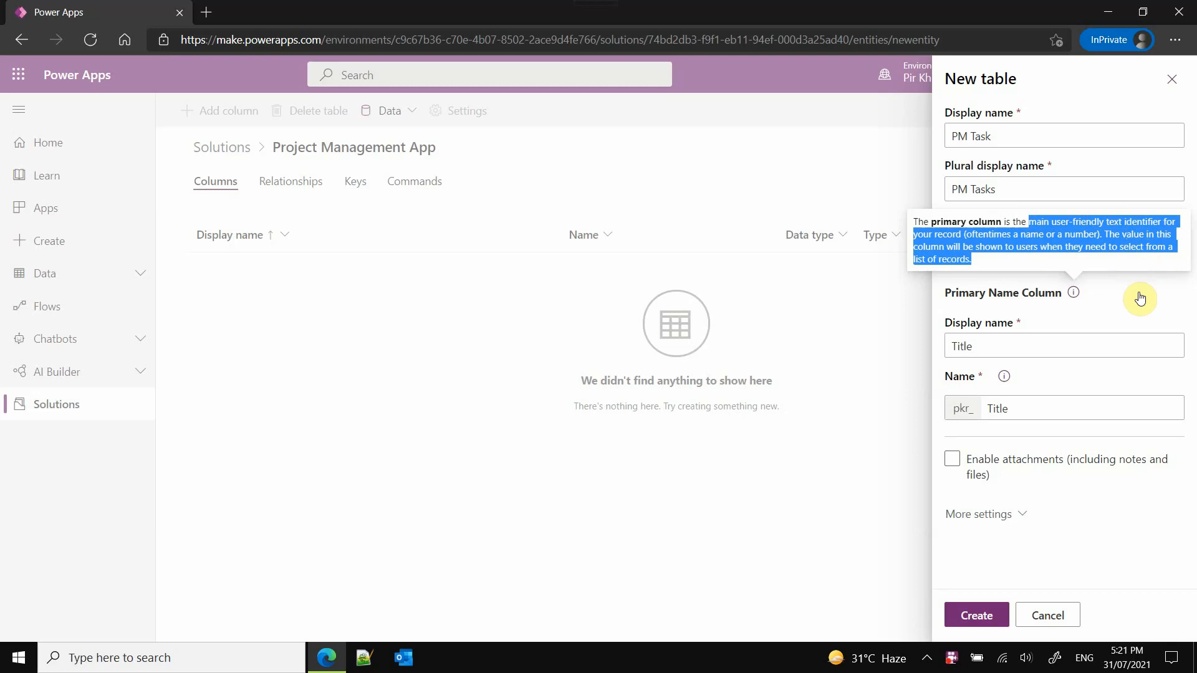
left_click(952, 459)
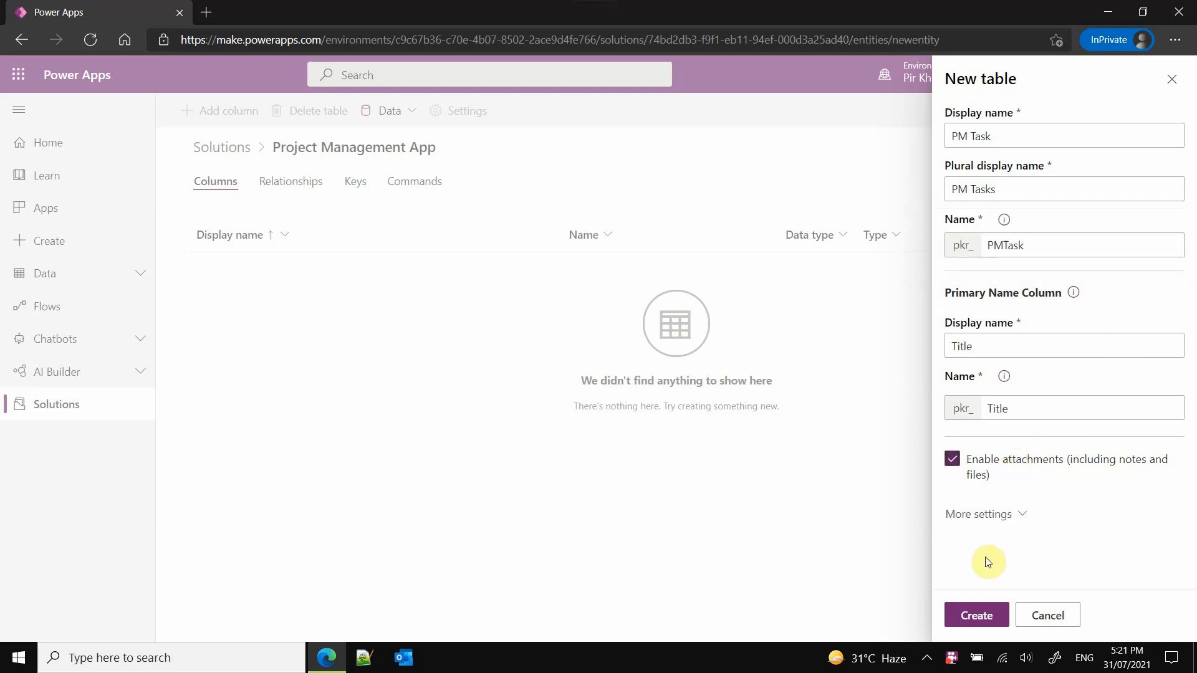
left_click(975, 614)
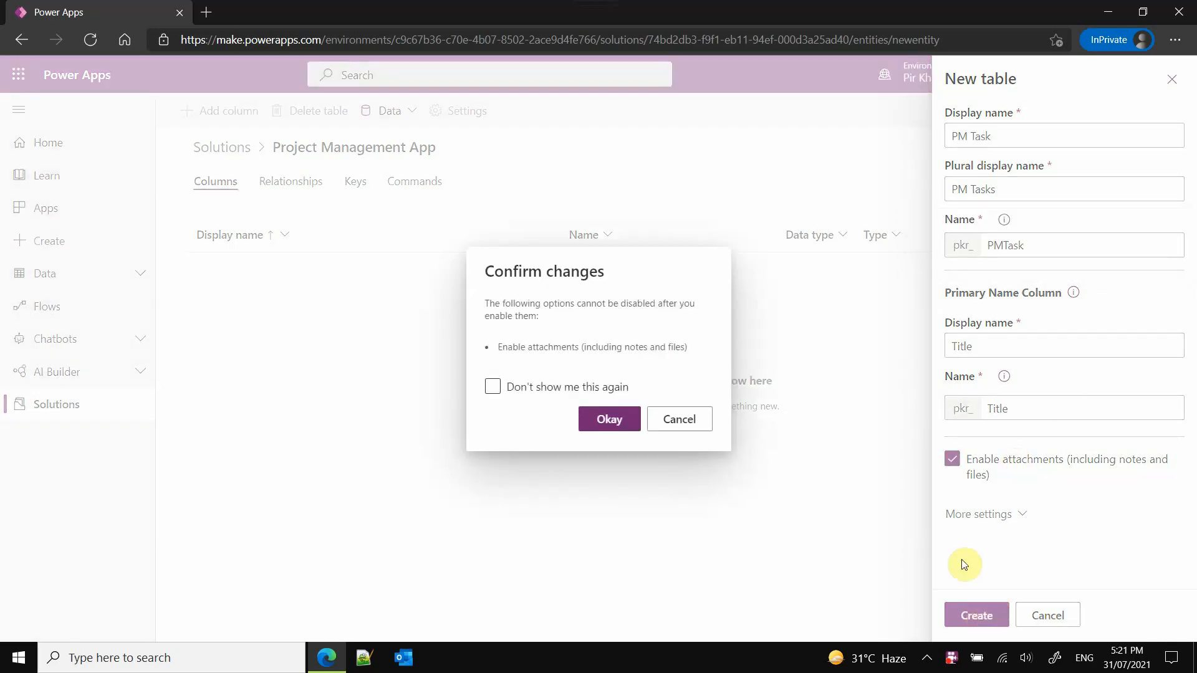
left_click(608, 418)
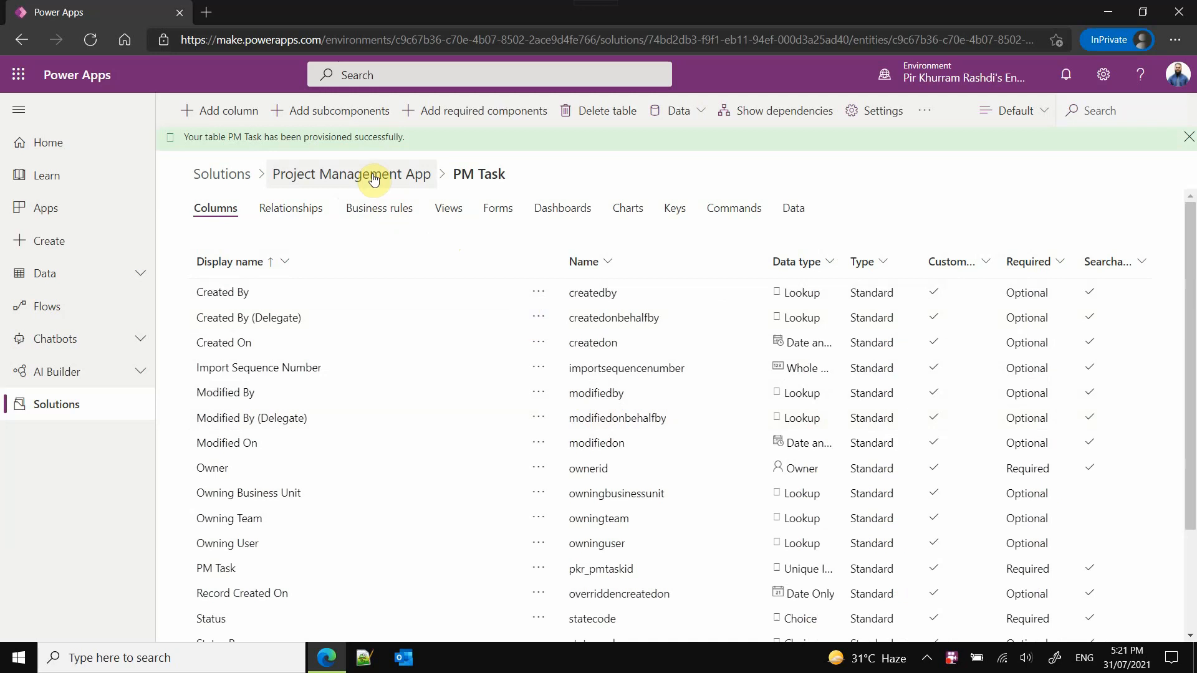
- Add a 'Description' column of type Text Area to PM Task
left_click(228, 111)
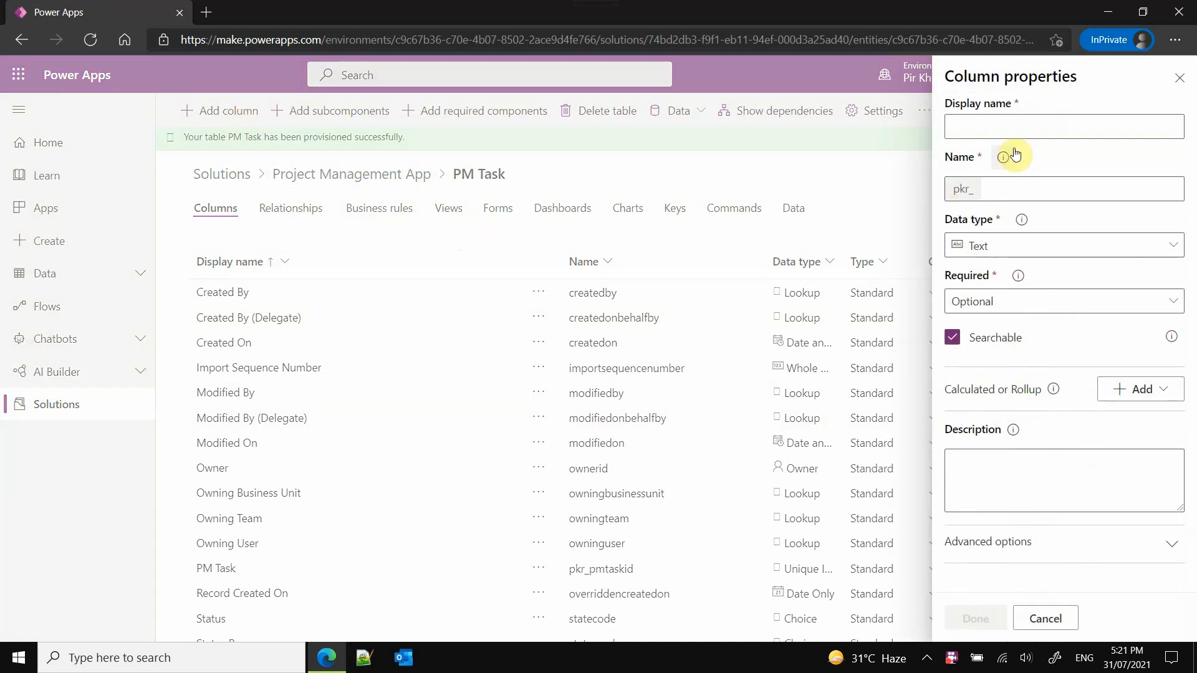
type("Description")
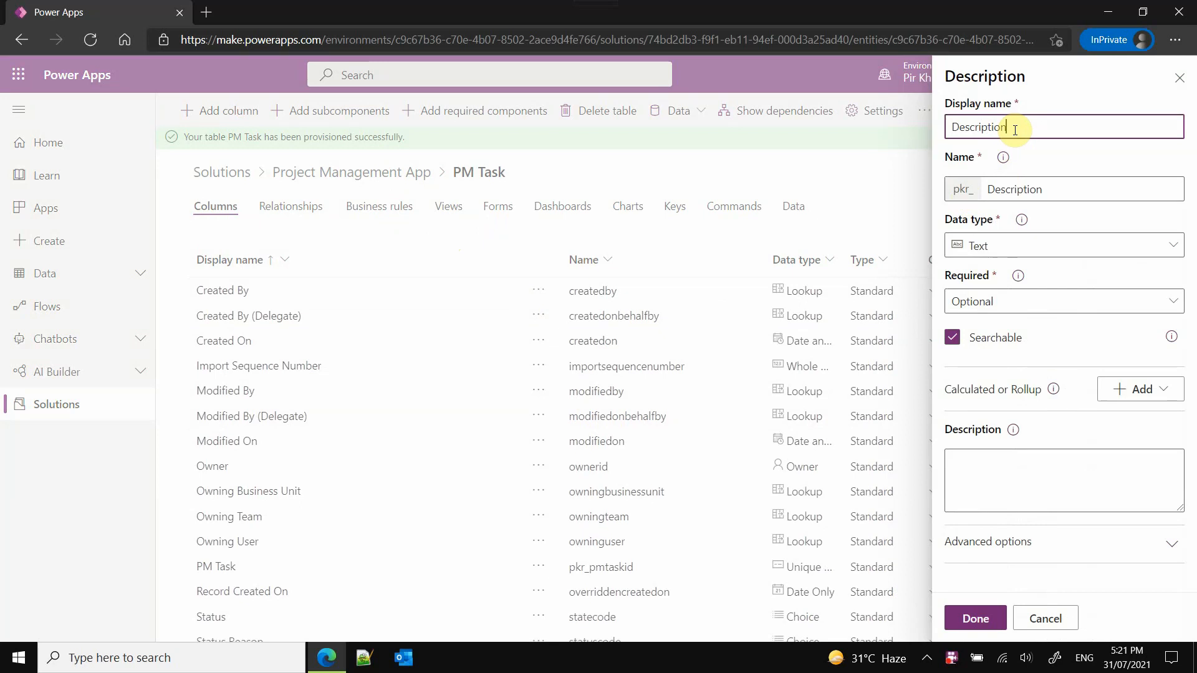
left_click(1061, 245)
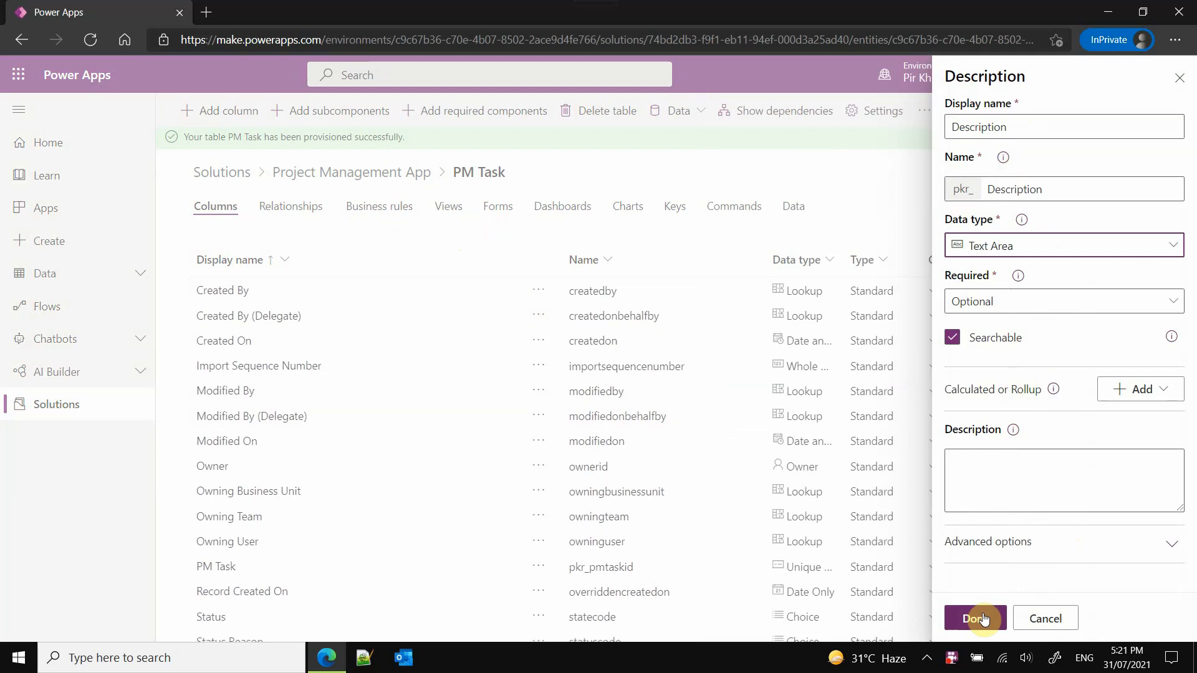
left_click(975, 619)
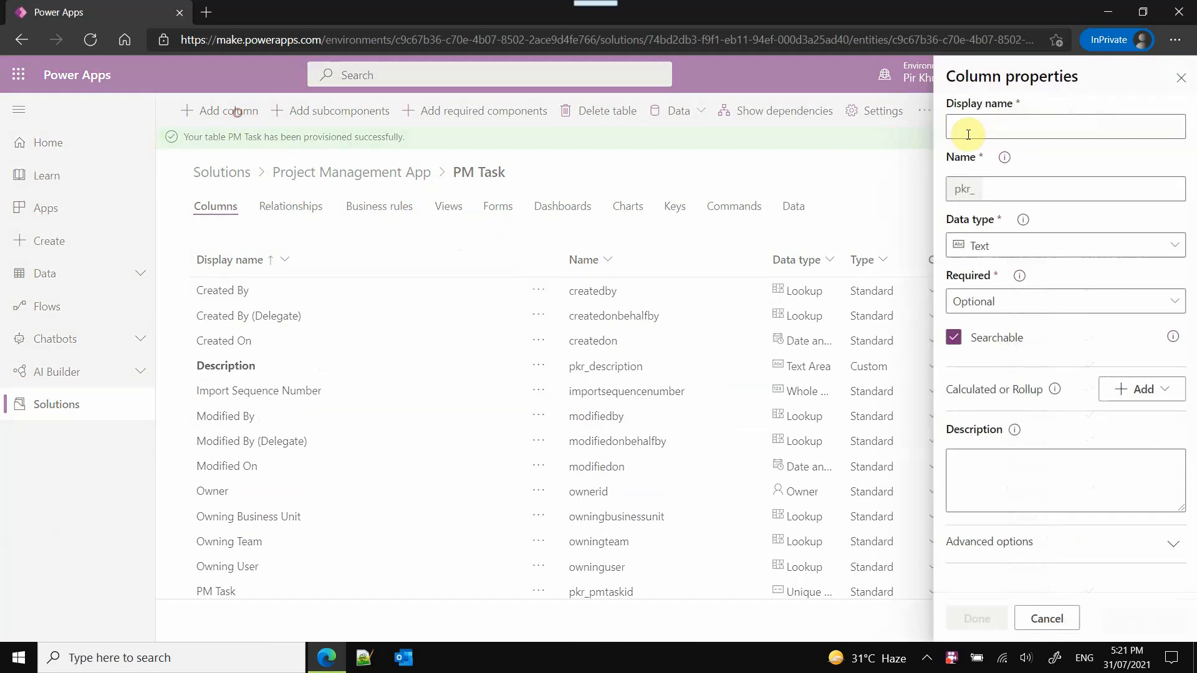
- Create a 'Status' Choice column backed by a new choice set
left_click(1064, 126)
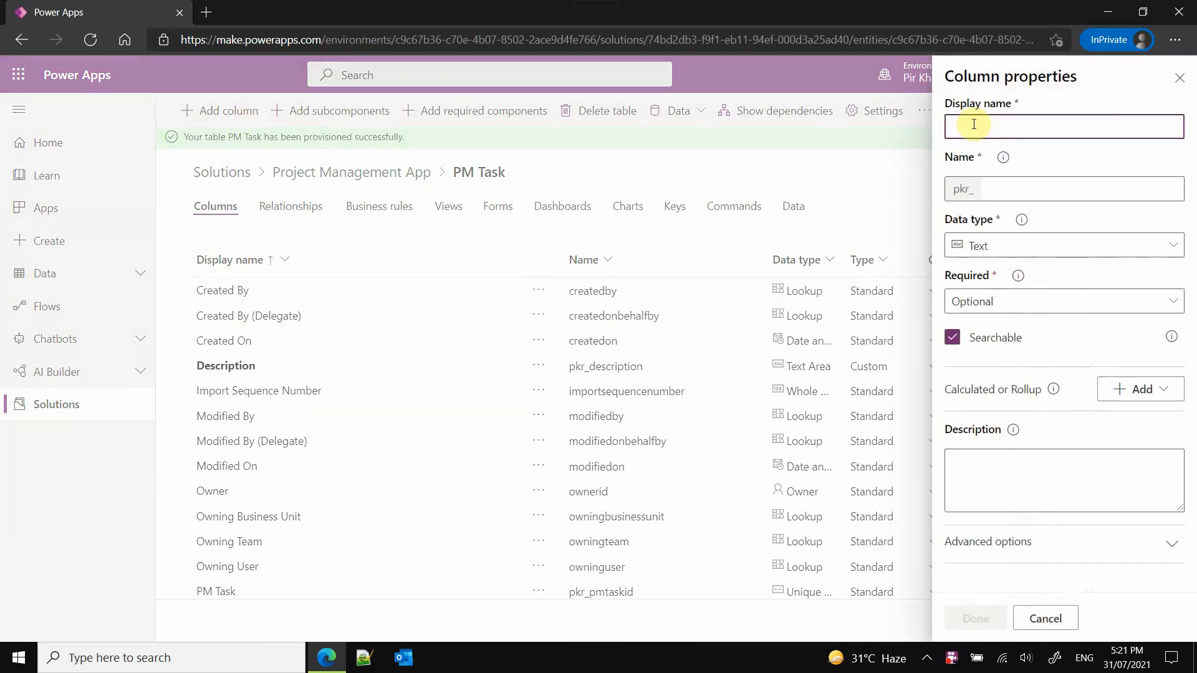
type("Status")
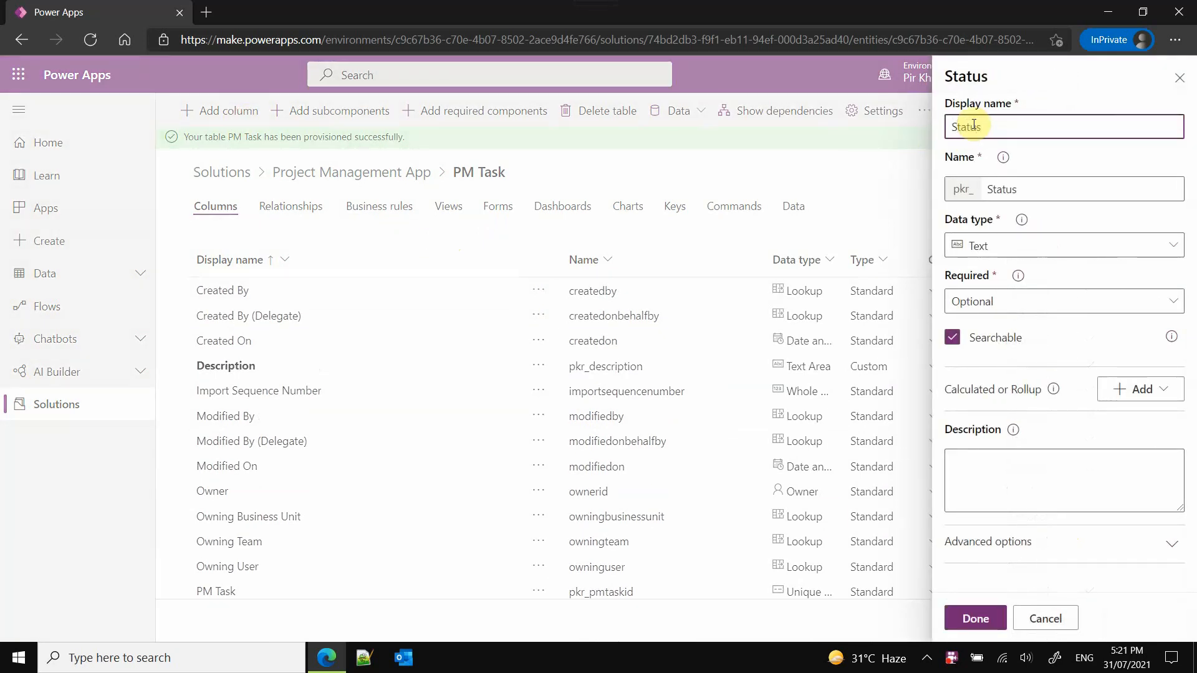
left_click(1061, 245)
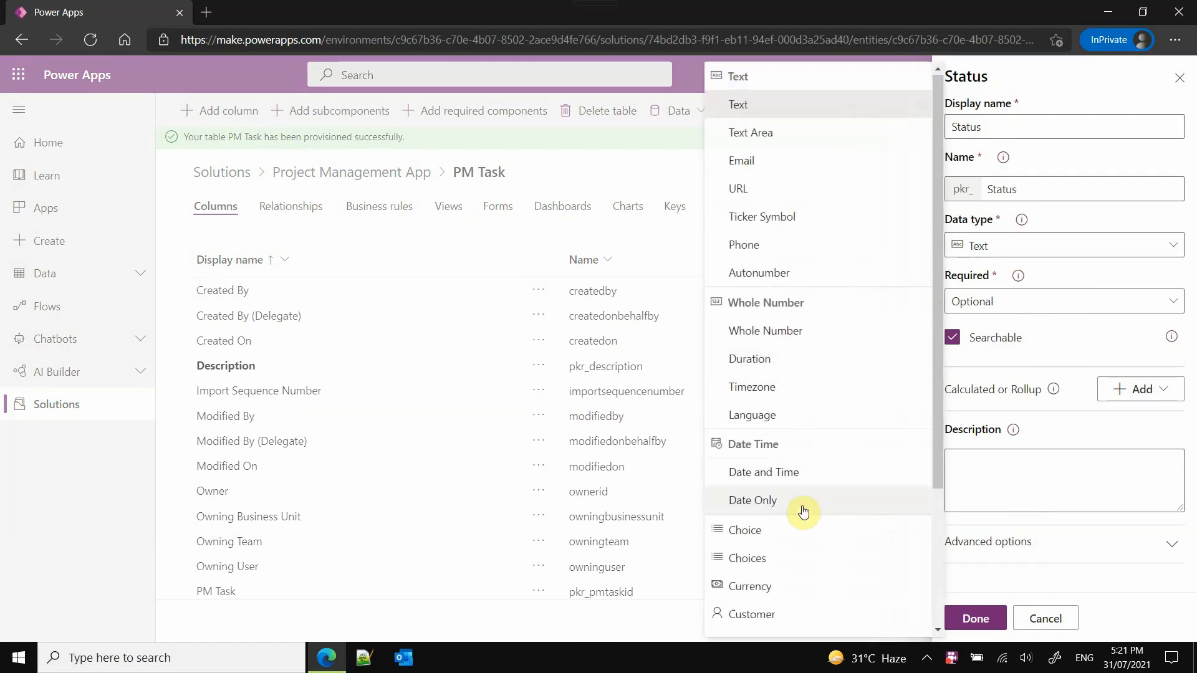
left_click(744, 530)
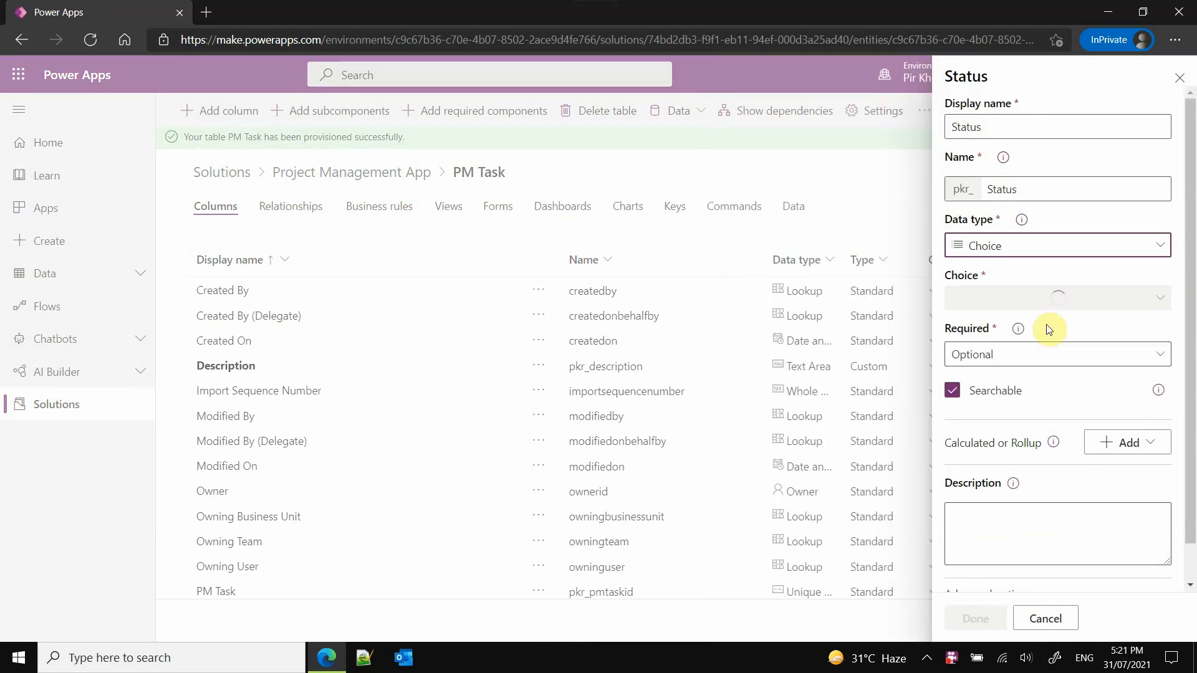
left_click(1057, 298)
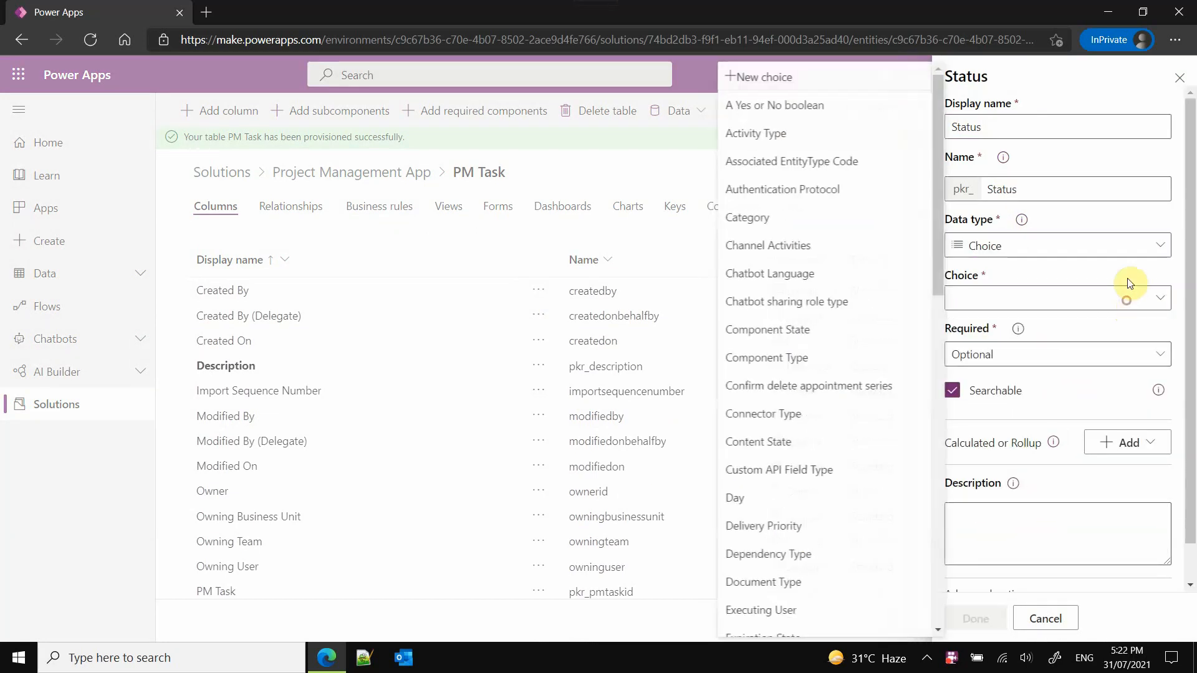
scroll("down", 3)
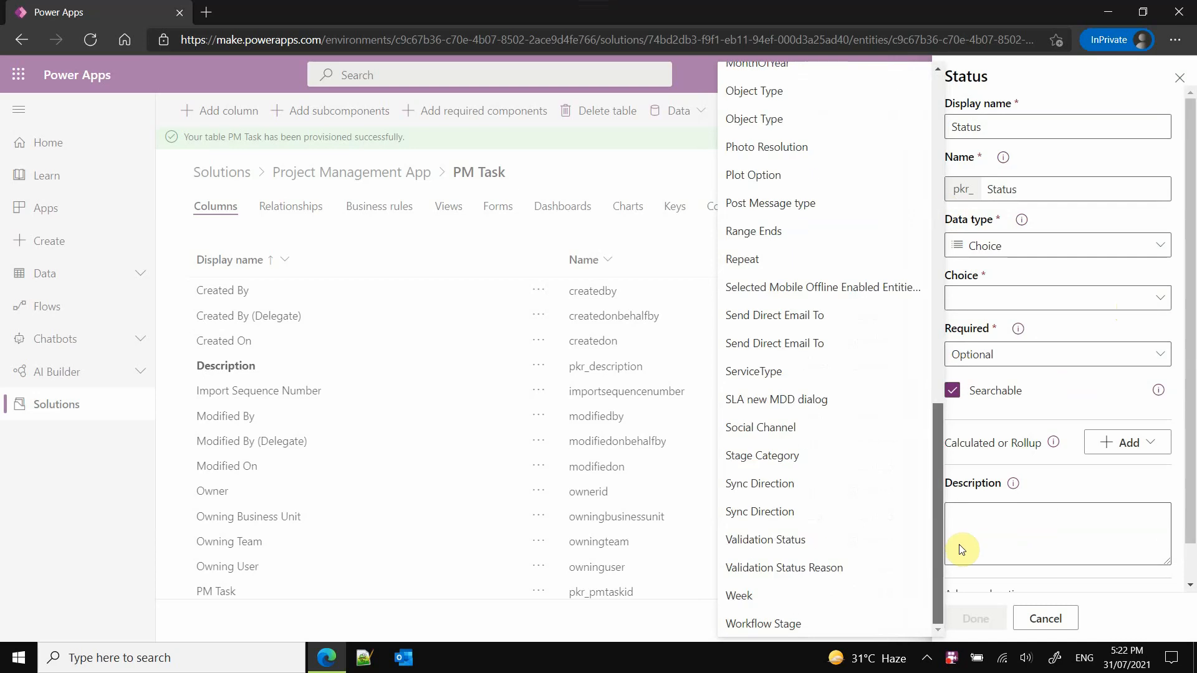
mouse_move(1036, 402)
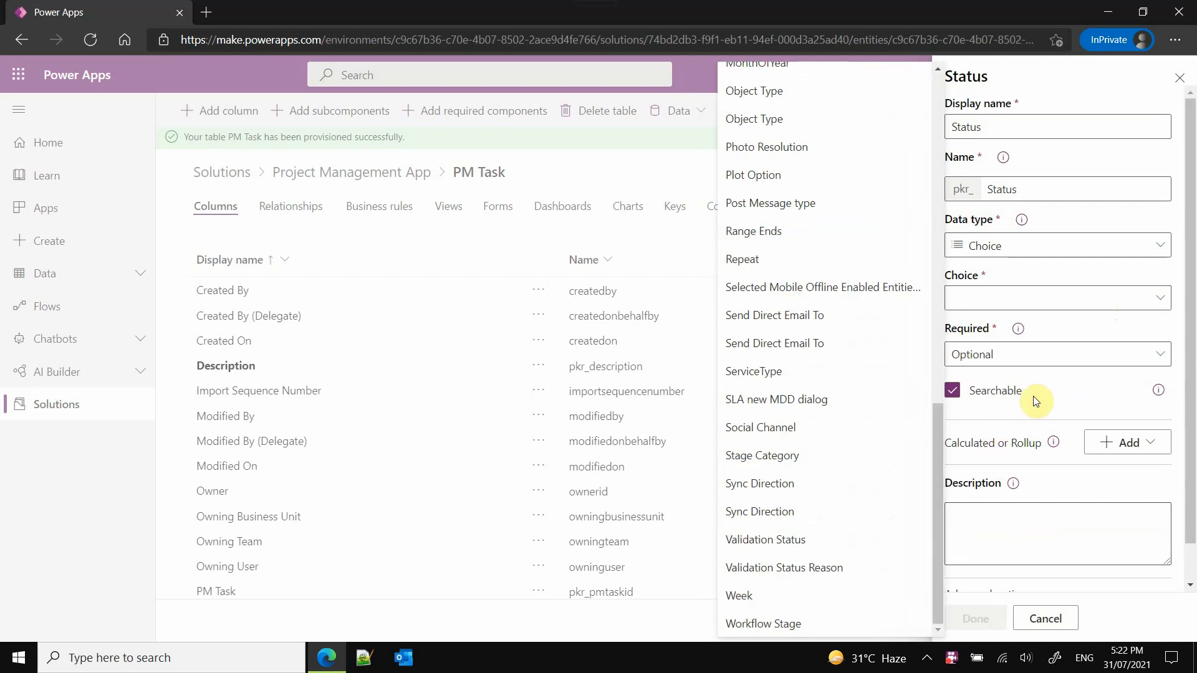
mouse_move(890, 195)
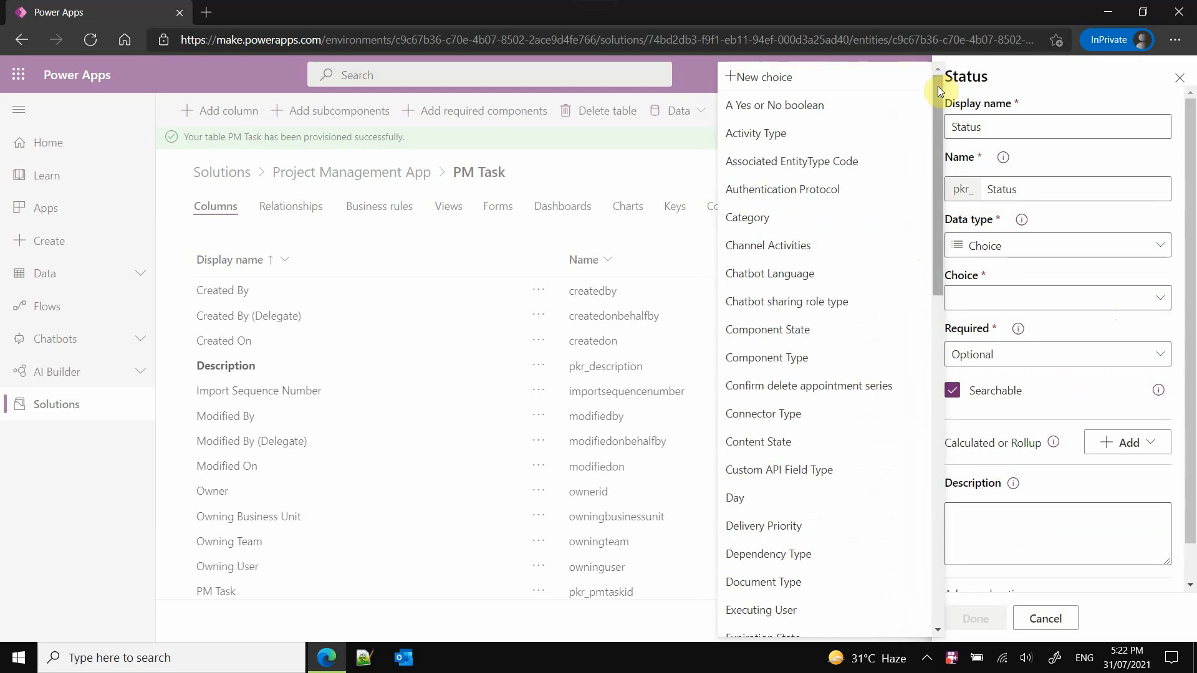
left_click(759, 76)
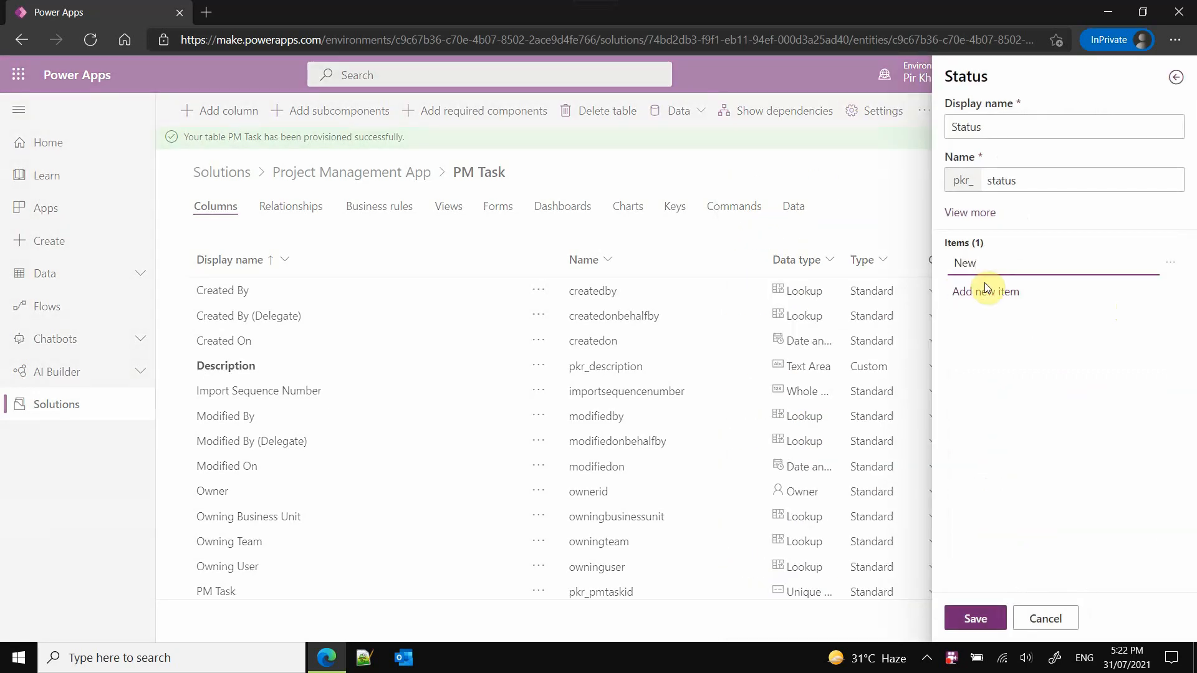
- Add the Status options In progress, Completed and Closed
left_click(985, 291)
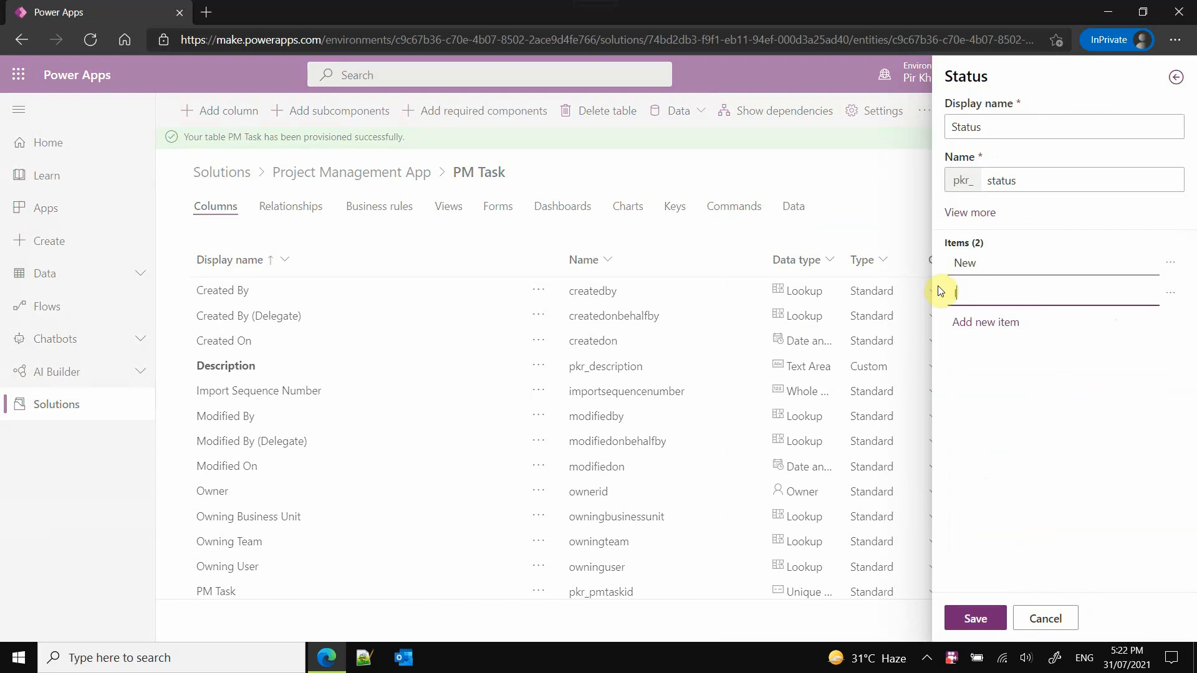
type("In progress")
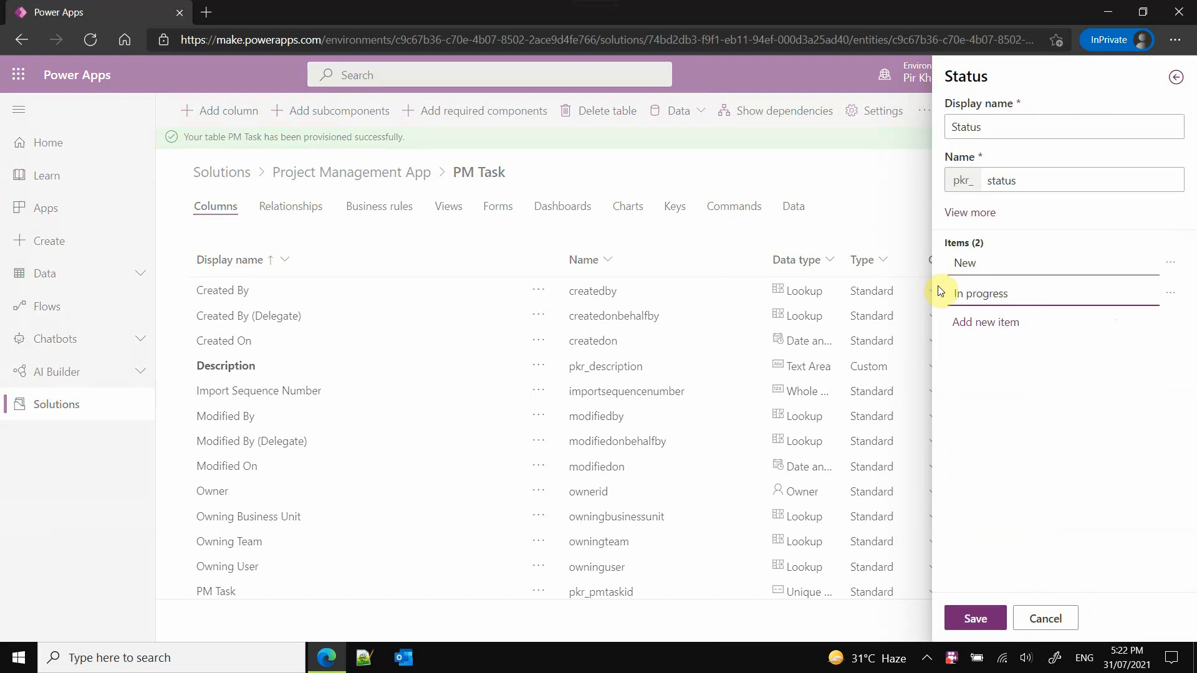
left_click(985, 321)
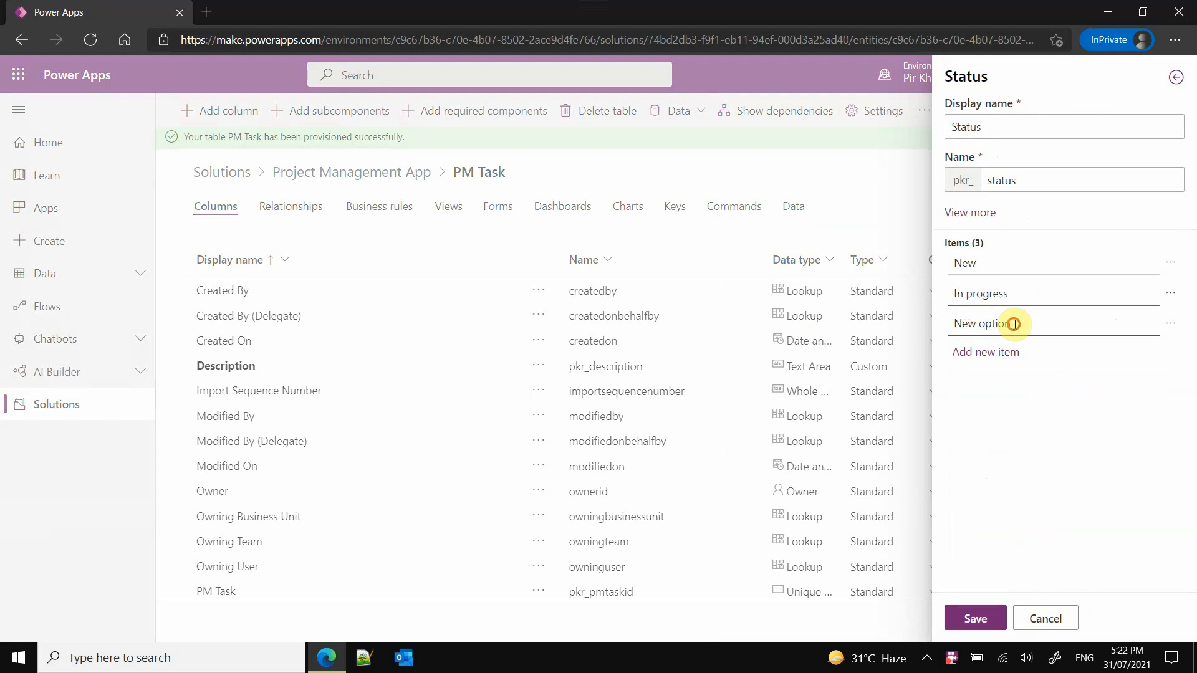
type("Copmlete")
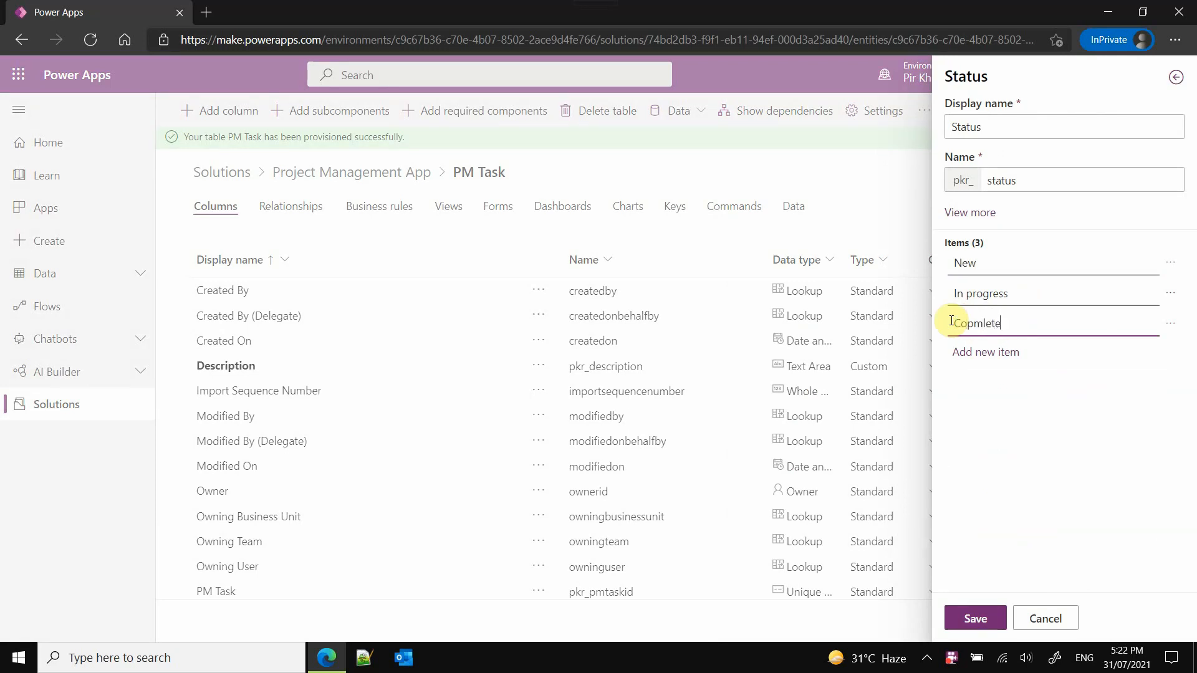
key("Backspace")
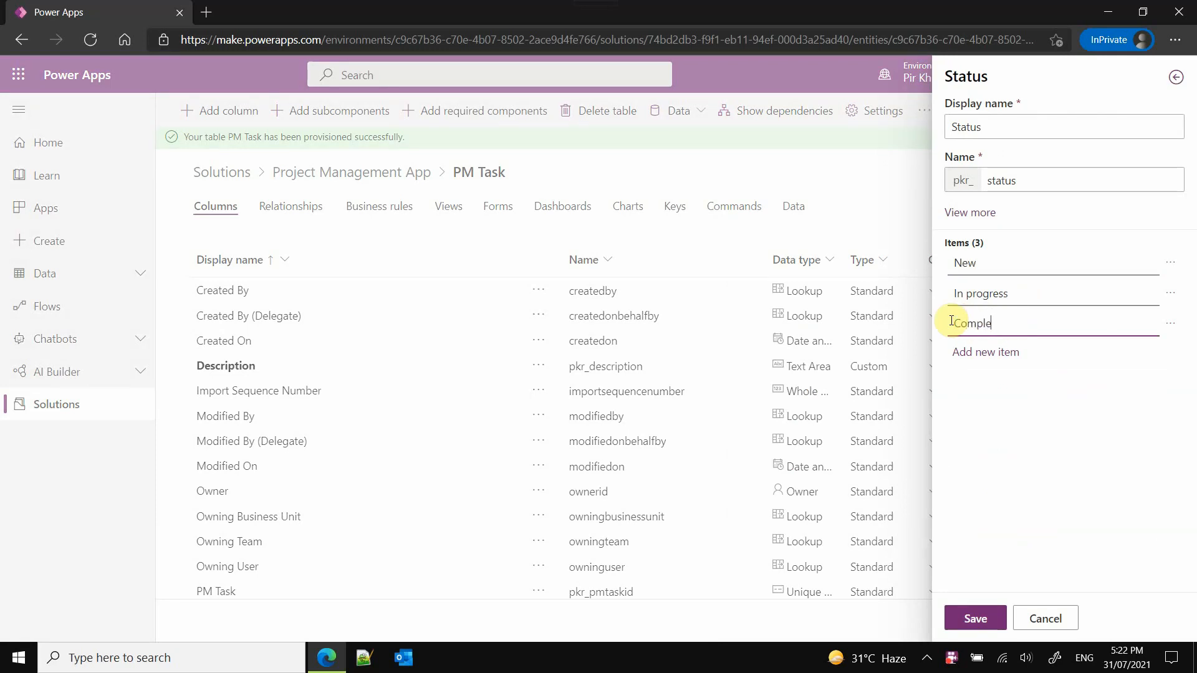
left_click(985, 351)
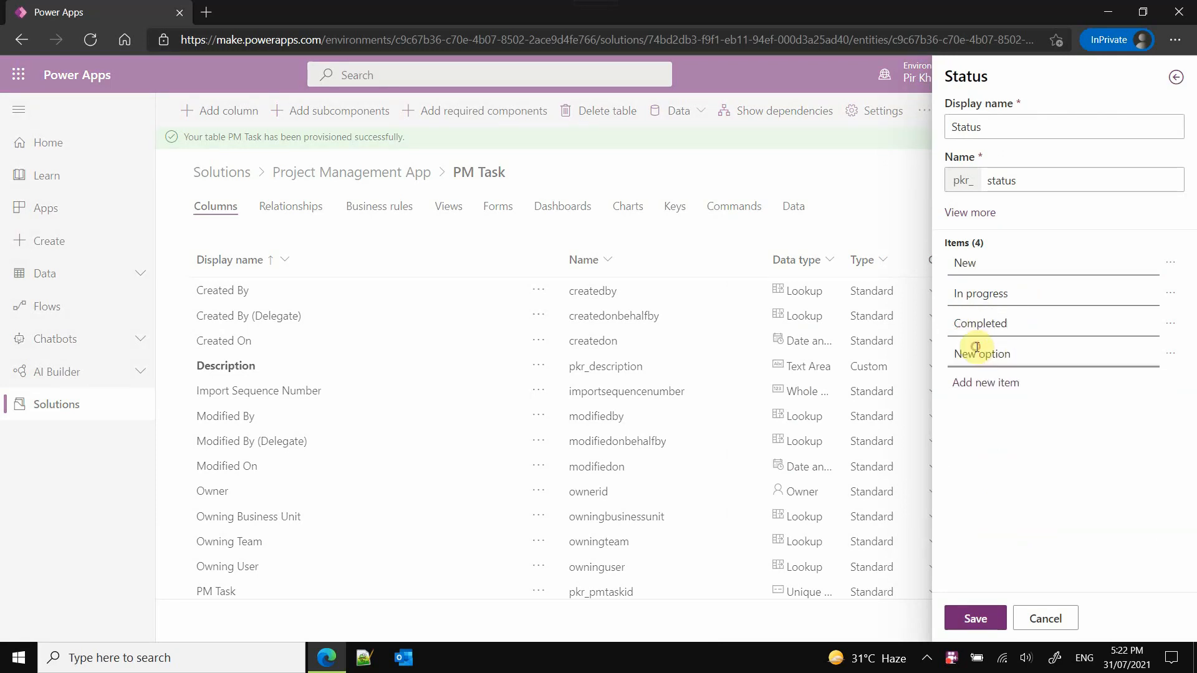
type("Closed")
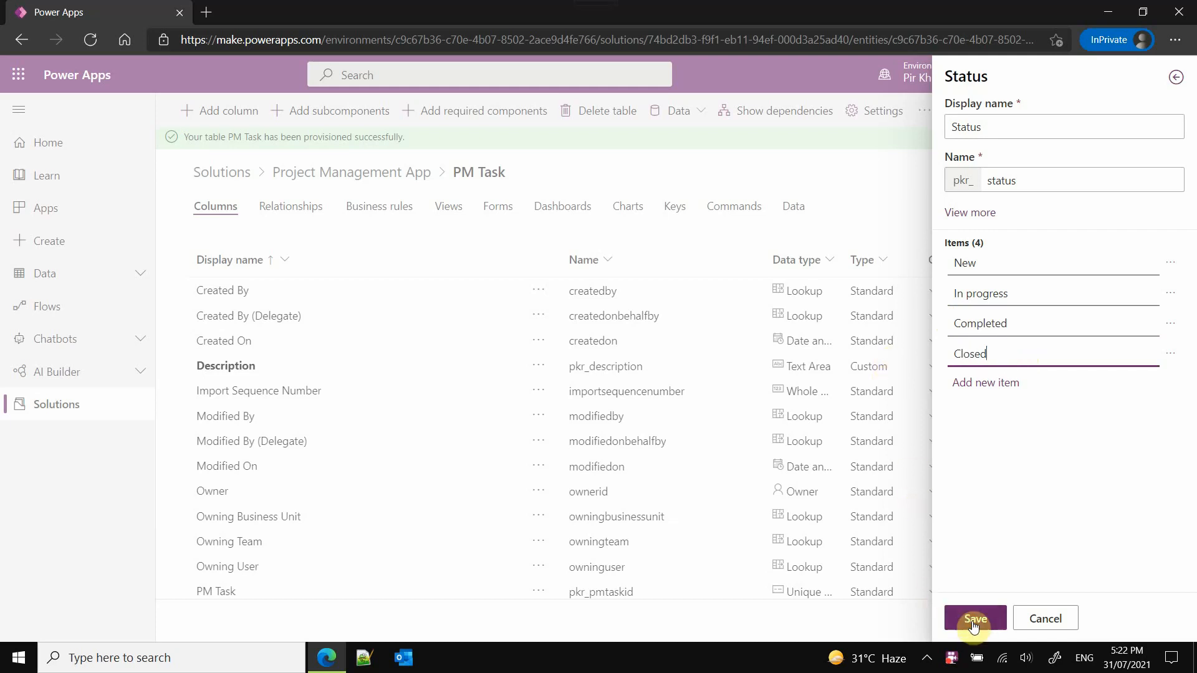
- Save the choice set, default Status to New, and confirm the column
left_click(975, 618)
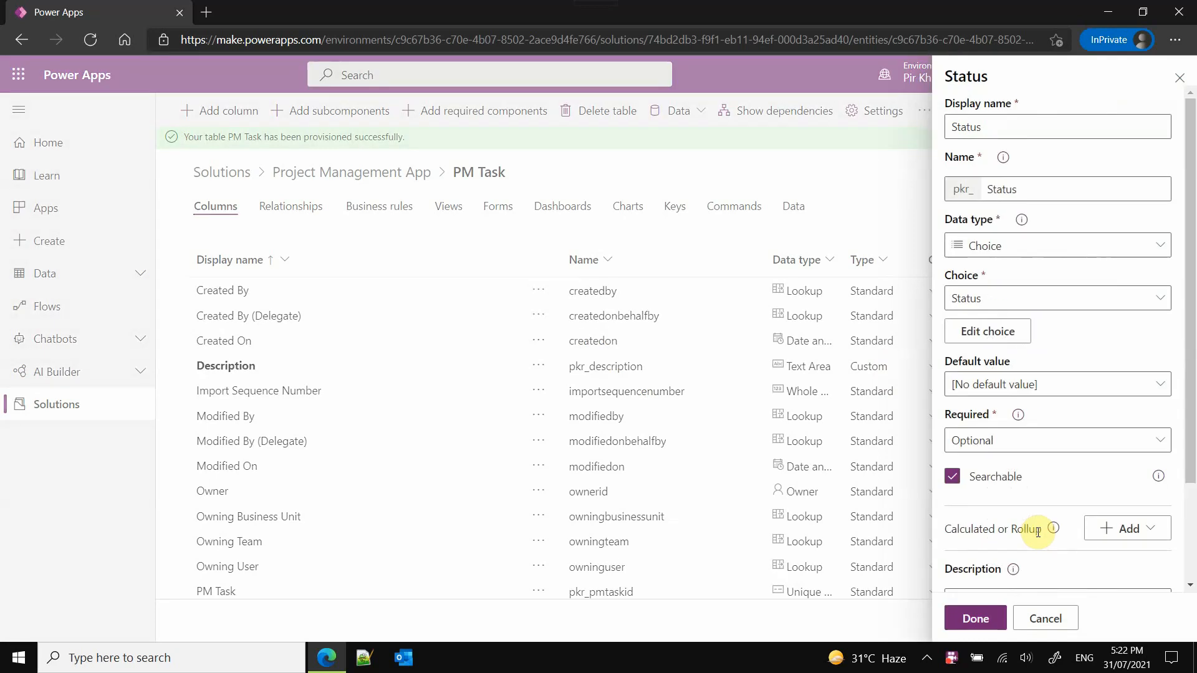
left_click(1057, 384)
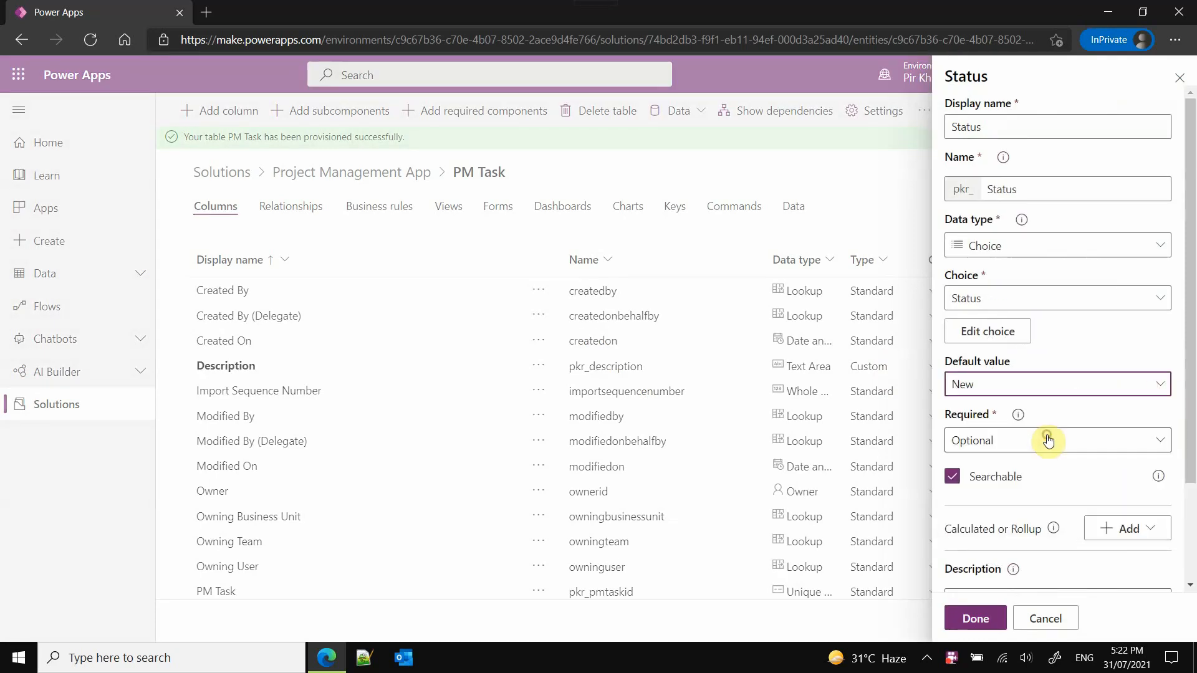
scroll("down", 3)
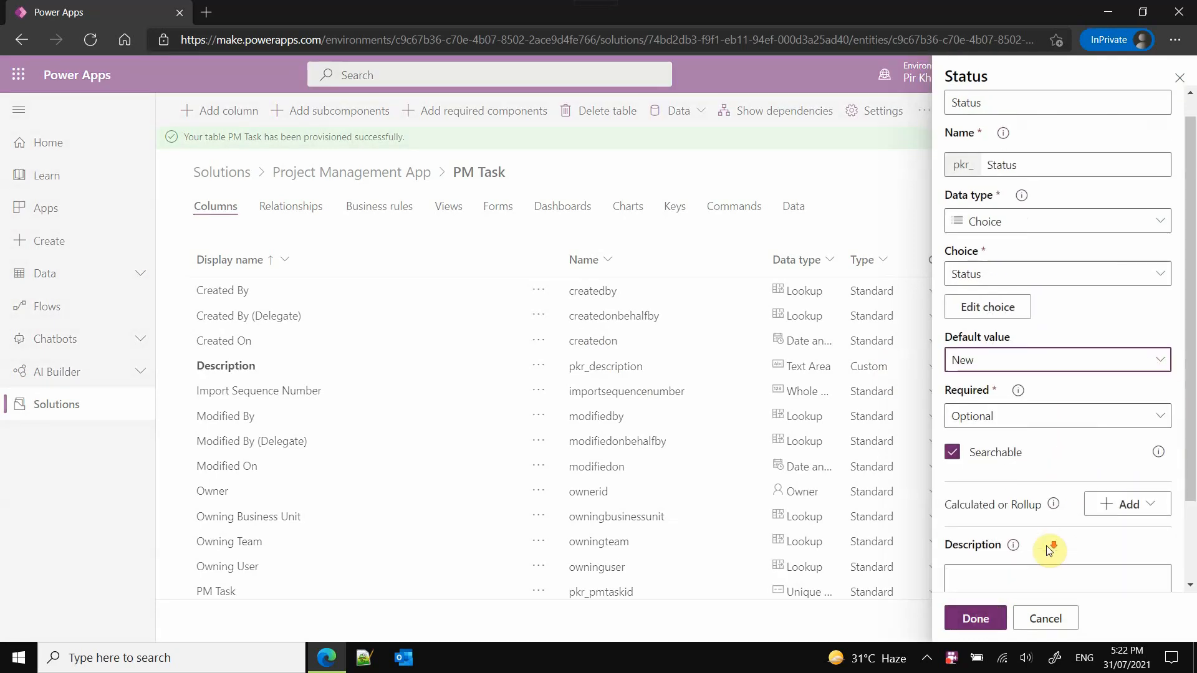
left_click(975, 619)
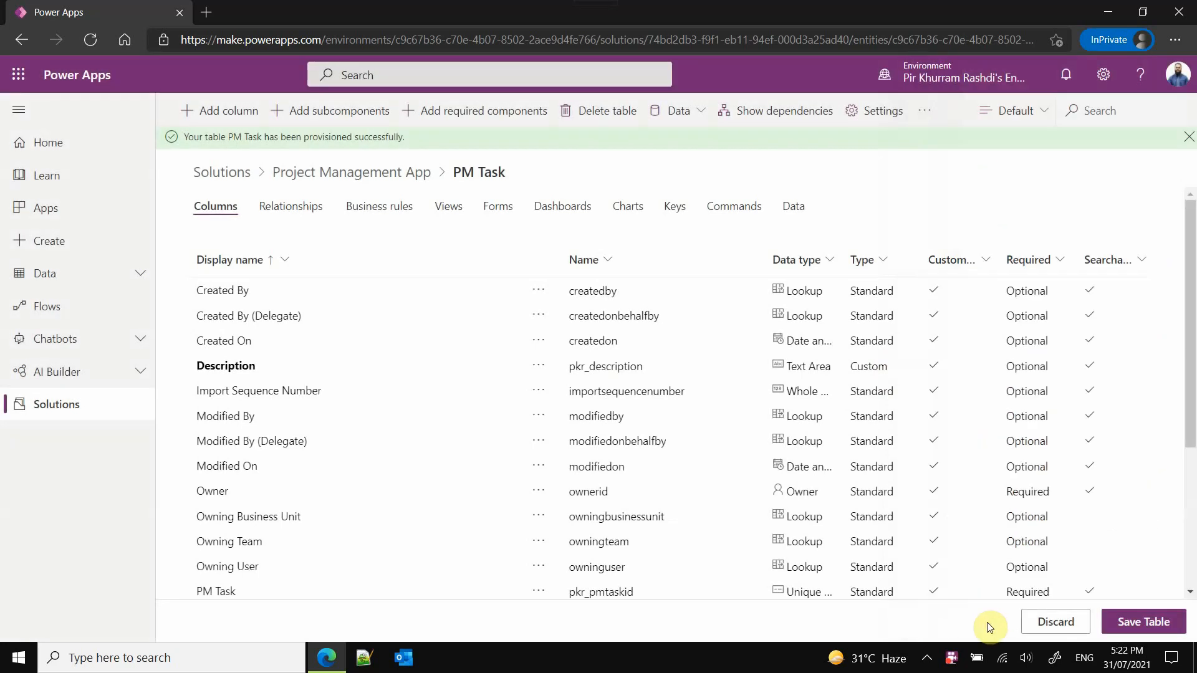
- Add a 'Priority' column of type Choice to PM Task
left_click(227, 110)
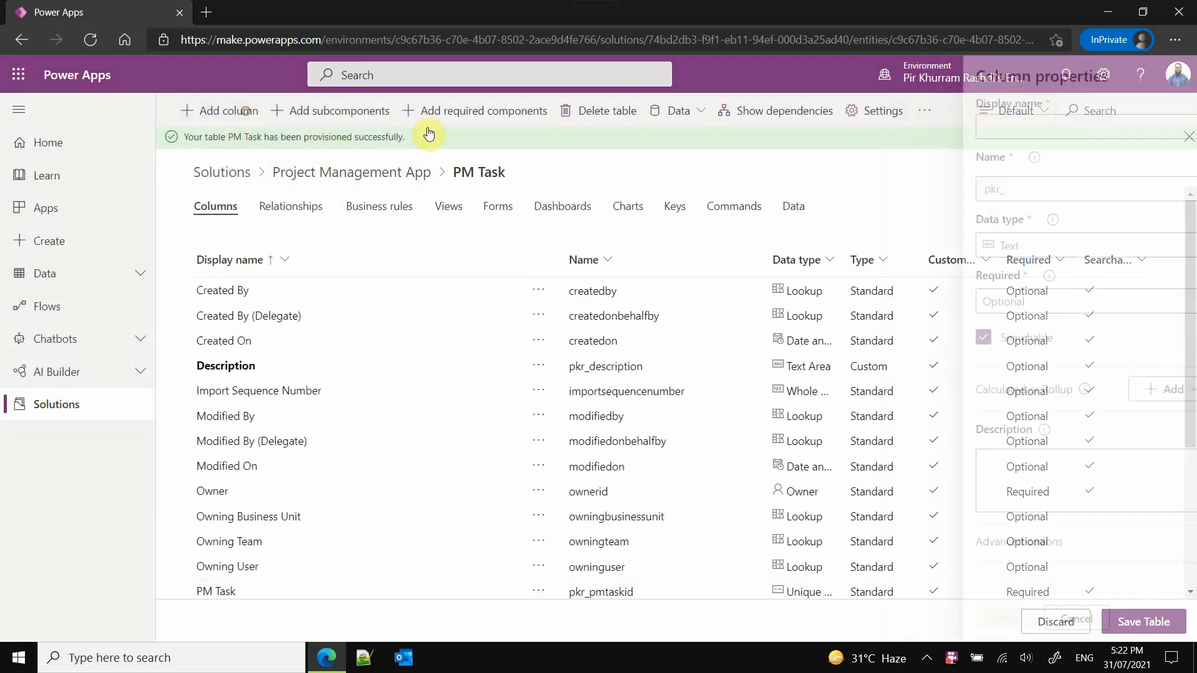
type("Priority")
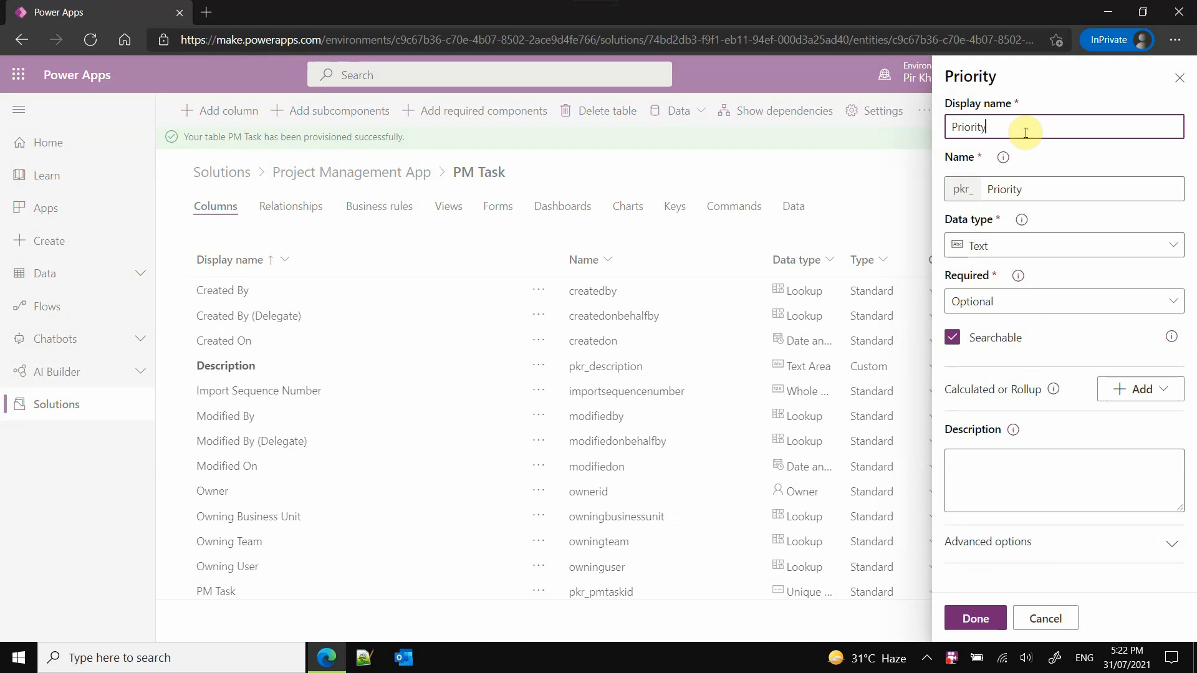
left_click(1061, 245)
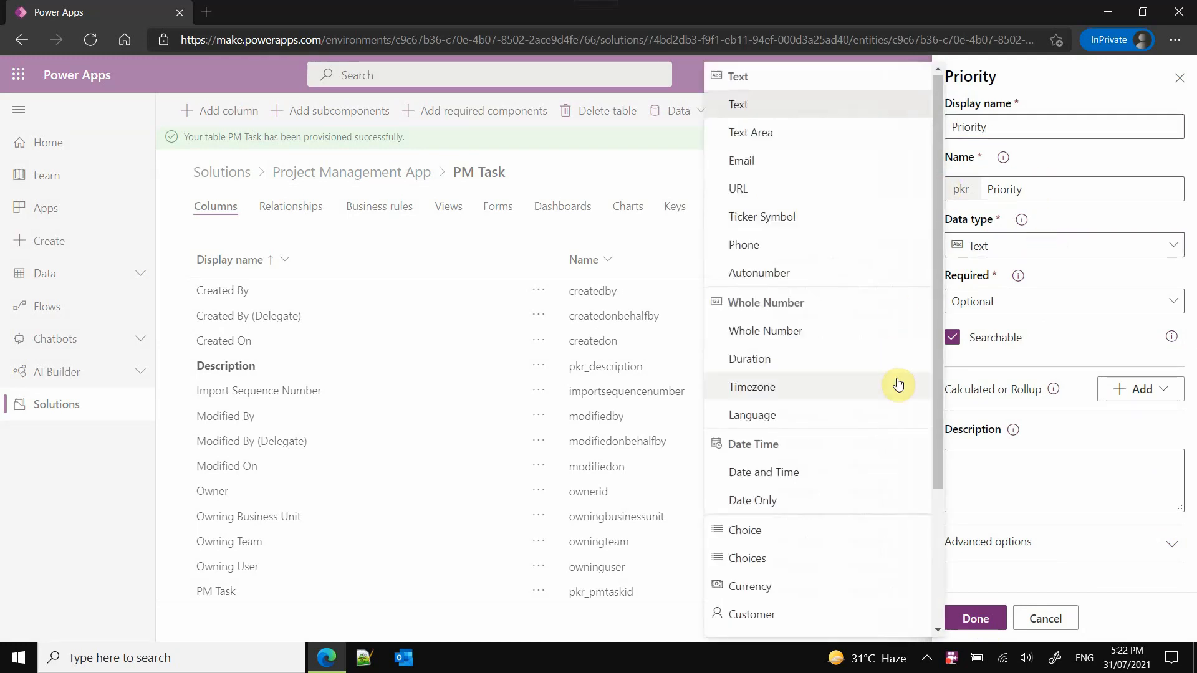
left_click(744, 530)
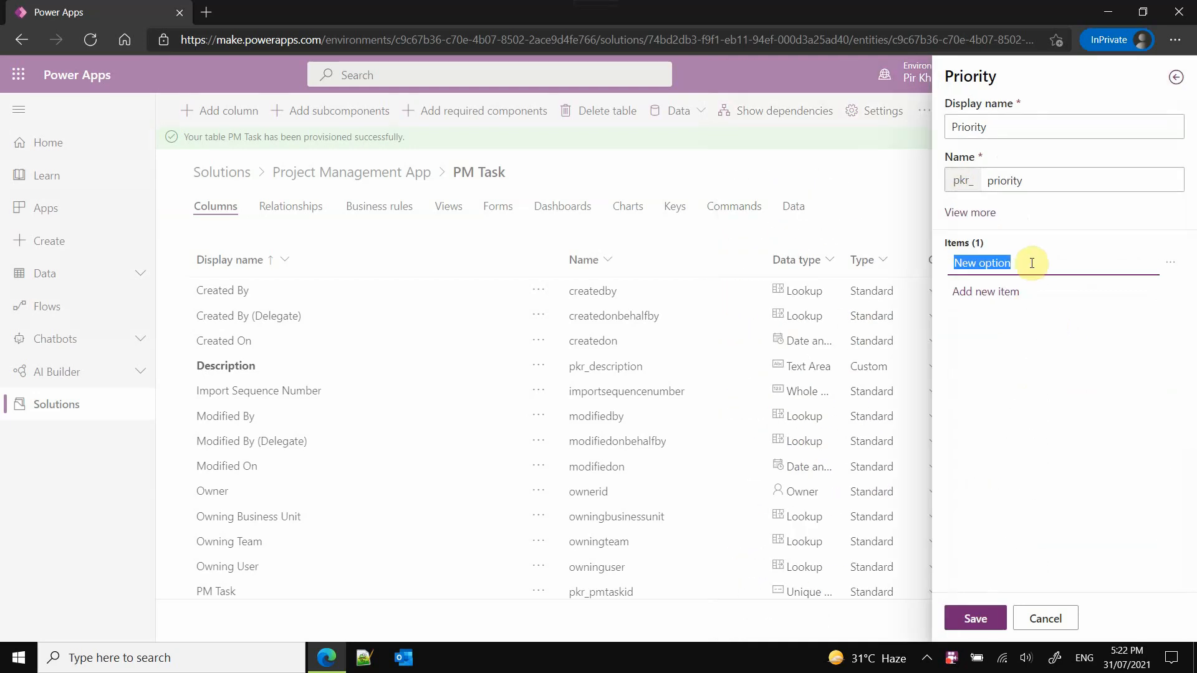
- Enter priority options Top Urgent, Urgent, Medium and Low, and save them
type("Top Urge")
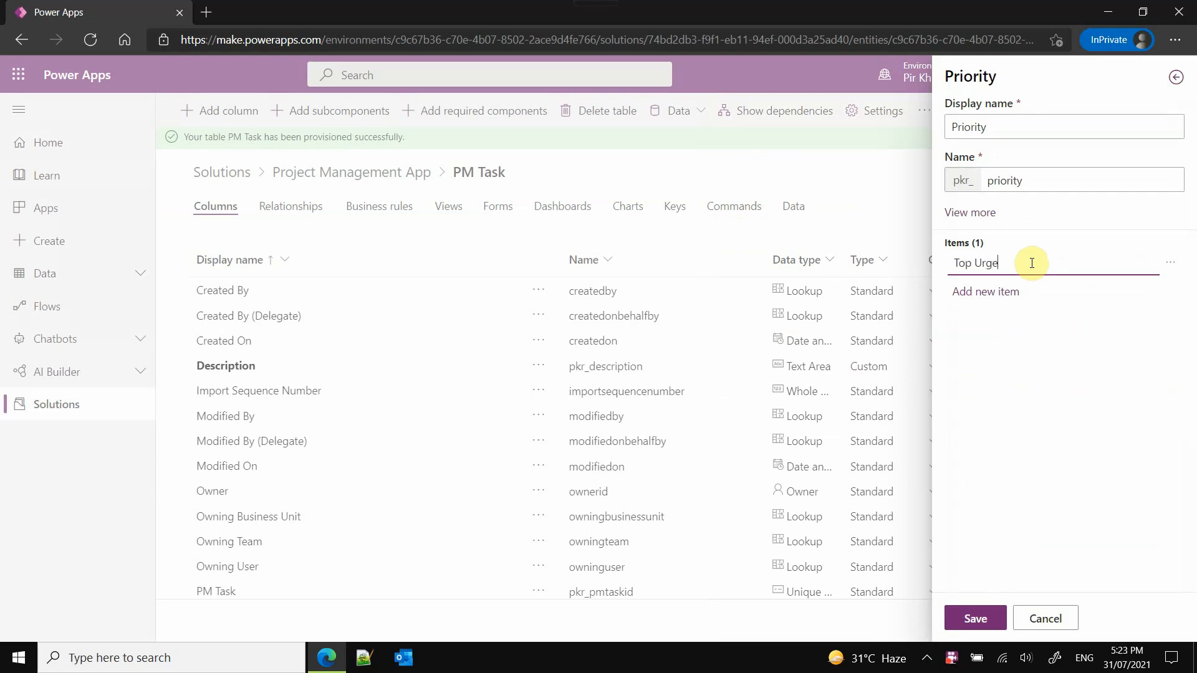
left_click(986, 291)
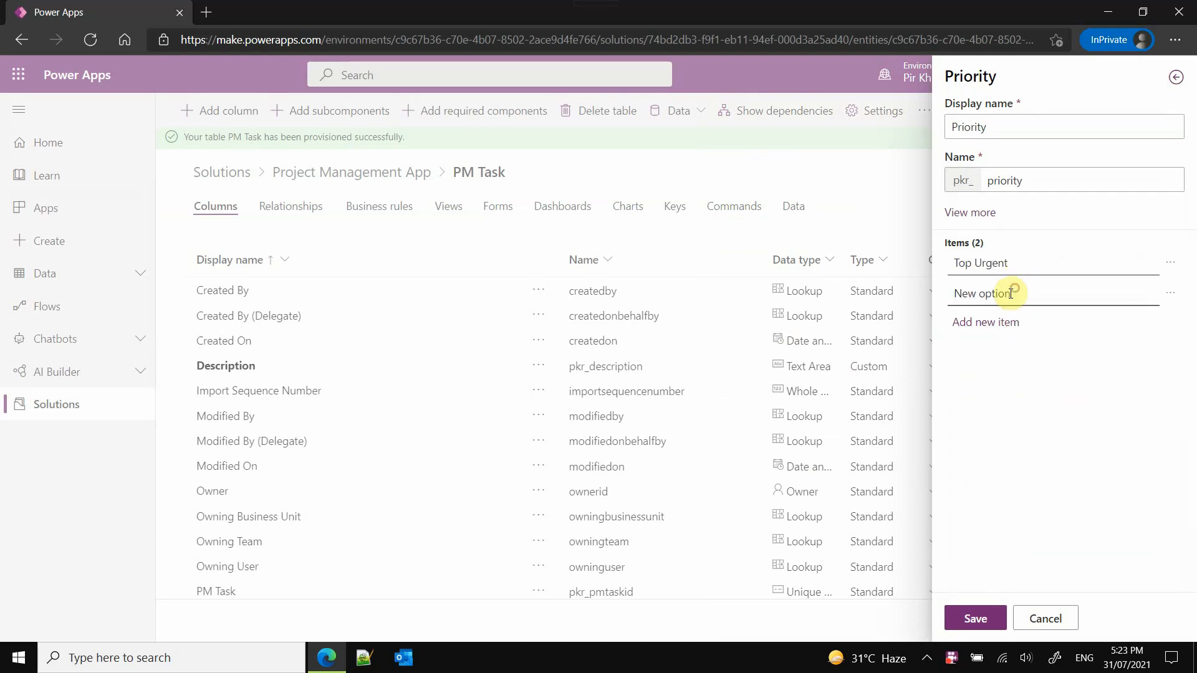
type("Urgent")
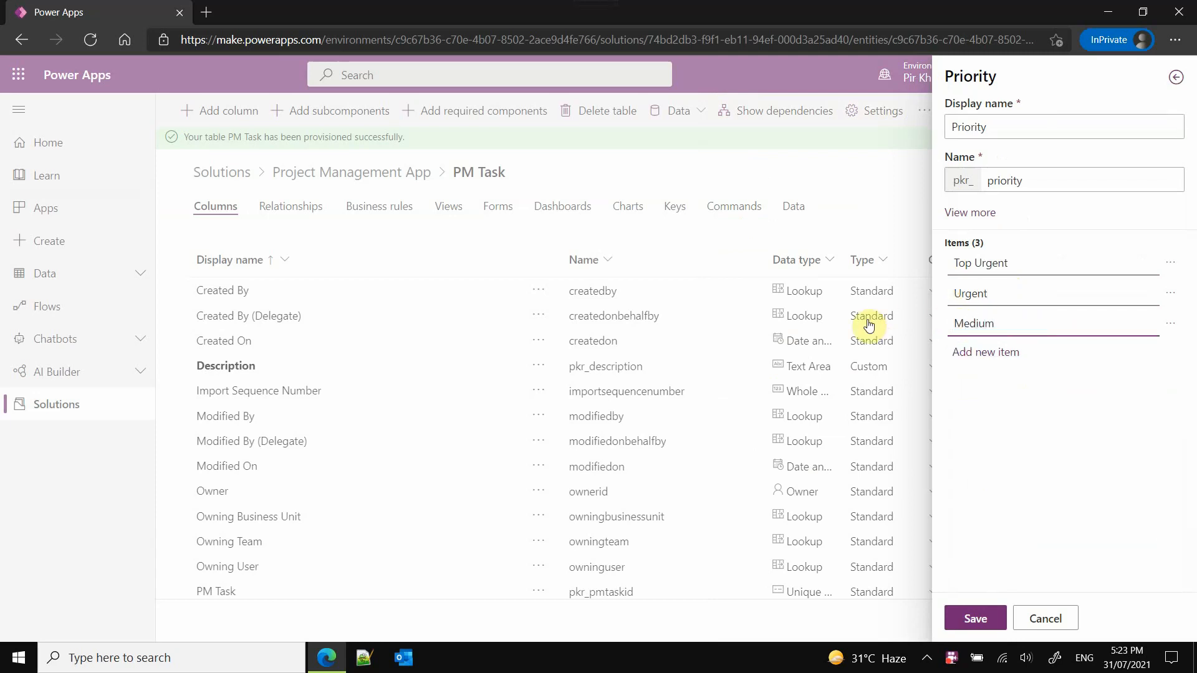
left_click(985, 352)
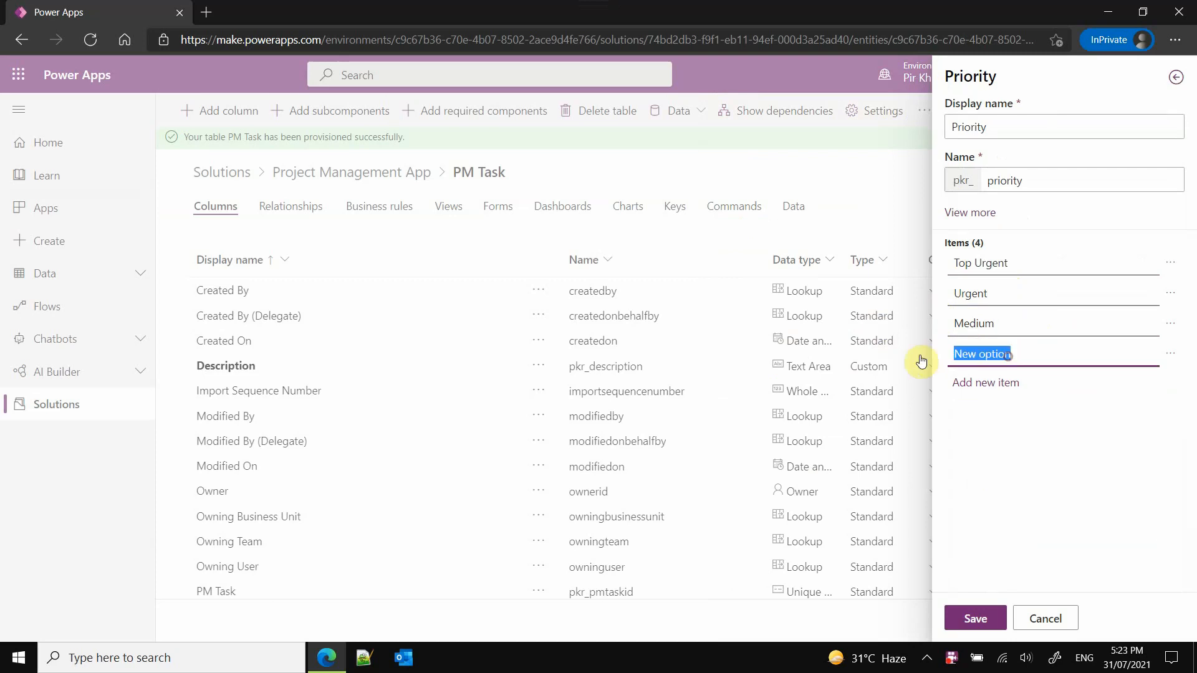
type("Low")
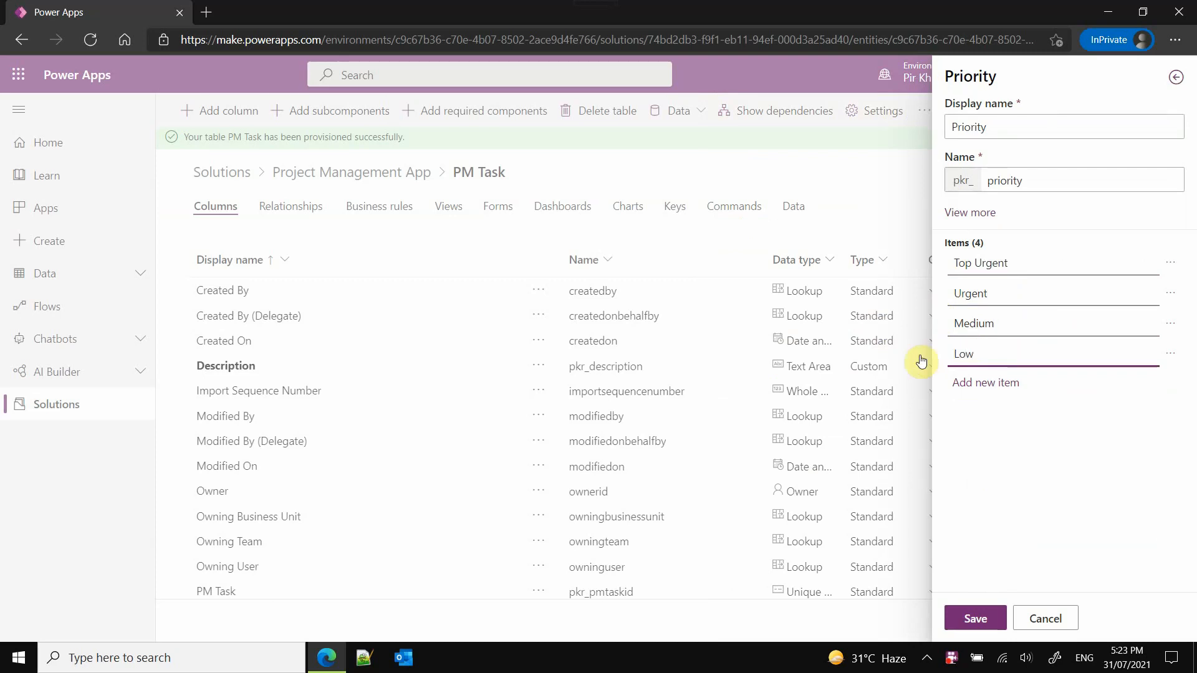
mouse_move(975, 618)
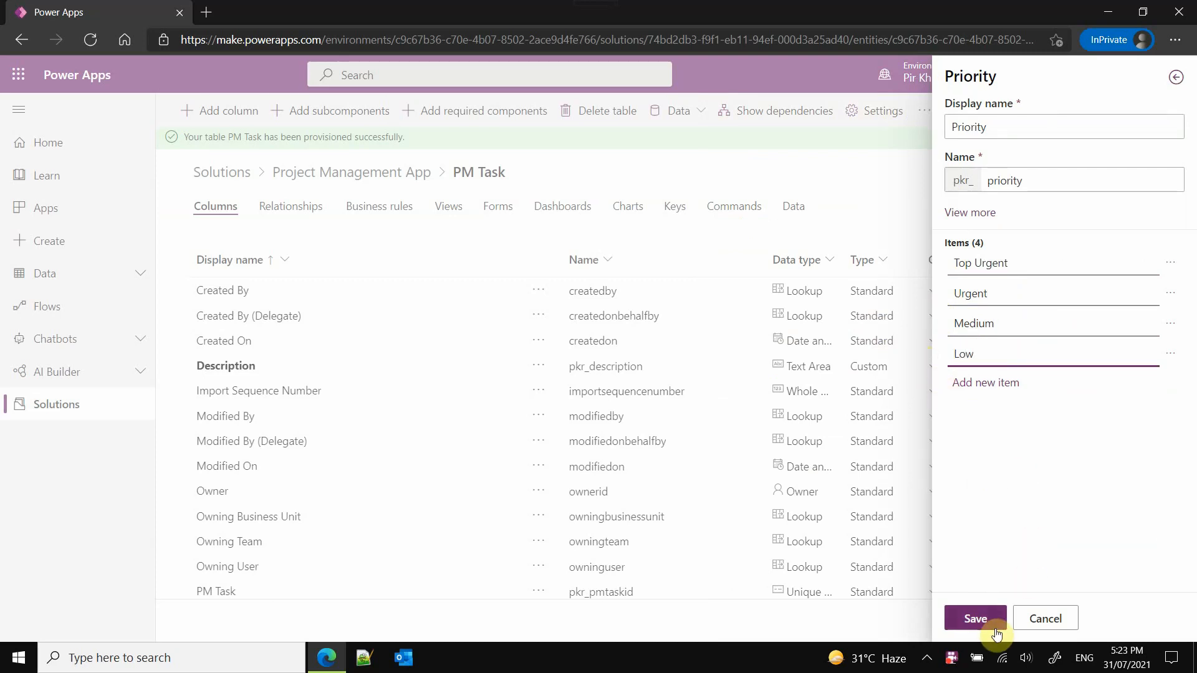
left_click(974, 618)
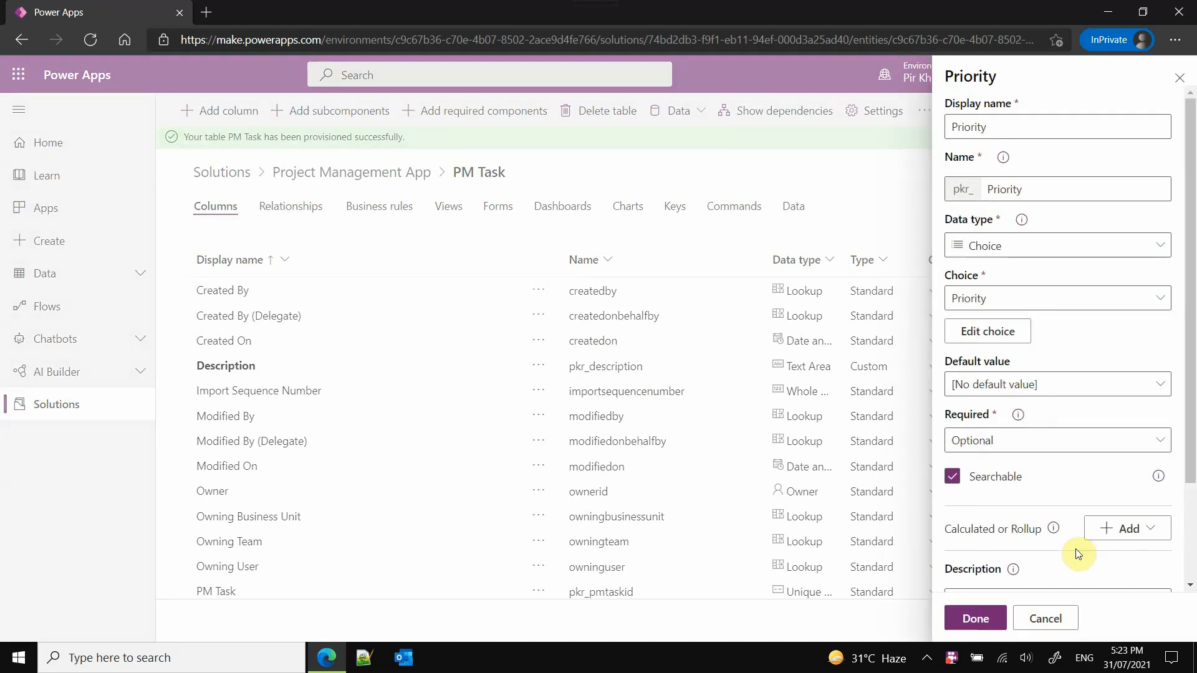
- Set Medium as the default priority and confirm the column
left_click(1057, 384)
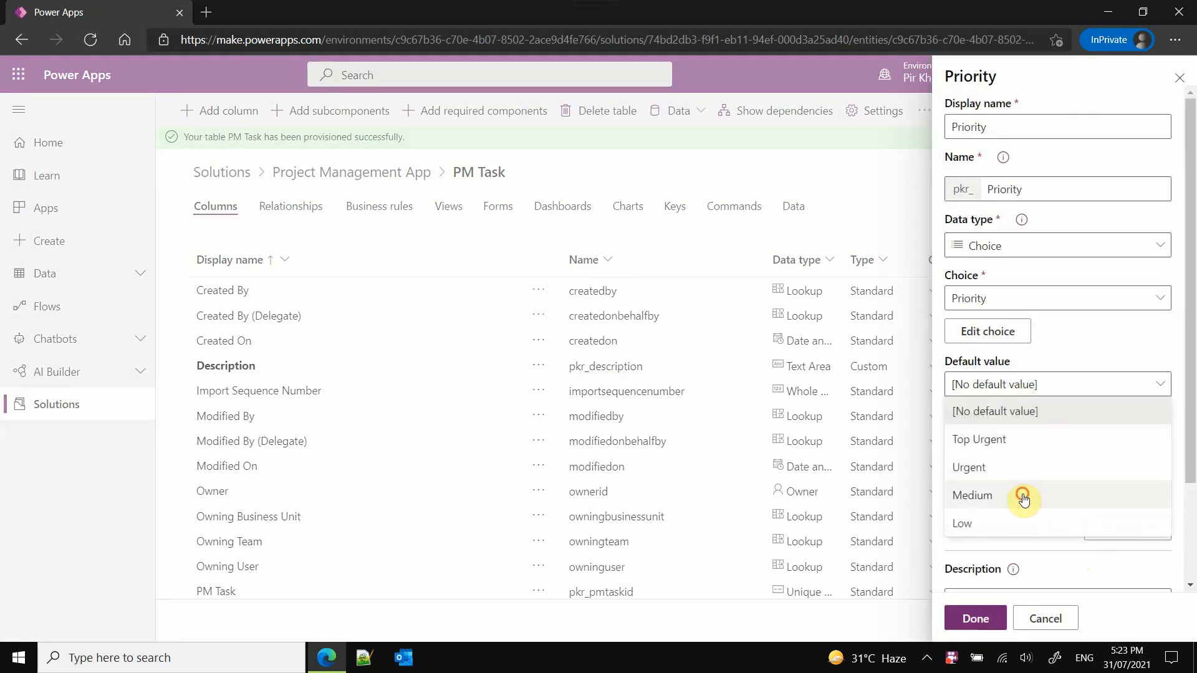
left_click(972, 496)
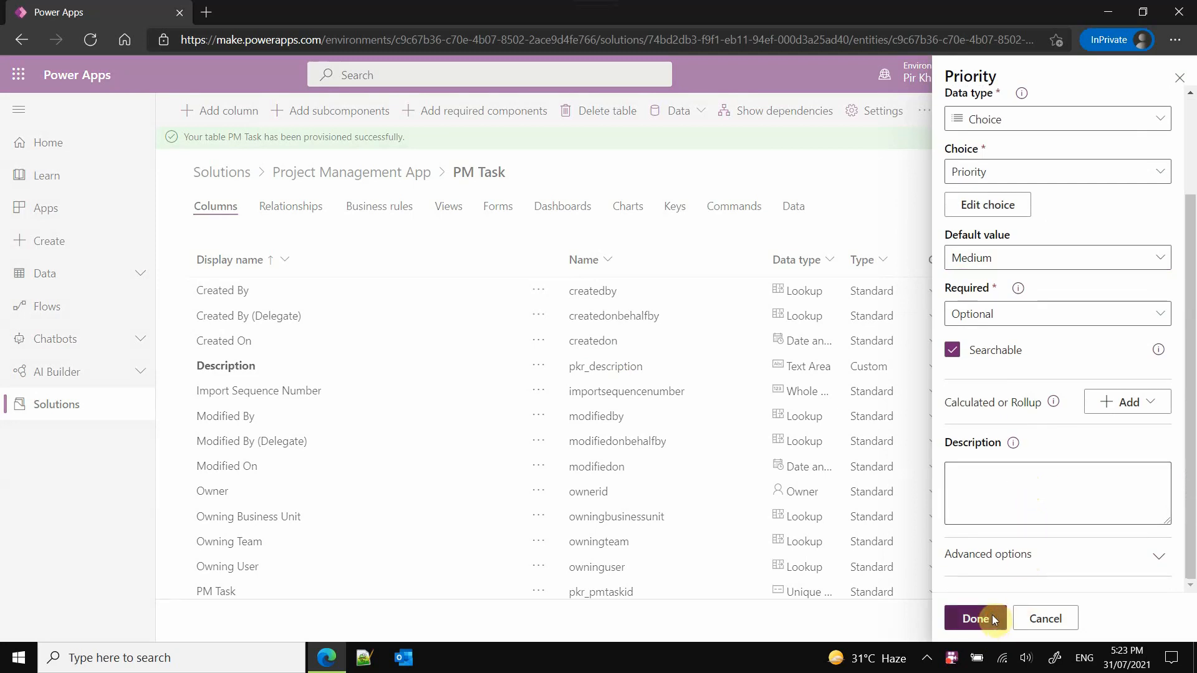
left_click(975, 619)
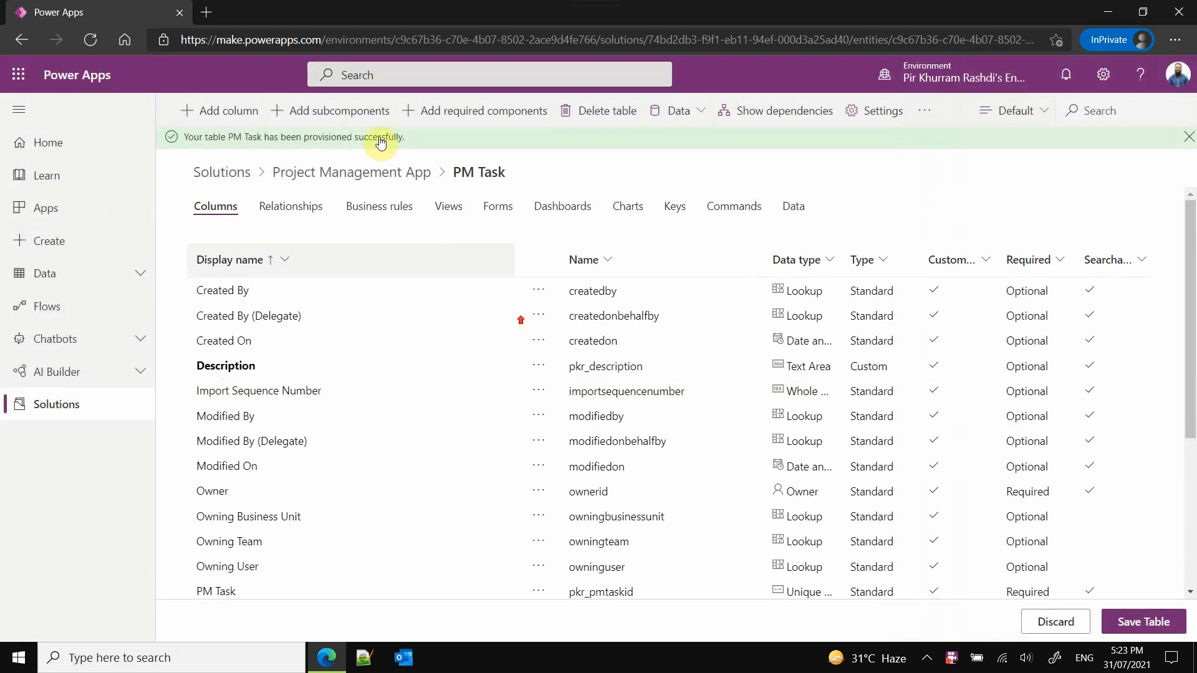
- Add a 'Key-user validation' choice column with options Email and Phone, defaulting to Email
left_click(227, 110)
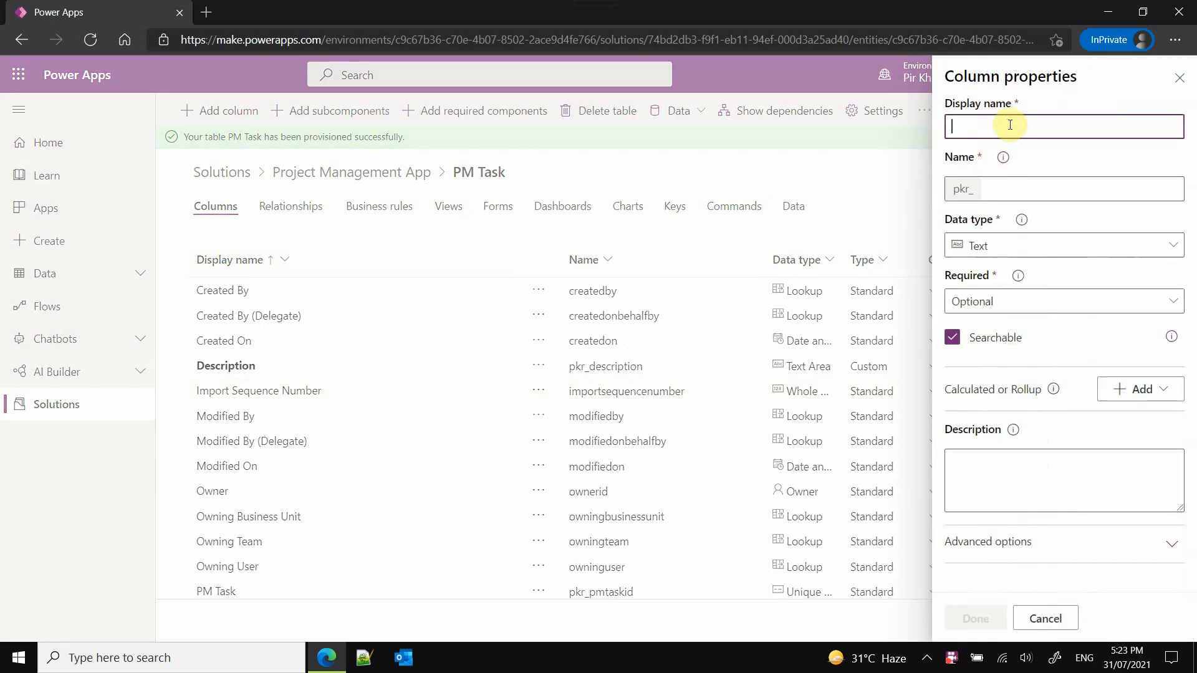
type("Key-user validation")
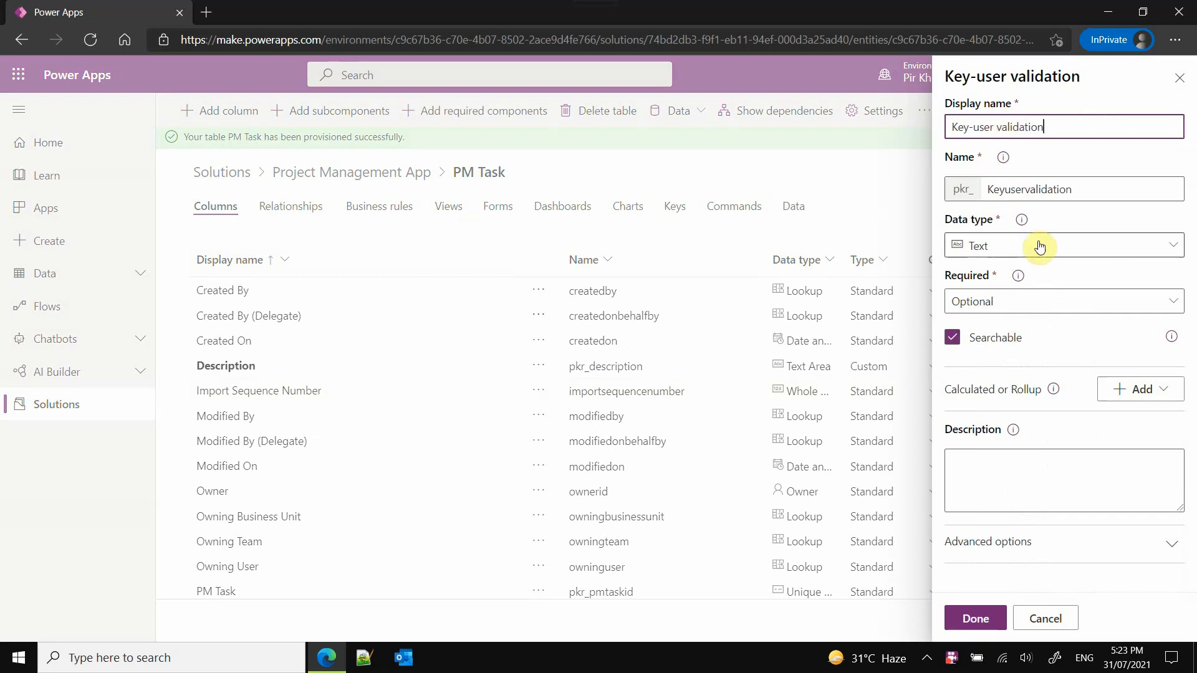
left_click(1038, 245)
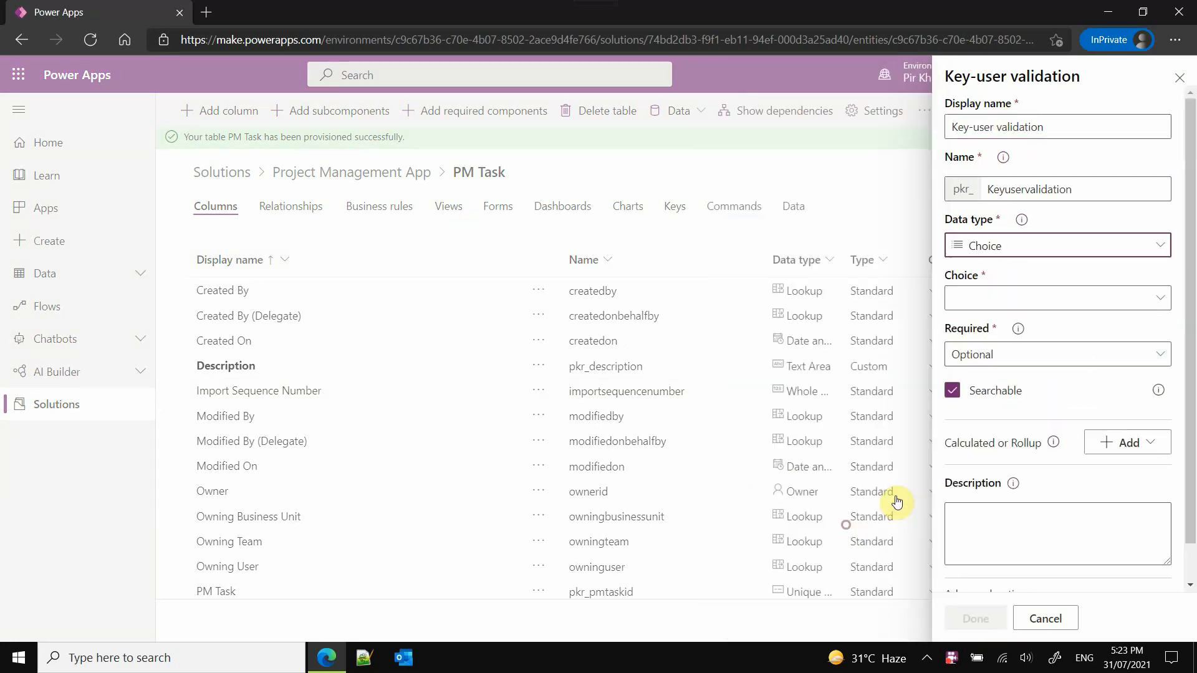
left_click(1056, 297)
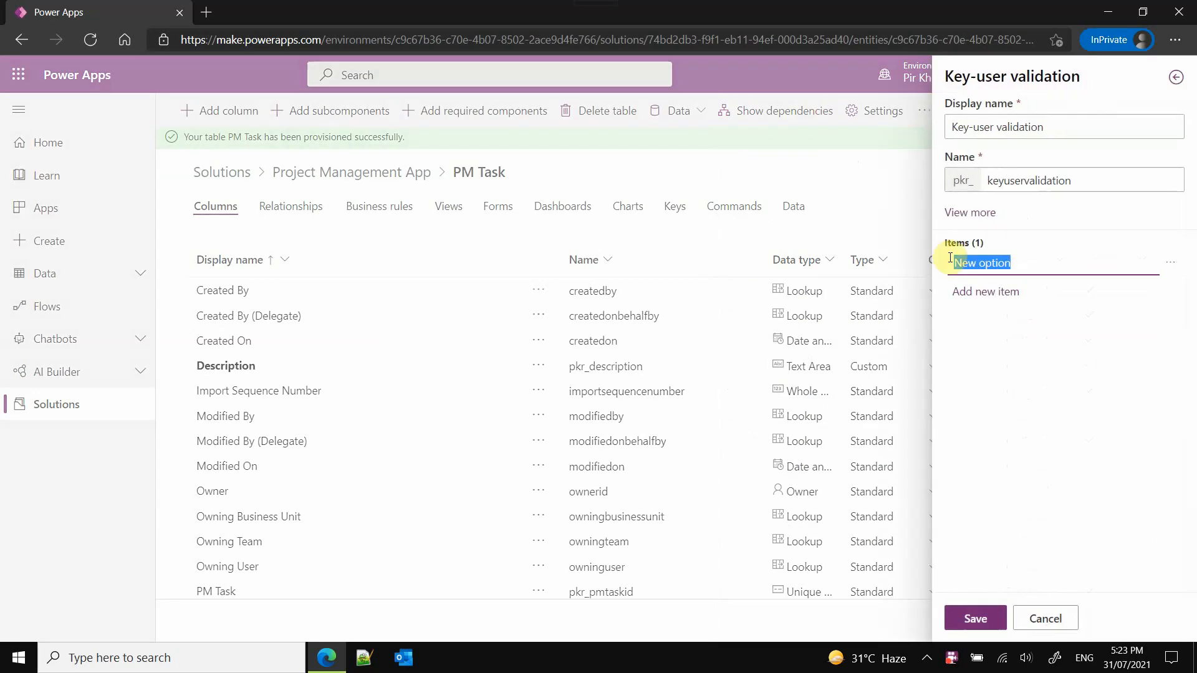
type("Email")
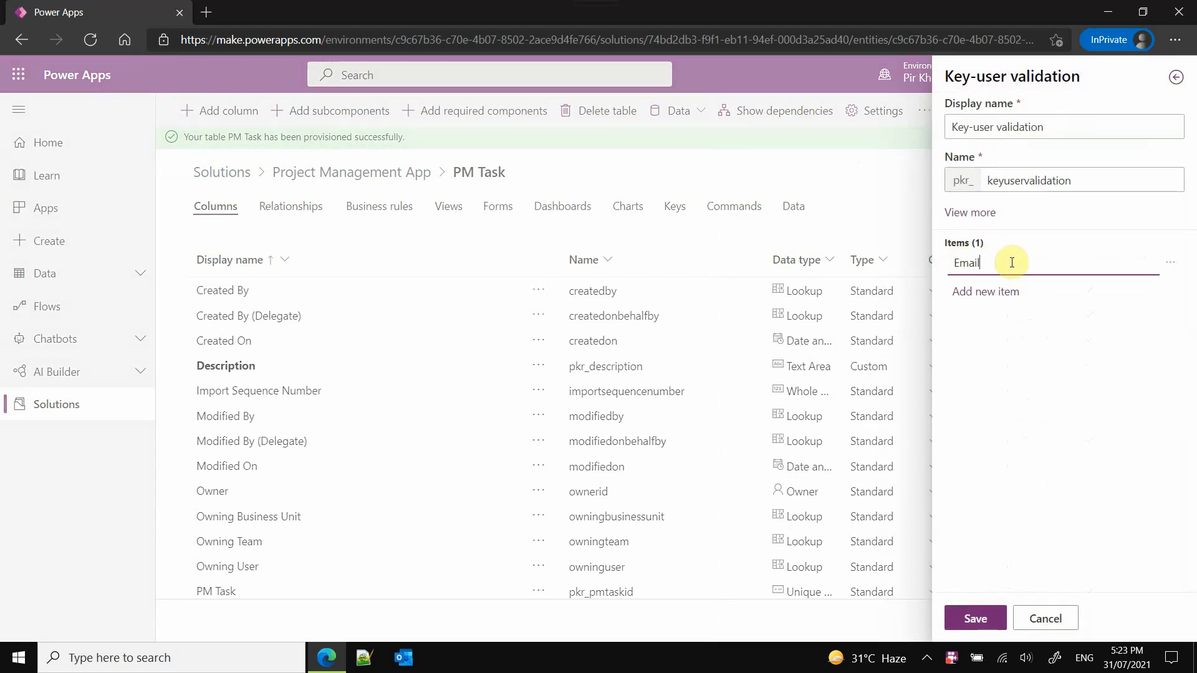
left_click(985, 291)
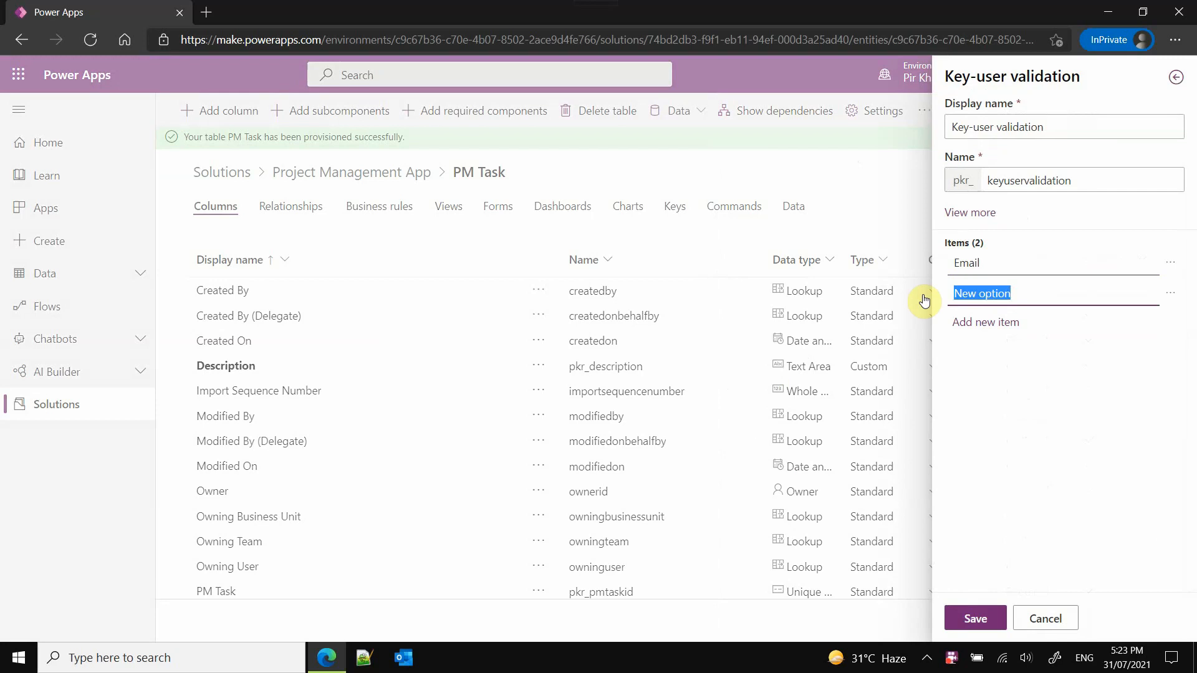
type("Phone")
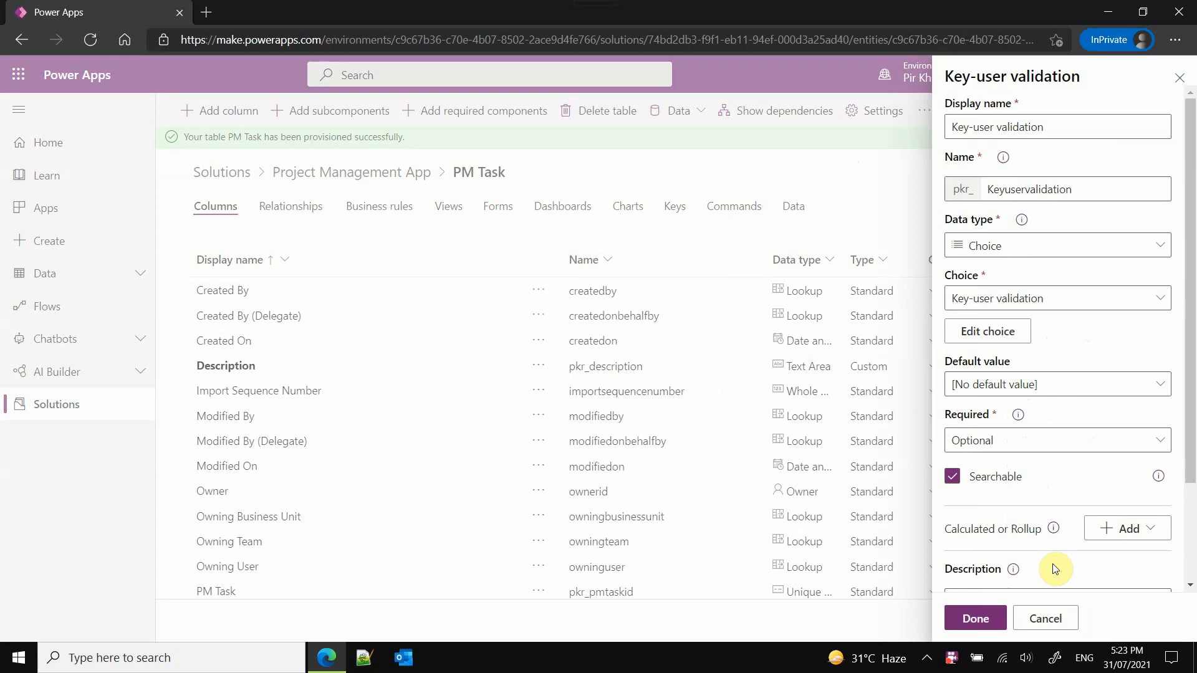
left_click(1056, 384)
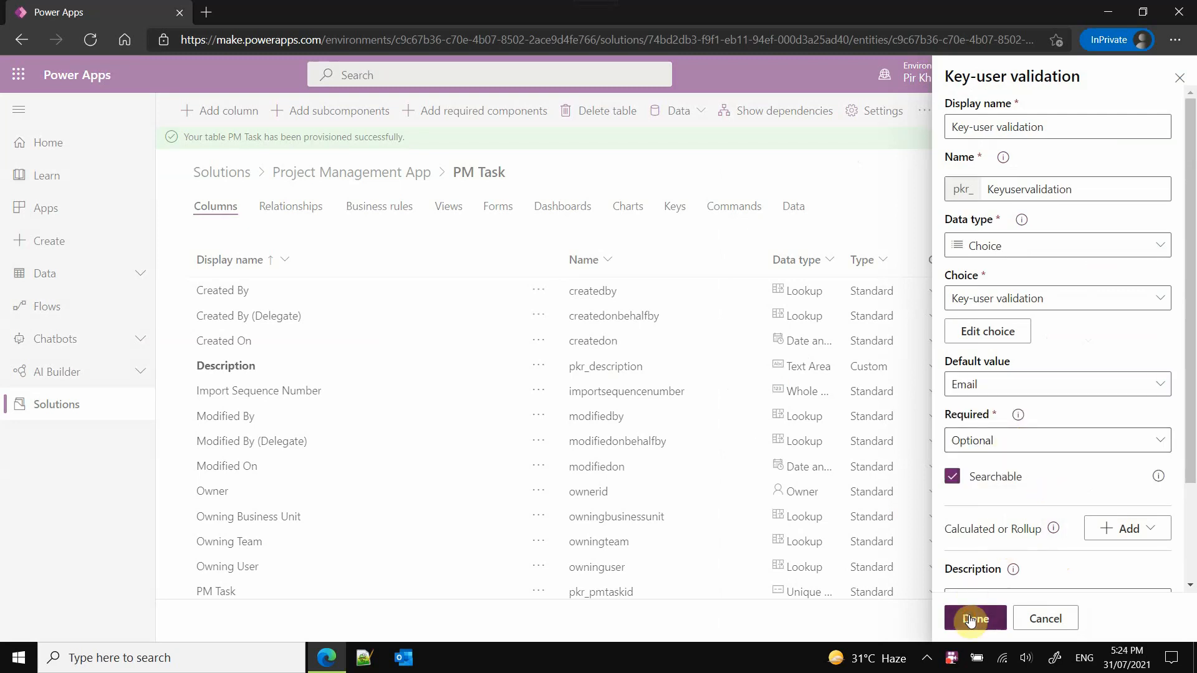
left_click(975, 618)
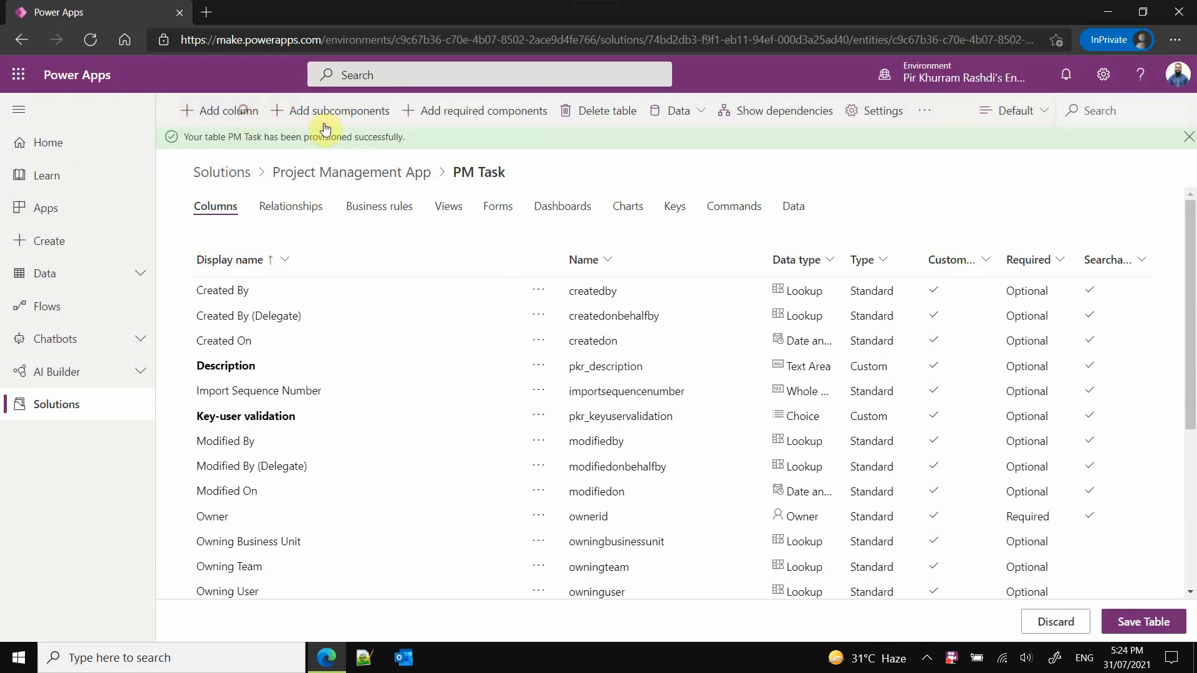
- Add a 'Completion Notes' Text Area column, then save the PM Task table
left_click(227, 109)
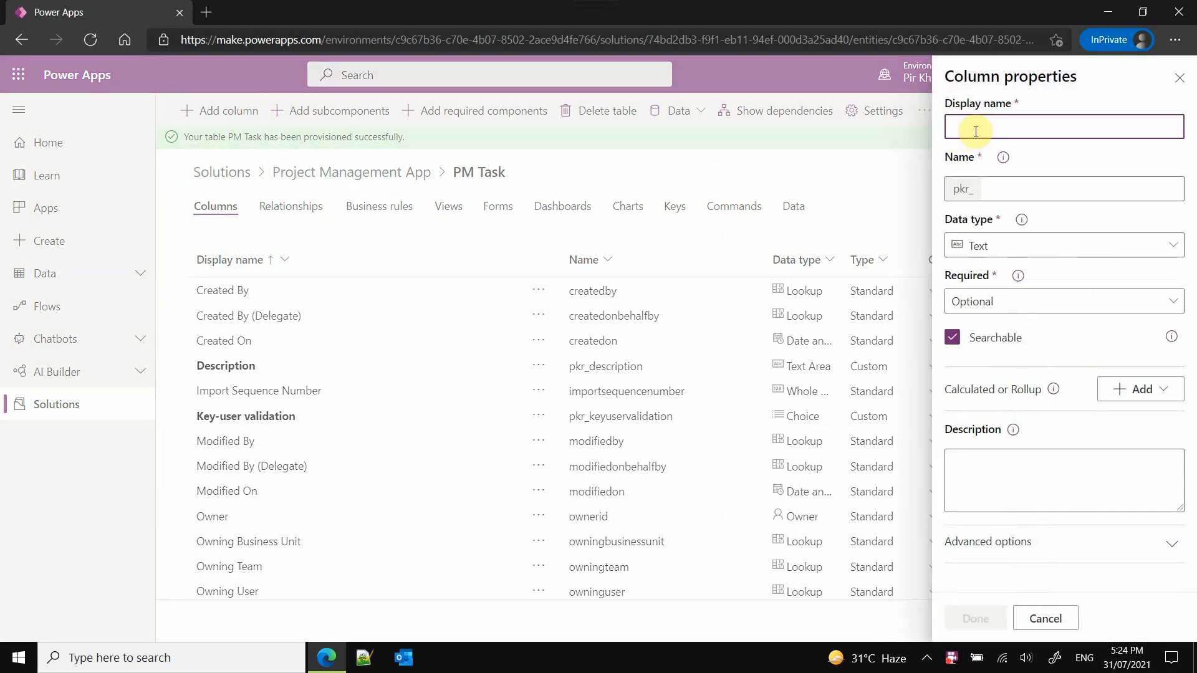
type("Completion")
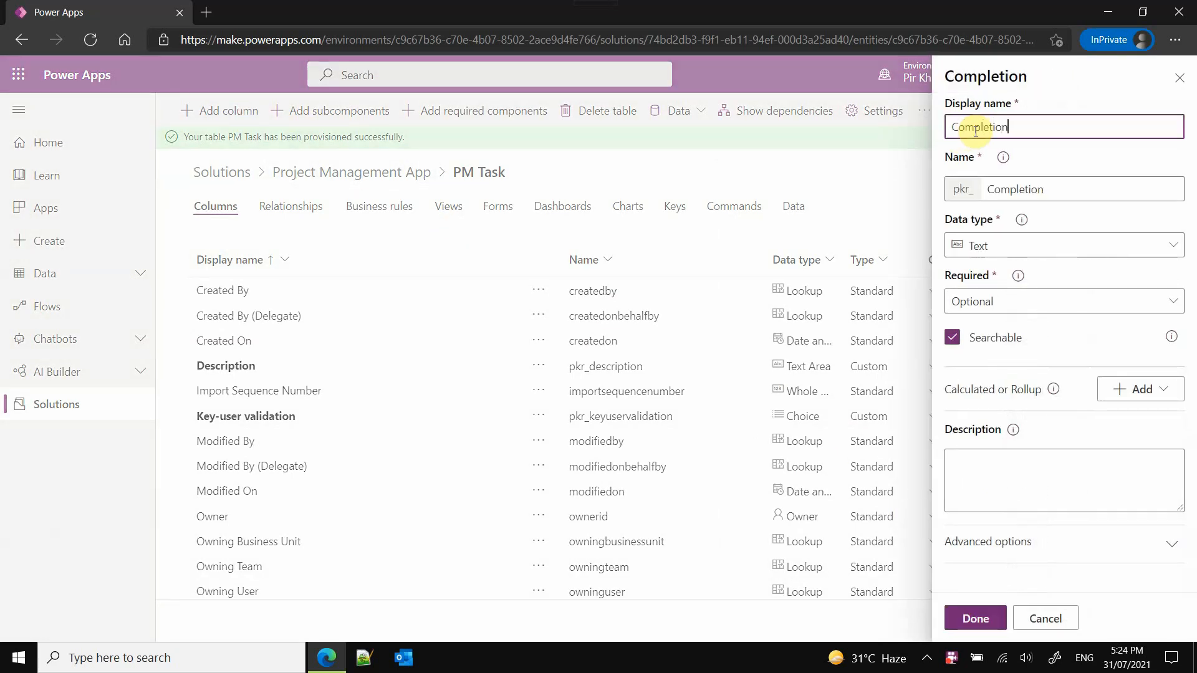
type("Notes")
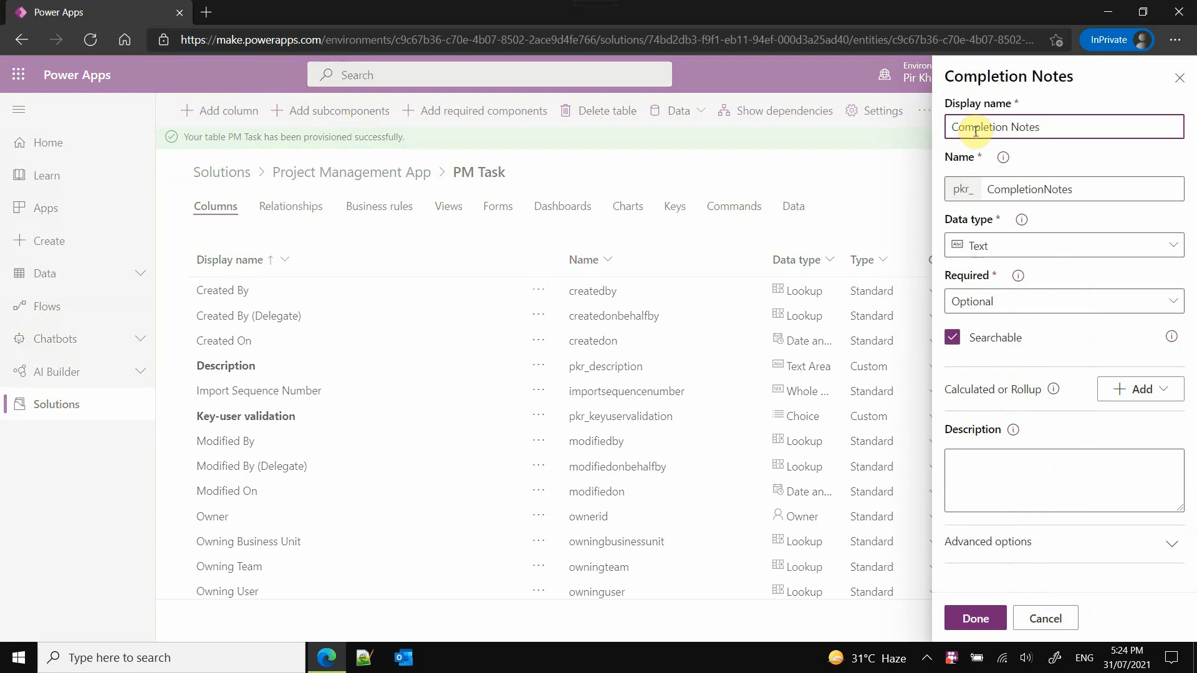
left_click(1062, 245)
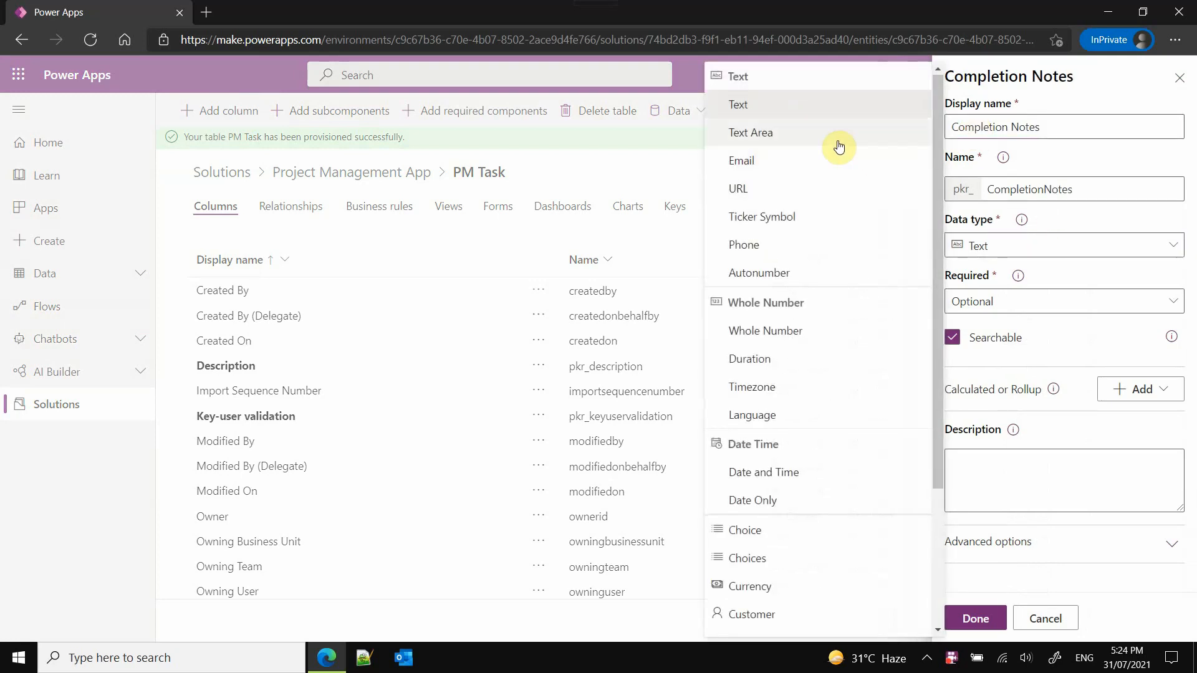
left_click(750, 132)
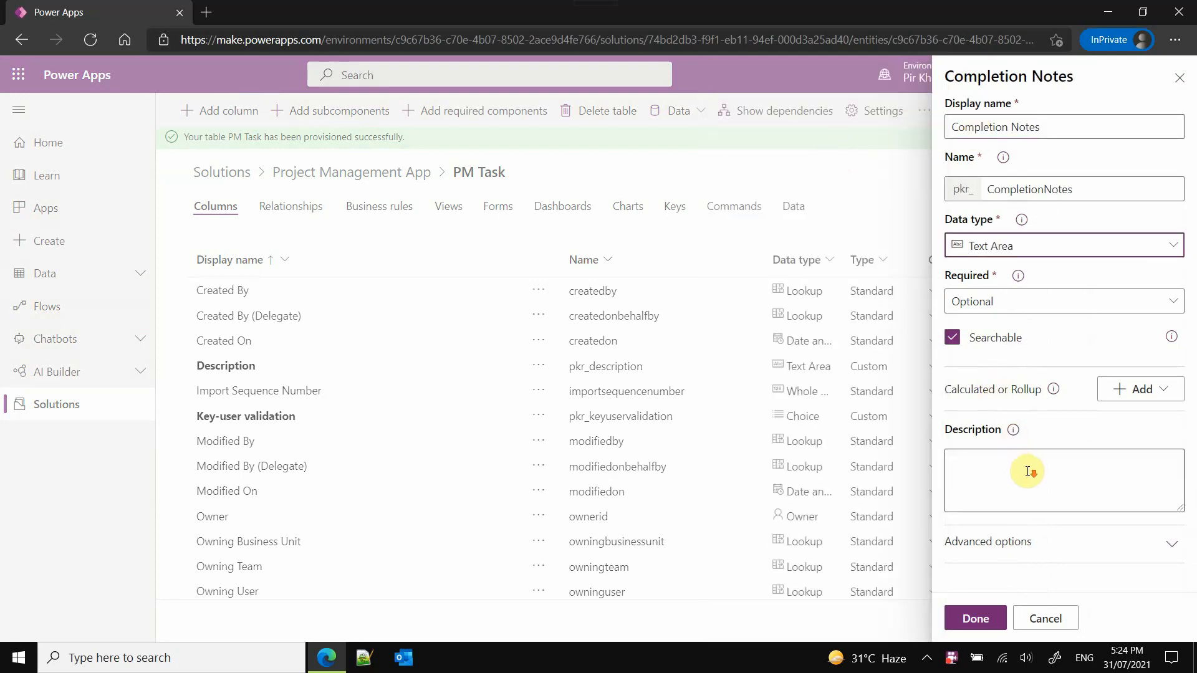
left_click(975, 618)
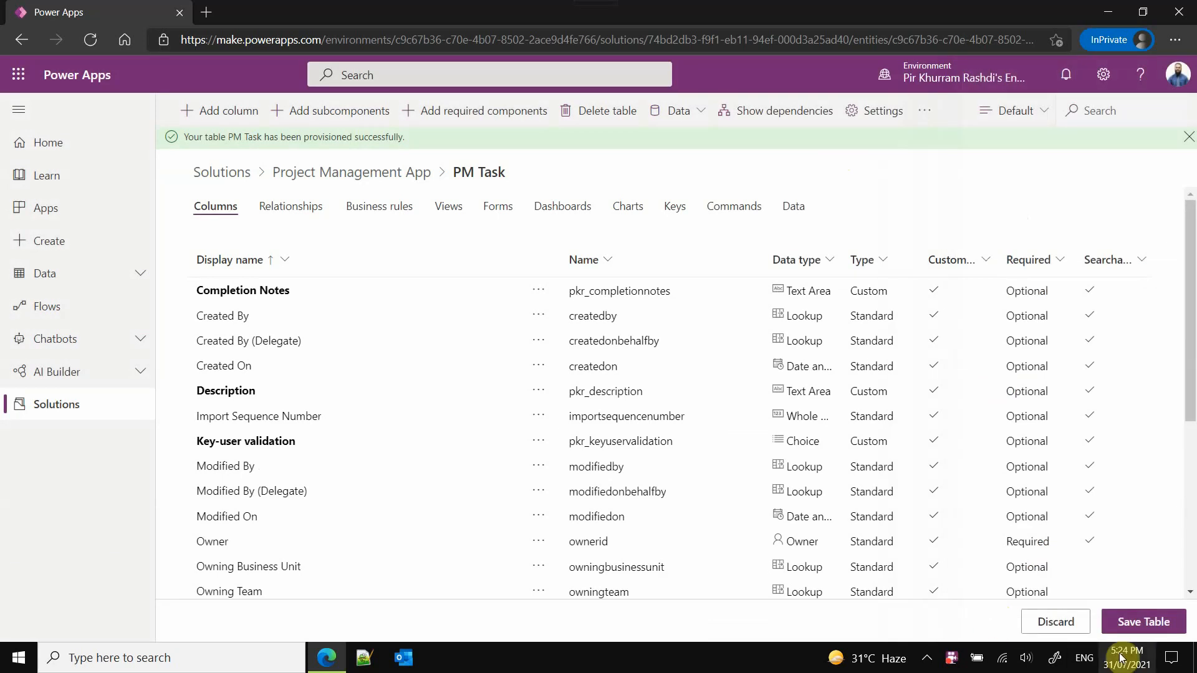
left_click(1143, 621)
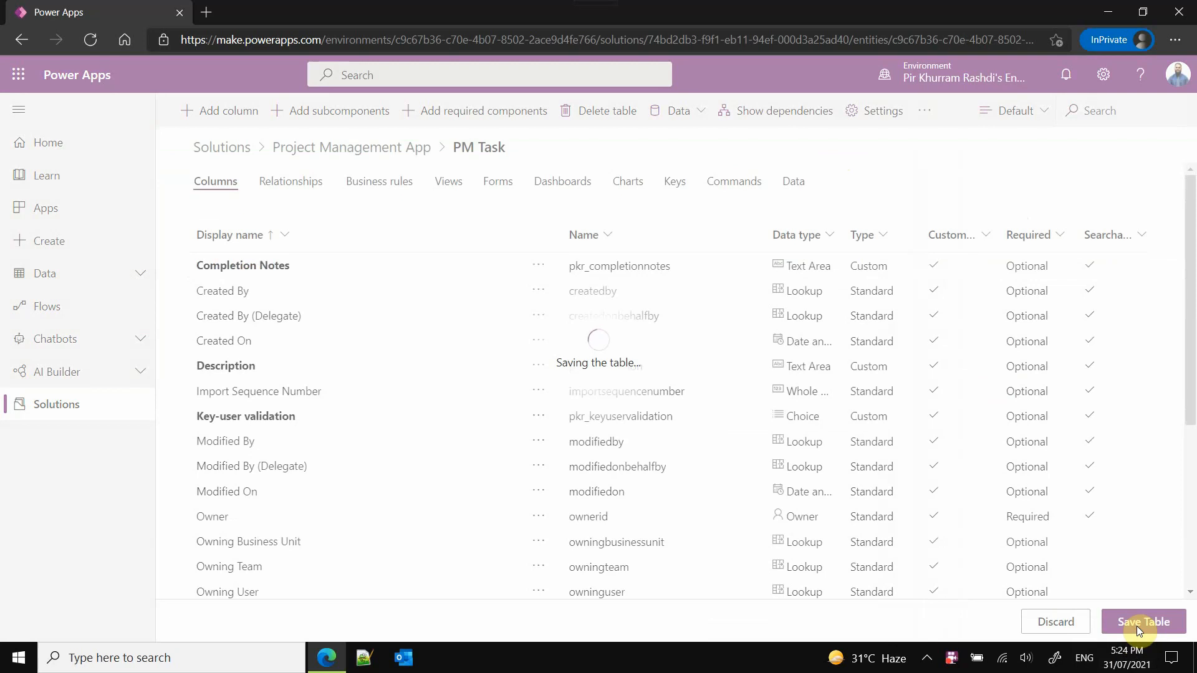
- Save the PM Task table and go back to the Project Management App solution
left_click(1142, 622)
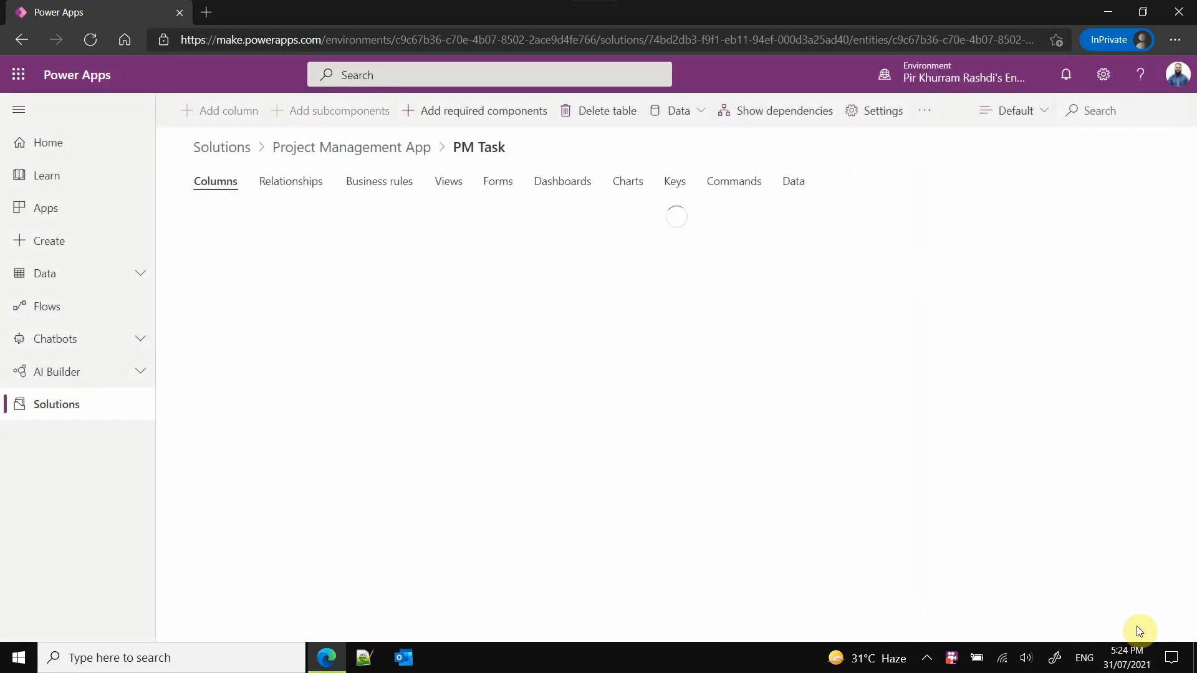
mouse_move(486, 423)
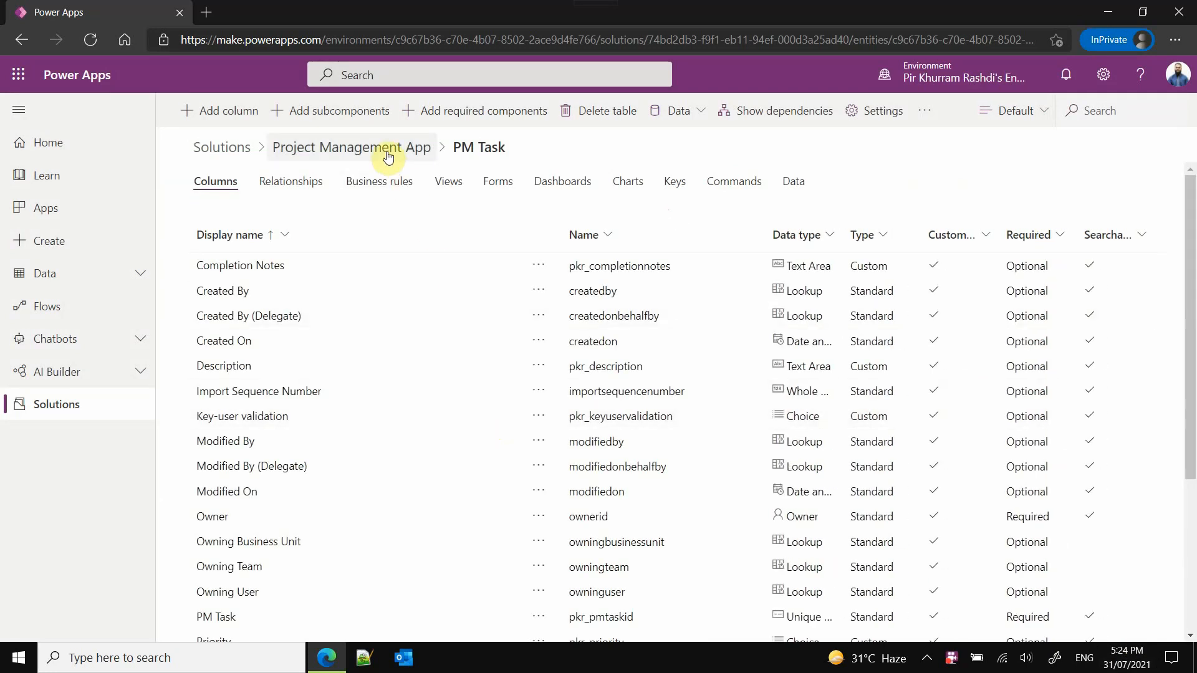
left_click(350, 147)
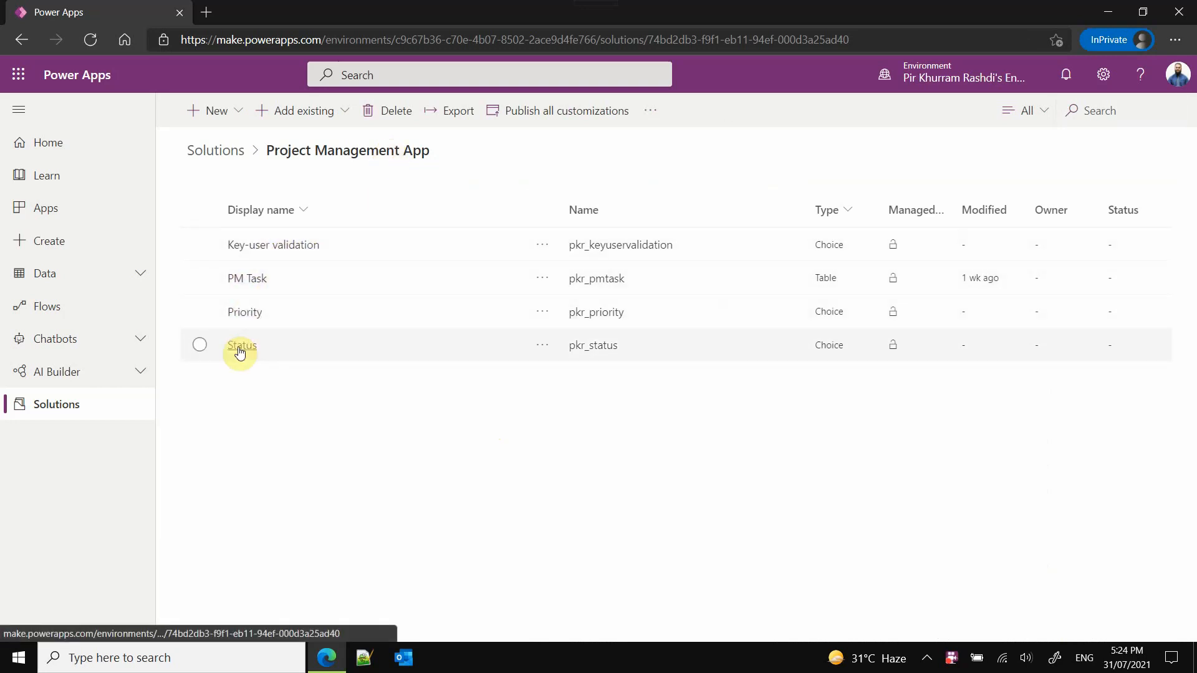
- Fill in a new table as PM Activity, primary column Title, with attachments enabled
left_click(217, 109)
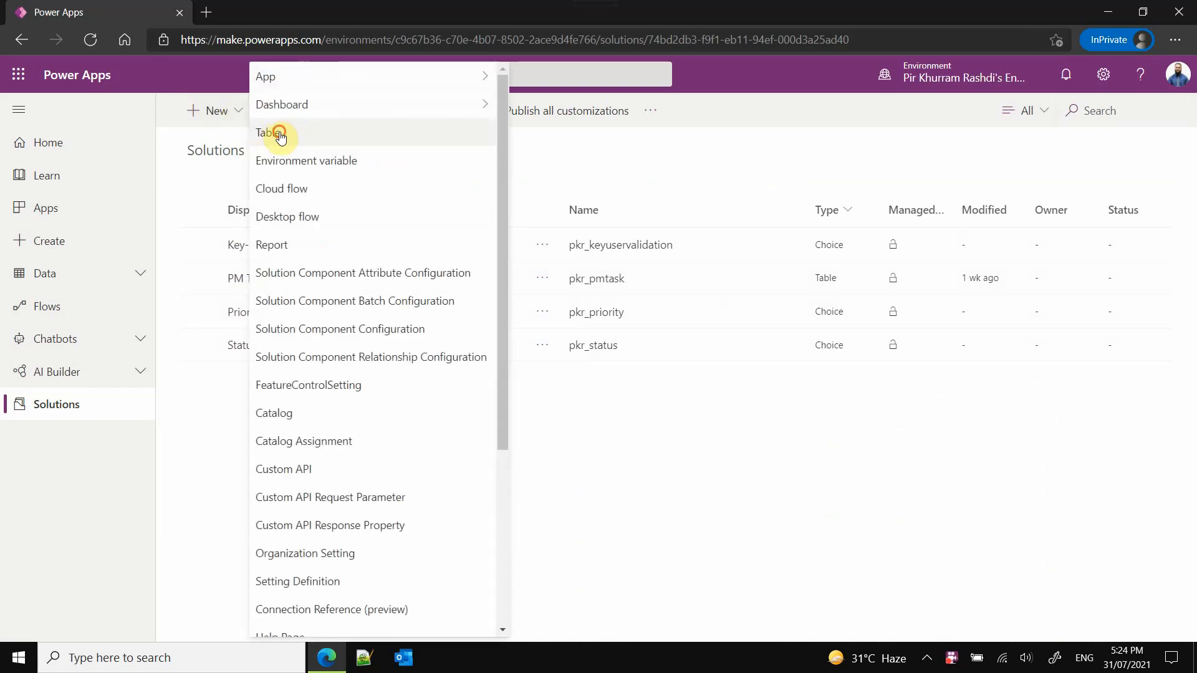
left_click(271, 132)
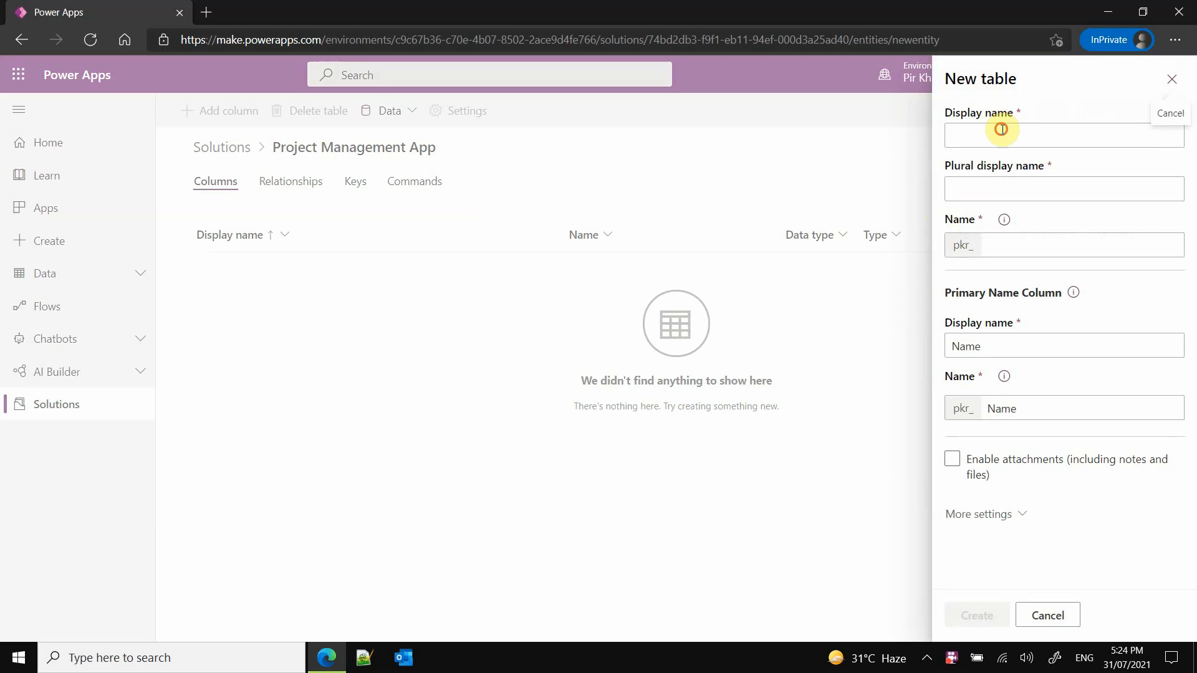
type("A")
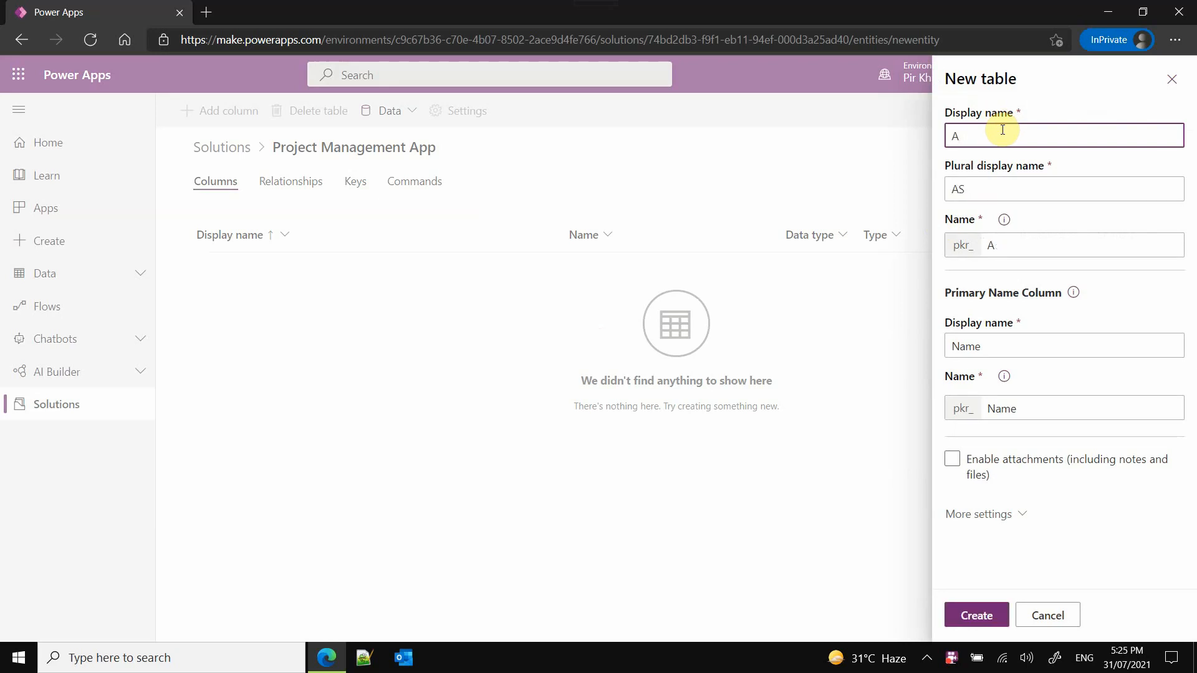
type("PM Activity")
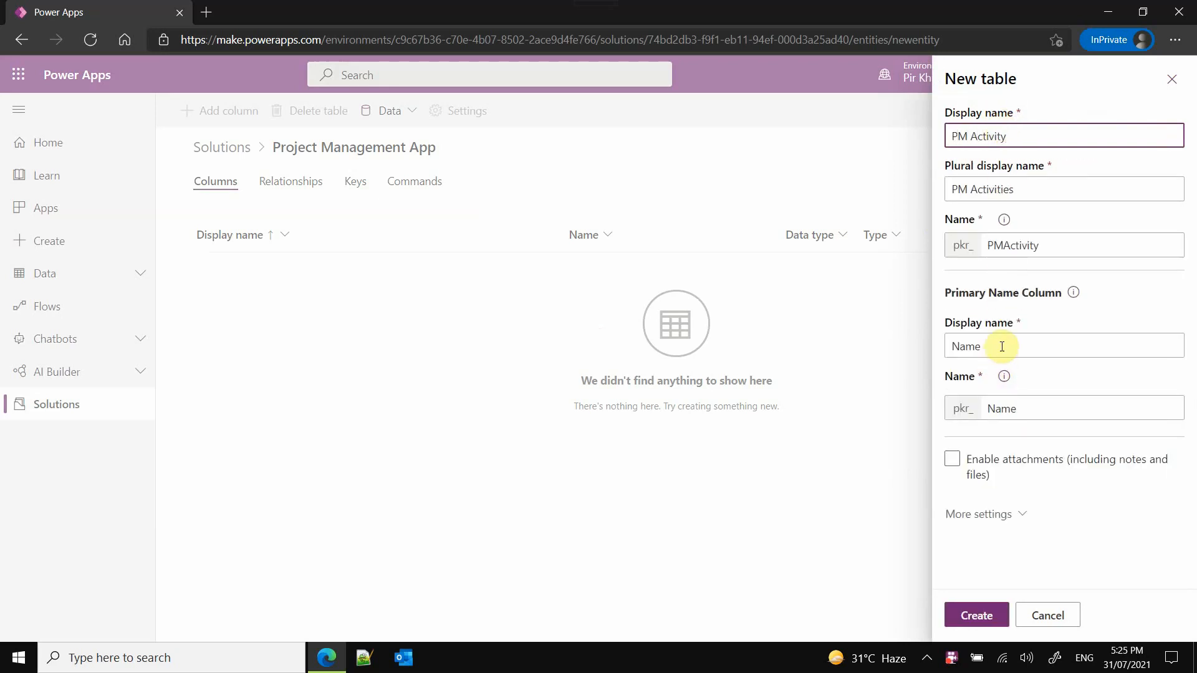
type("Title")
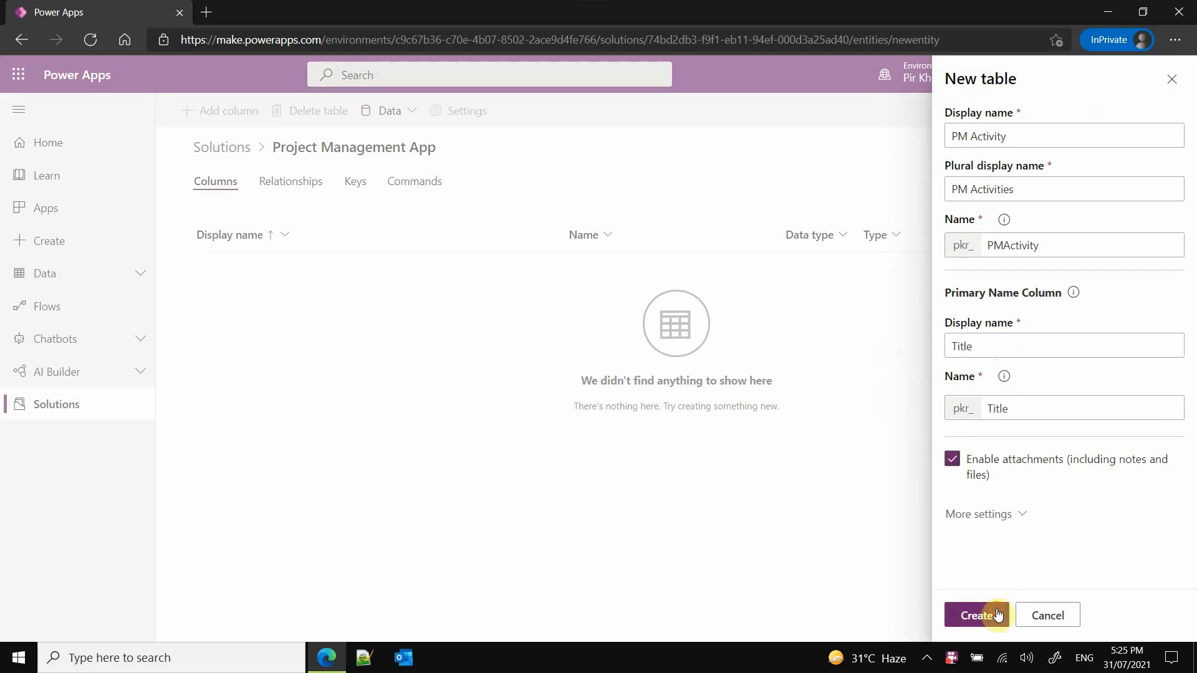
- Create the PM Activity table and add a Text Area column named Description
left_click(977, 615)
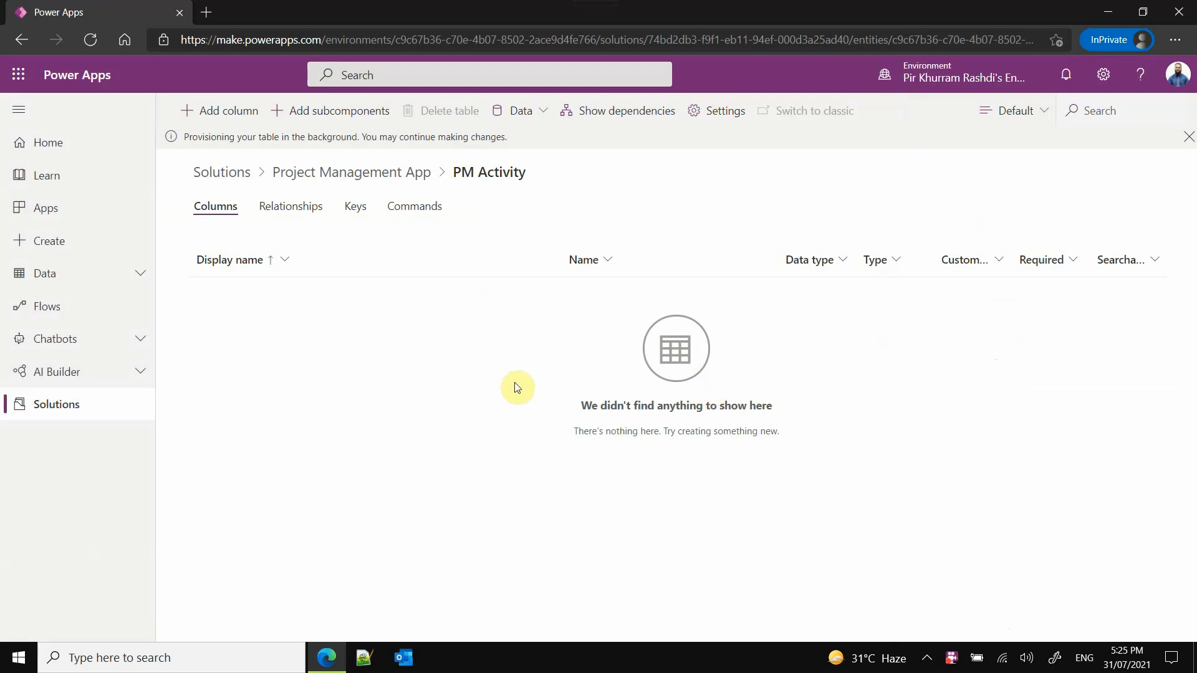
mouse_move(511, 391)
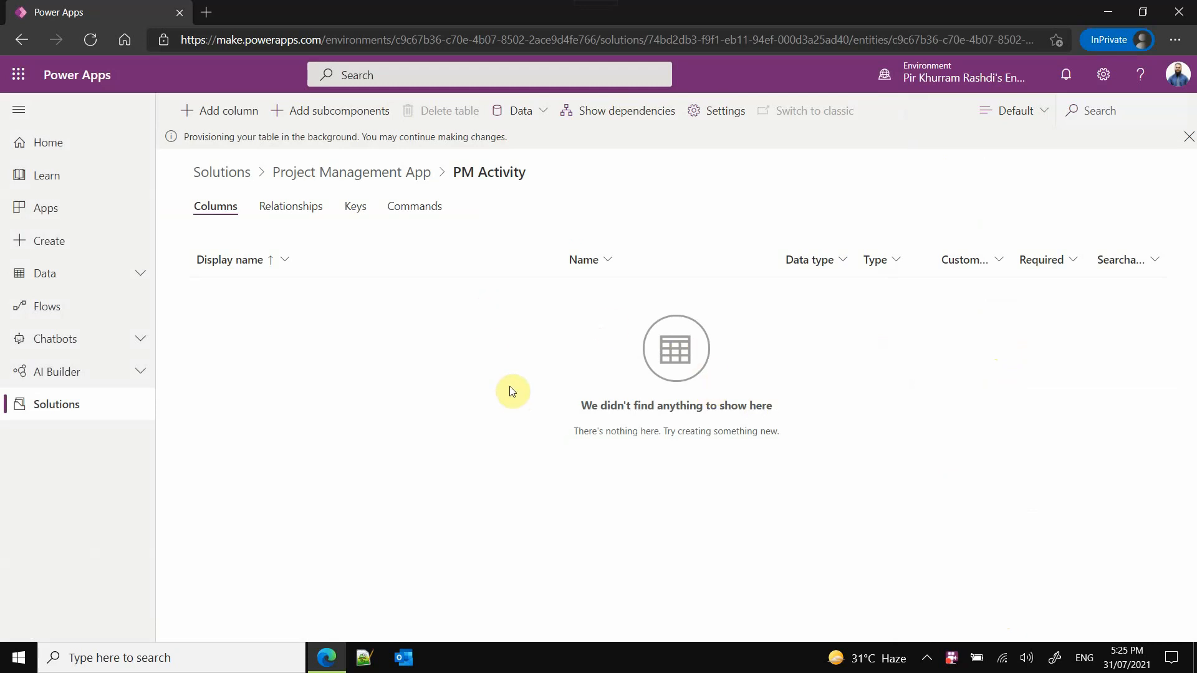
mouse_move(500, 374)
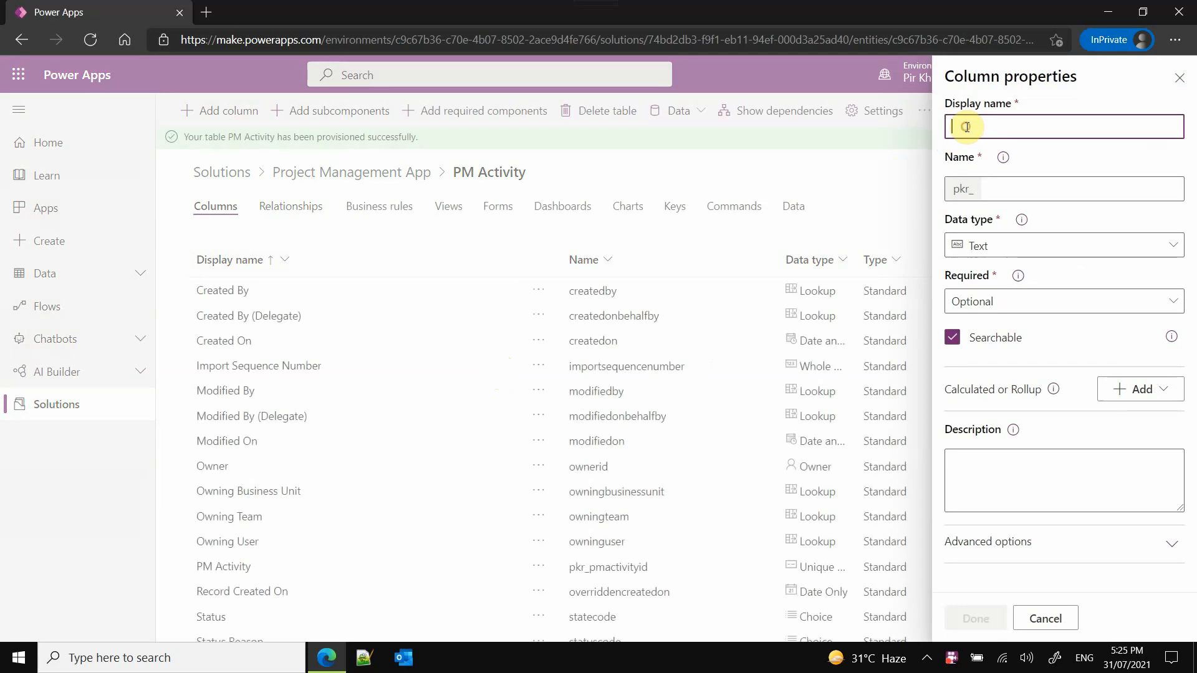
type("Description")
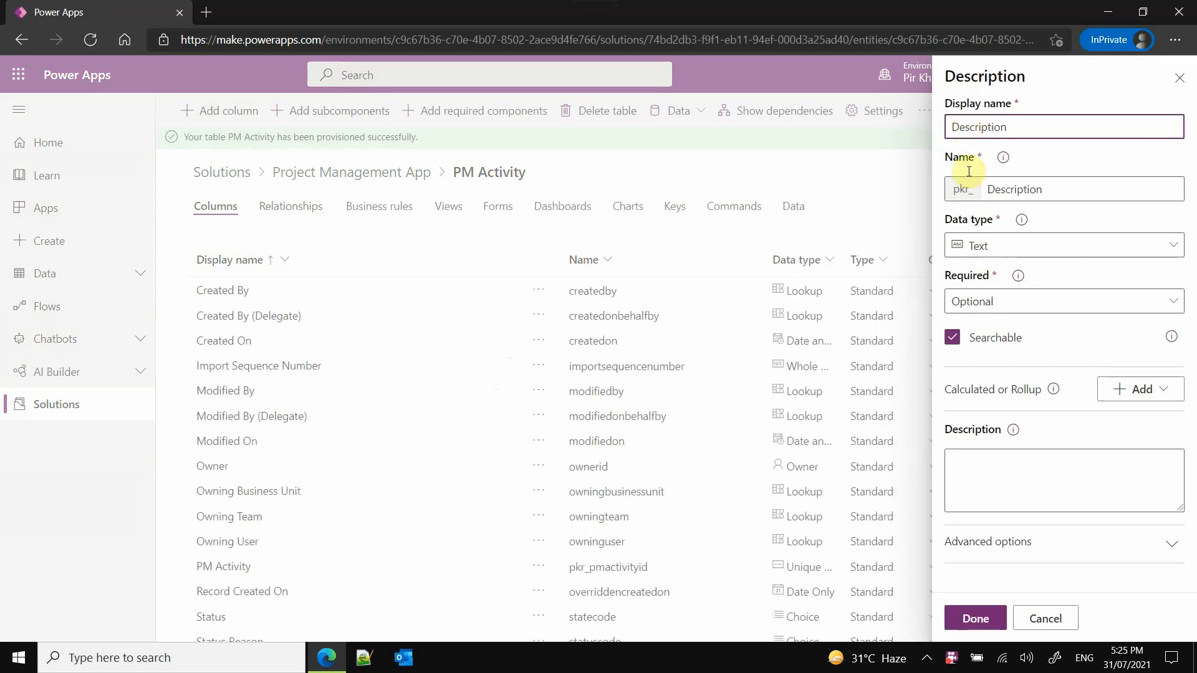
left_click(1060, 245)
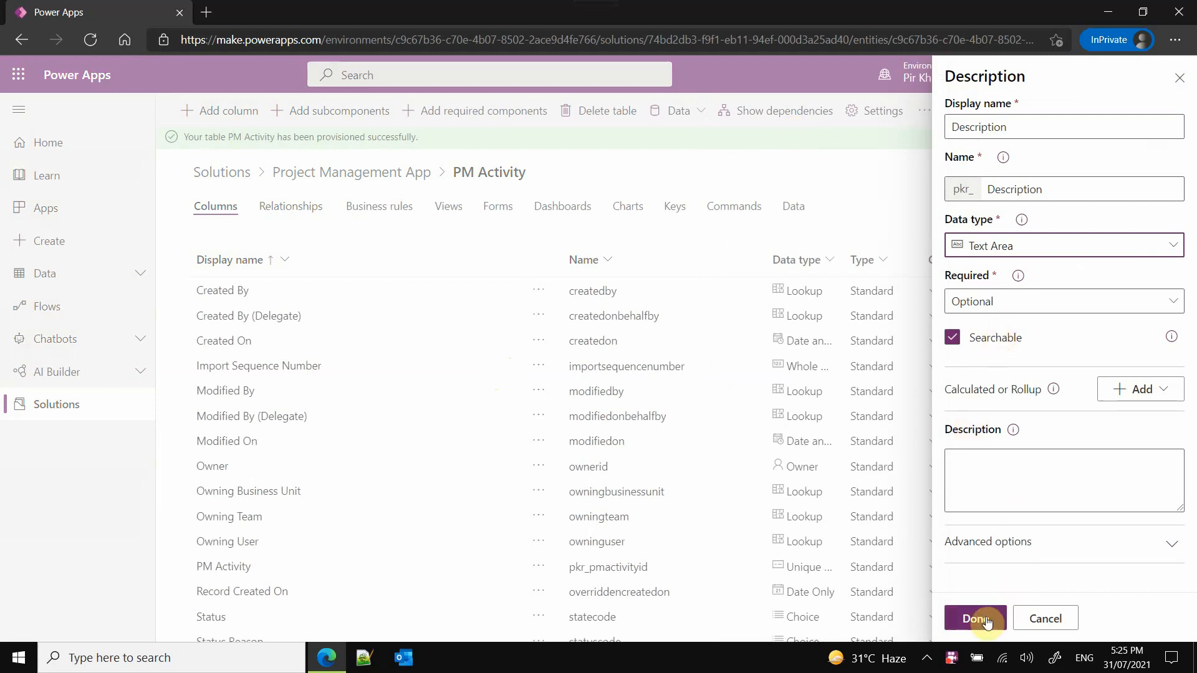
left_click(975, 618)
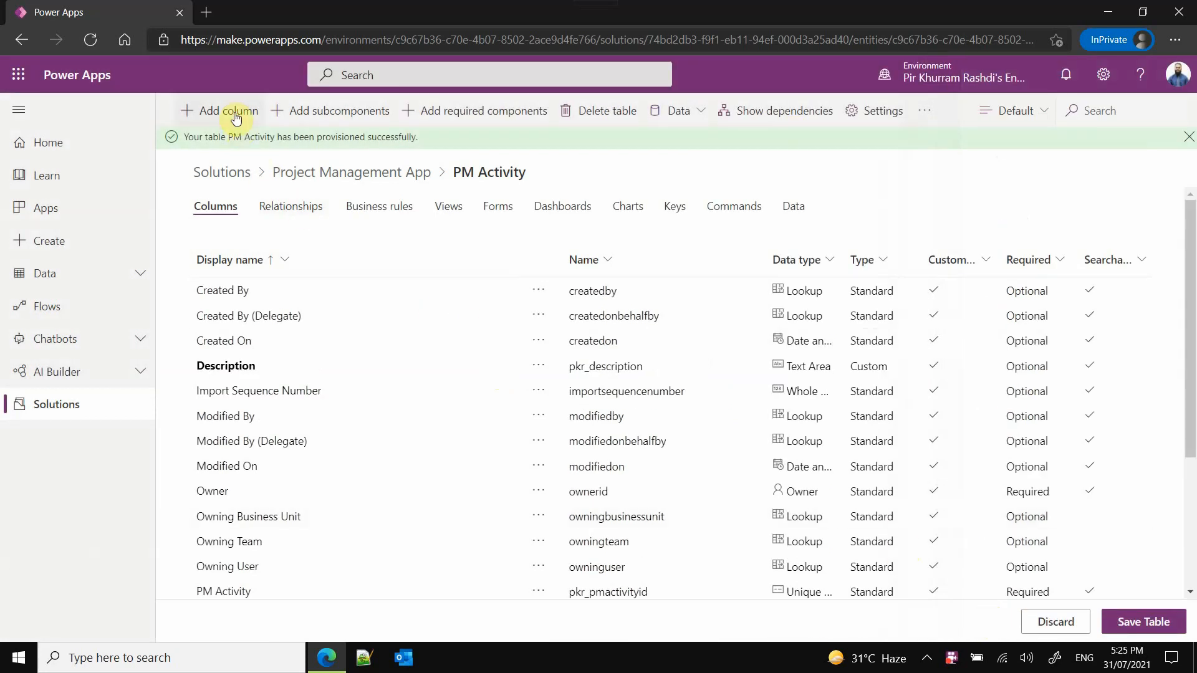
- Add a Status column using the existing Status choice, with New as default
left_click(227, 111)
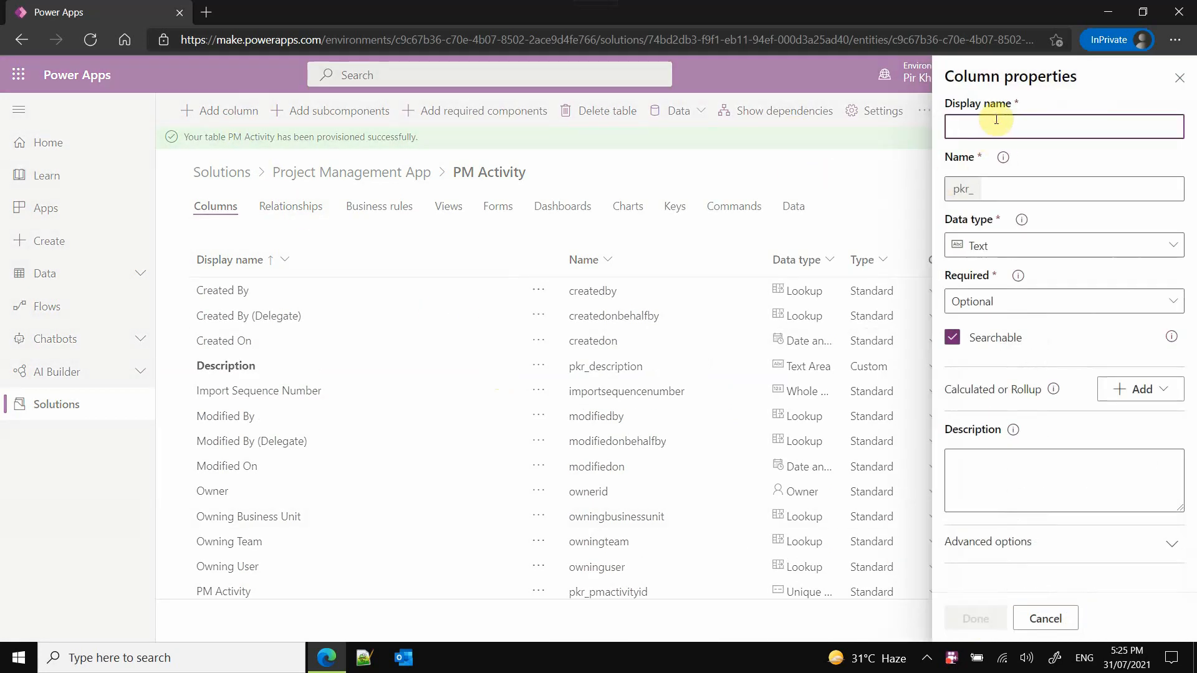
type("Status")
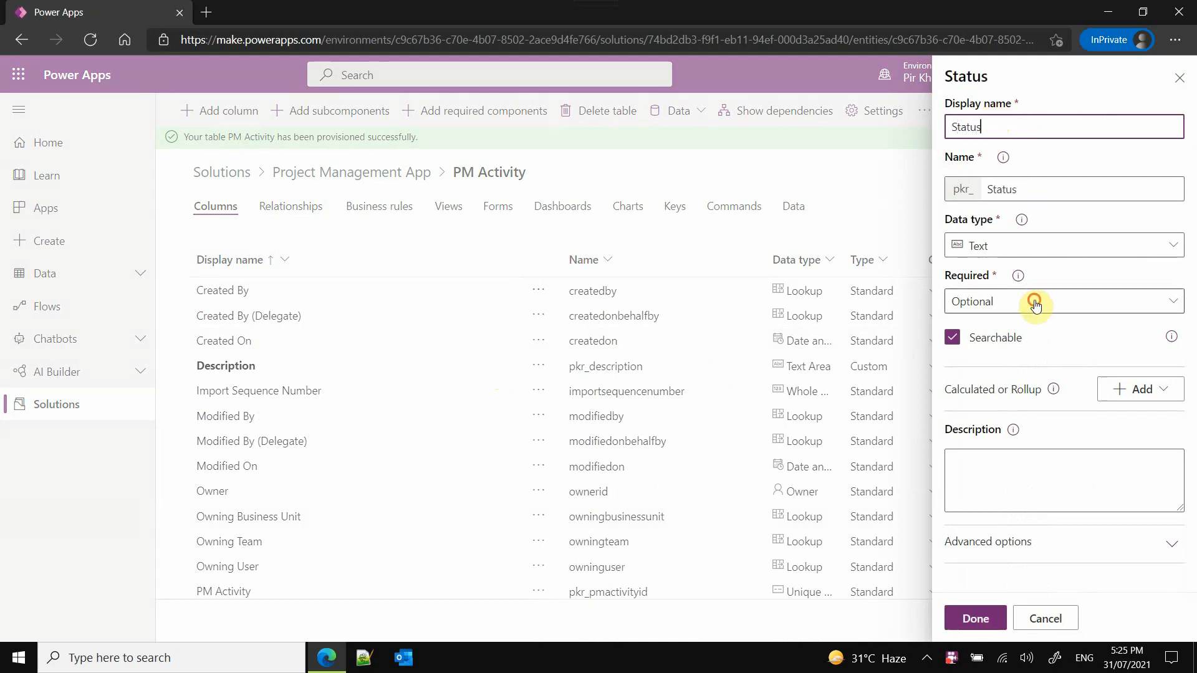
left_click(1061, 245)
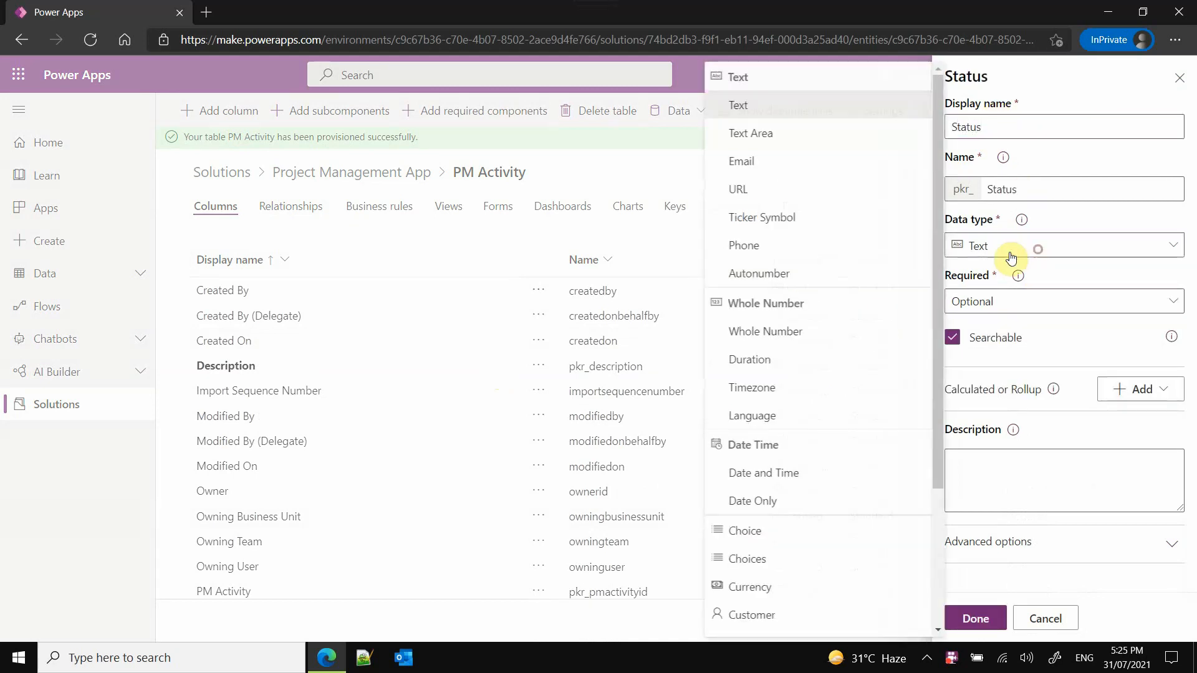
left_click(746, 530)
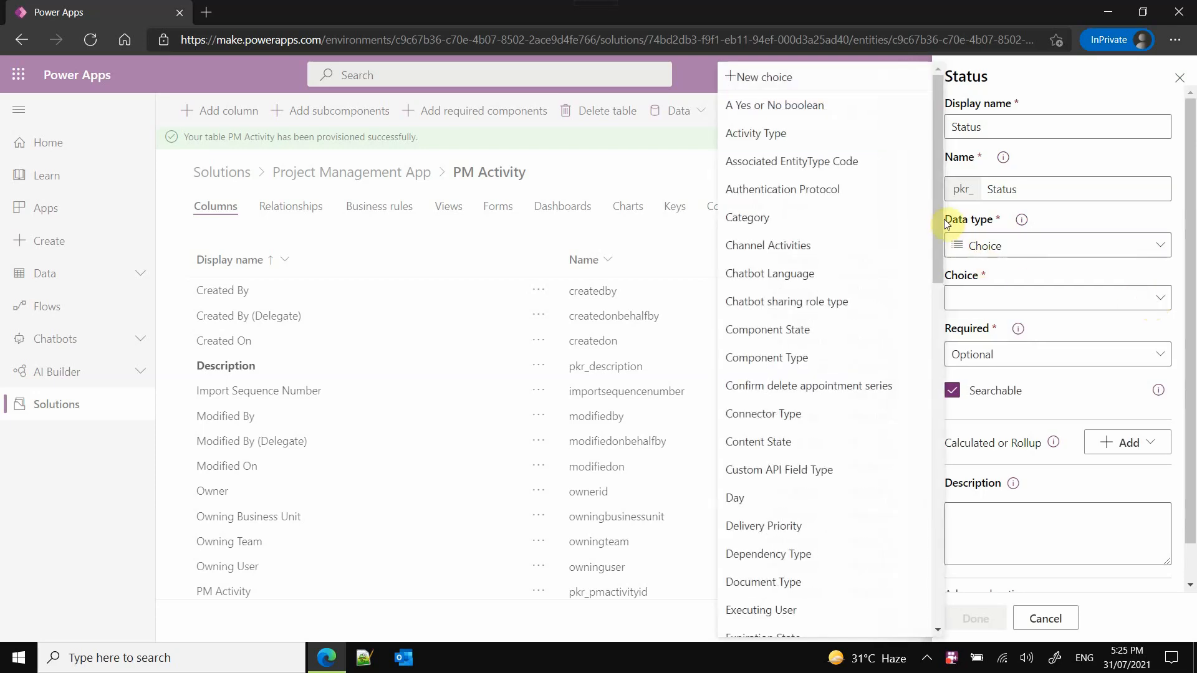
scroll("down", 3)
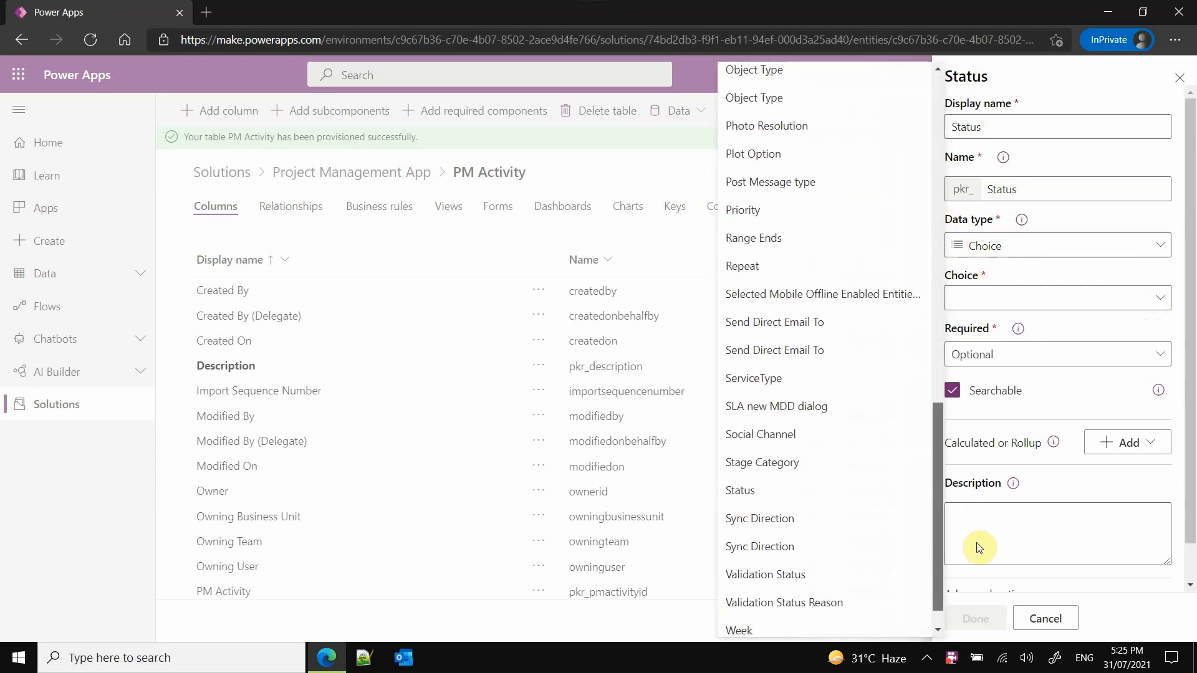
left_click(738, 490)
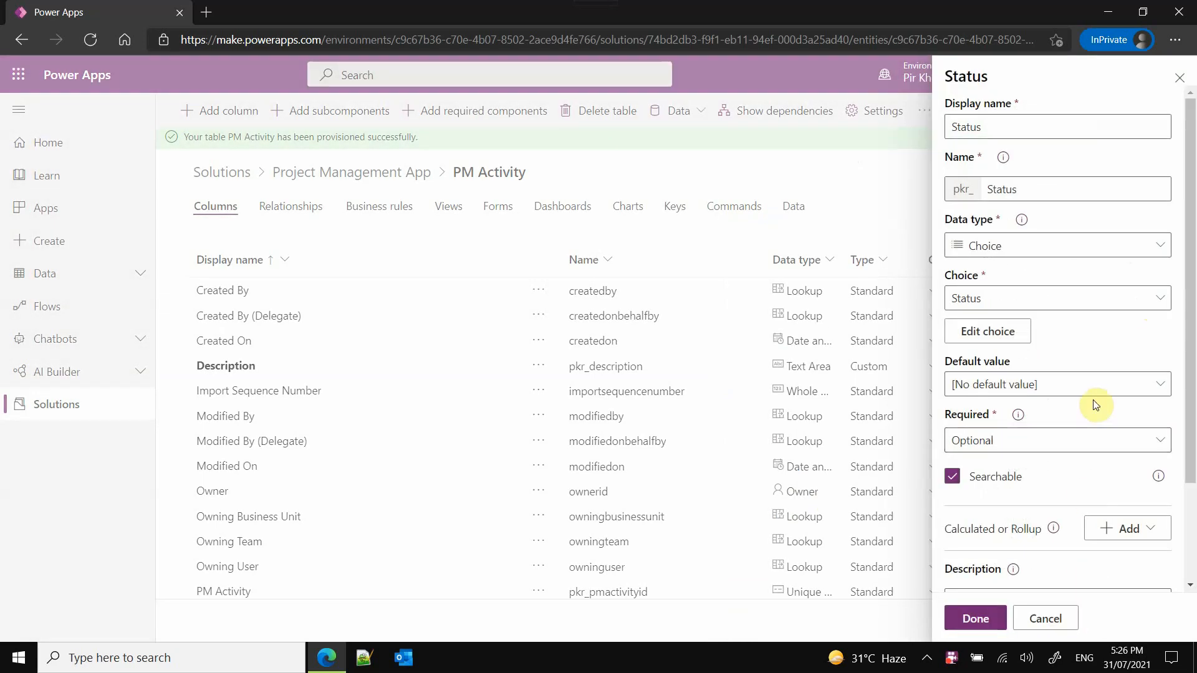
left_click(1056, 384)
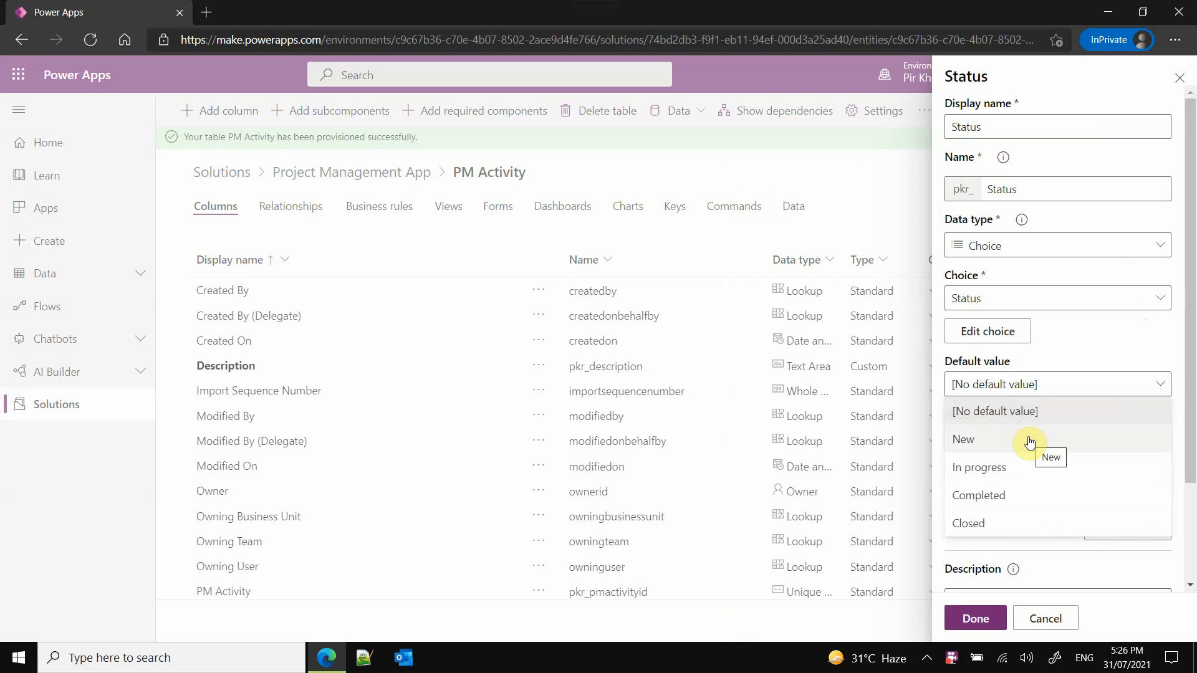
left_click(962, 439)
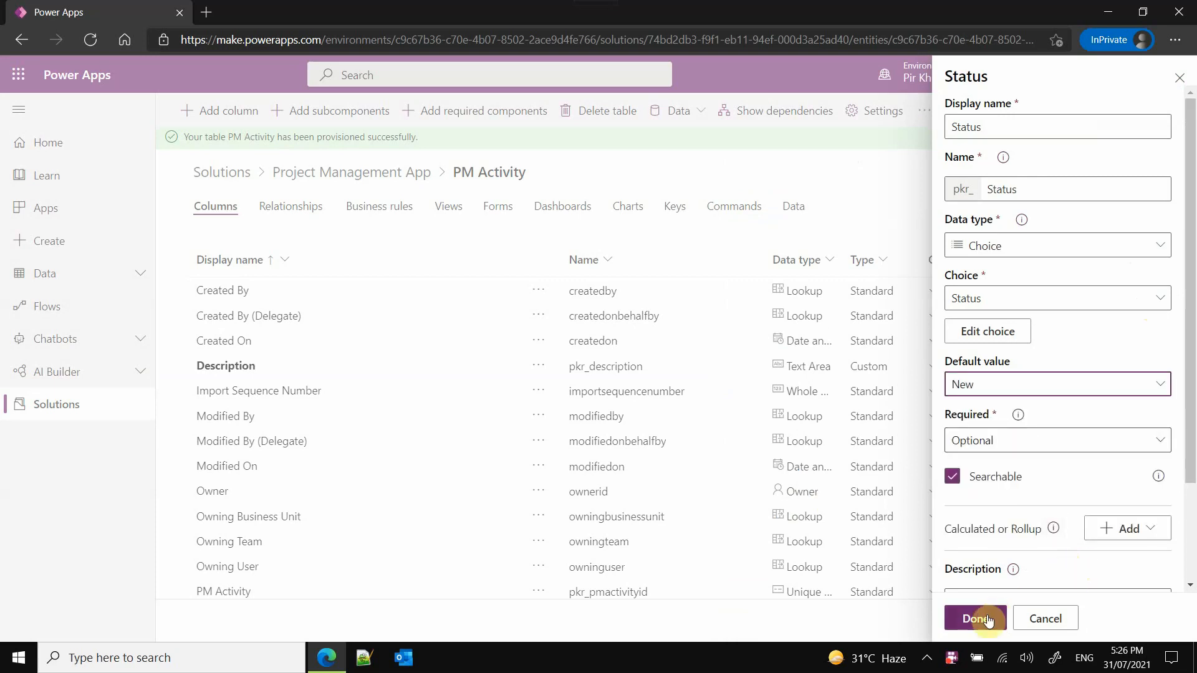
left_click(975, 618)
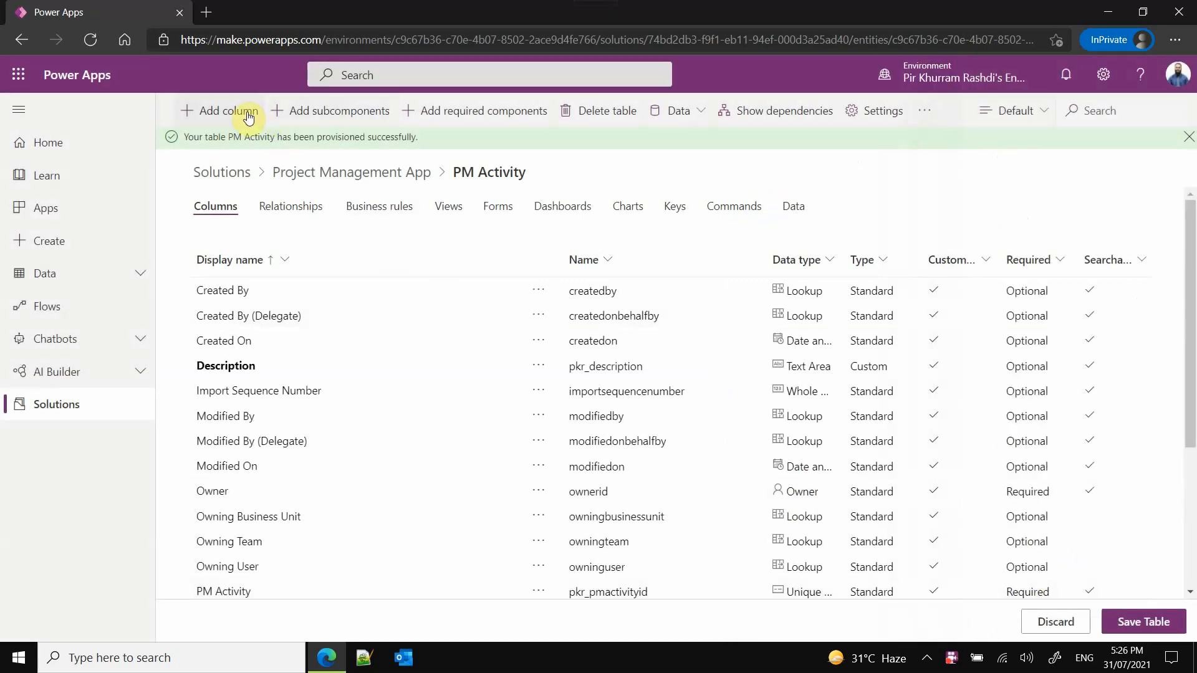
- Add a Duration-type column named Duration to PM Activity, then save the table
left_click(227, 111)
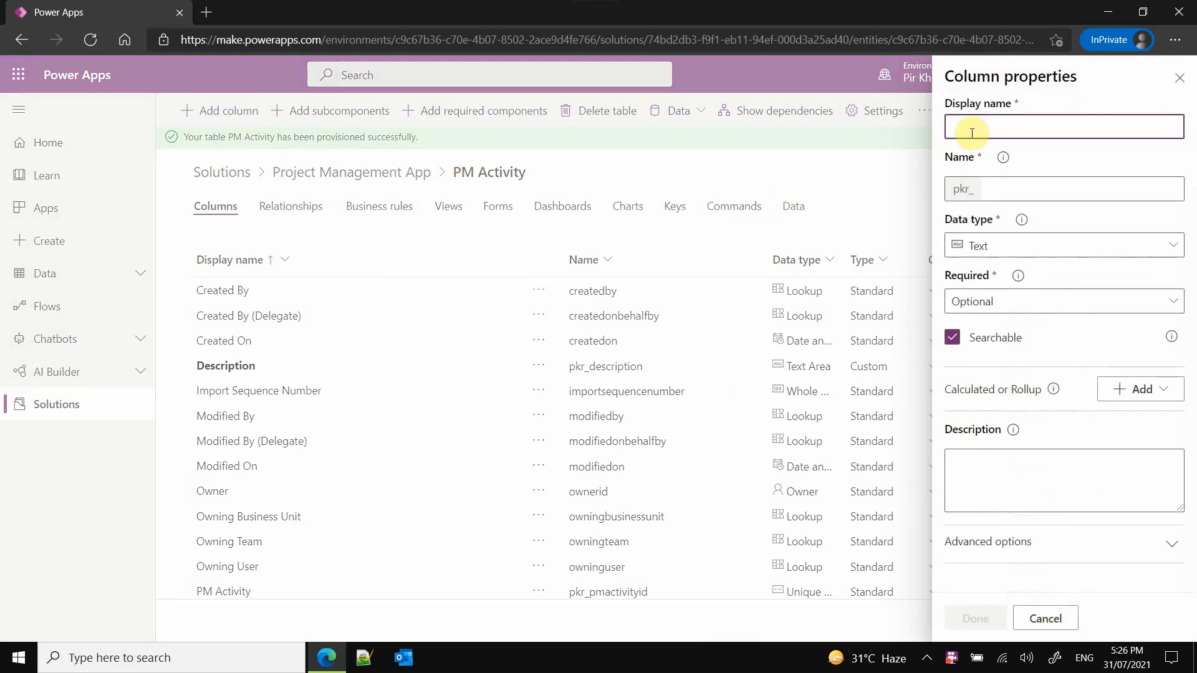
type("Duration")
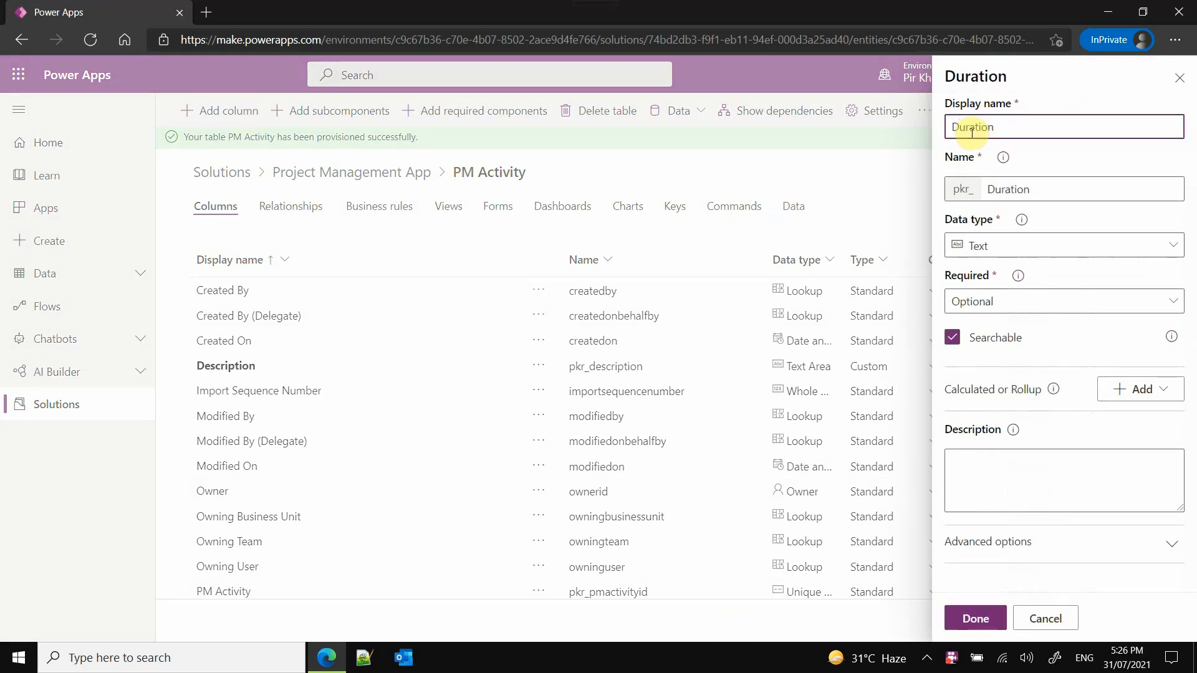
left_click(1062, 245)
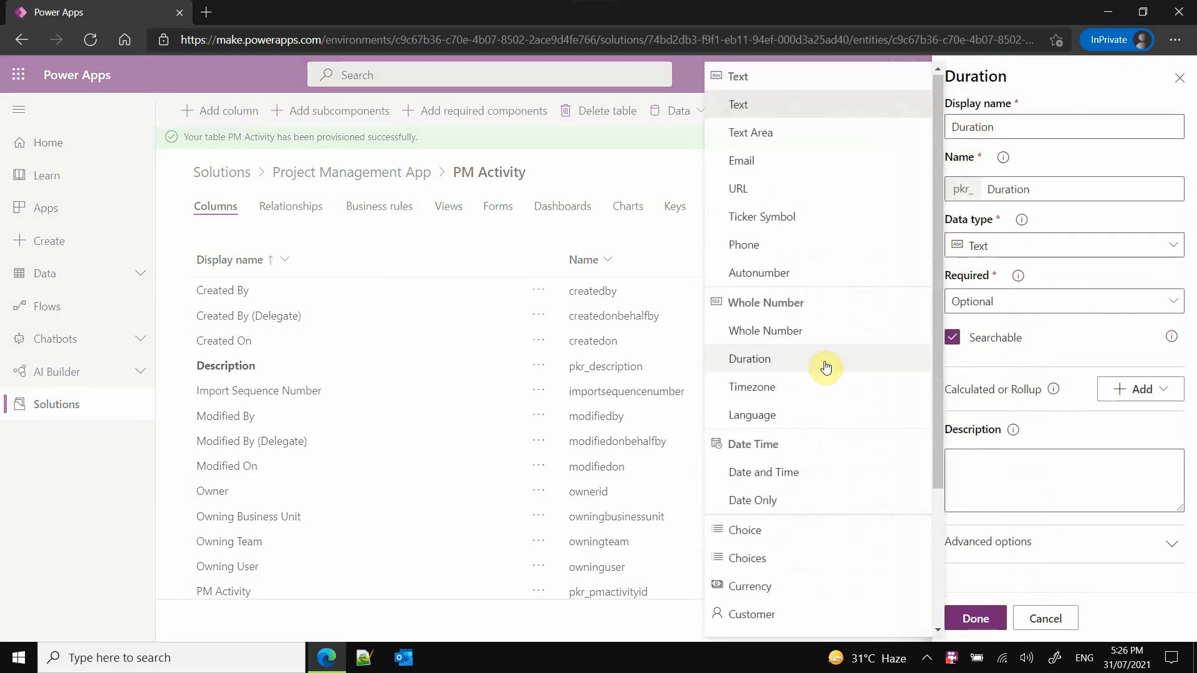
left_click(749, 359)
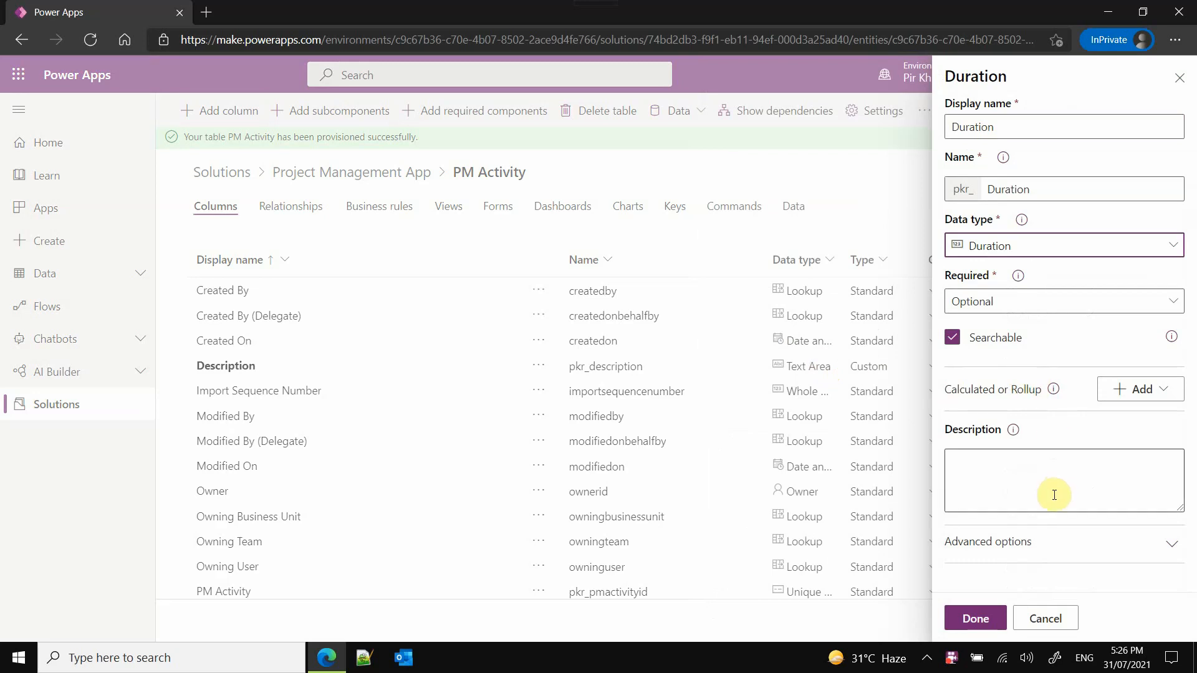
left_click(975, 618)
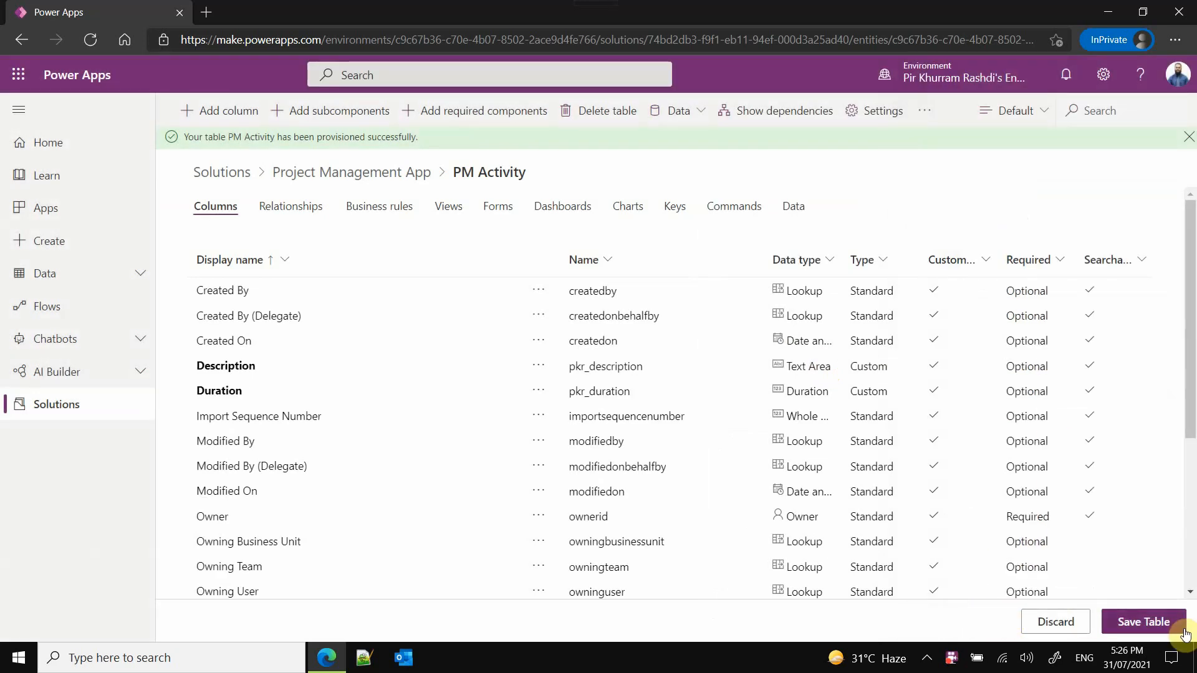
left_click(1142, 622)
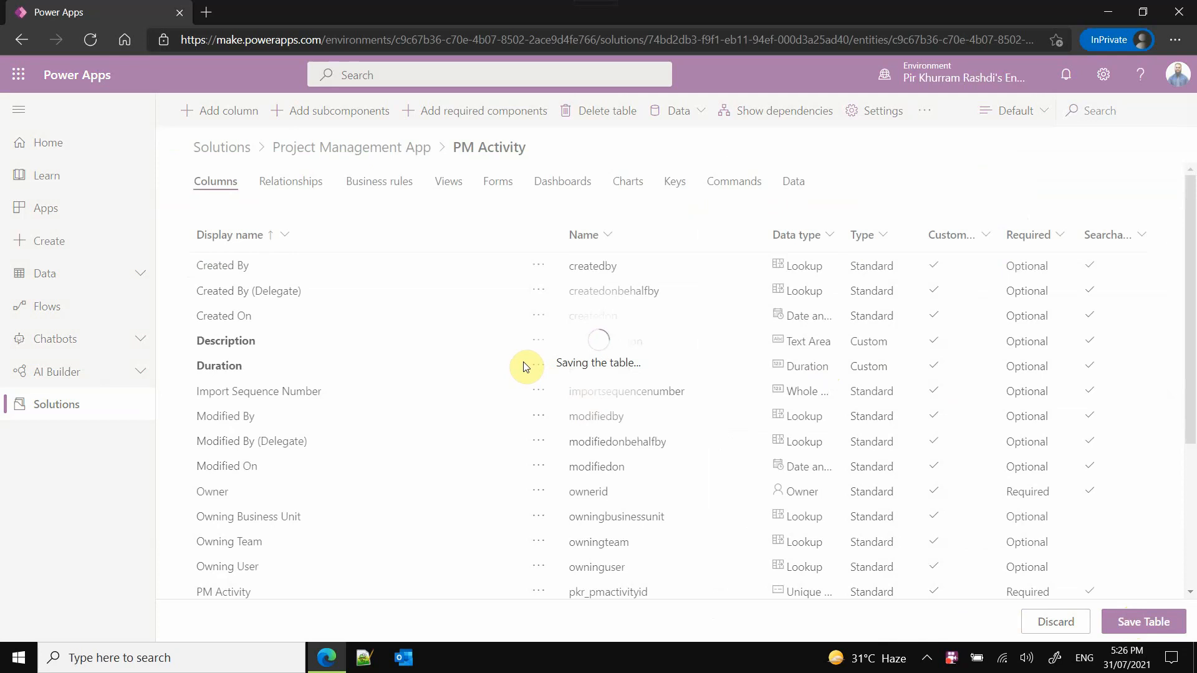
mouse_move(472, 353)
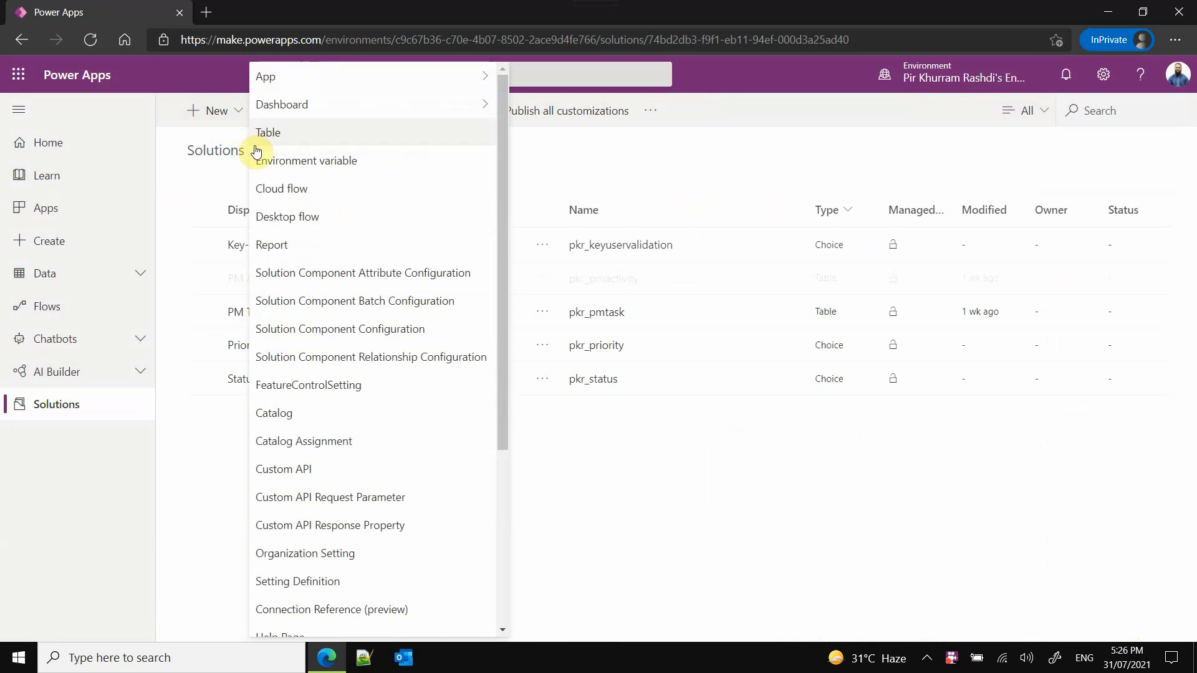
- Fill in a new table named Project with primary column Title and attachments enabled
left_click(268, 132)
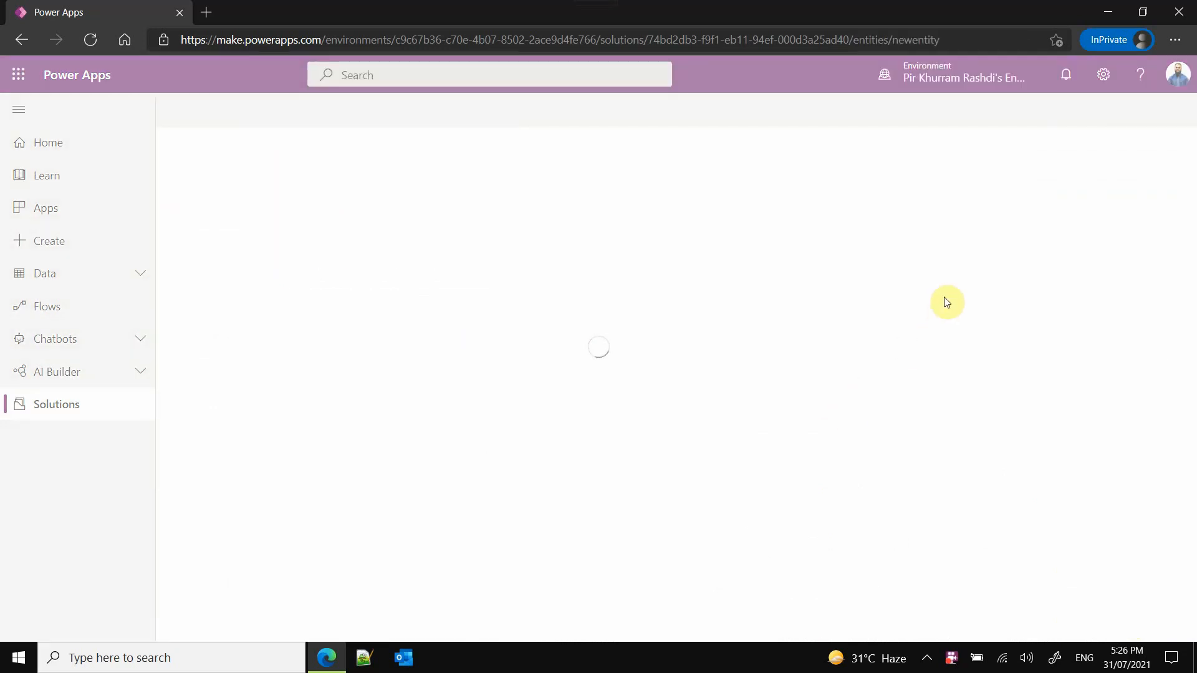
mouse_move(1110, 310)
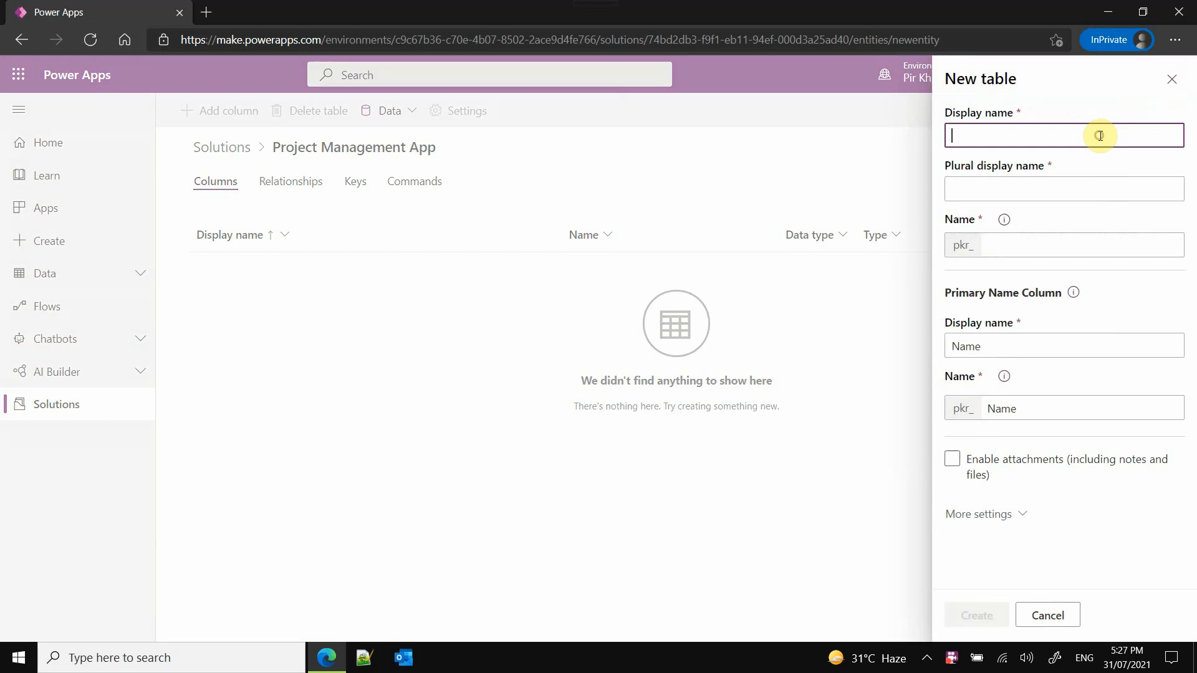
type("Project")
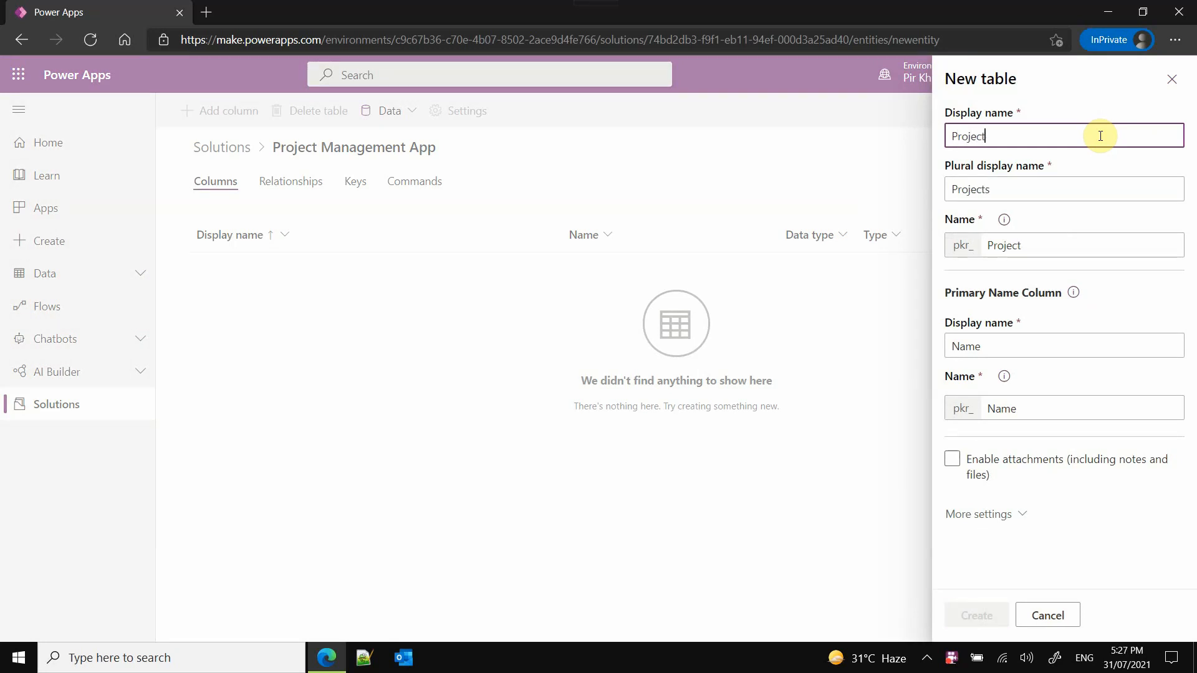
left_click(1062, 345)
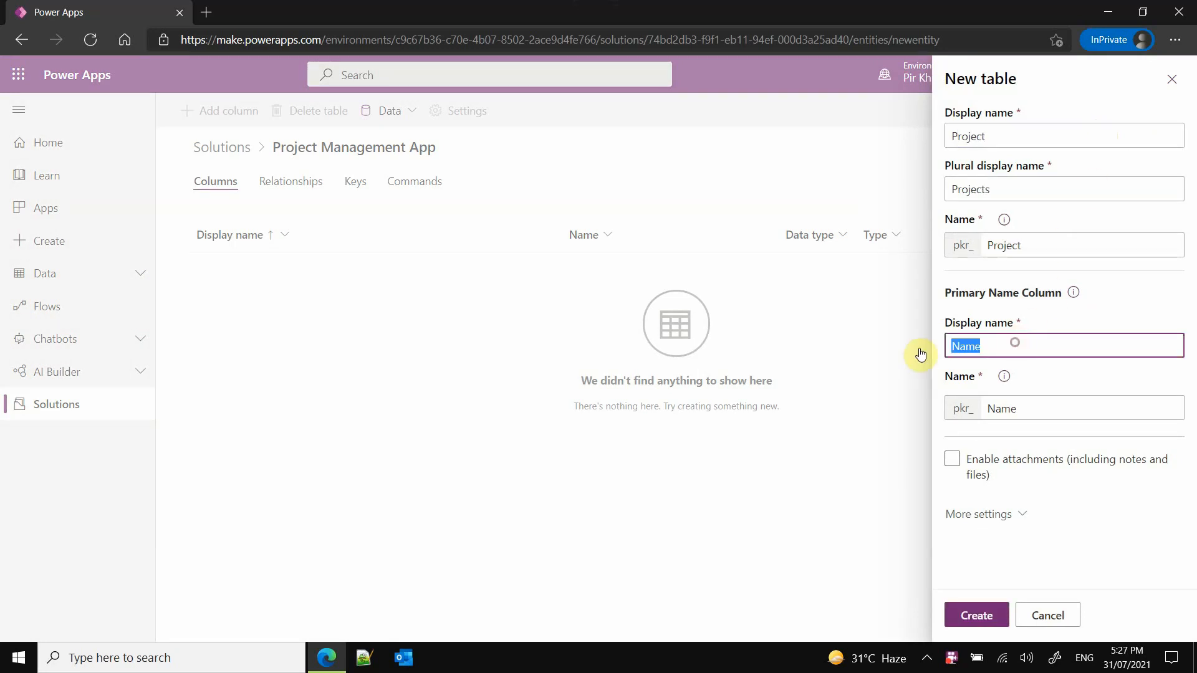
type("Title")
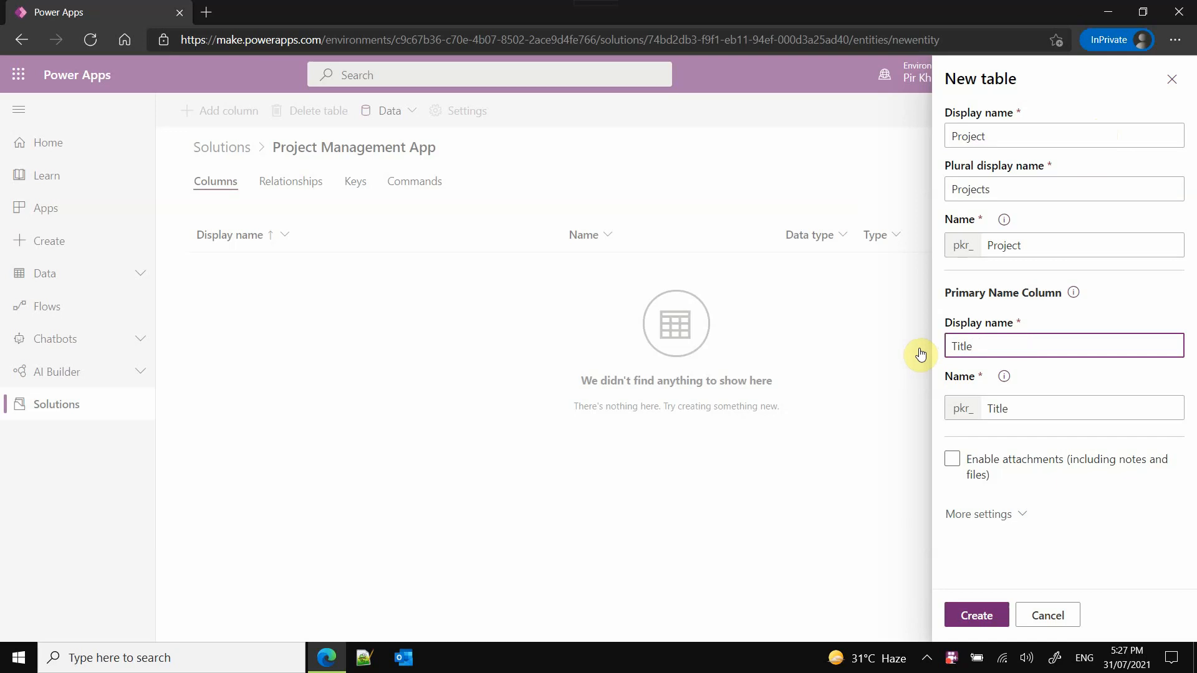
left_click(952, 459)
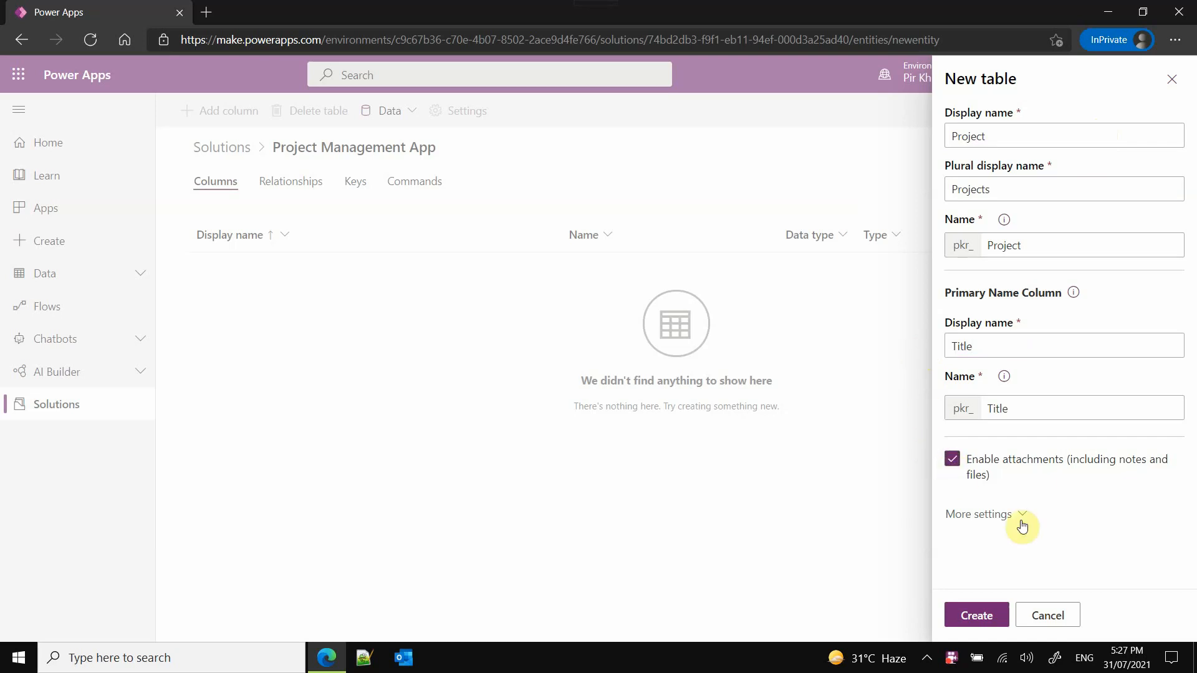
- Create the Project table and add a Description column
left_click(976, 615)
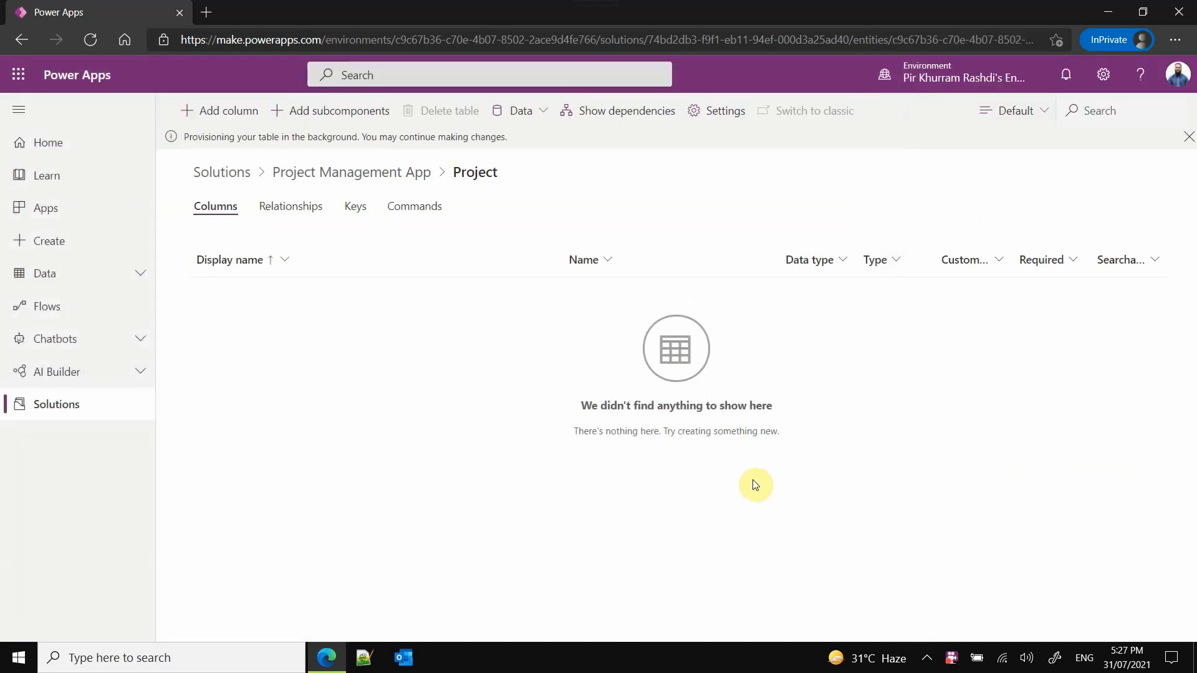
mouse_move(383, 298)
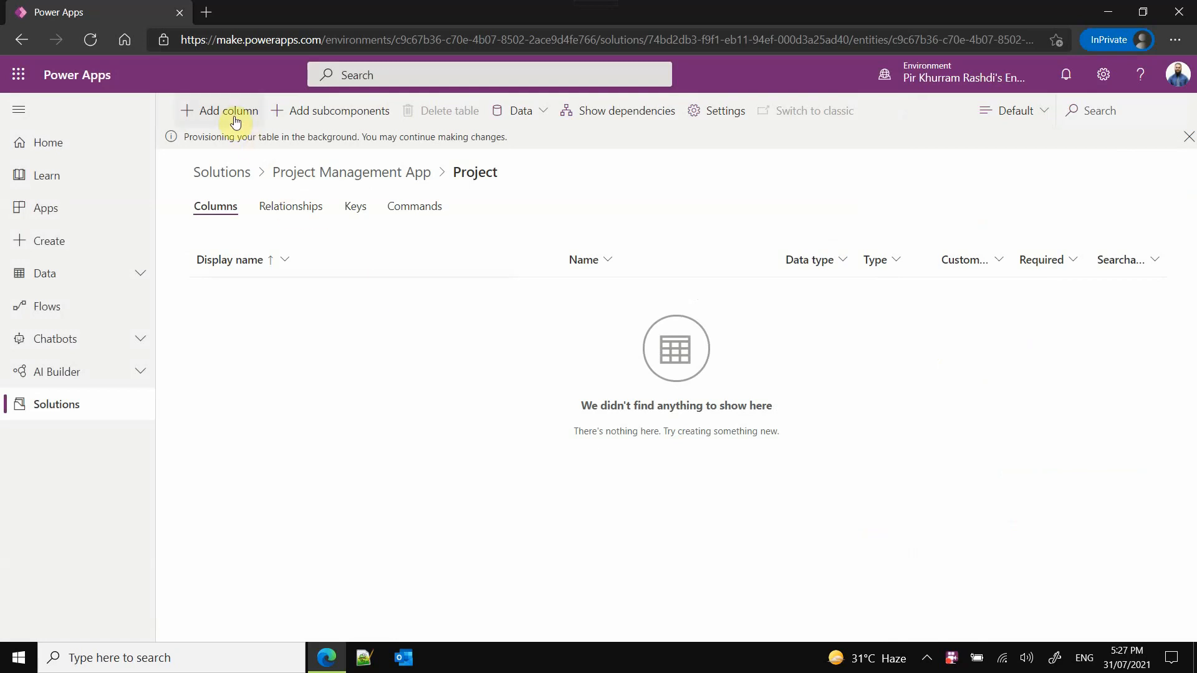
left_click(226, 111)
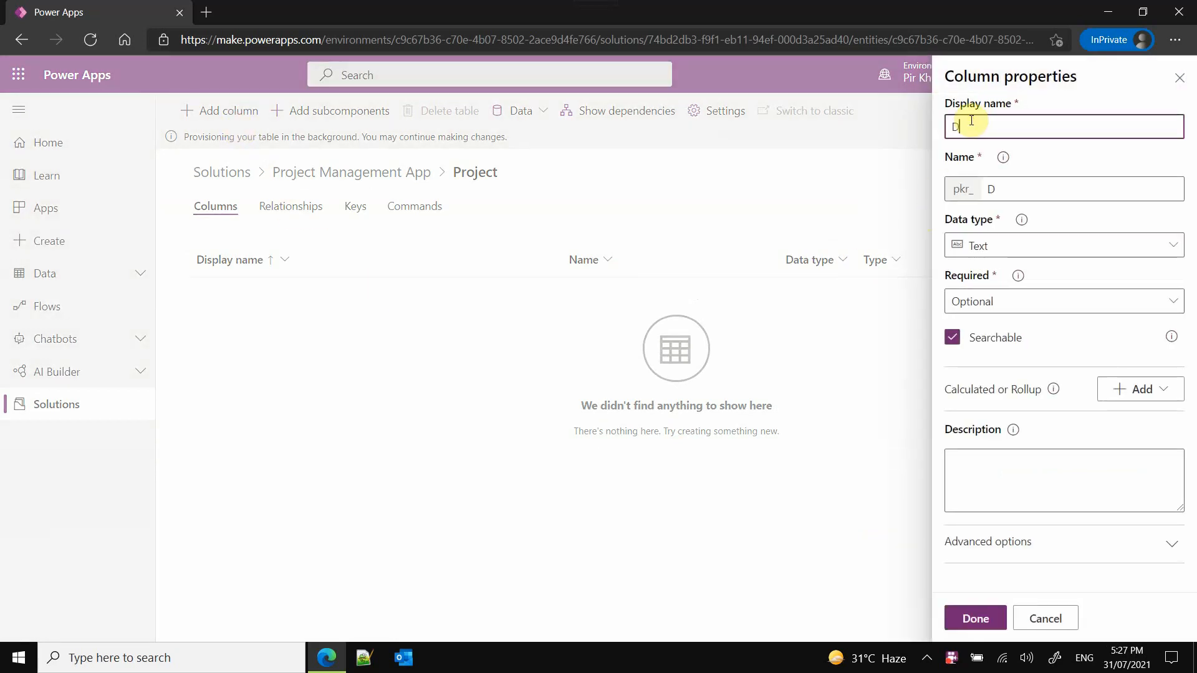
type("escription")
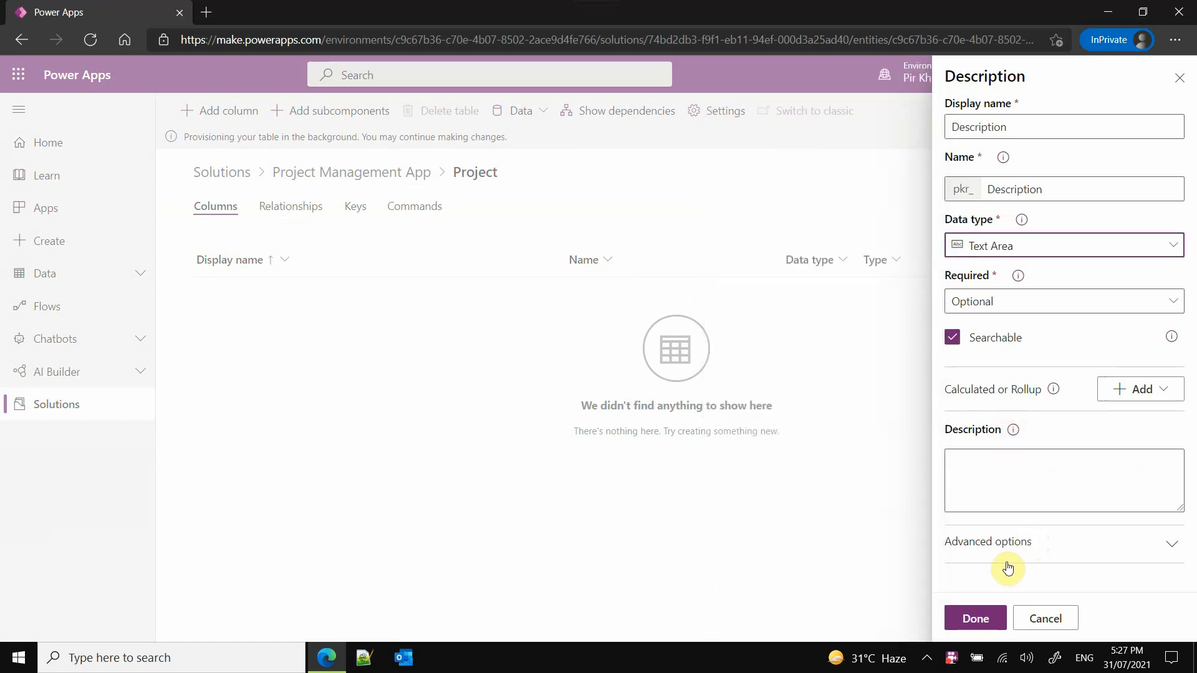
left_click(973, 618)
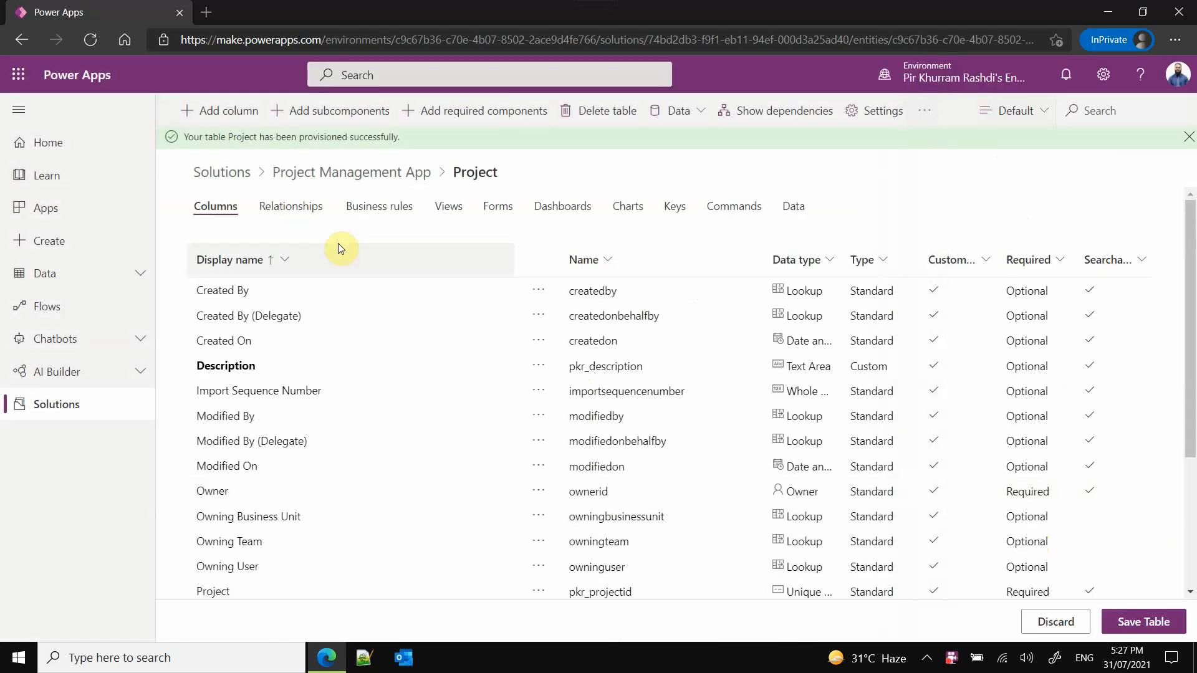
- Add date-only Start Date and End Date columns, then save the Project table
left_click(227, 111)
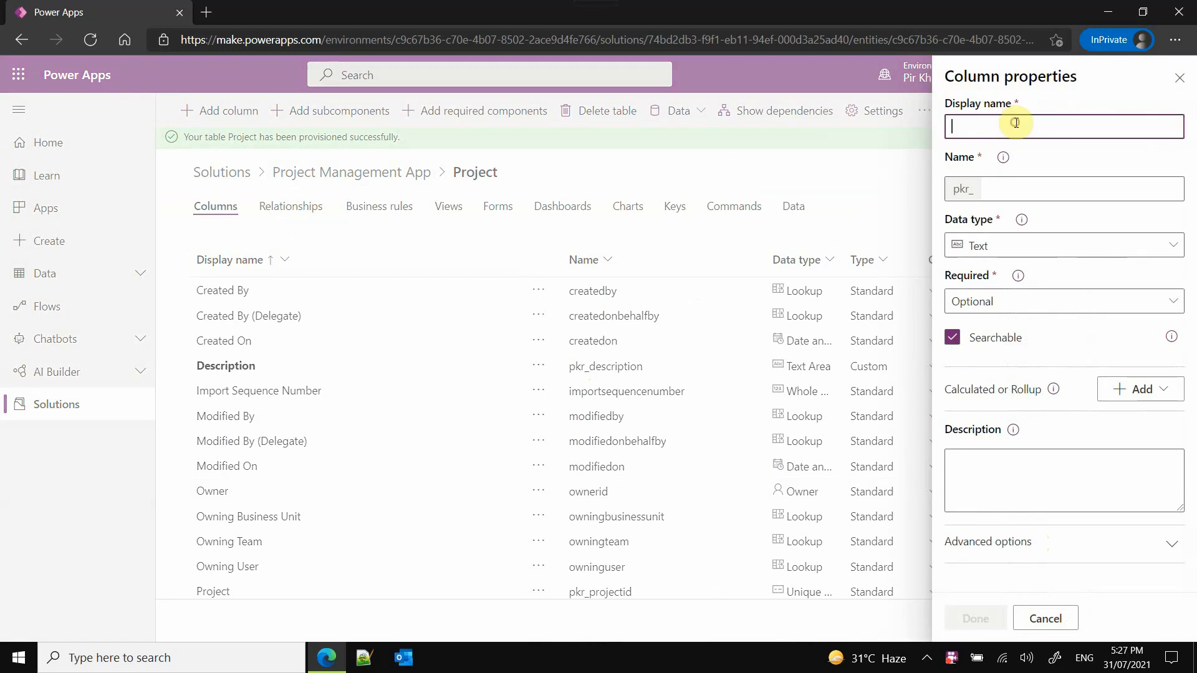
type("Start Da")
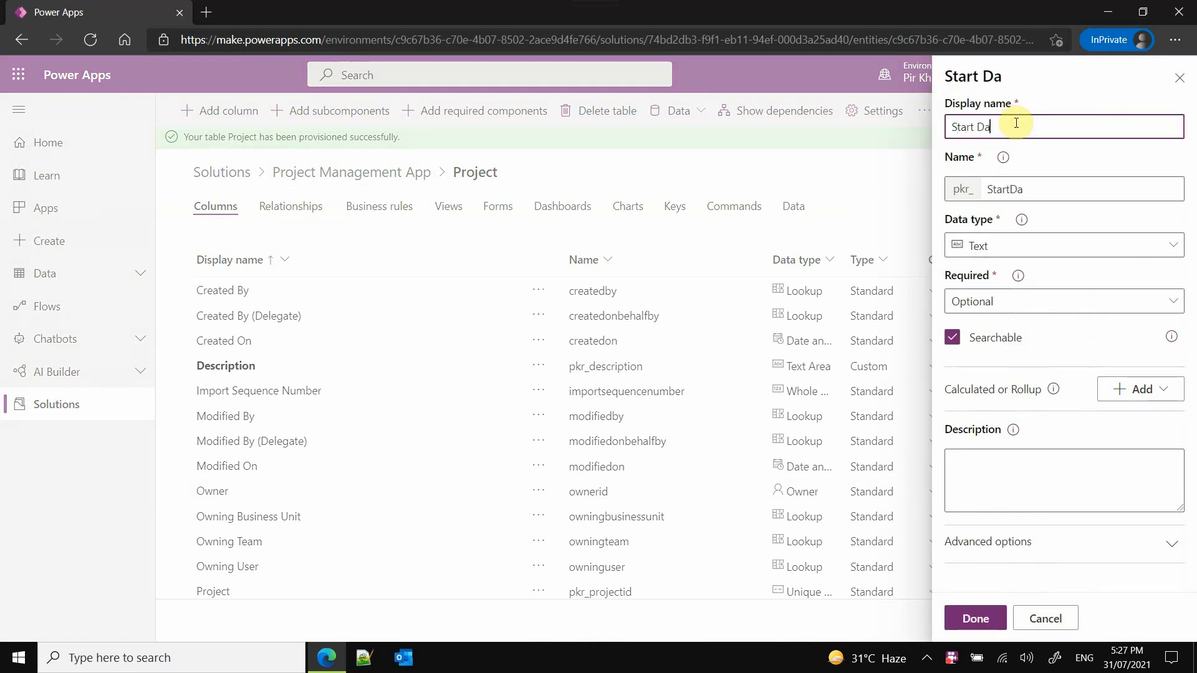
left_click(1061, 245)
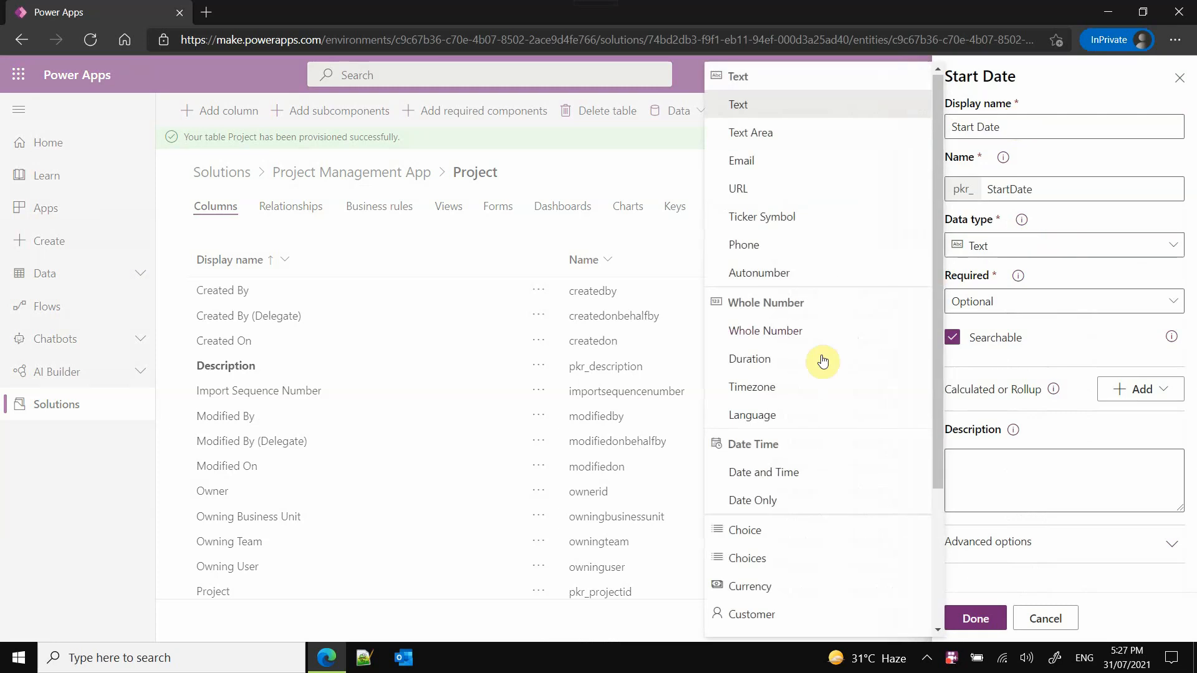
left_click(752, 500)
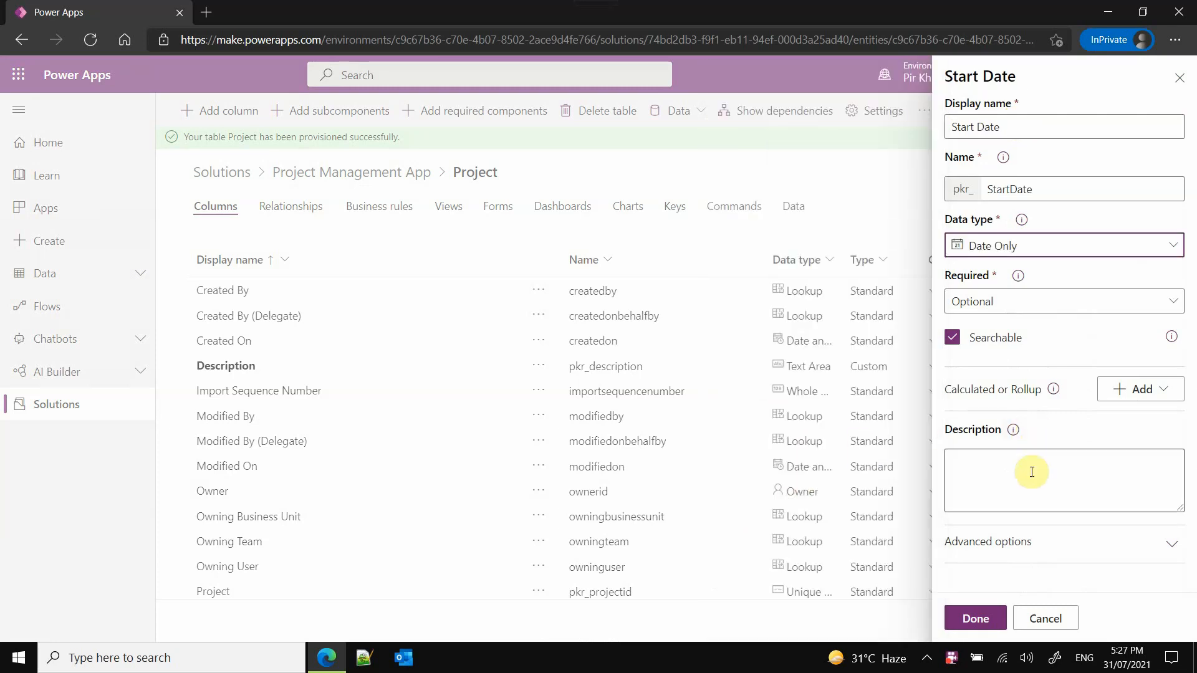
left_click(1044, 618)
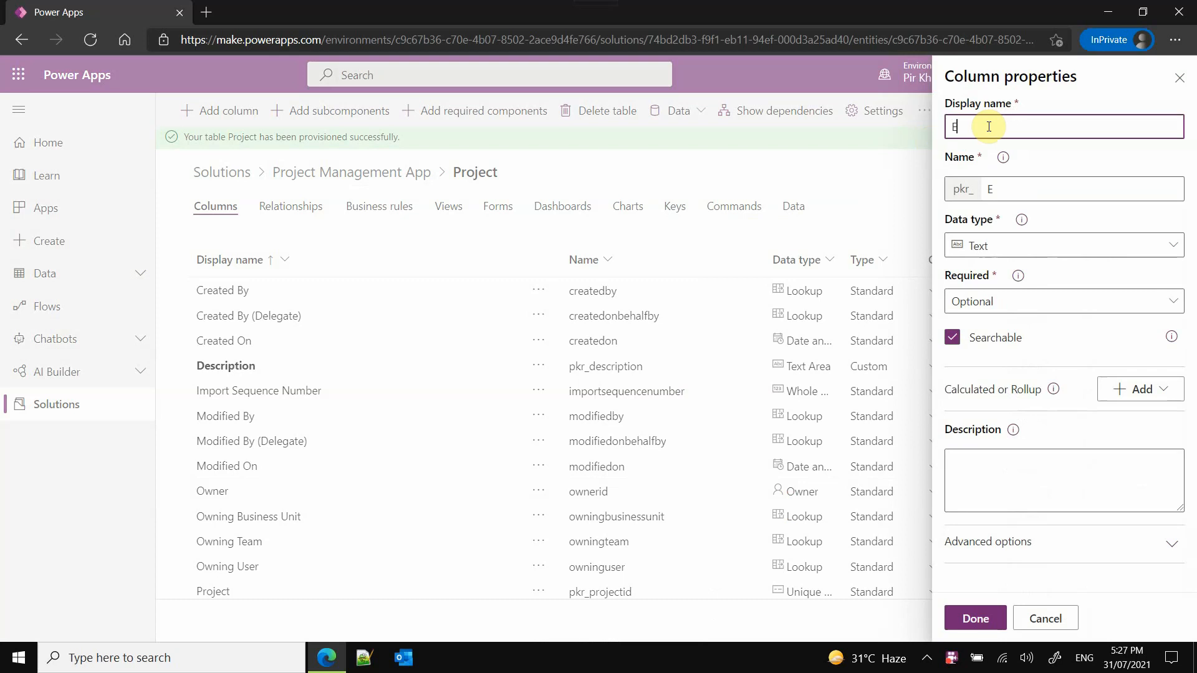
type("nd Date")
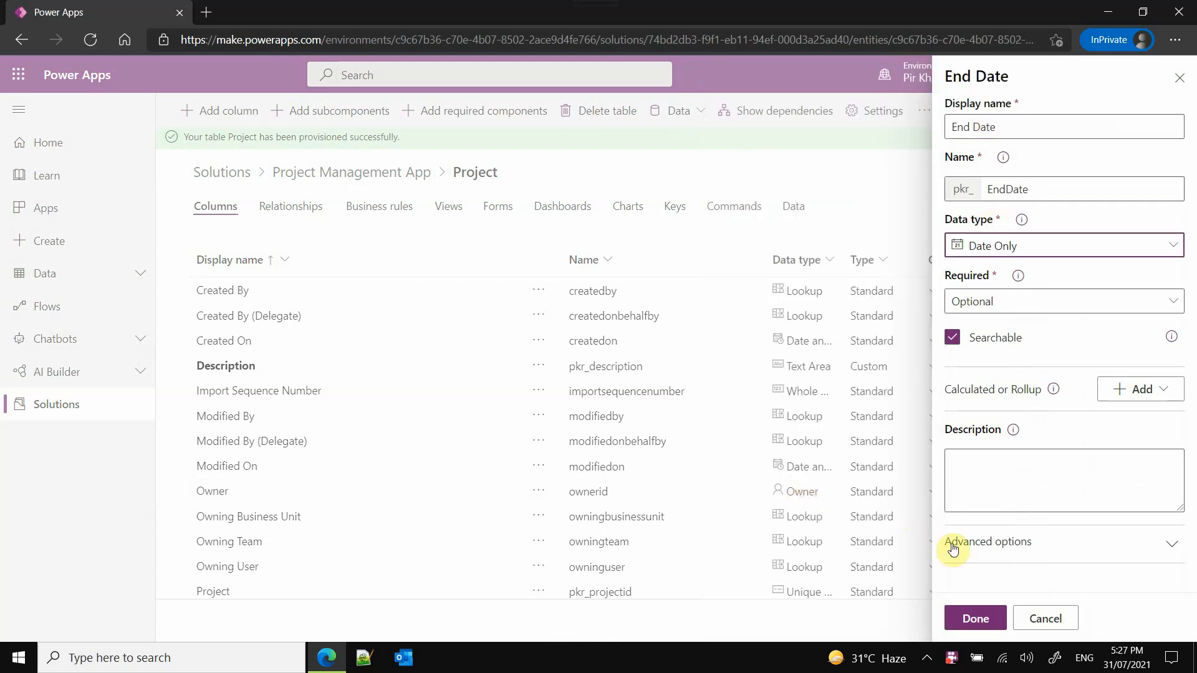
left_click(975, 618)
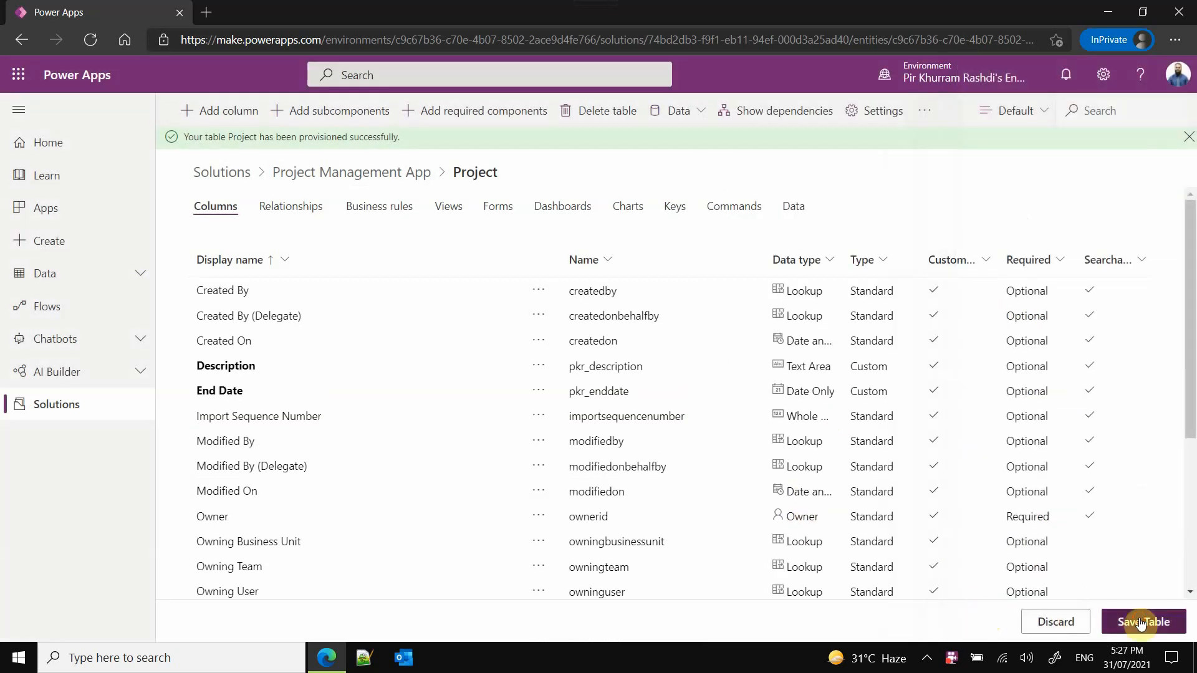
left_click(1142, 622)
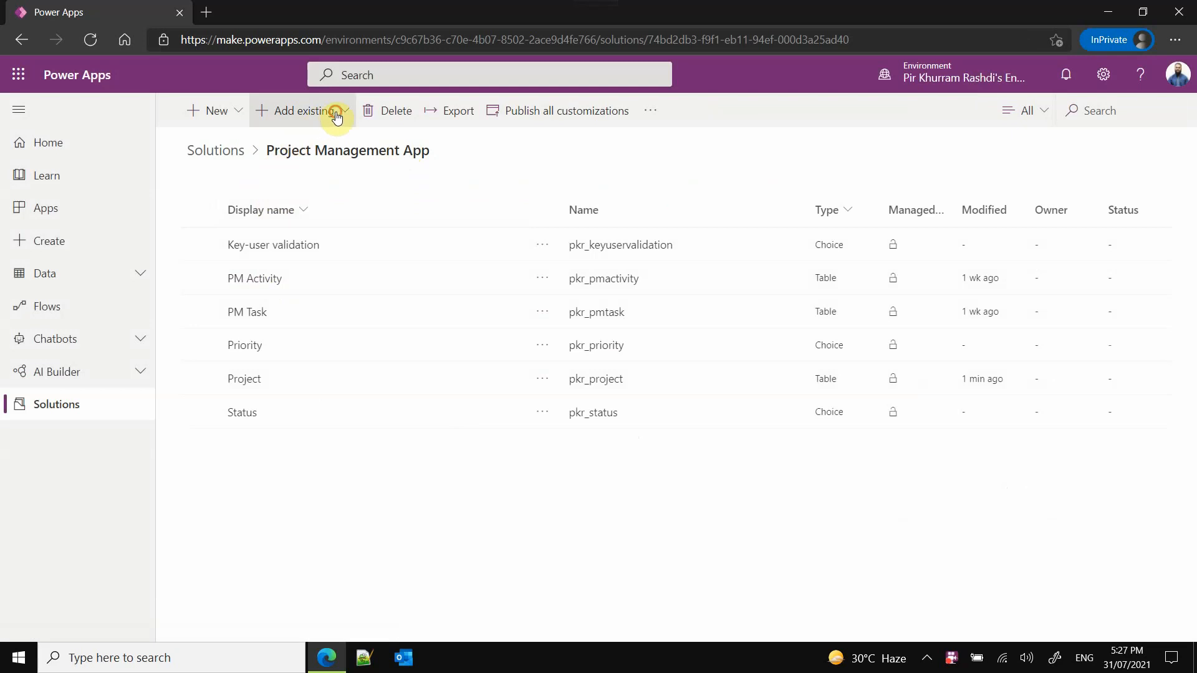
- Add the existing Account table with all its components to the solution
left_click(300, 111)
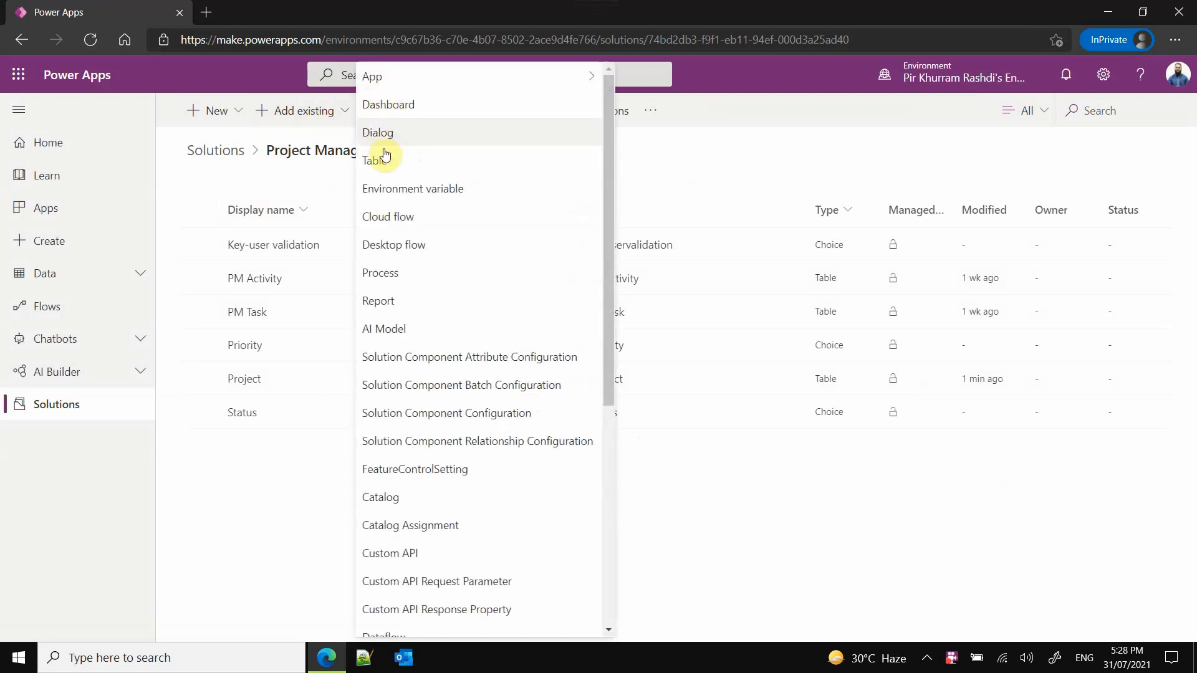
left_click(374, 159)
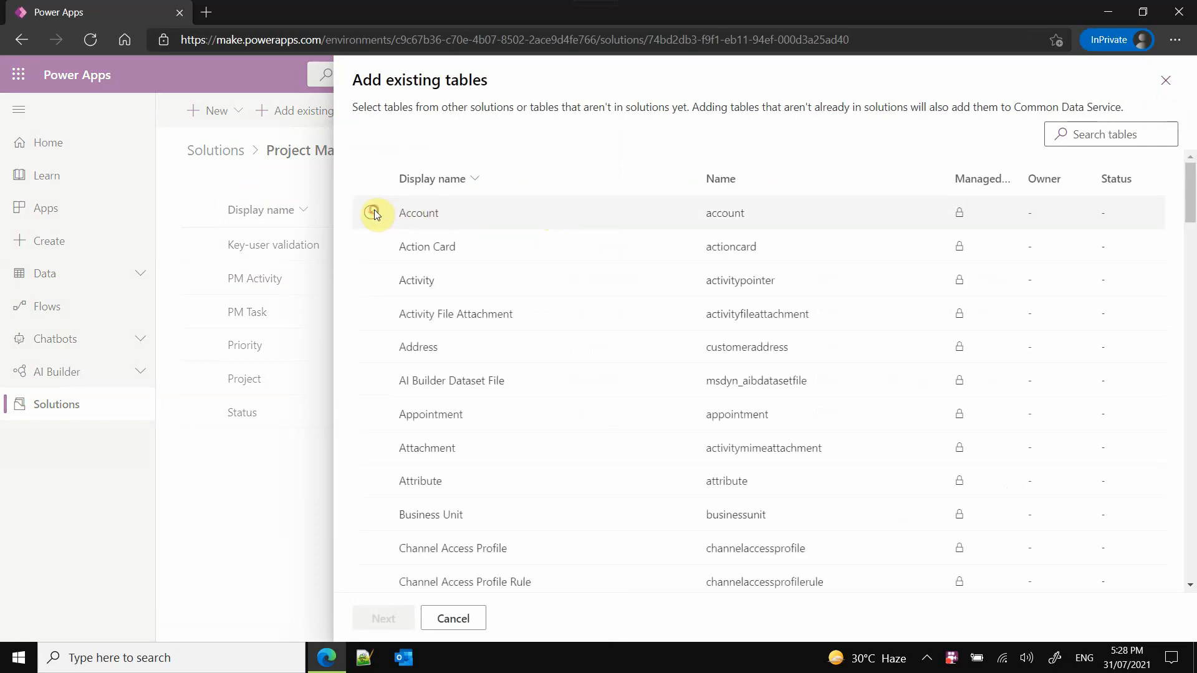
left_click(374, 213)
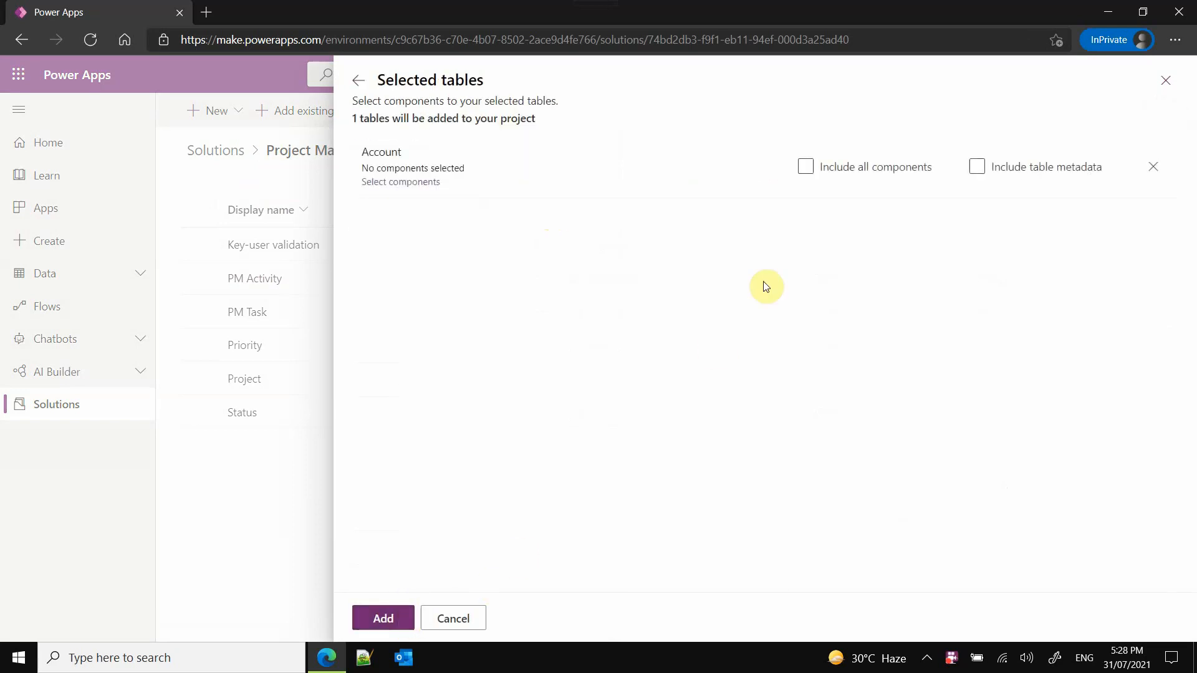
left_click(805, 166)
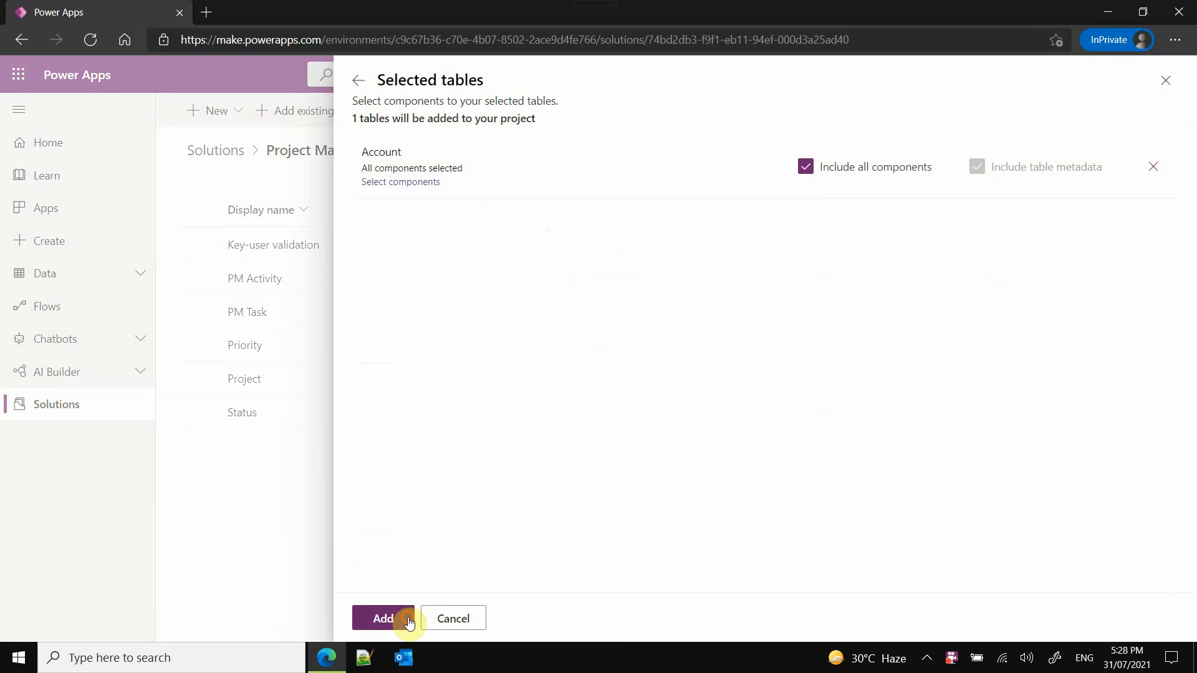
left_click(382, 619)
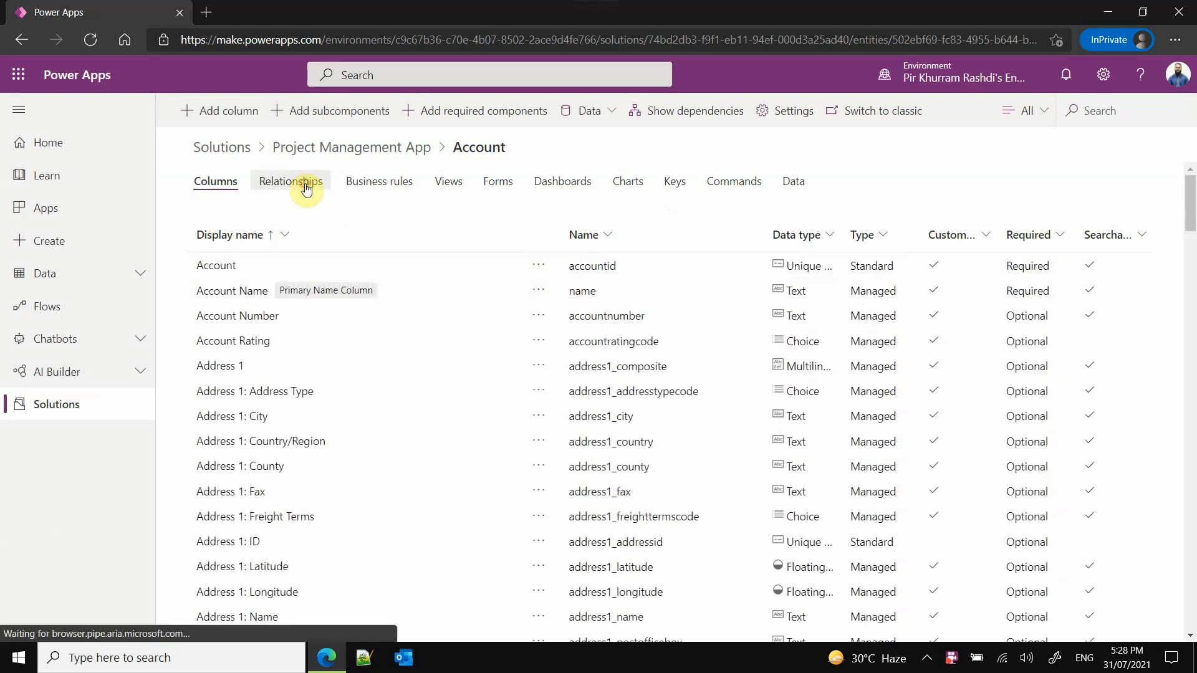
- View Account's relationships and browse a new one-to-many relationship's related tables
left_click(289, 181)
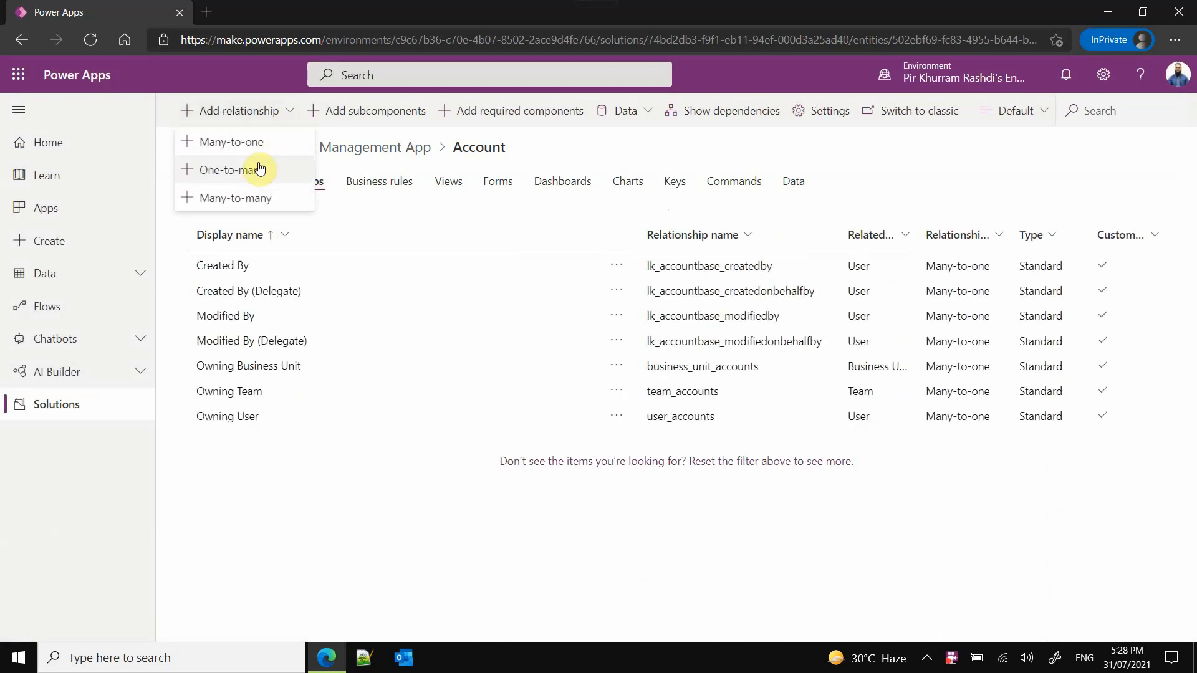
left_click(234, 170)
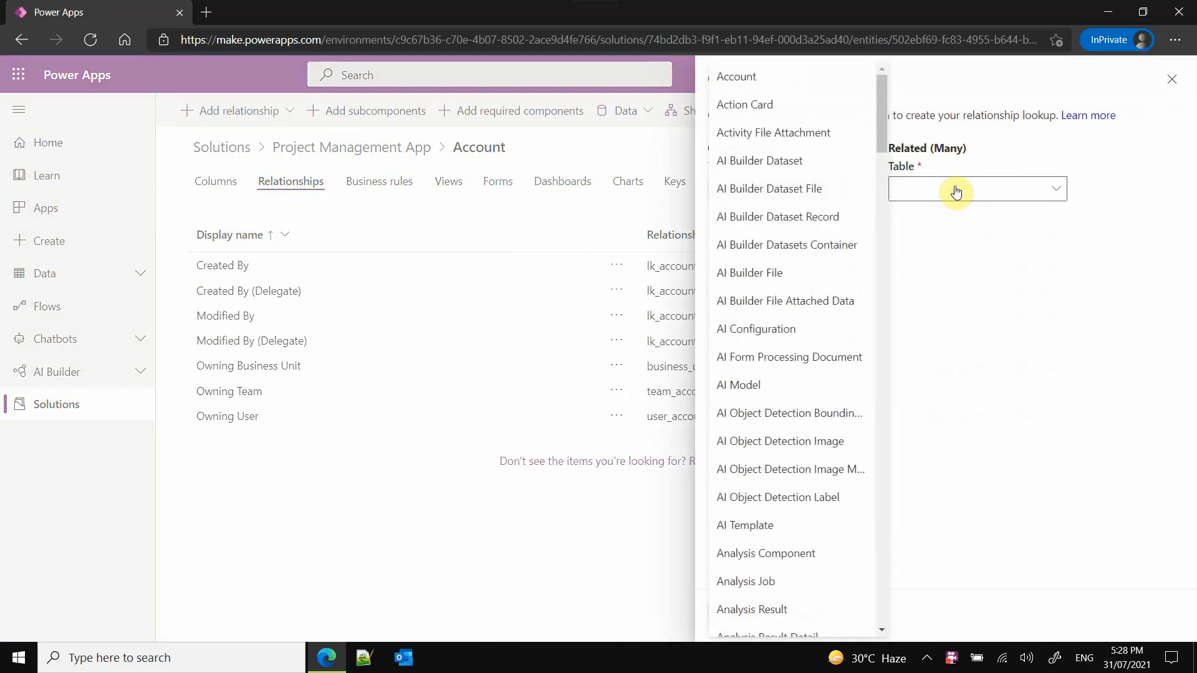
scroll("down", 3)
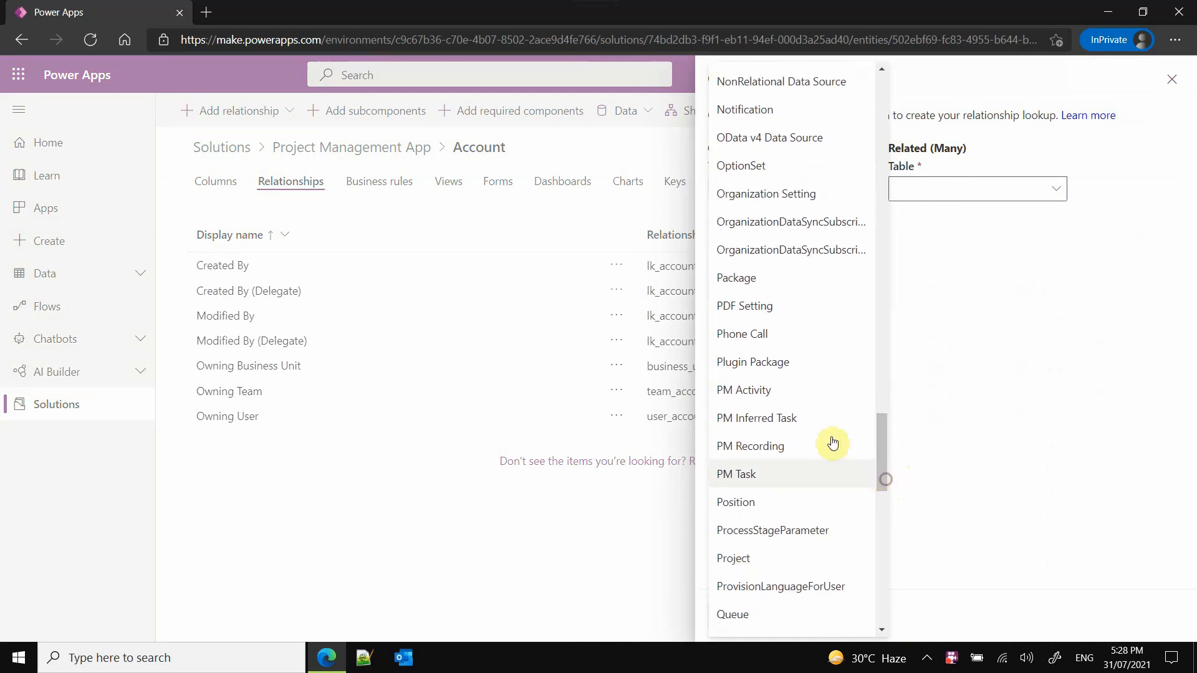
mouse_move(780, 393)
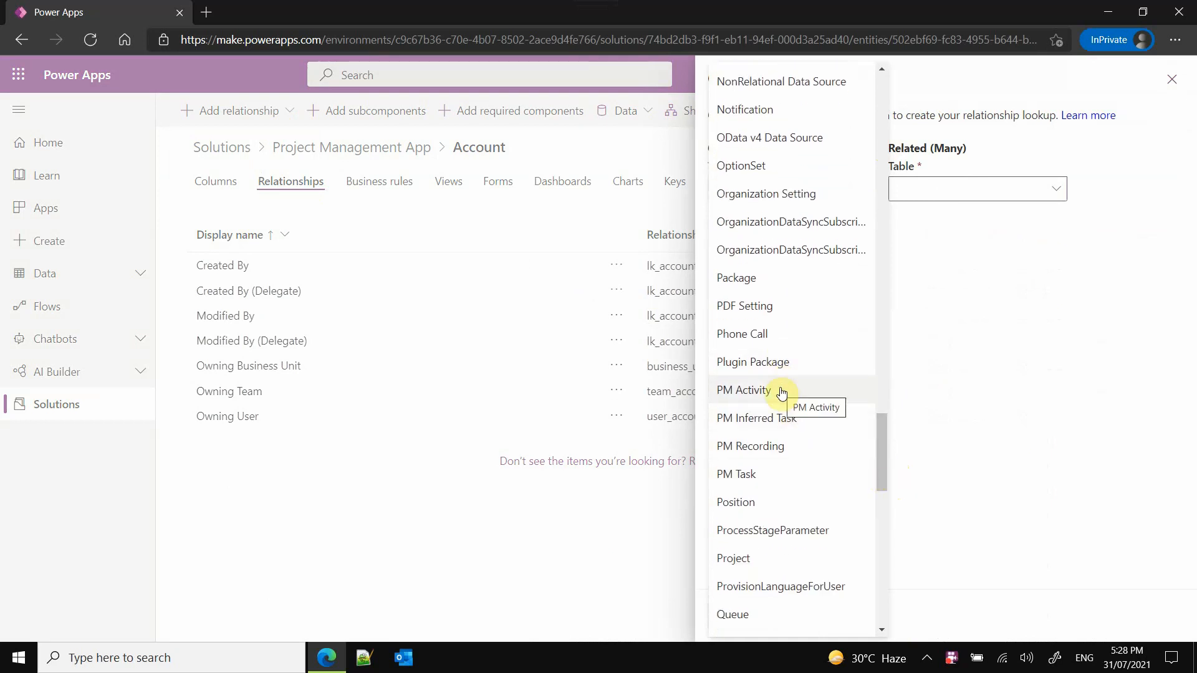
mouse_move(799, 485)
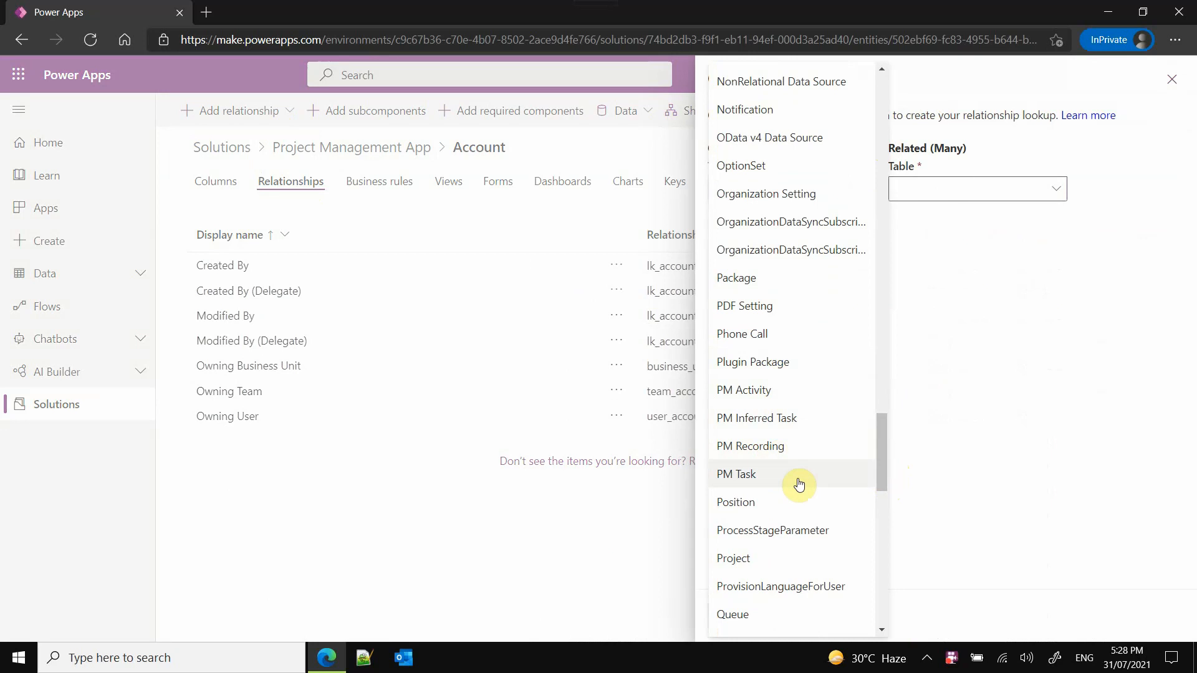
scroll("down", 3)
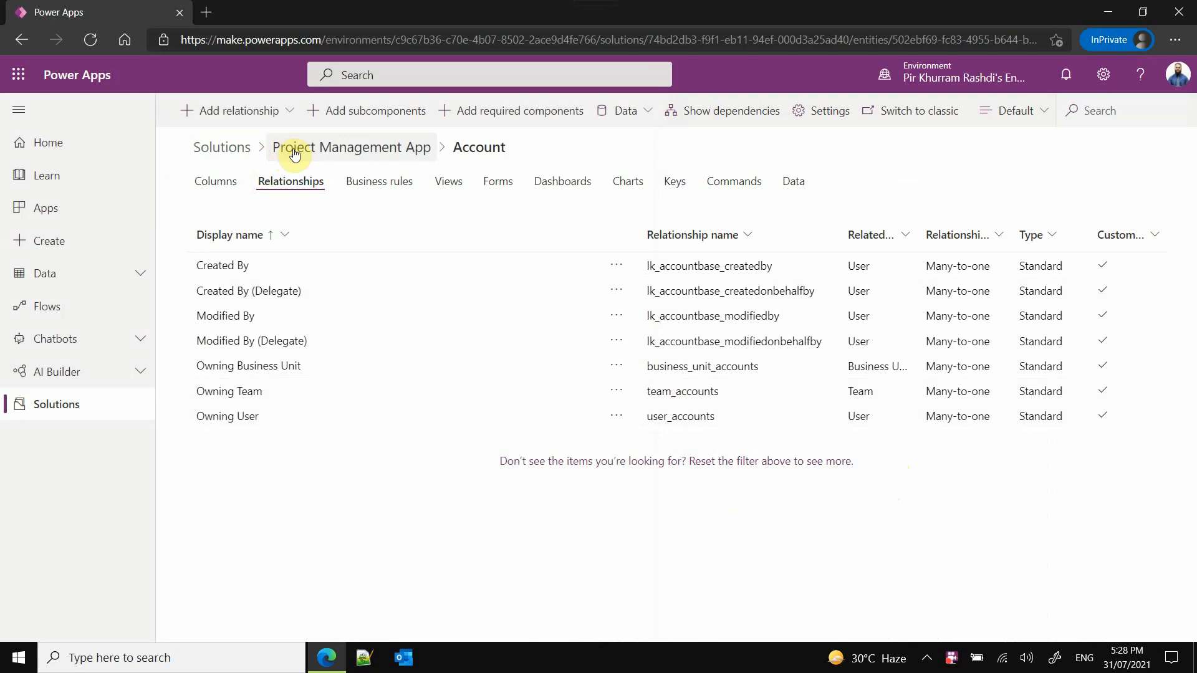
- Rename the Project table to PM Project (PM Projects), enable attachments, and save
left_click(351, 147)
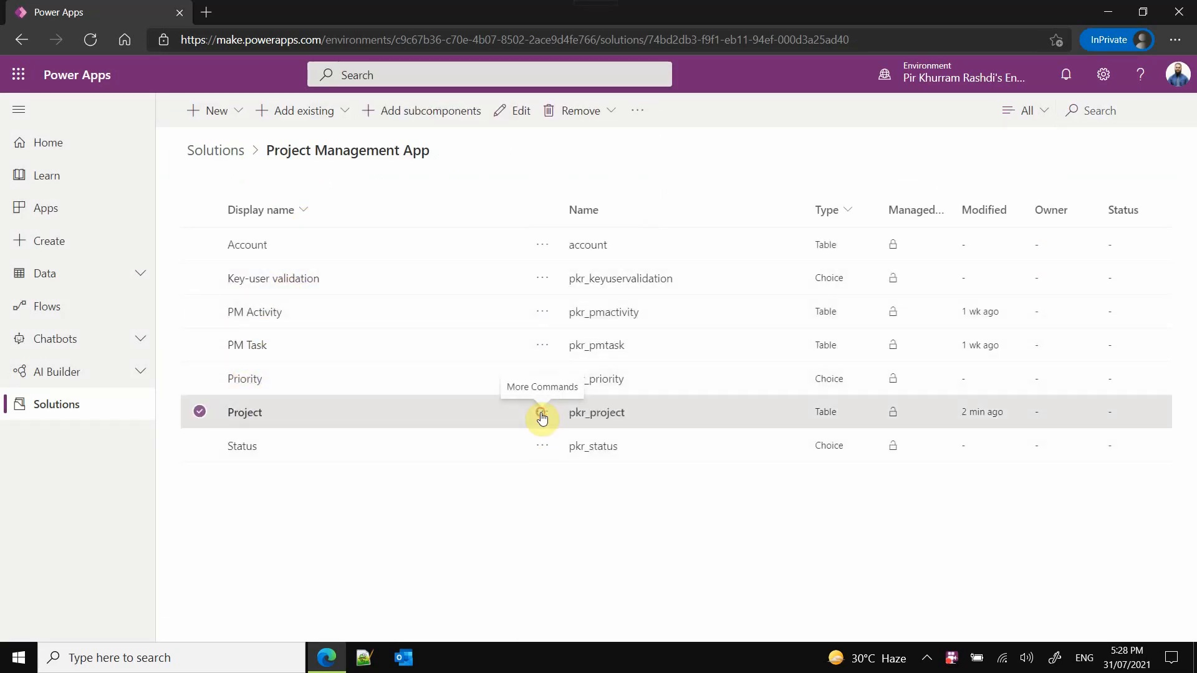
left_click(244, 412)
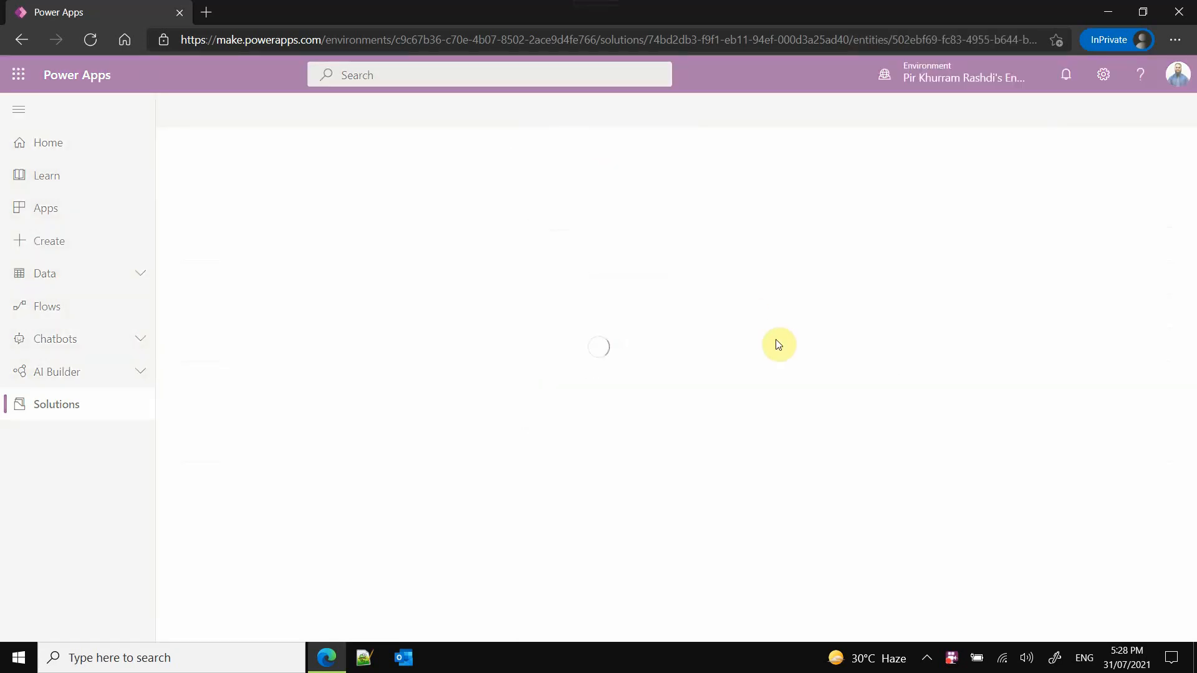
mouse_move(880, 307)
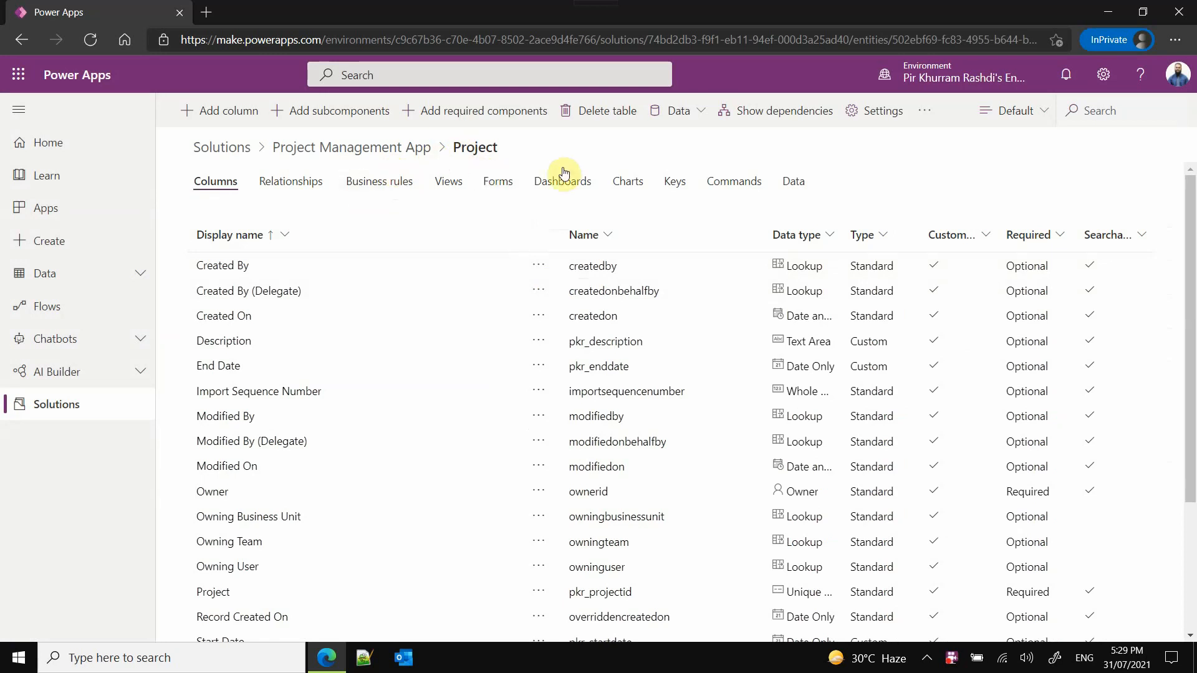
mouse_move(475, 147)
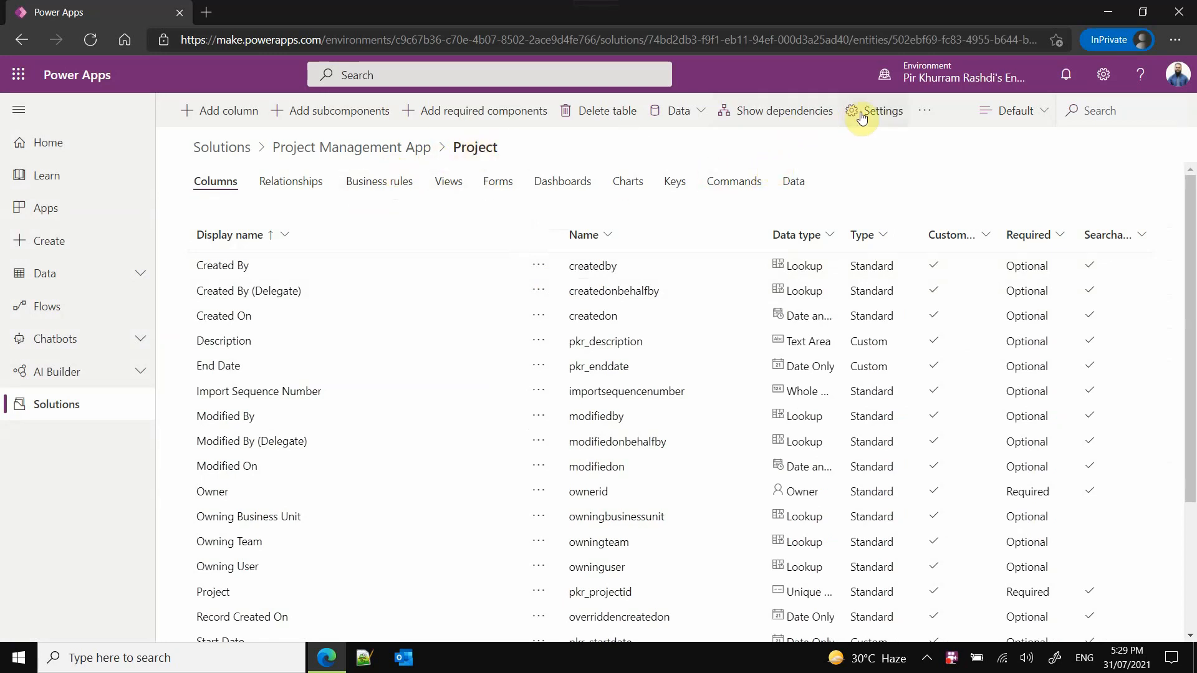
left_click(874, 111)
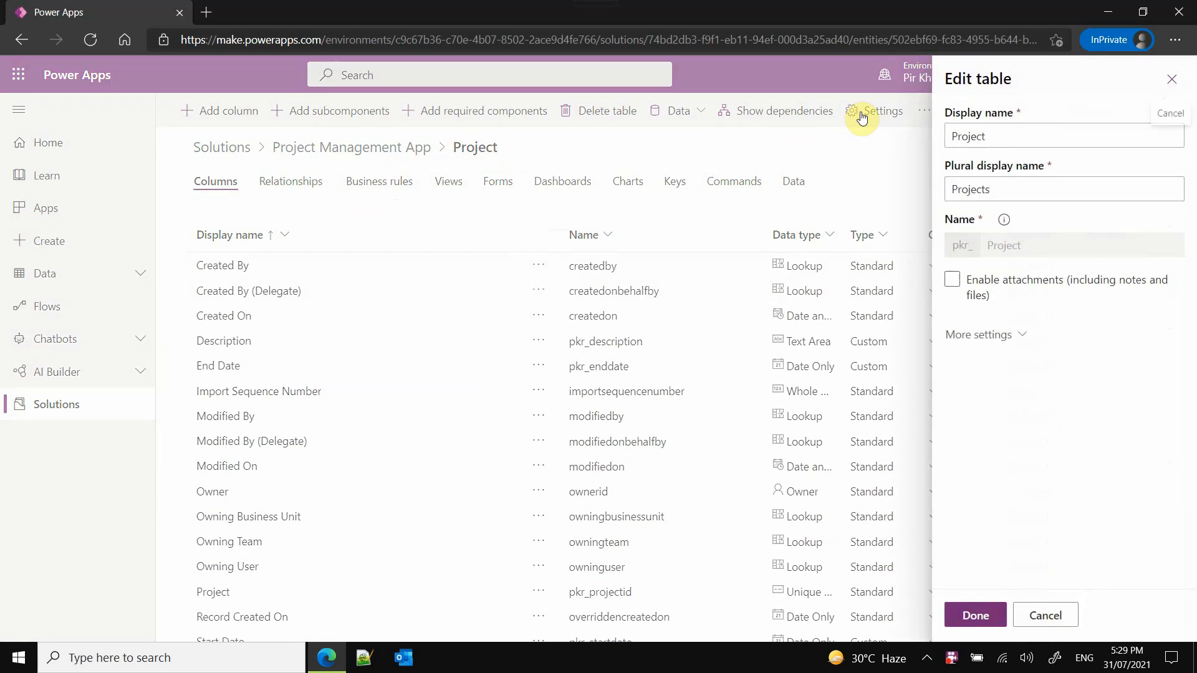
left_click(1061, 136)
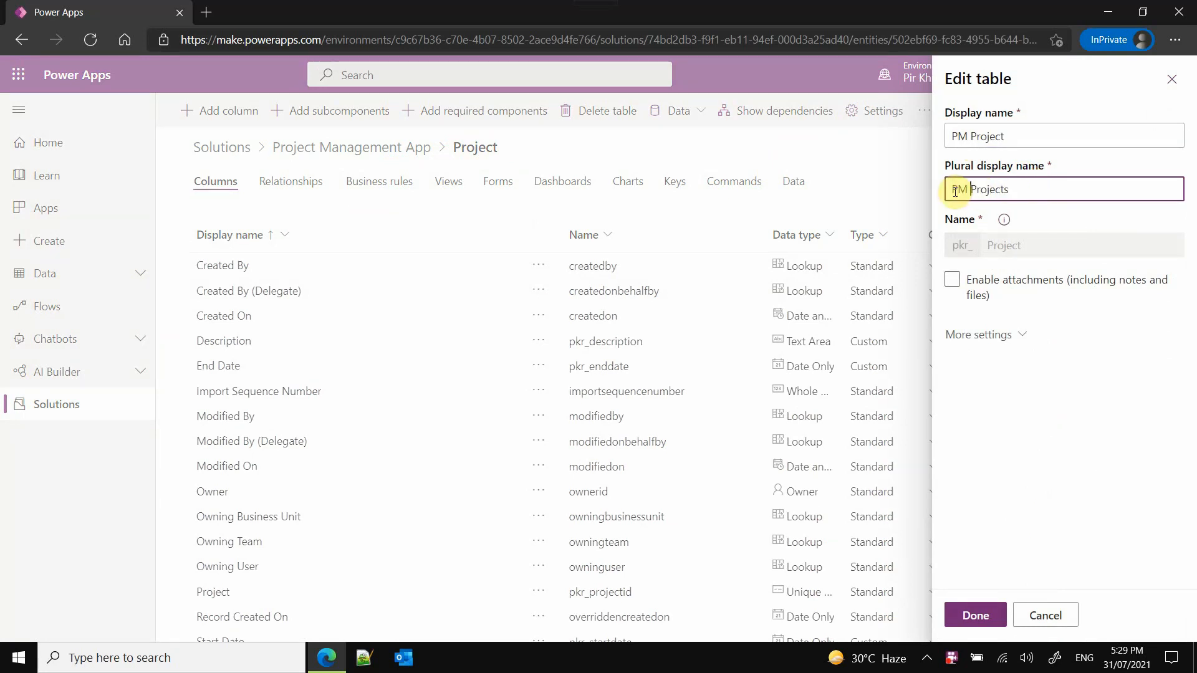
left_click(952, 279)
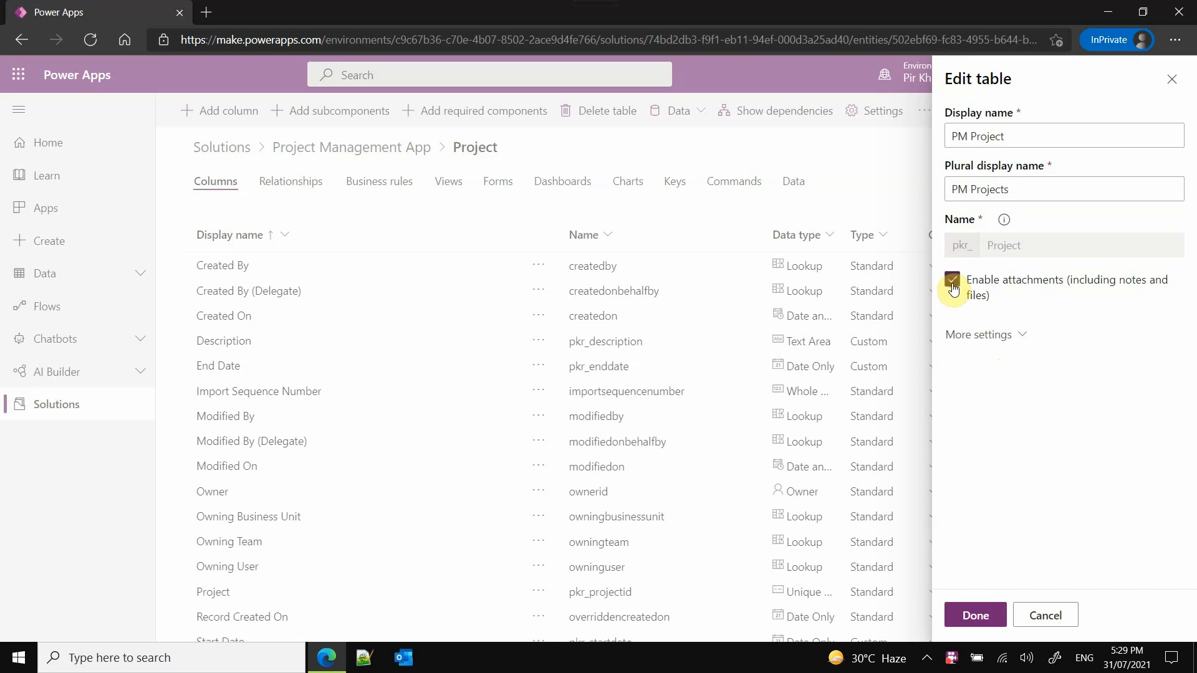
left_click(975, 614)
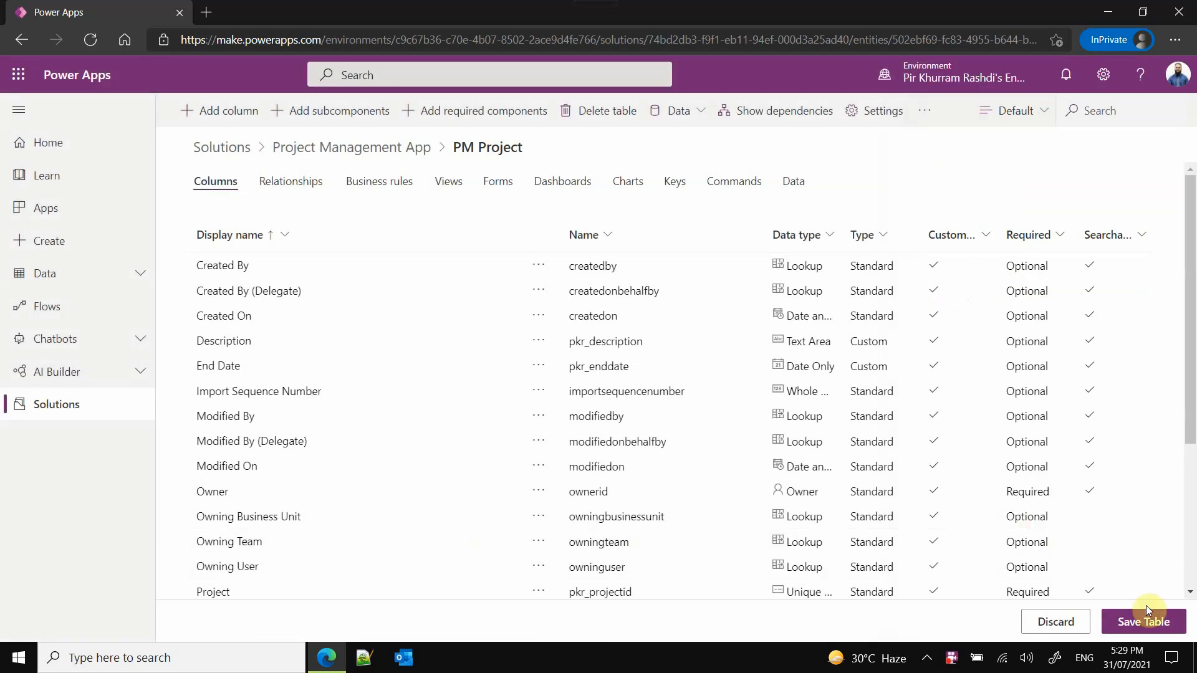
left_click(1142, 621)
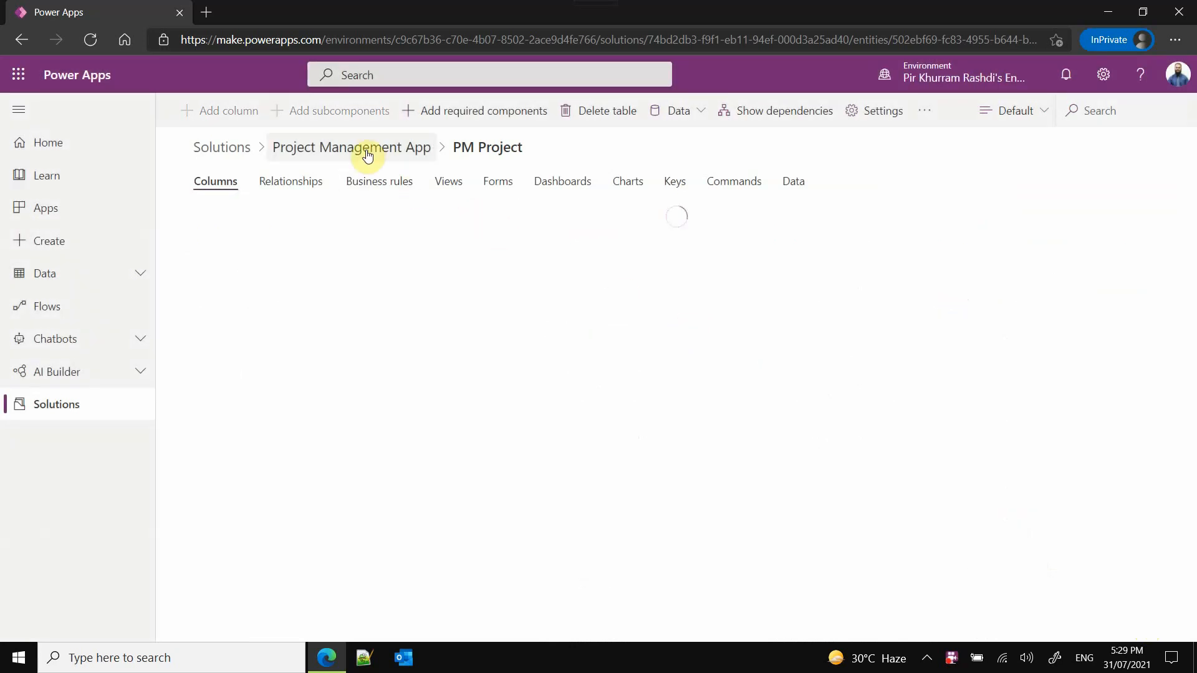
- Review PM Project's settings without changes, then delete the table from the solution
left_click(350, 147)
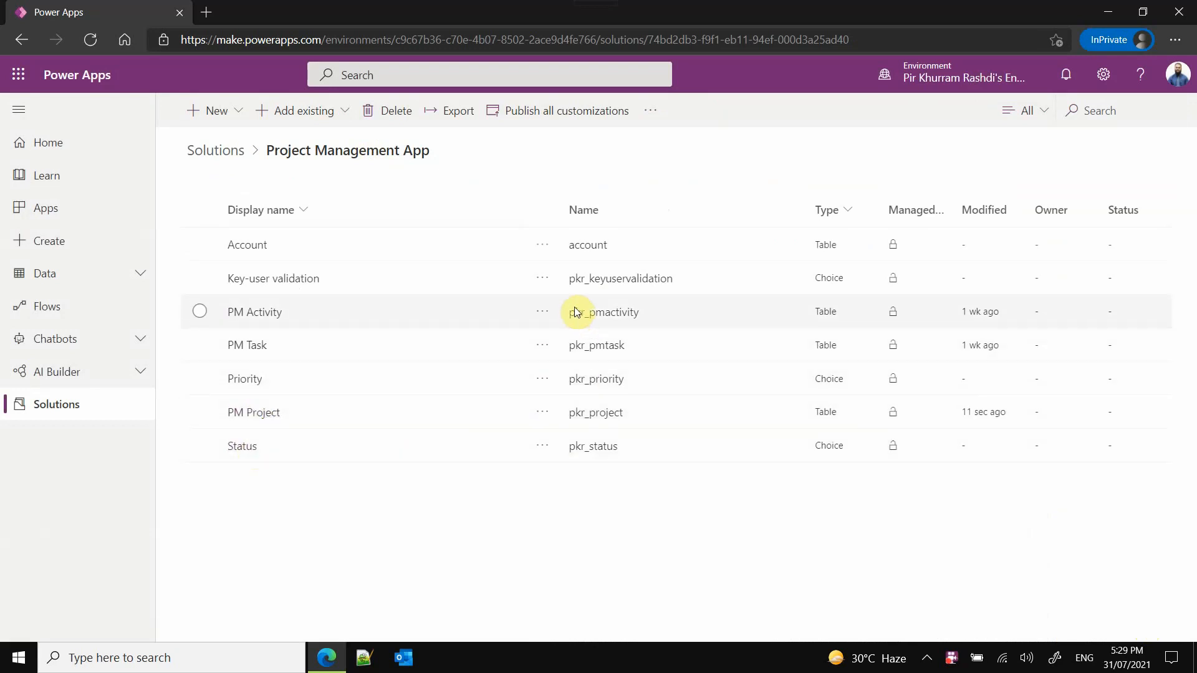
mouse_move(581, 412)
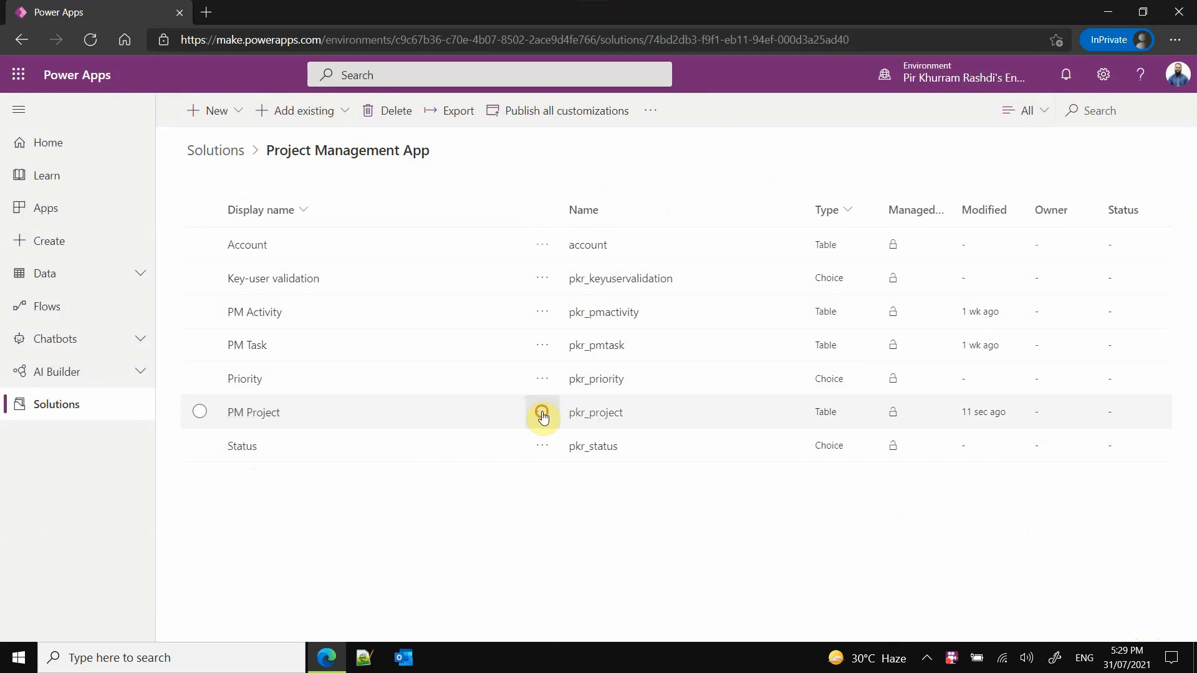
left_click(542, 412)
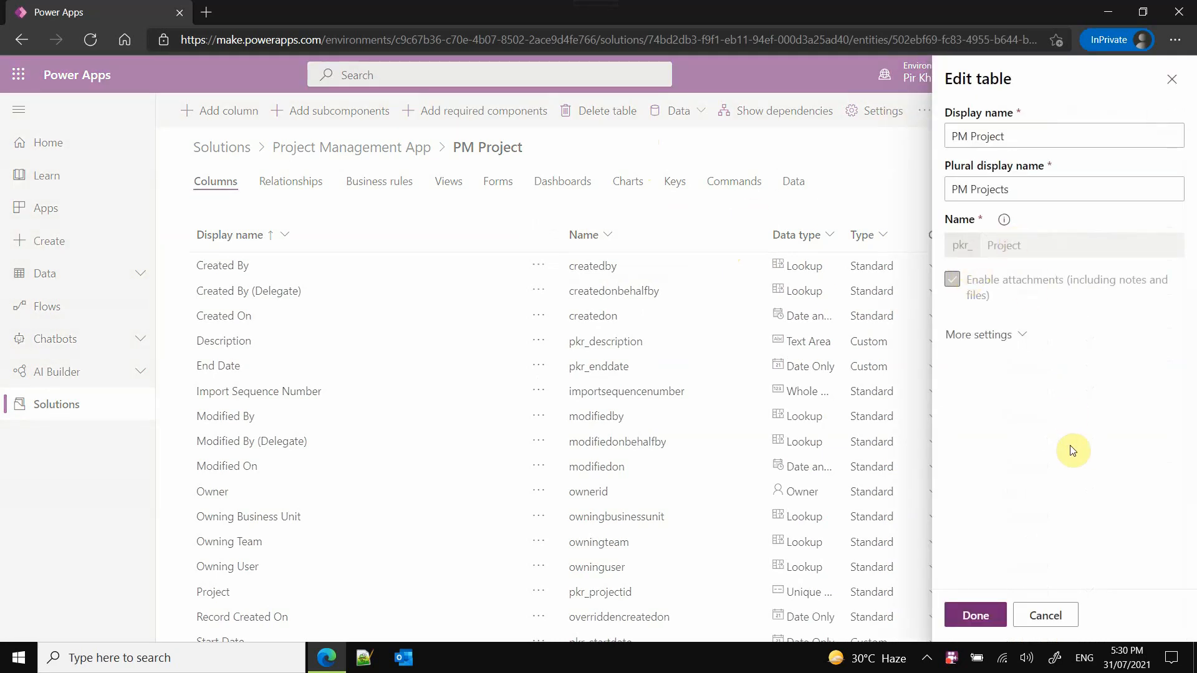
left_click(979, 334)
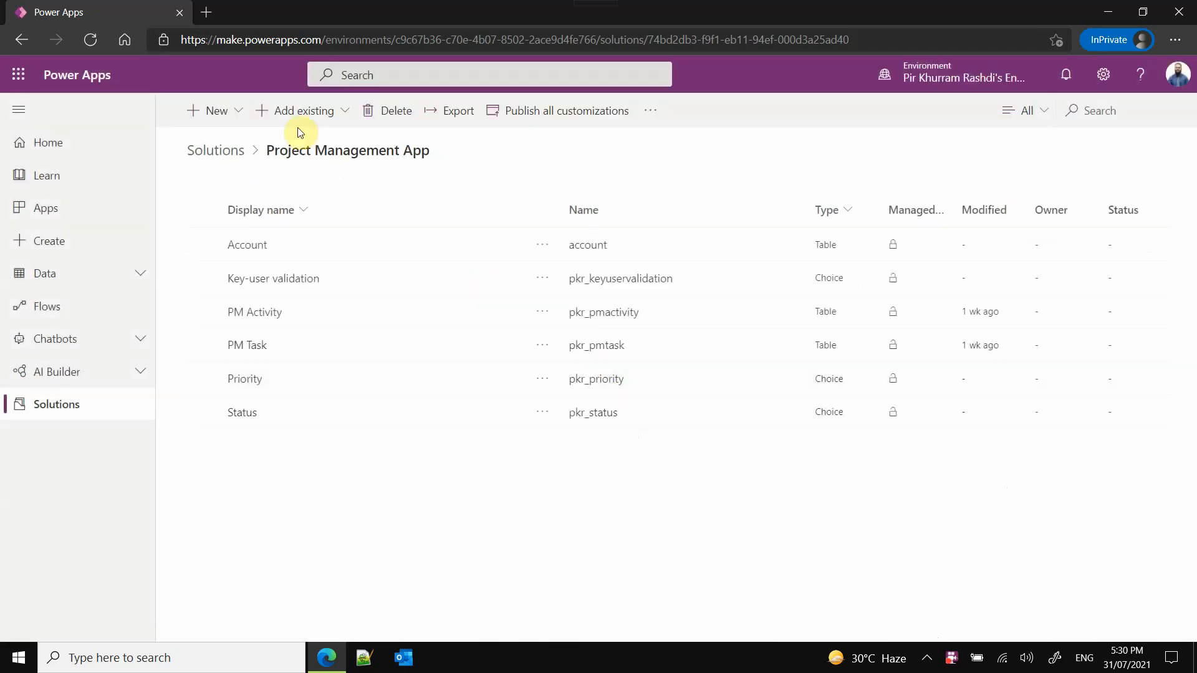
- Create table PM Project with a Title primary column and attachments enabled
left_click(216, 110)
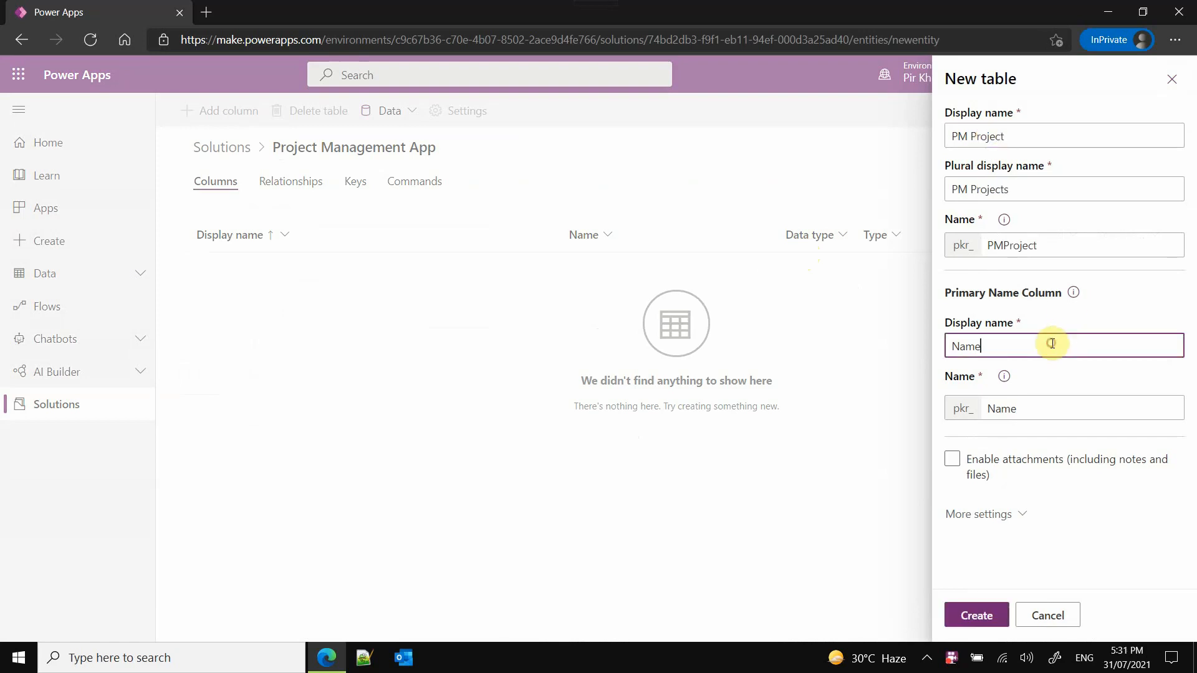
type("Title")
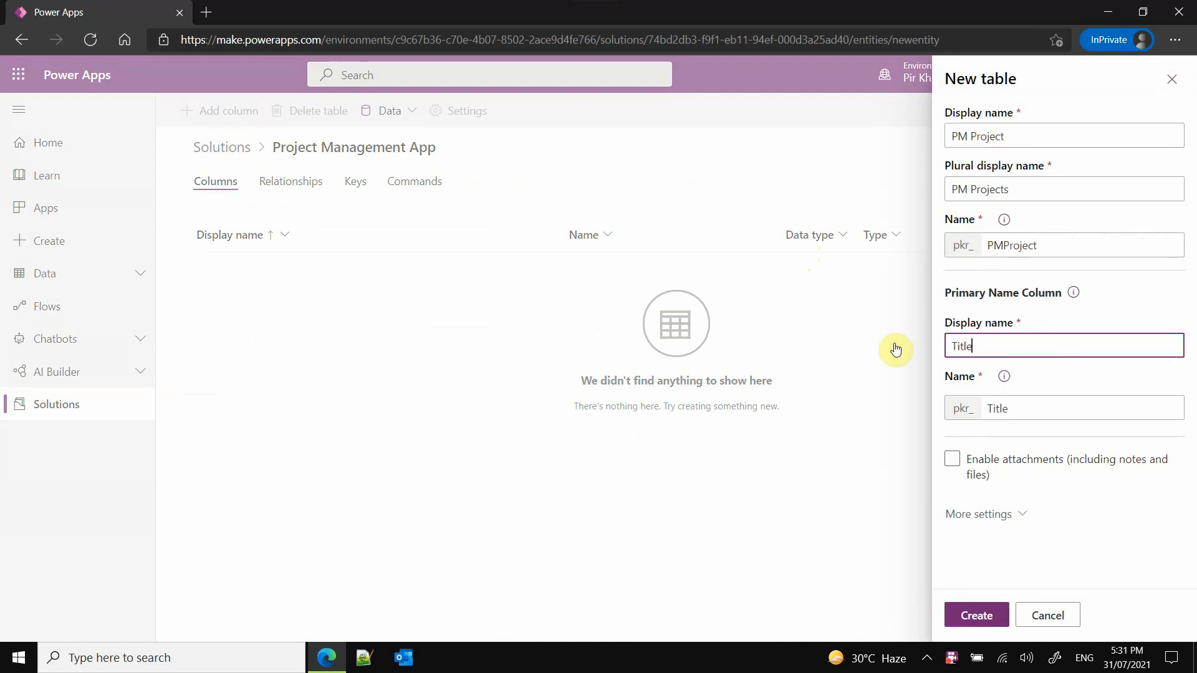
left_click(952, 458)
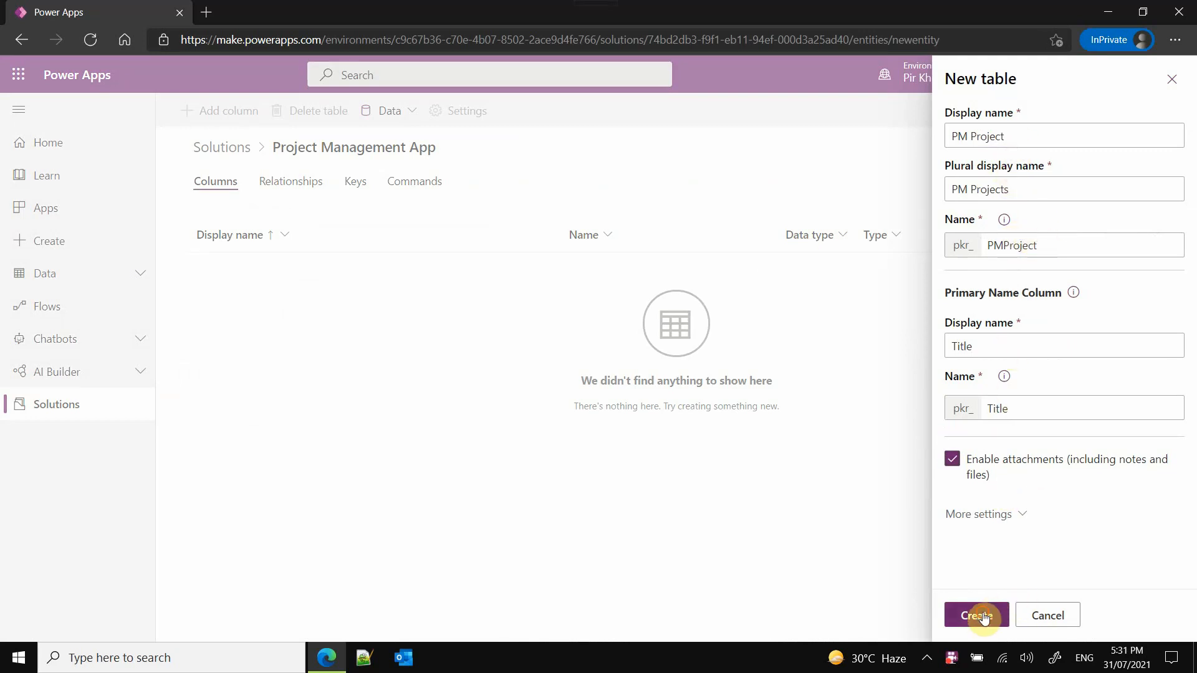
left_click(975, 615)
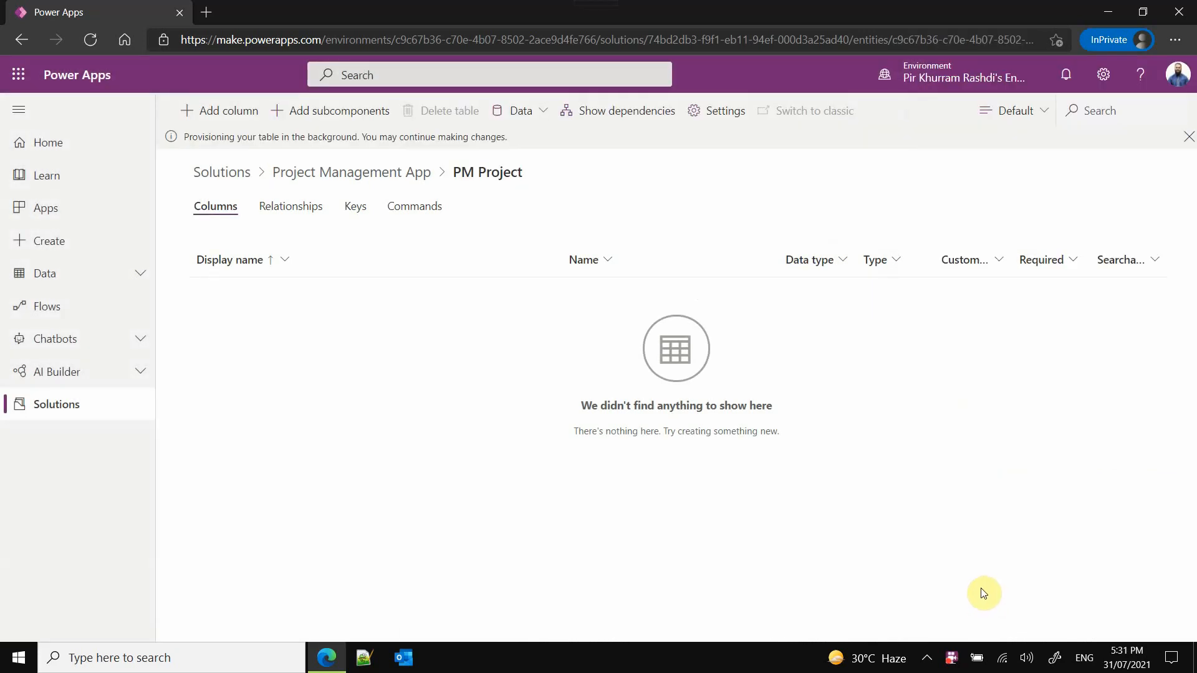
- Add a Description text-area column to PM Project
left_click(228, 110)
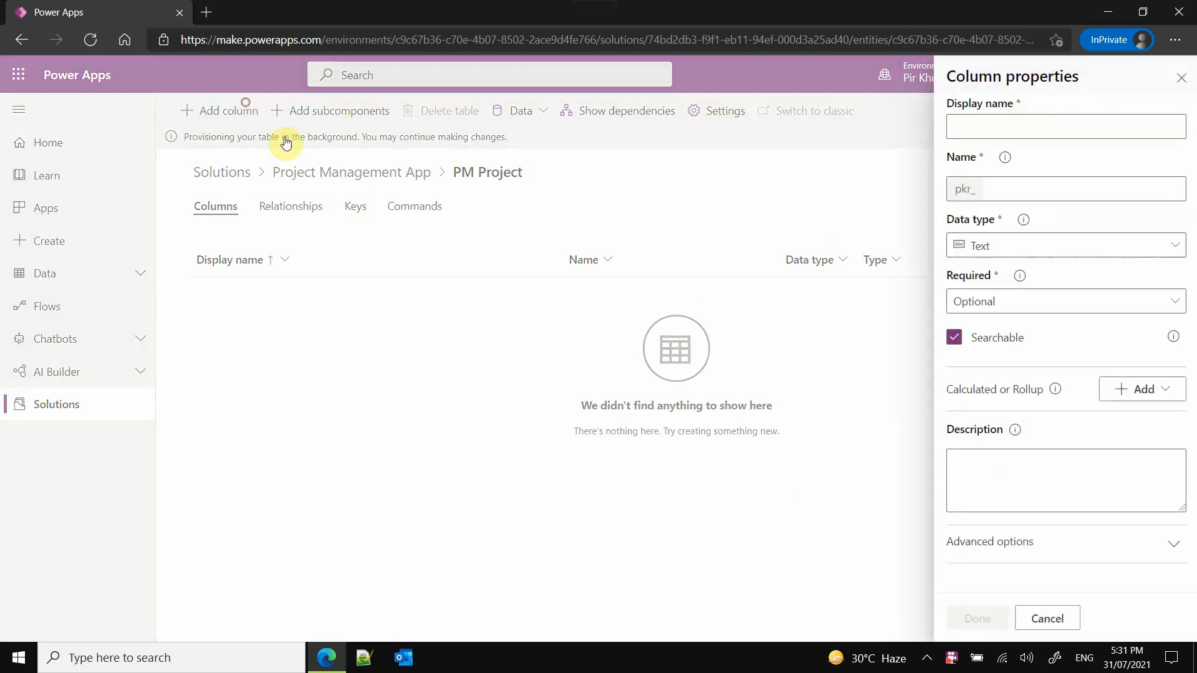
type("De")
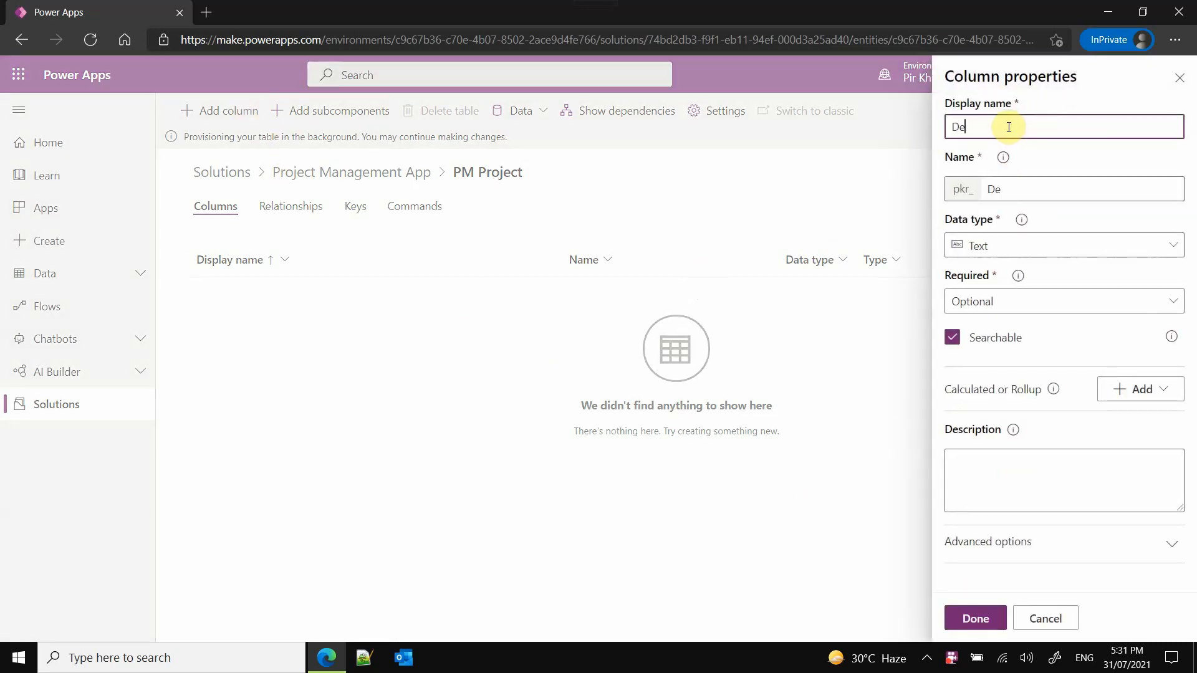
type("scription")
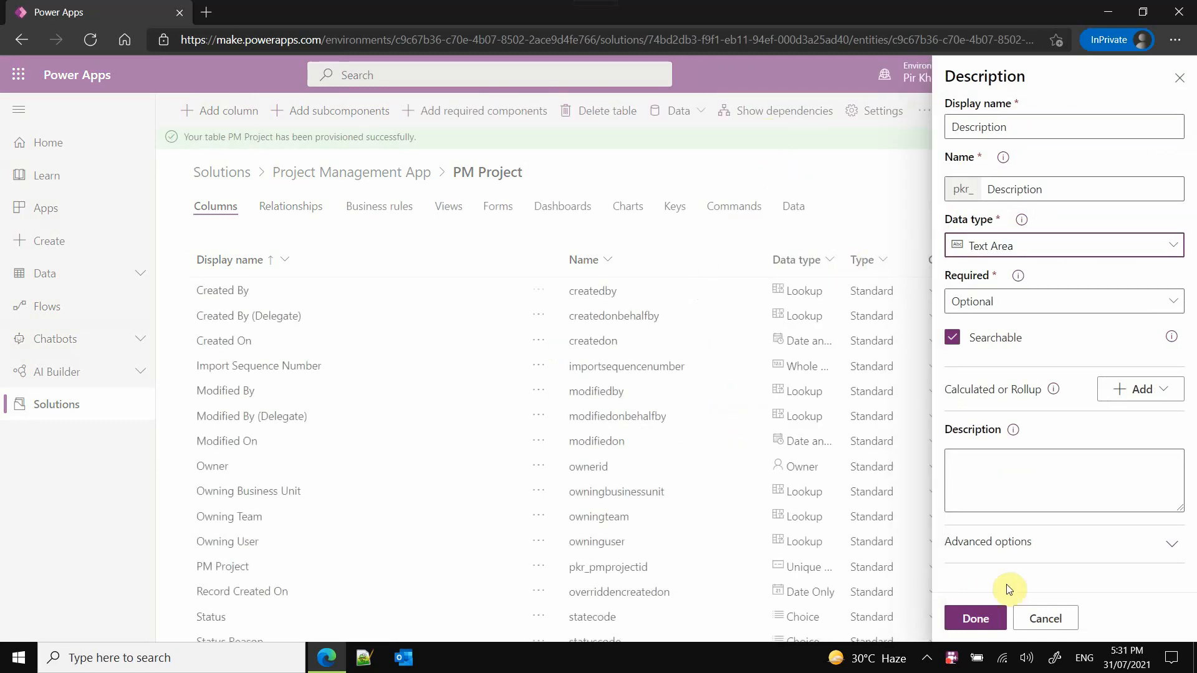
left_click(975, 618)
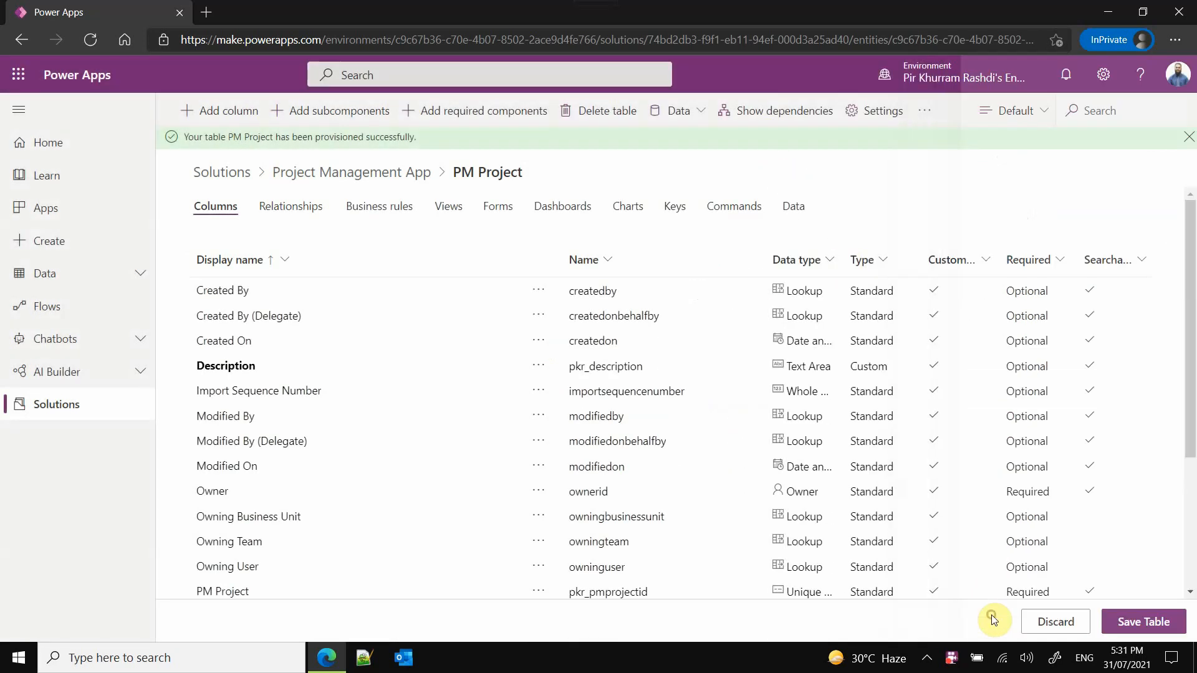
- Add date-only Start Date and End Date columns and save the table
left_click(227, 111)
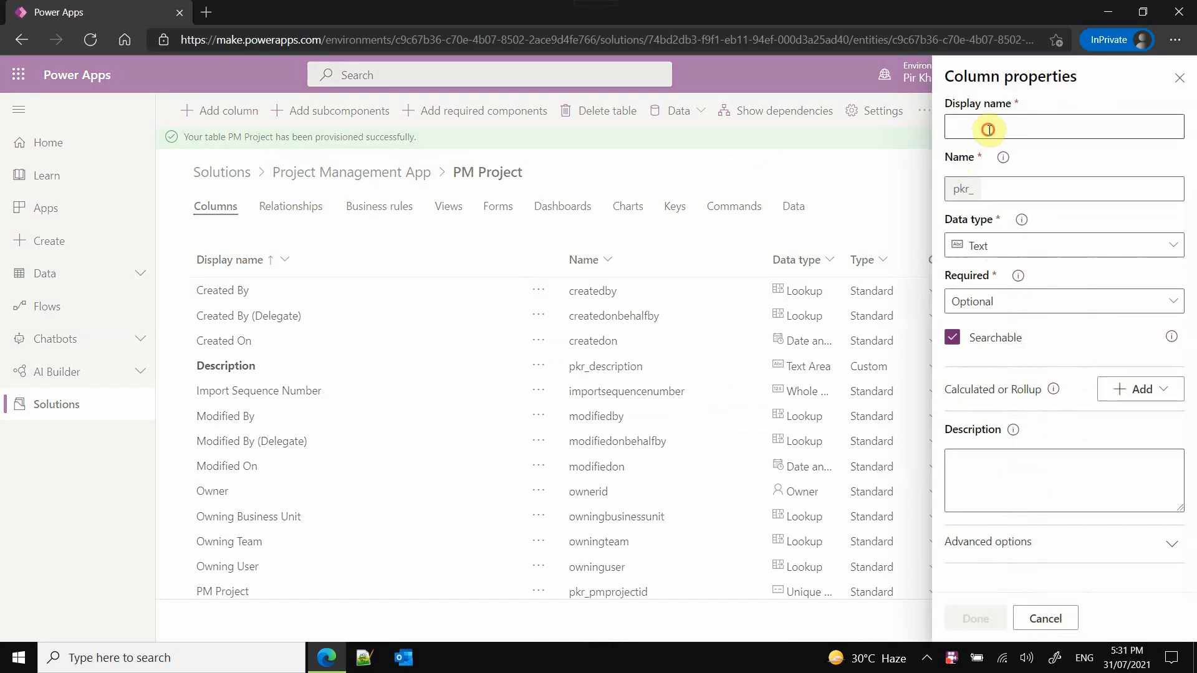
type("Start D")
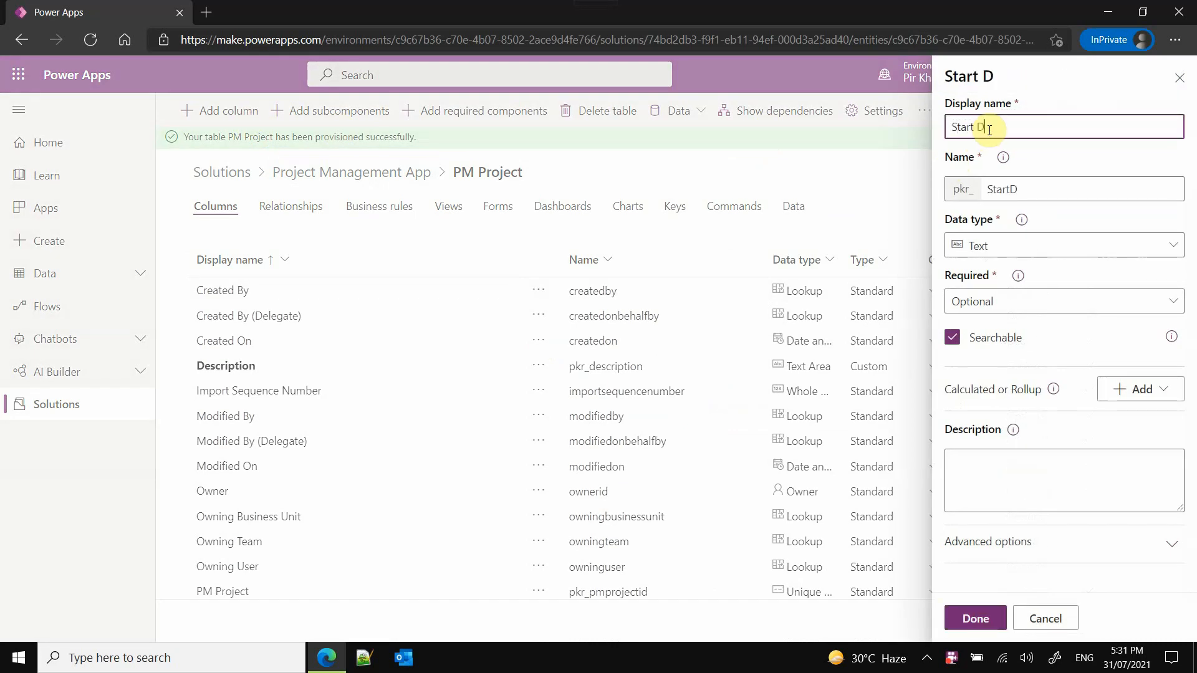
left_click(1061, 245)
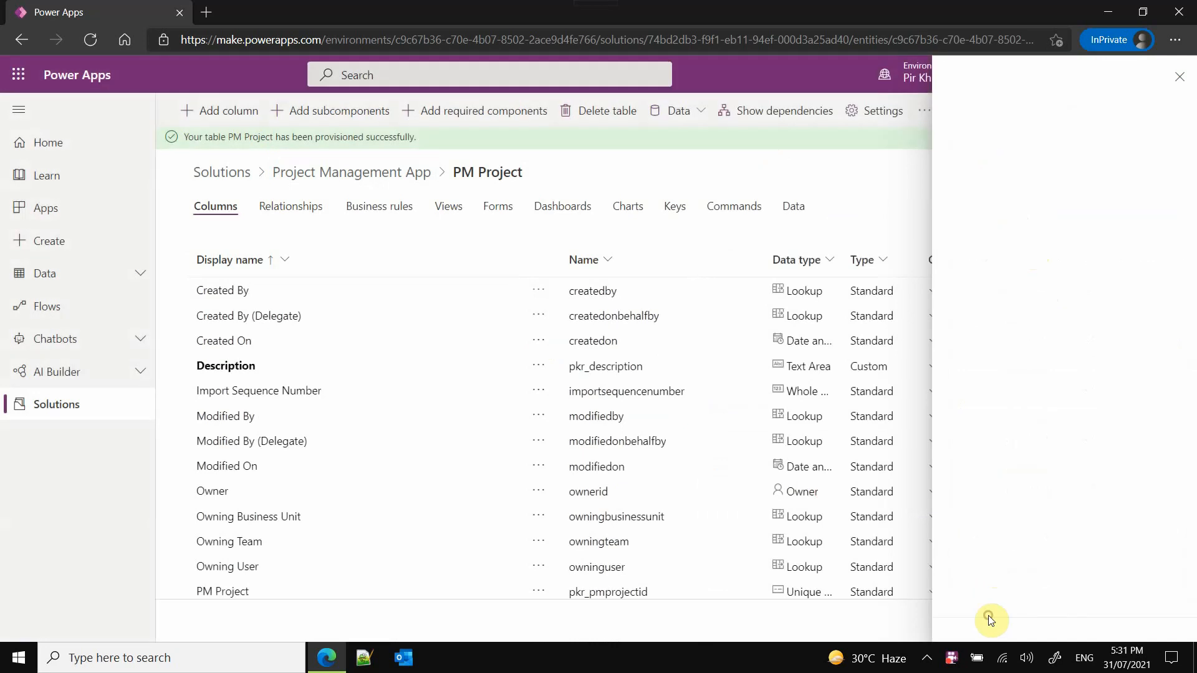
left_click(227, 111)
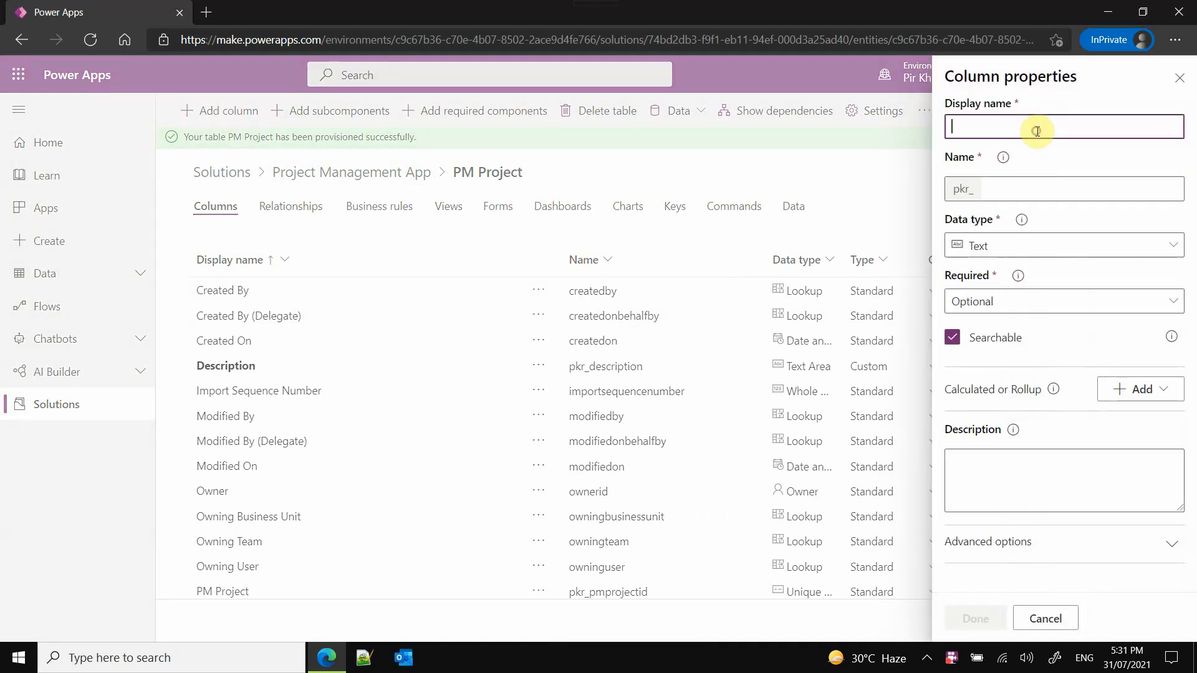
type("End Da")
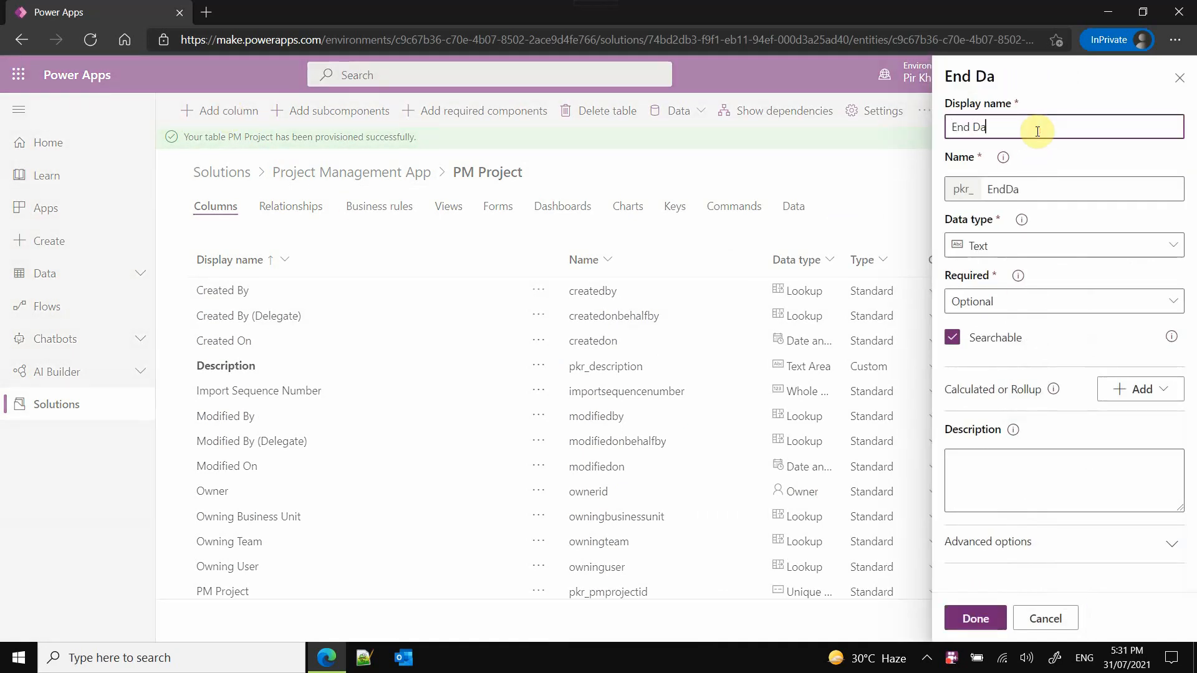
left_click(1060, 245)
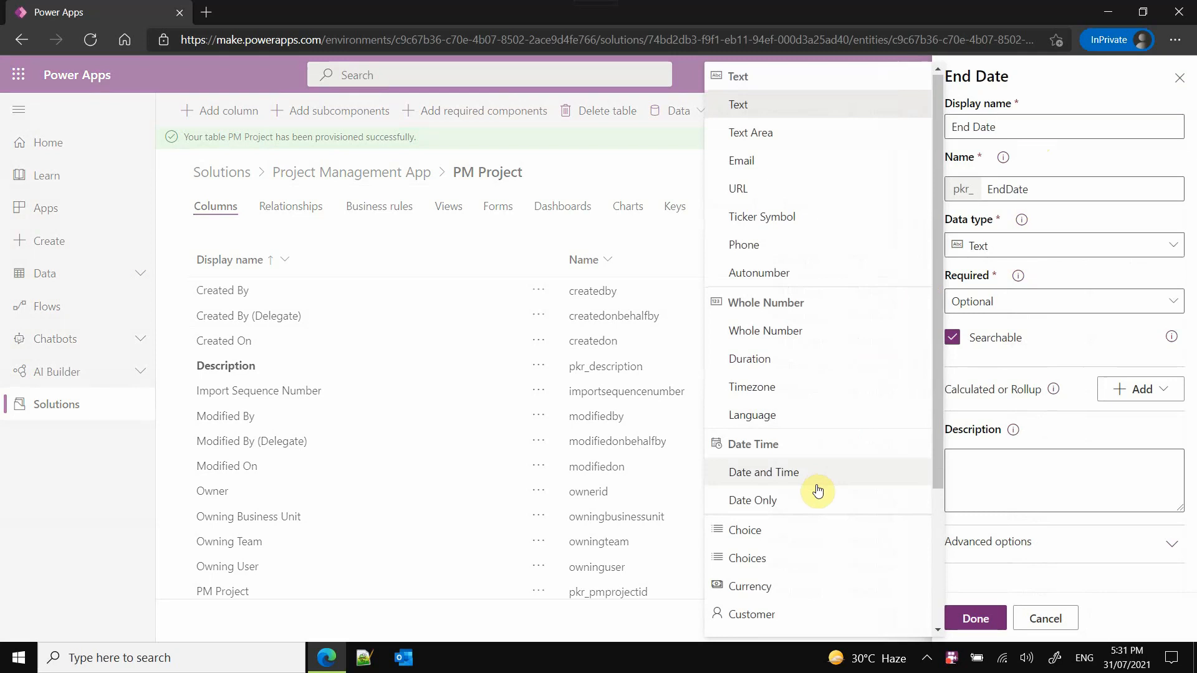
left_click(975, 618)
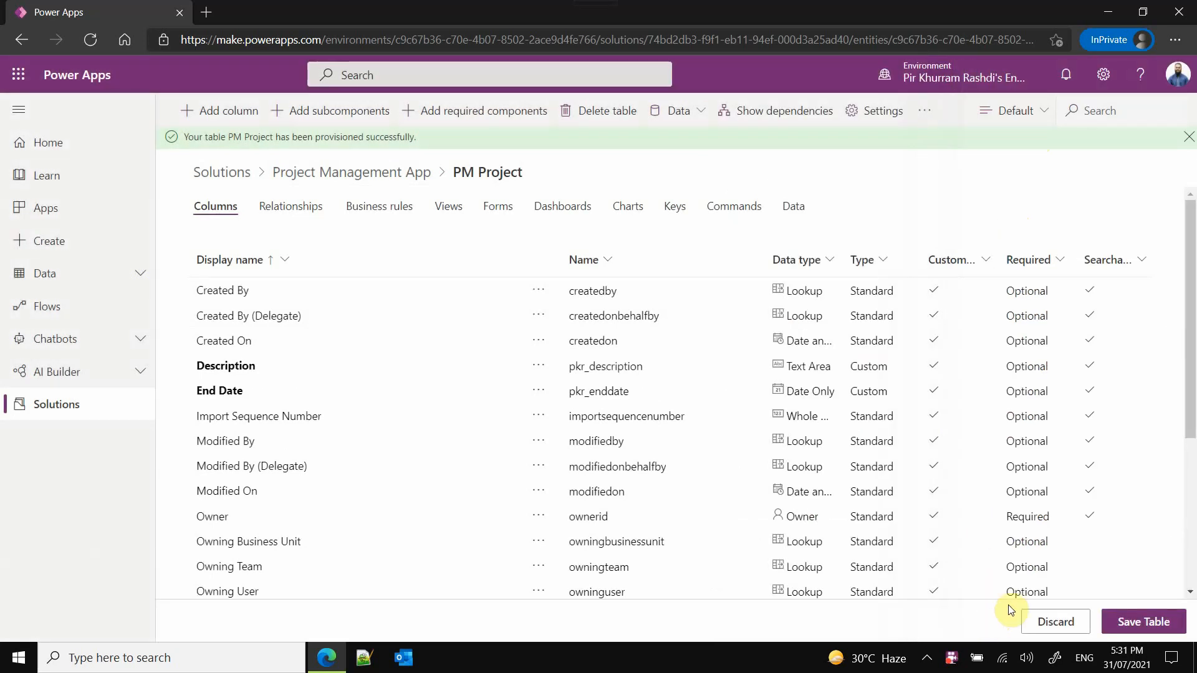
scroll("down", 3)
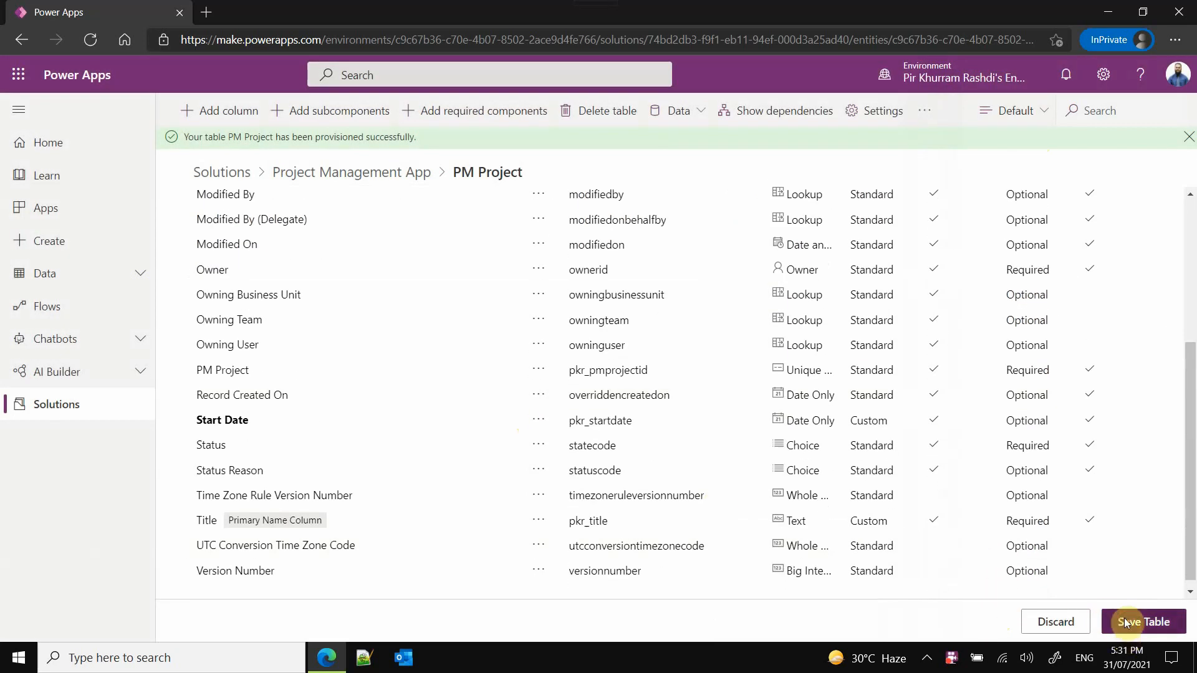
left_click(1144, 622)
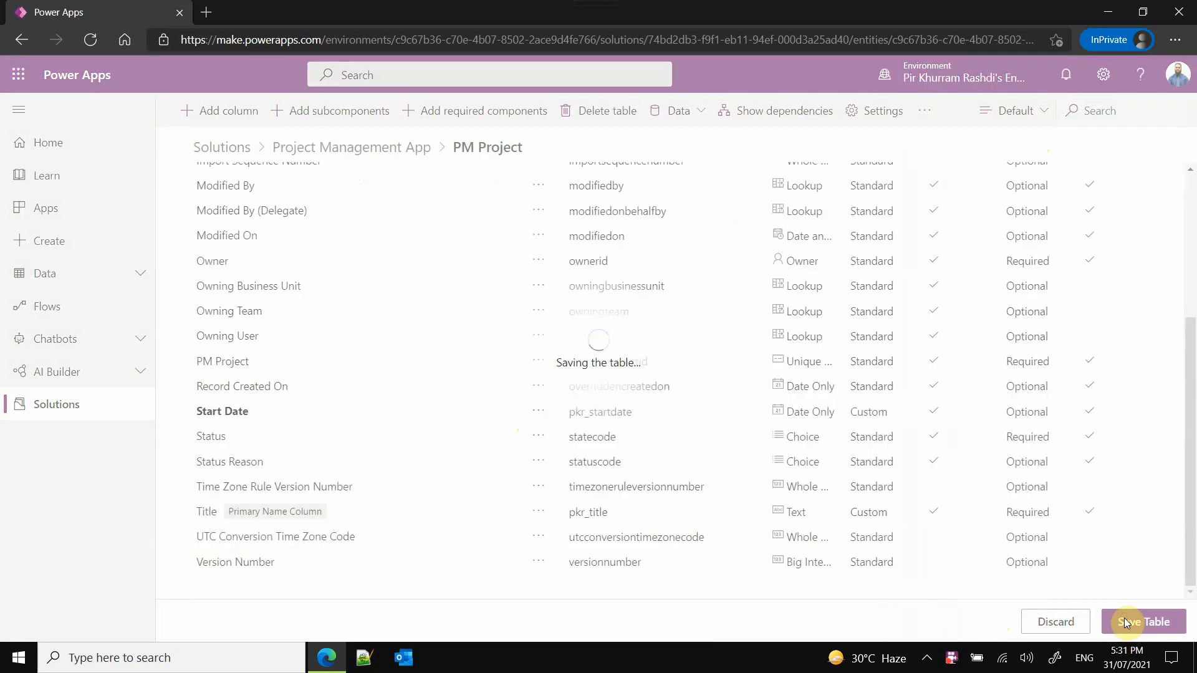
left_click(1142, 622)
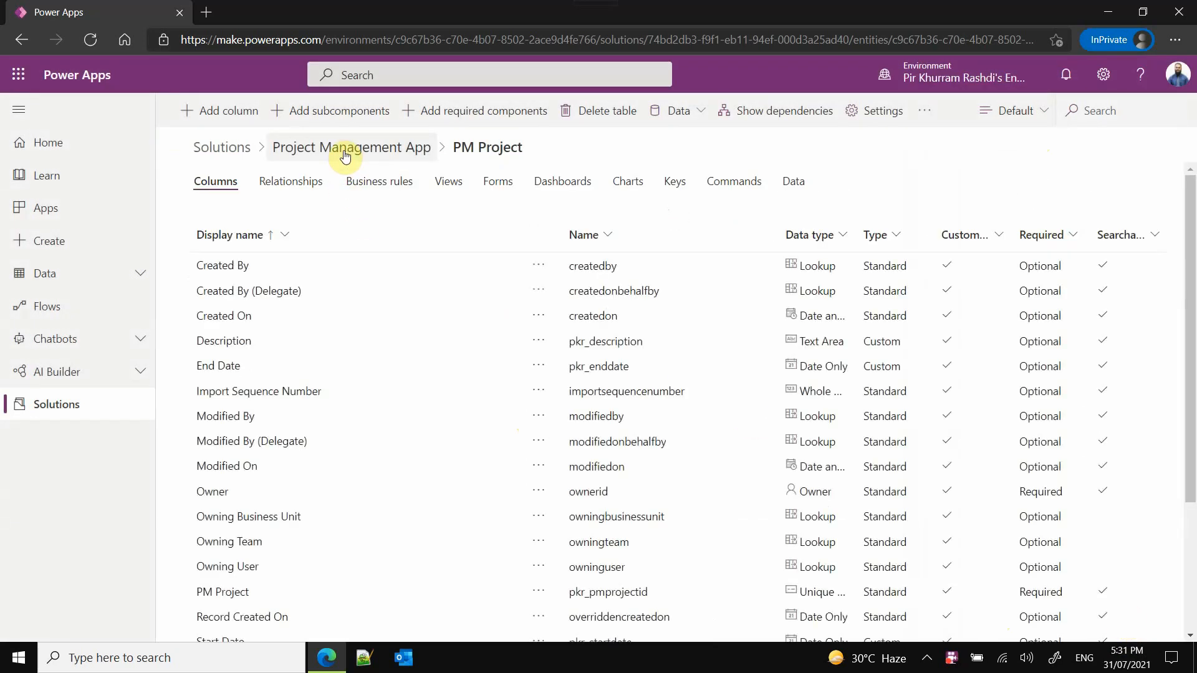
- From Account's Relationships, start a one-to-many relationship with related table PM Project
left_click(351, 147)
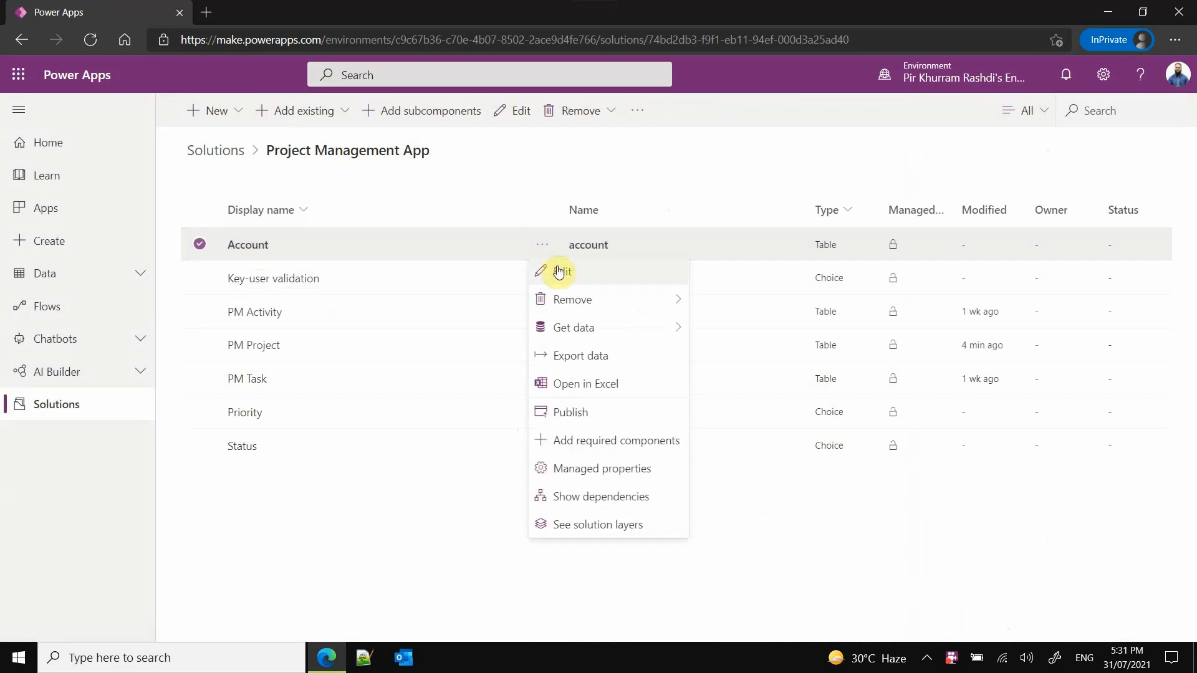
left_click(561, 272)
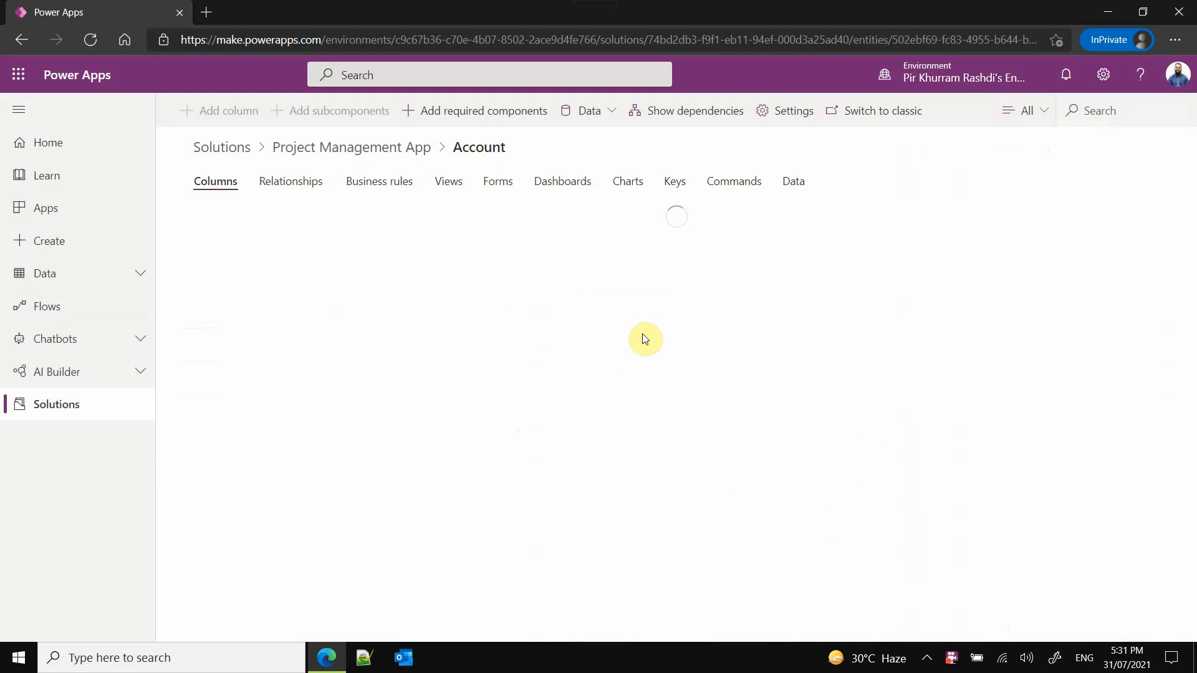
left_click(290, 181)
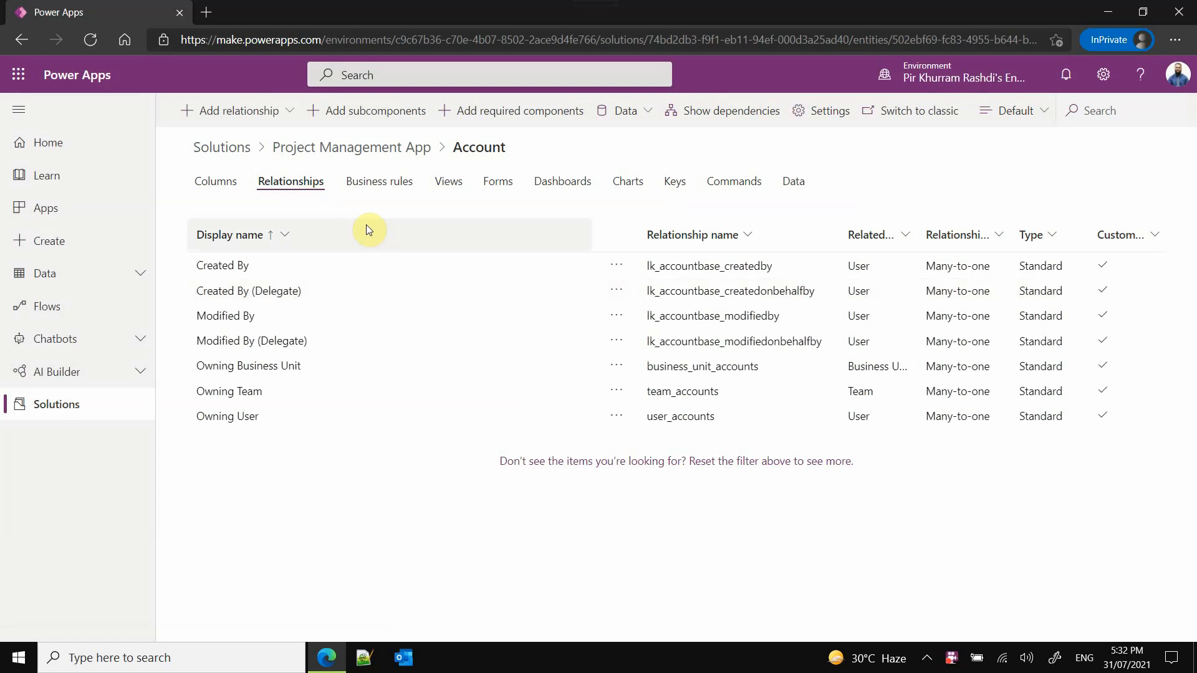
left_click(237, 111)
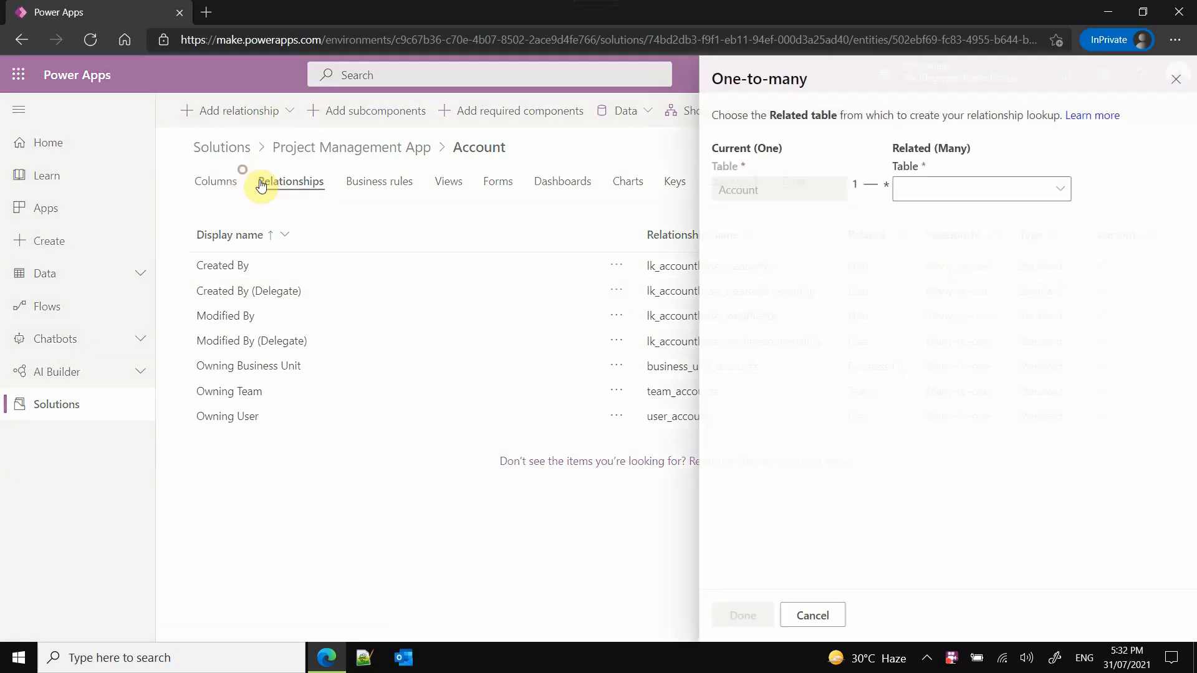
left_click(980, 189)
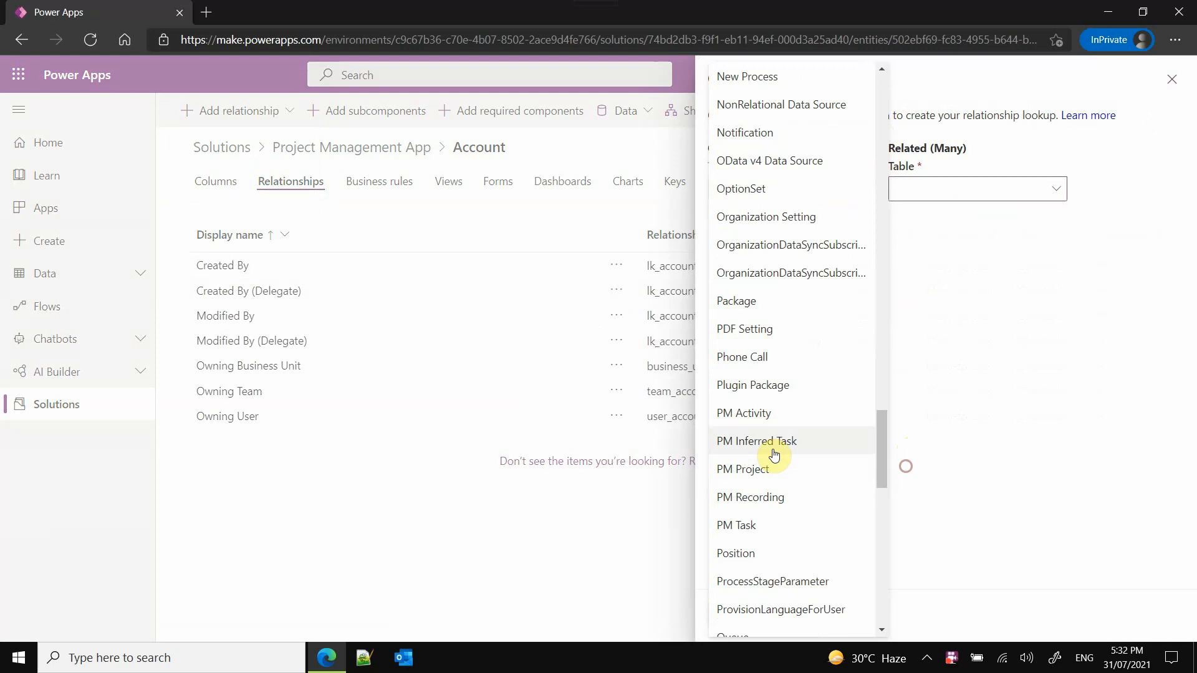
left_click(741, 469)
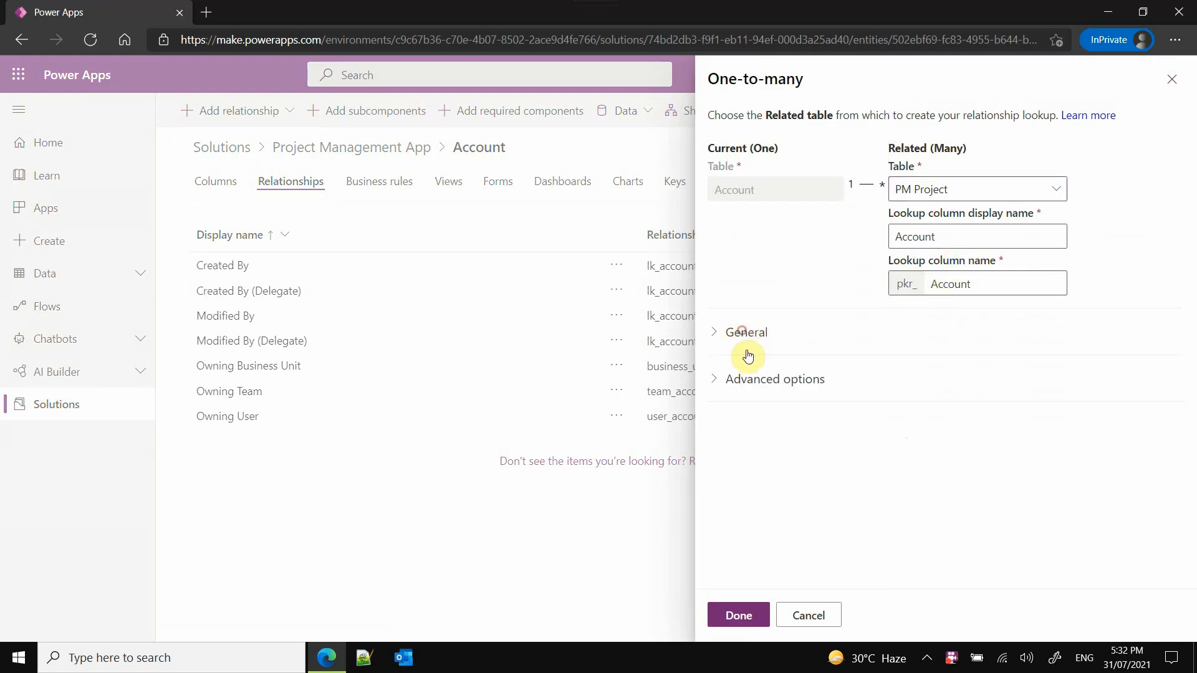
- Give the relationship Parental behavior, save Account, and return to the solution
left_click(774, 379)
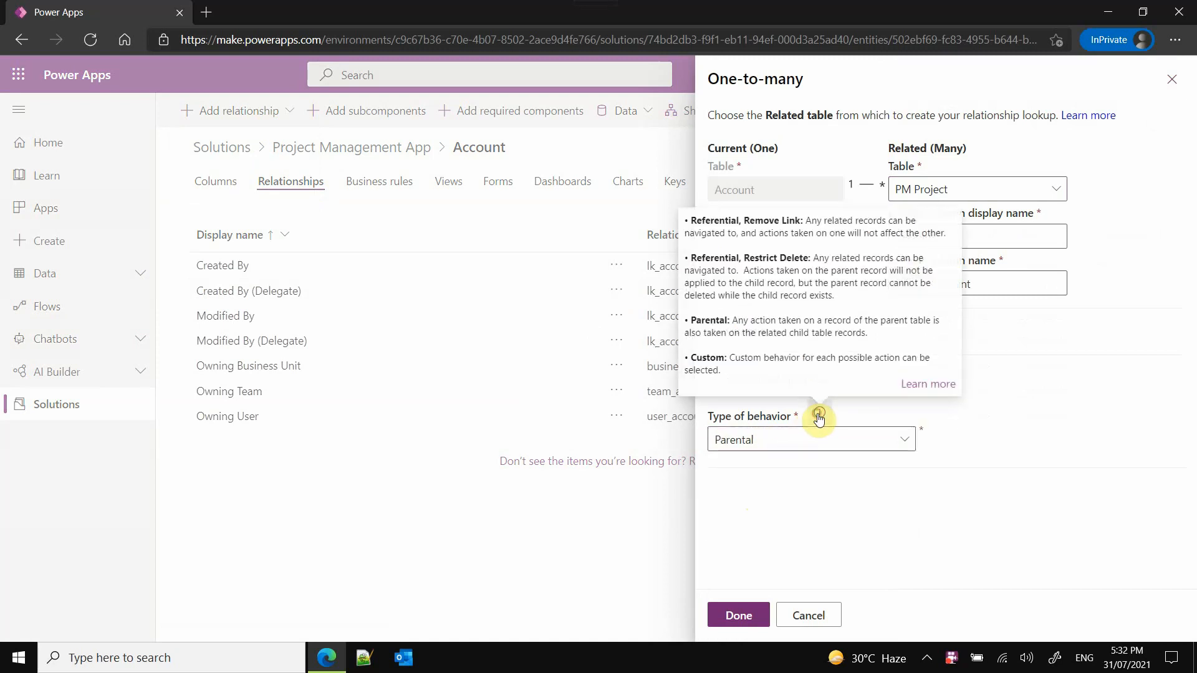
left_click_drag(731, 319, 867, 331)
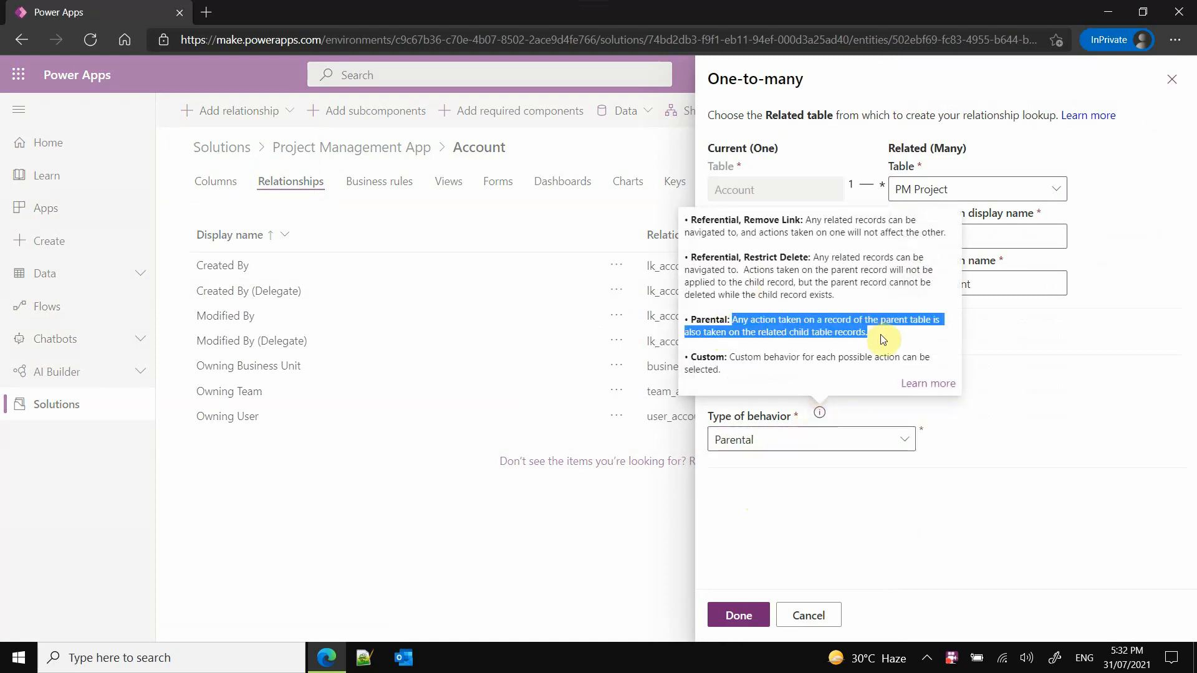
mouse_move(803, 257)
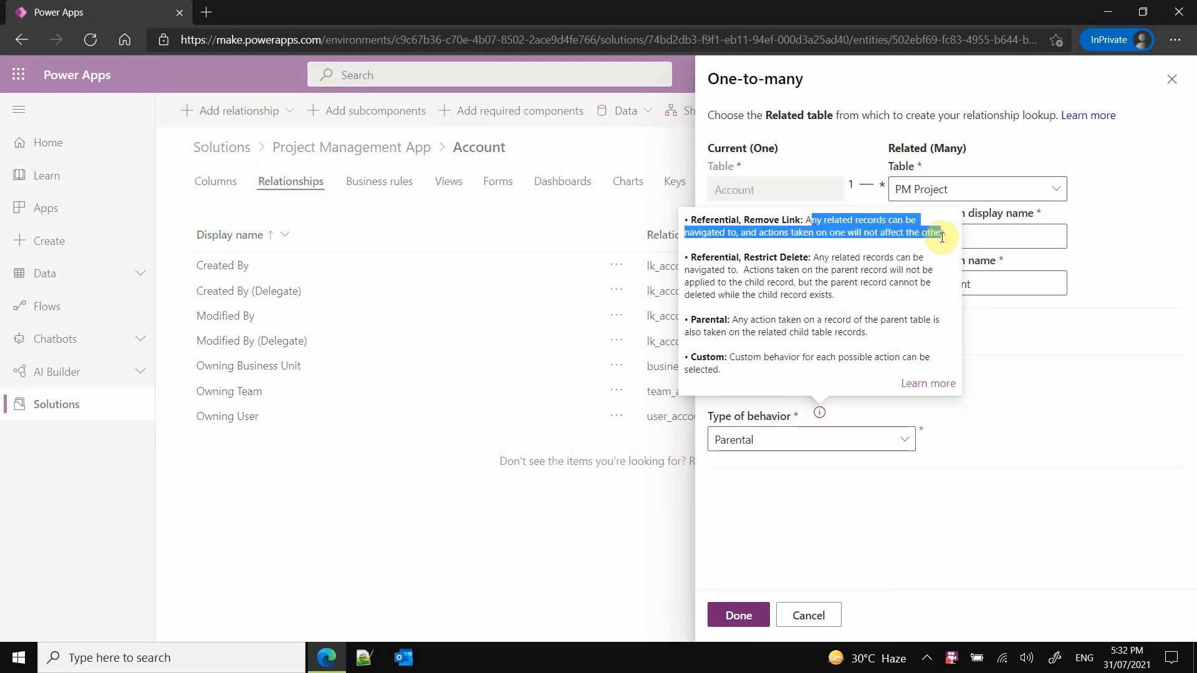
mouse_move(784, 356)
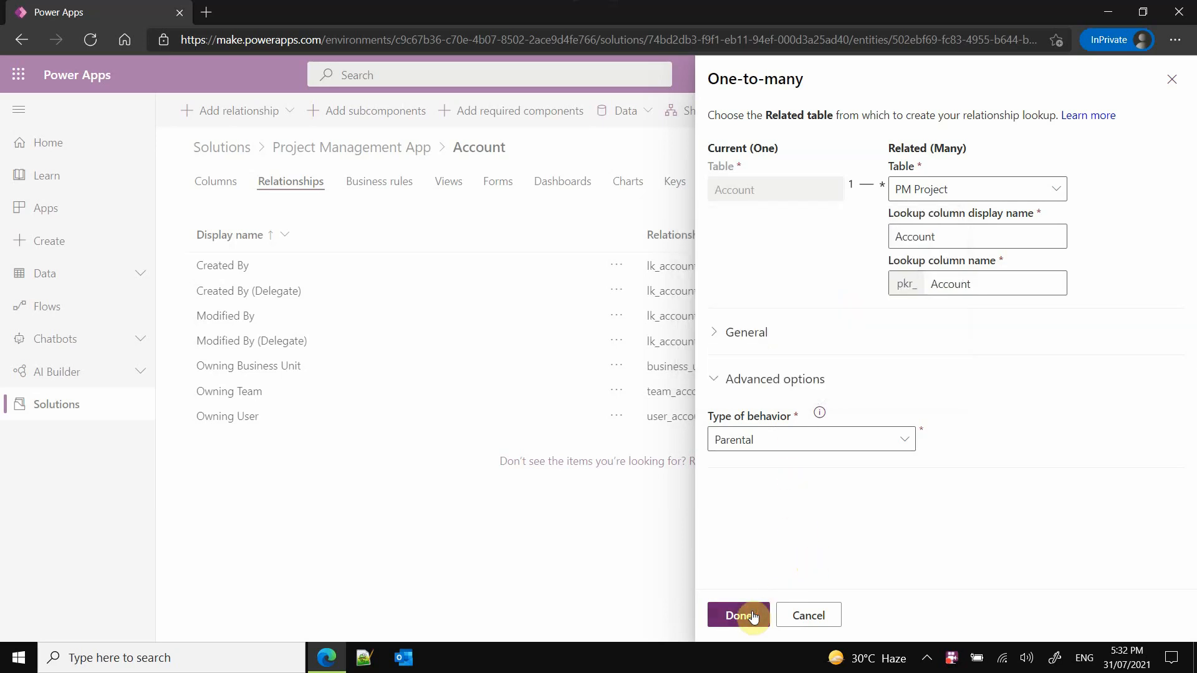
left_click(737, 615)
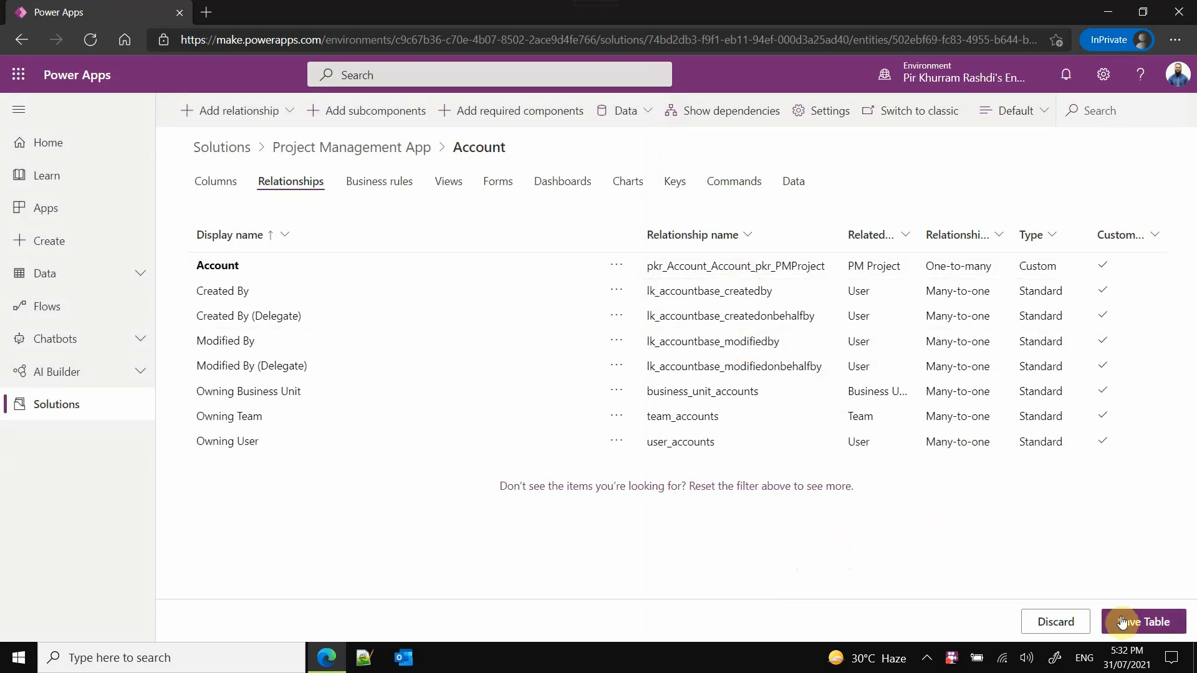
left_click(1143, 621)
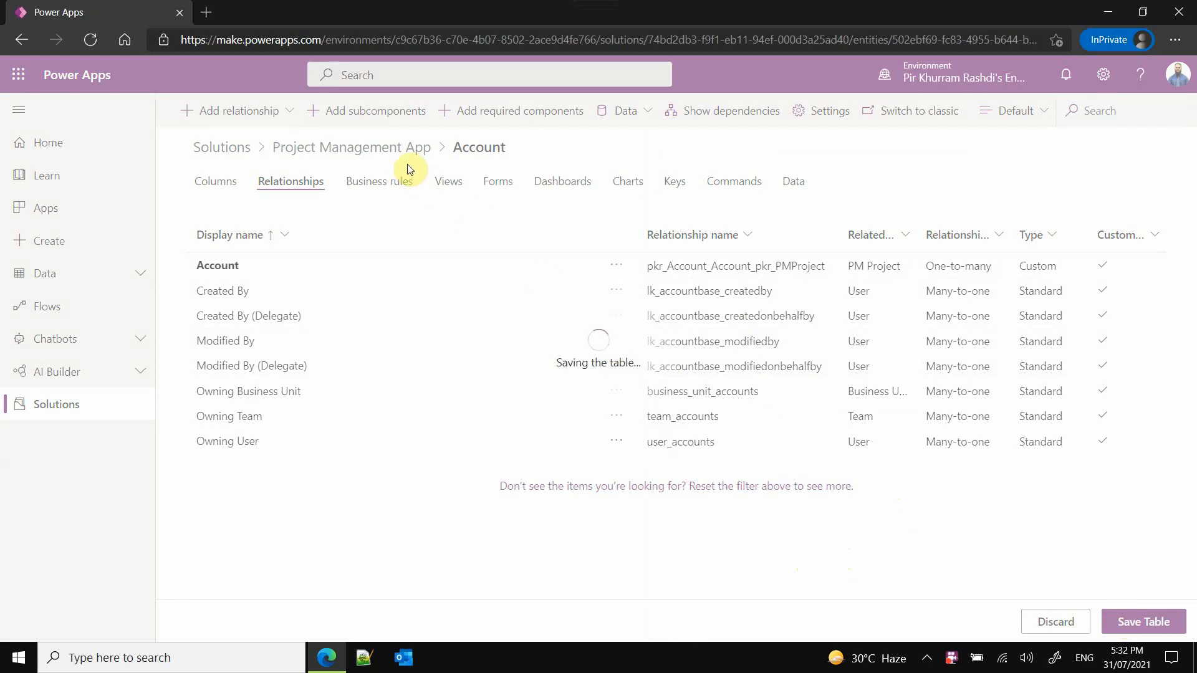
mouse_move(410, 185)
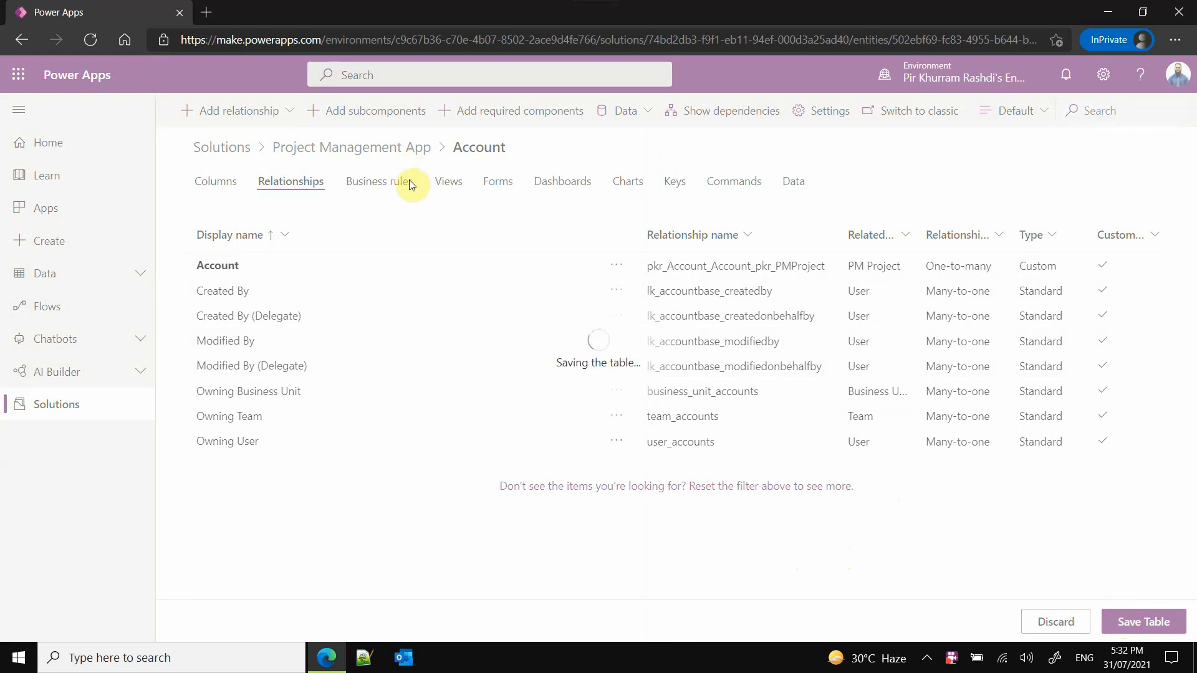
left_click(351, 147)
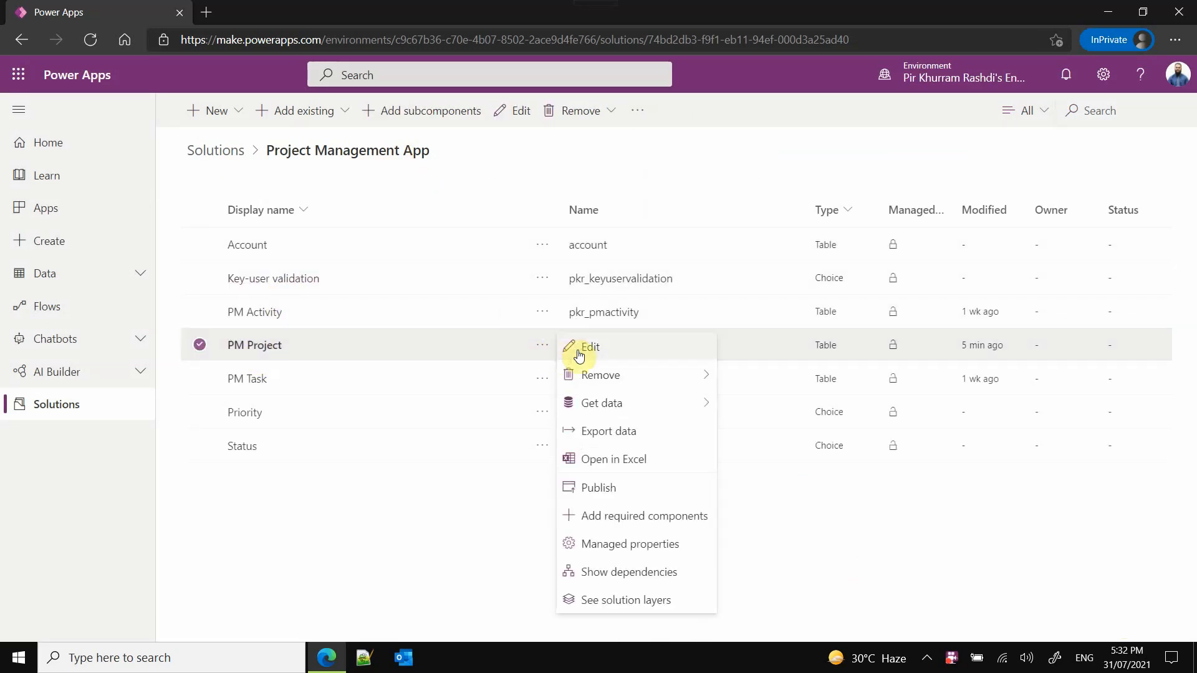
- Add a Parental one-to-many relationship from PM Project to PM Task and save
left_click(589, 347)
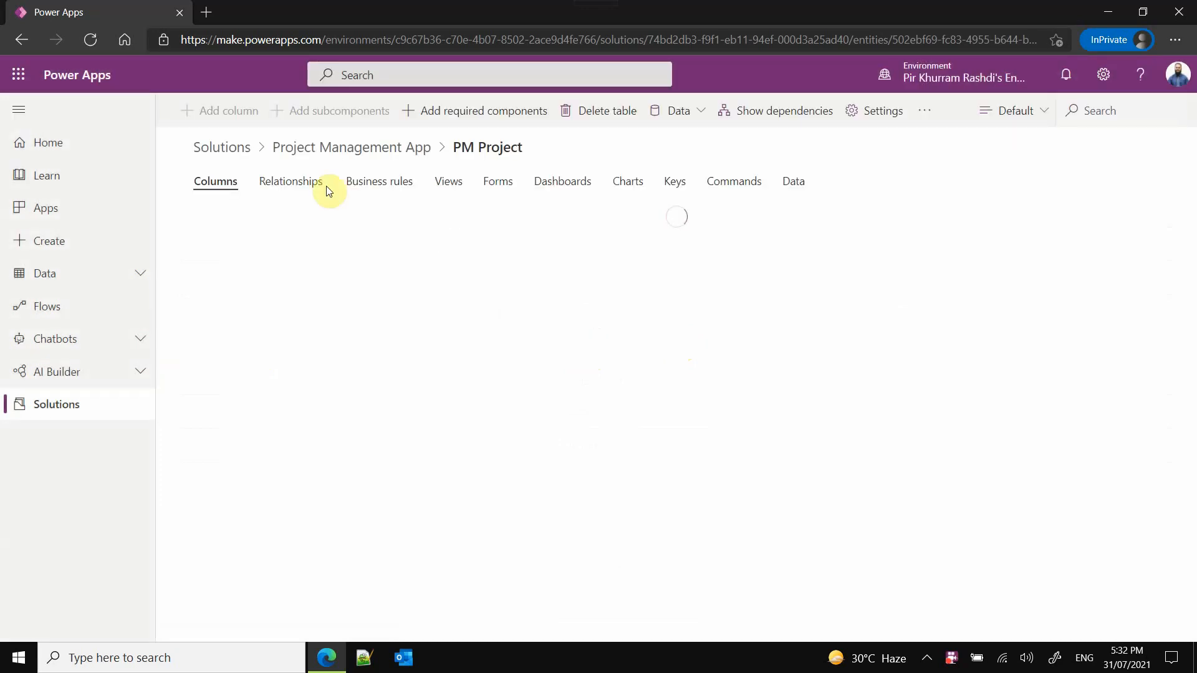
left_click(289, 181)
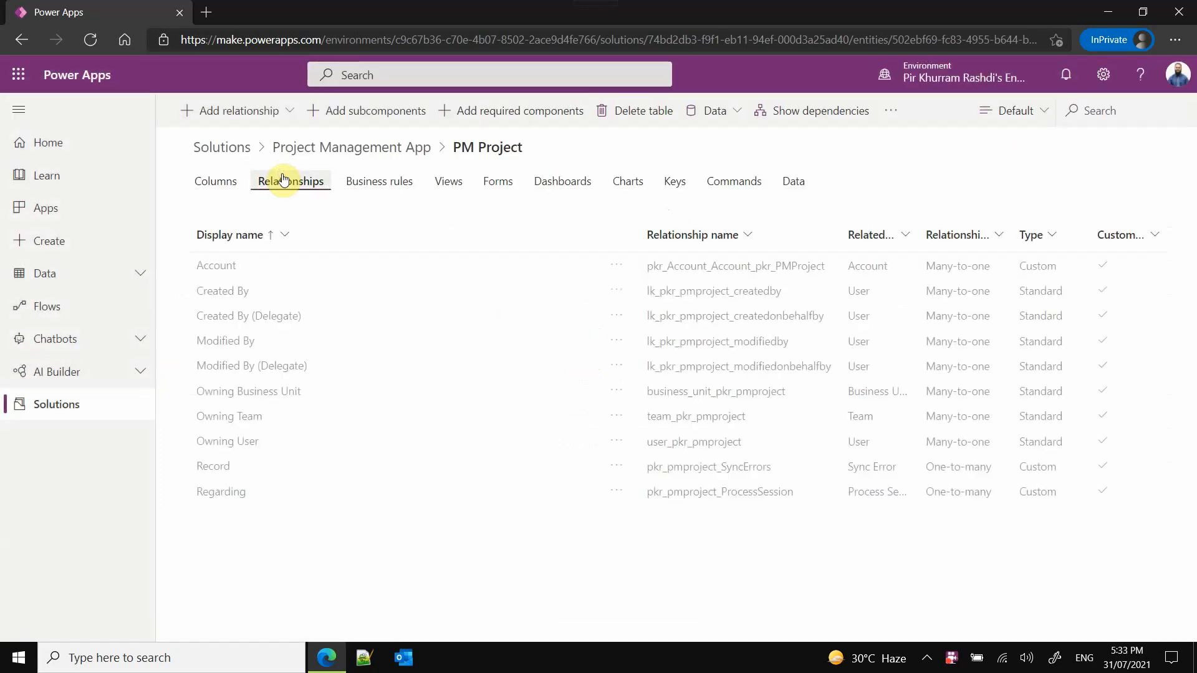
left_click(238, 109)
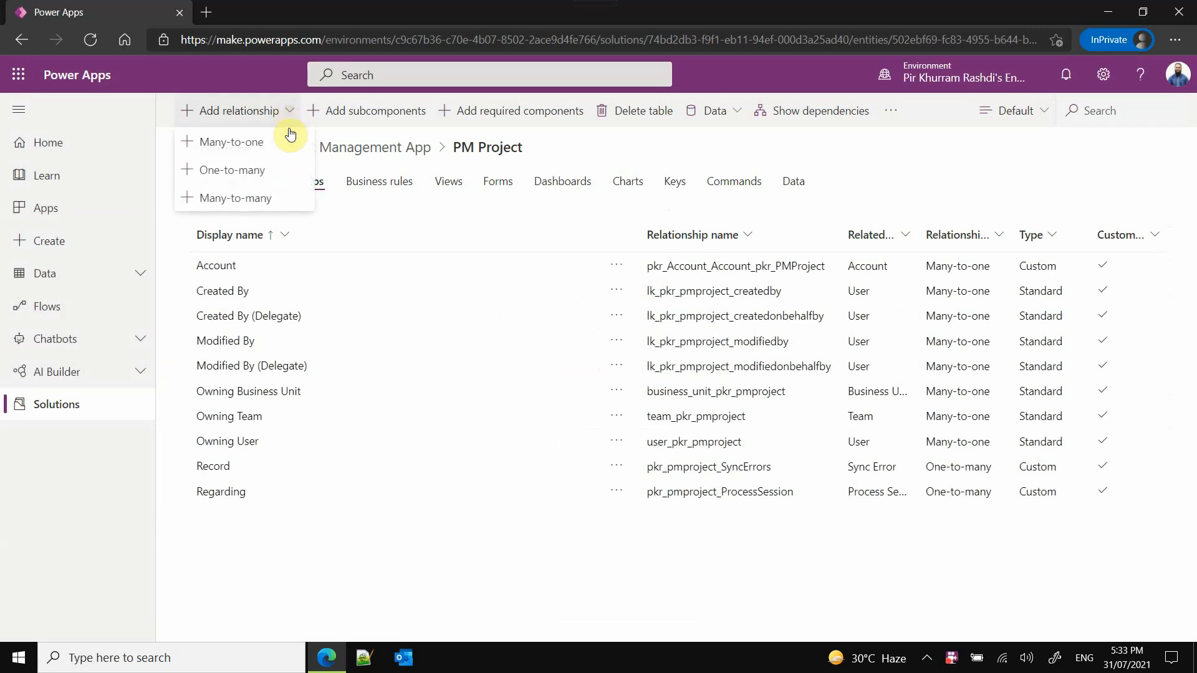
left_click(232, 169)
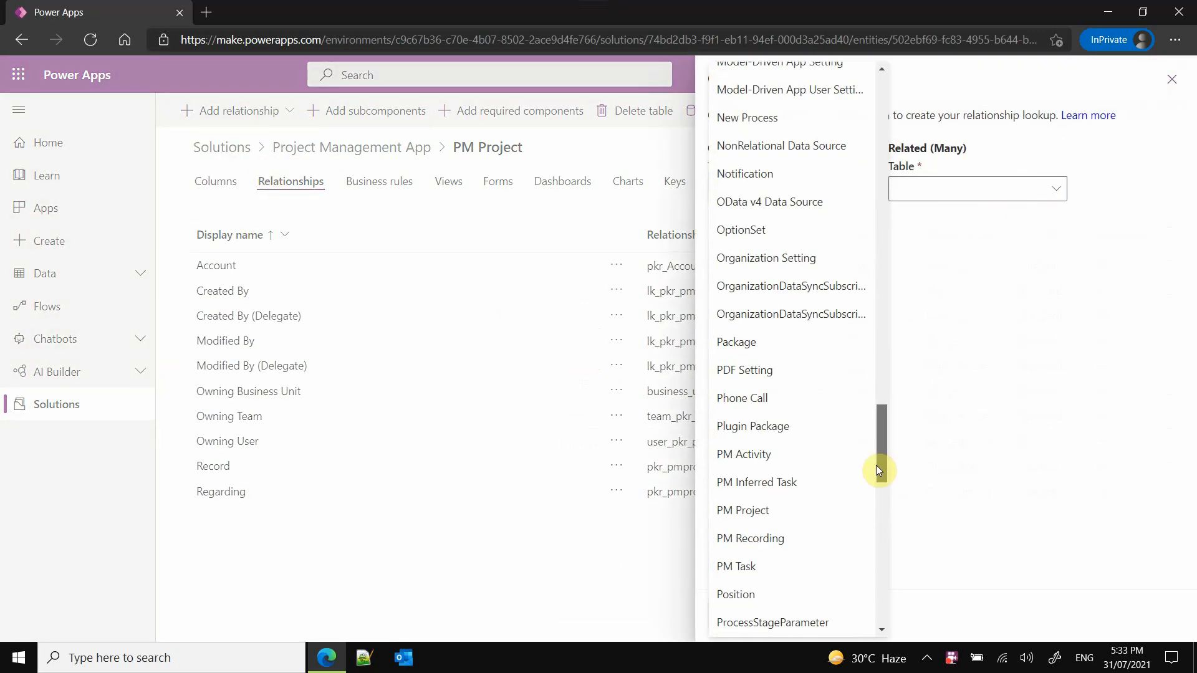
scroll("down", 3)
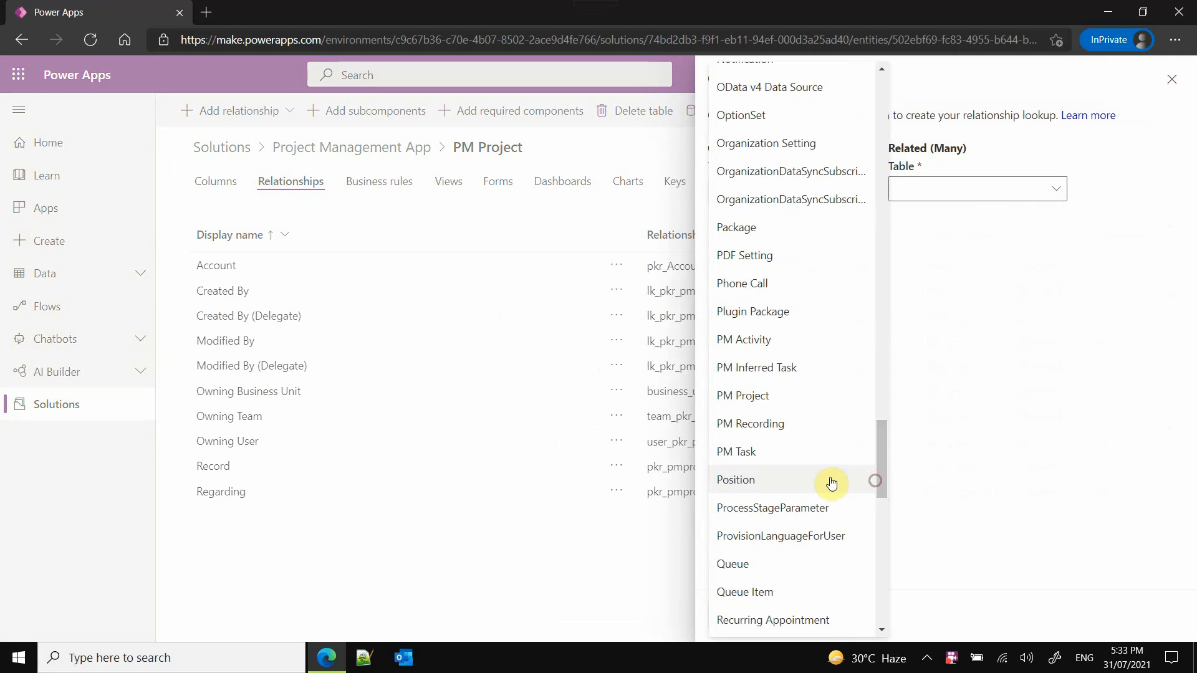
left_click(735, 452)
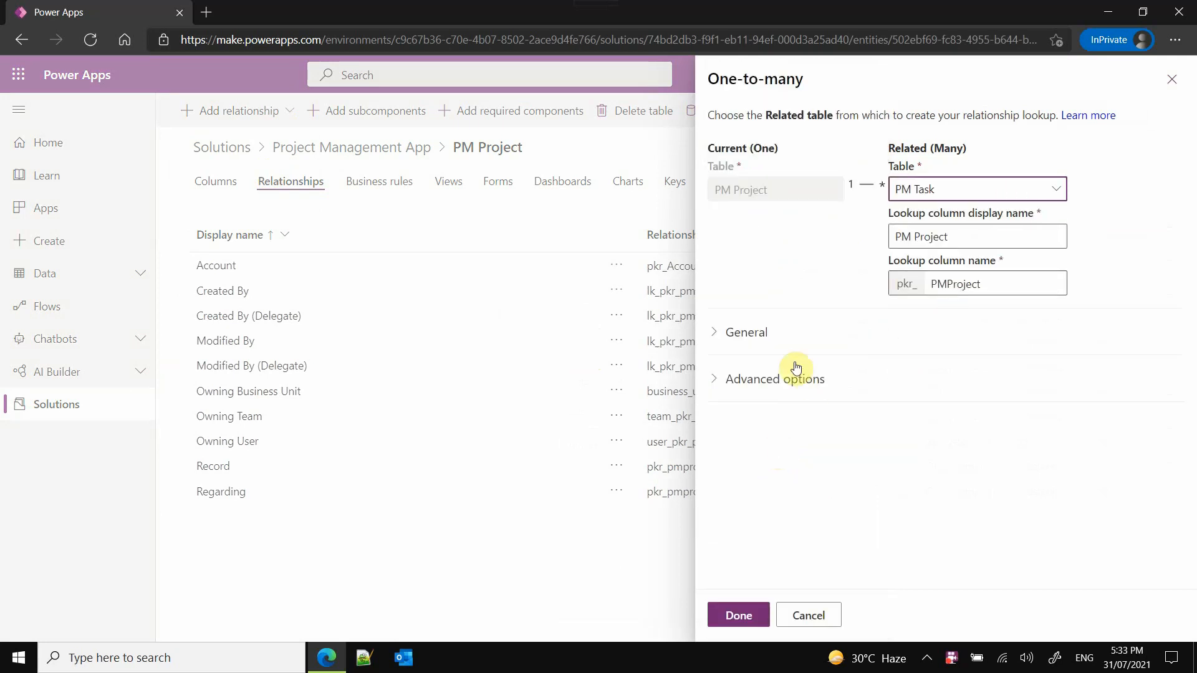
left_click(775, 378)
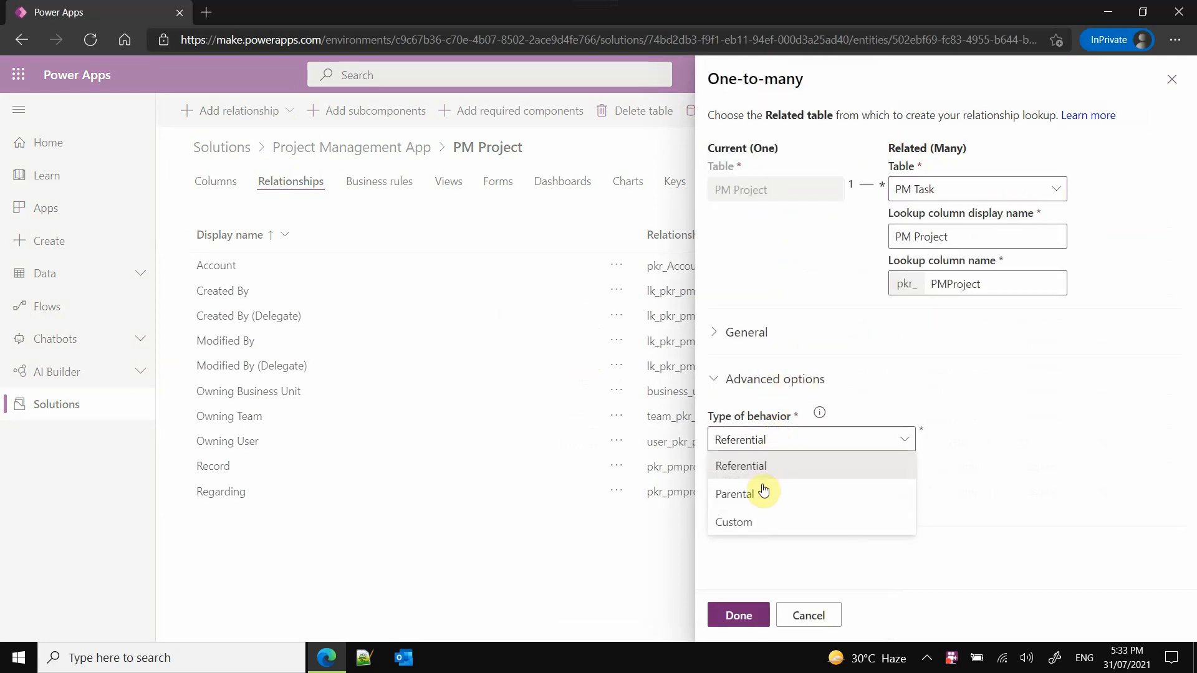
left_click(737, 615)
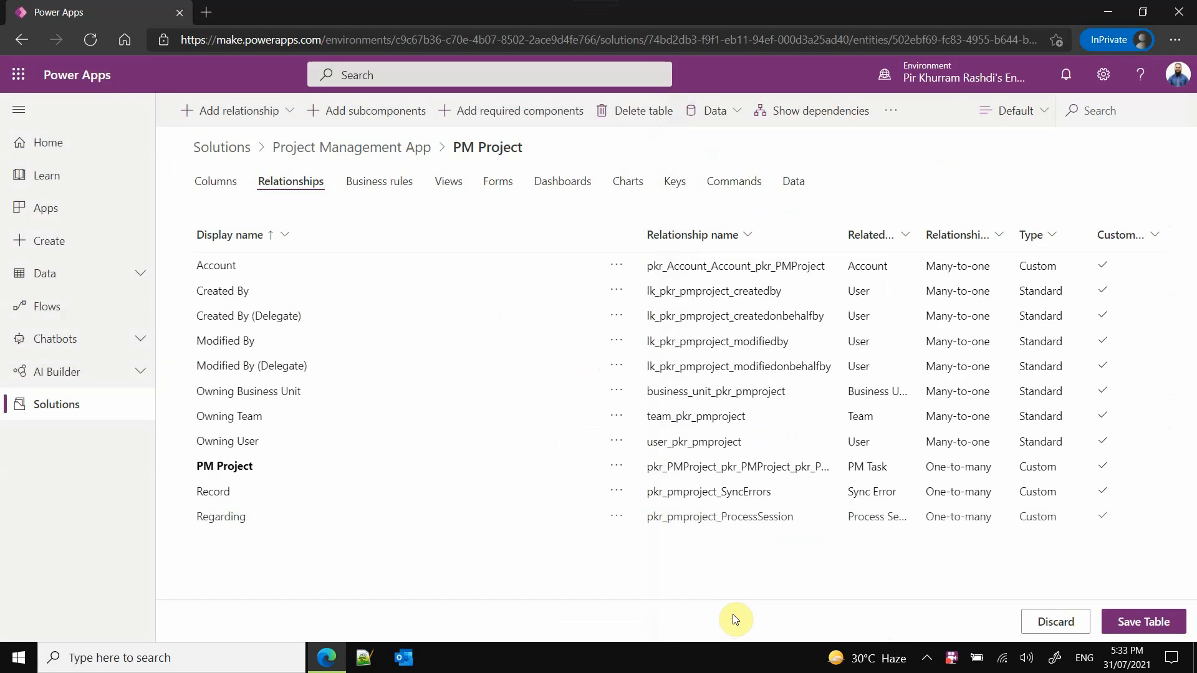
left_click(1142, 622)
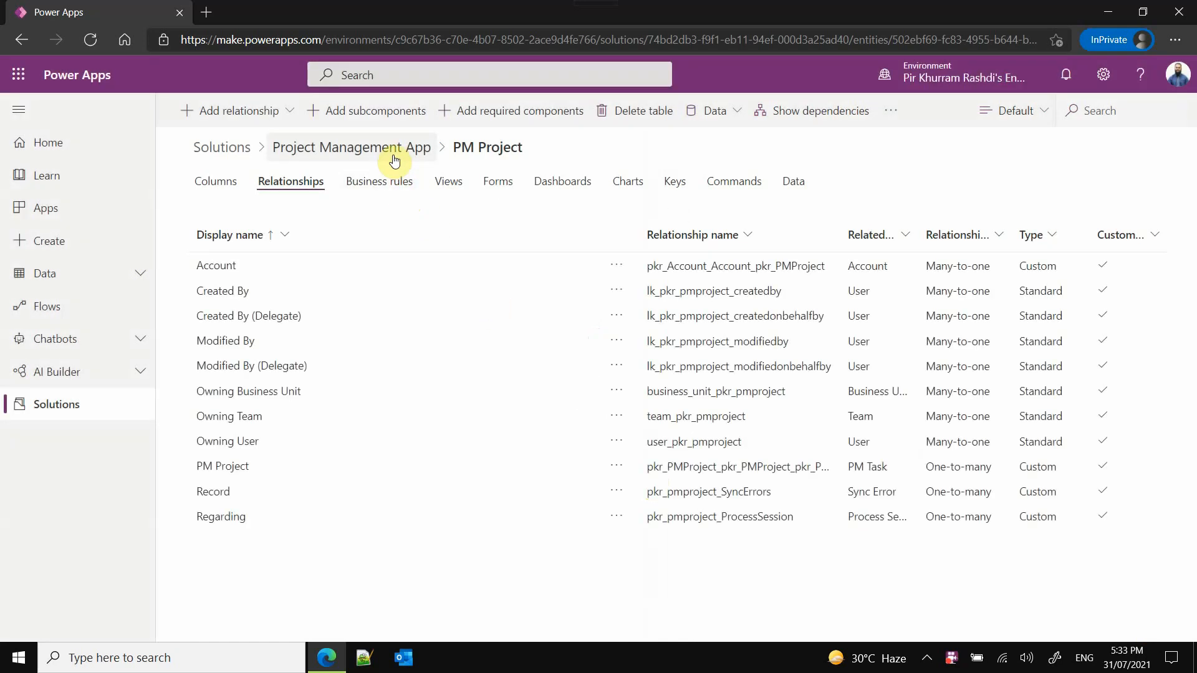
- Open PM Task and add a Parental one-to-many relationship to PM Activity
left_click(350, 147)
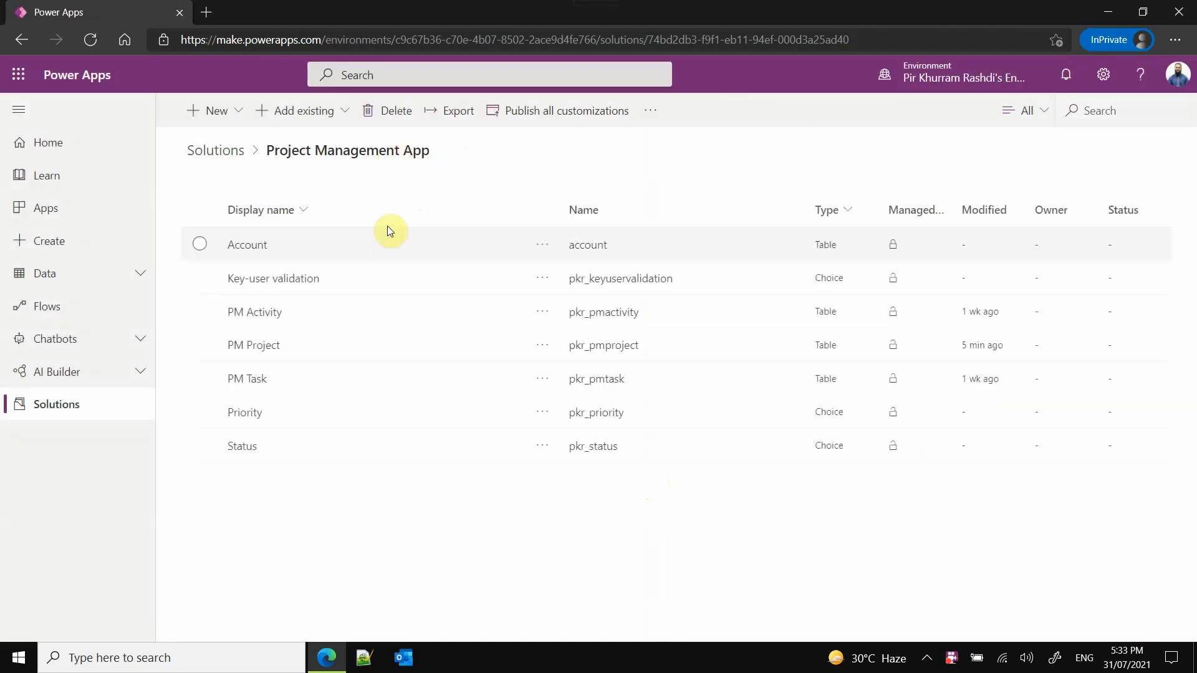
mouse_move(269, 316)
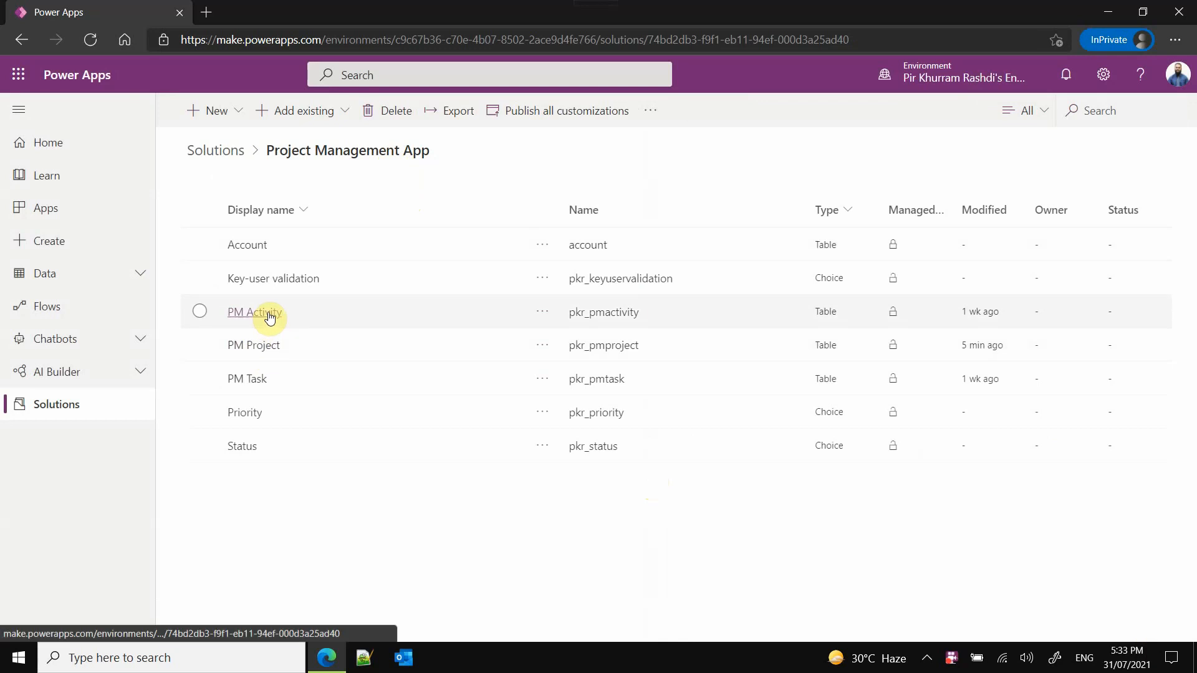
mouse_move(505, 379)
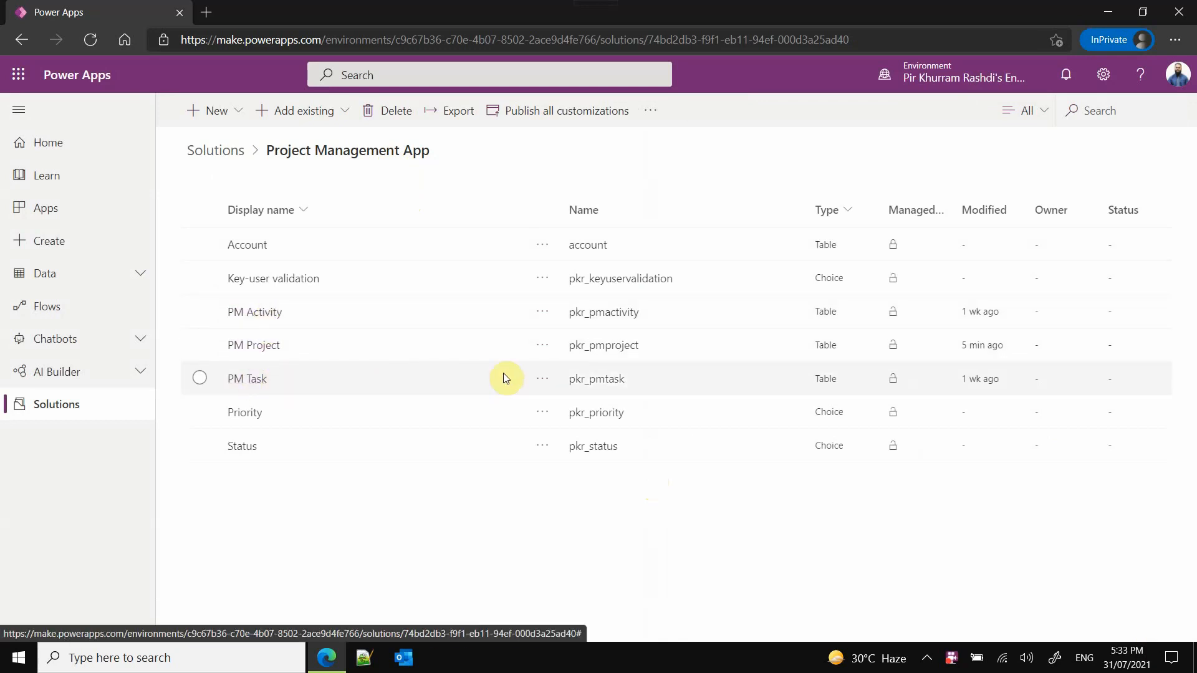
left_click(541, 379)
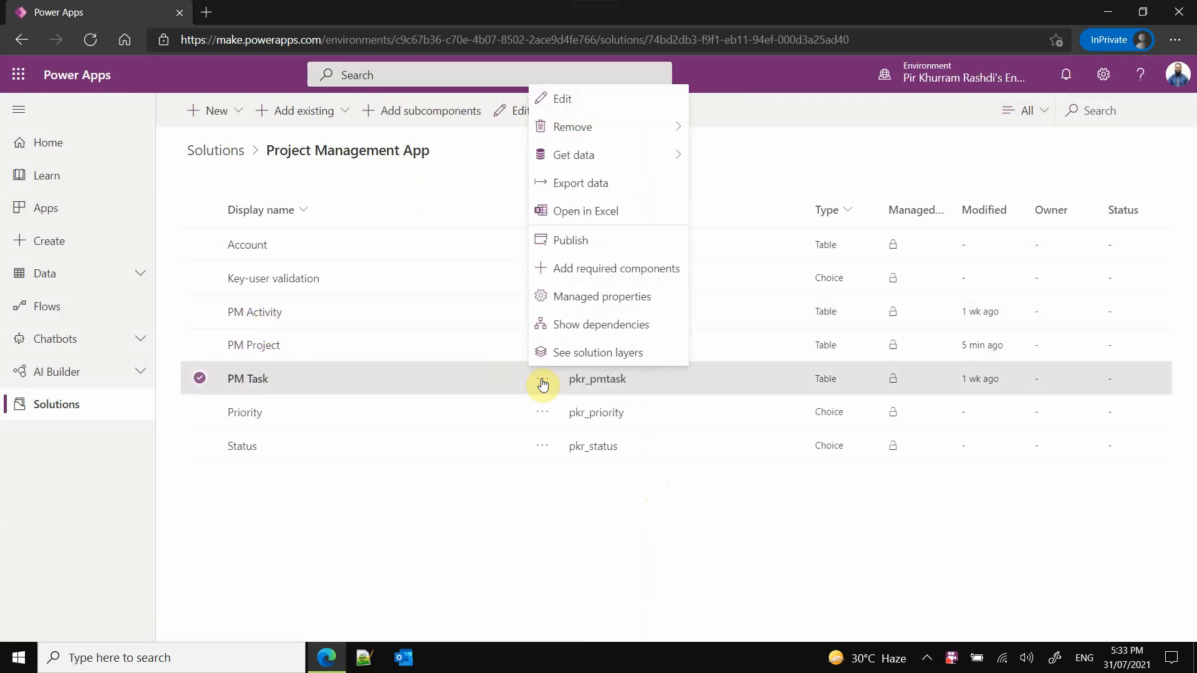
mouse_move(608, 324)
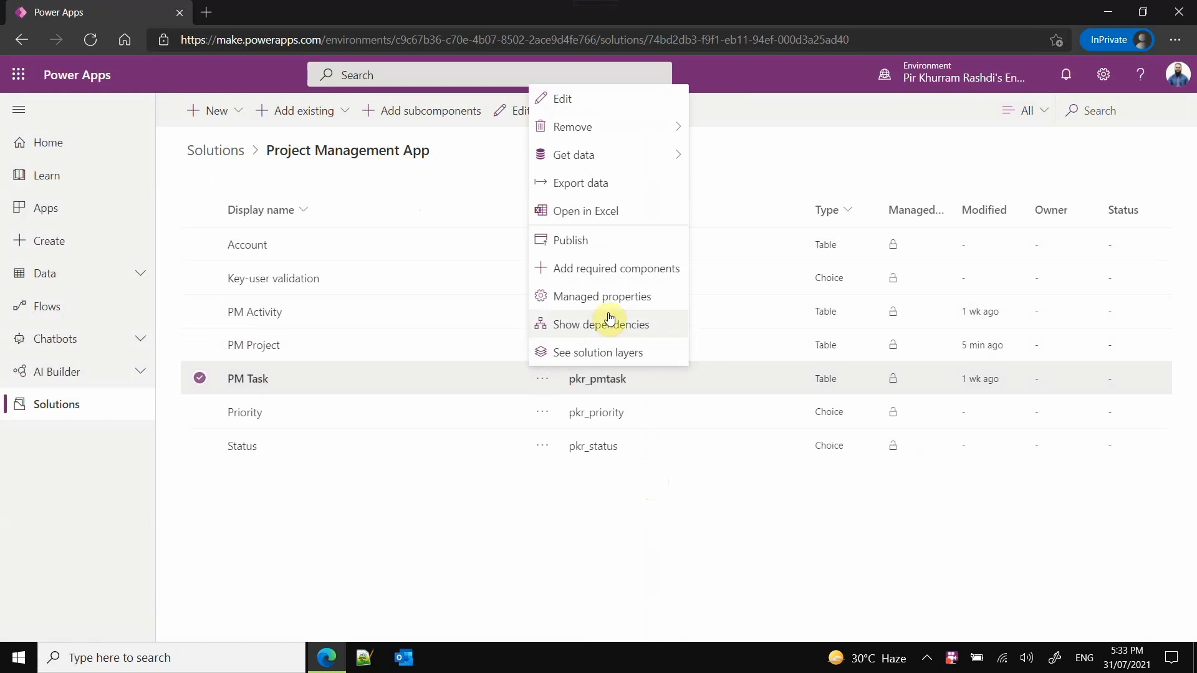
left_click(561, 99)
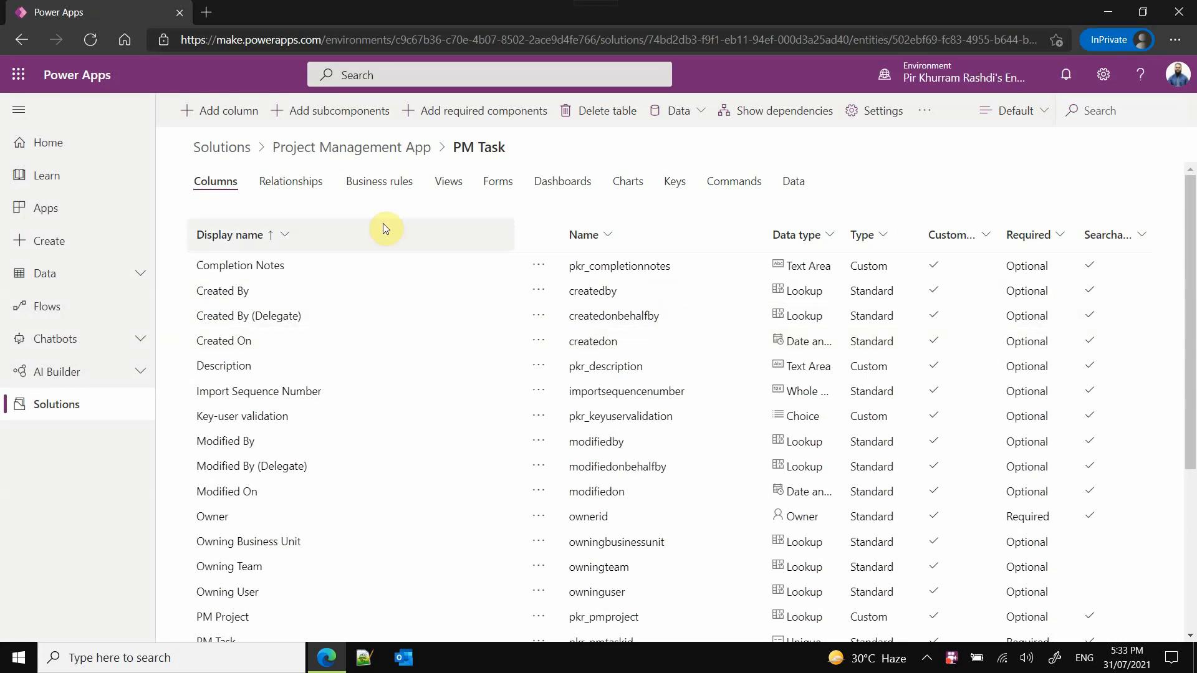
left_click(290, 180)
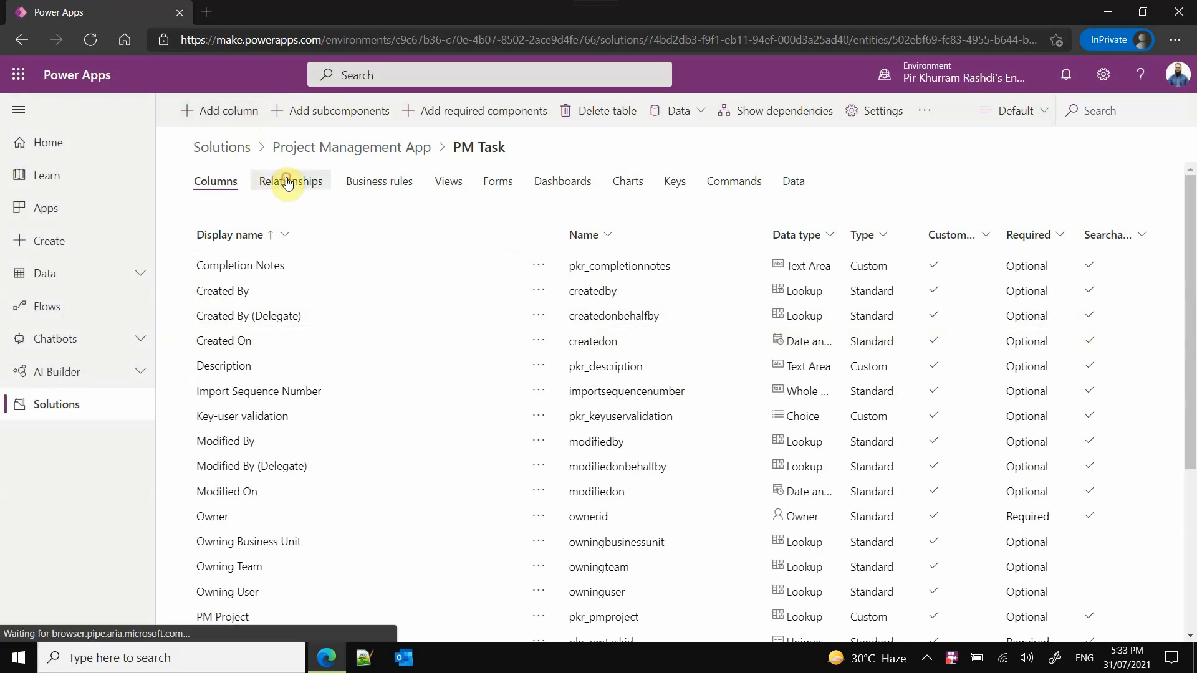
left_click(289, 181)
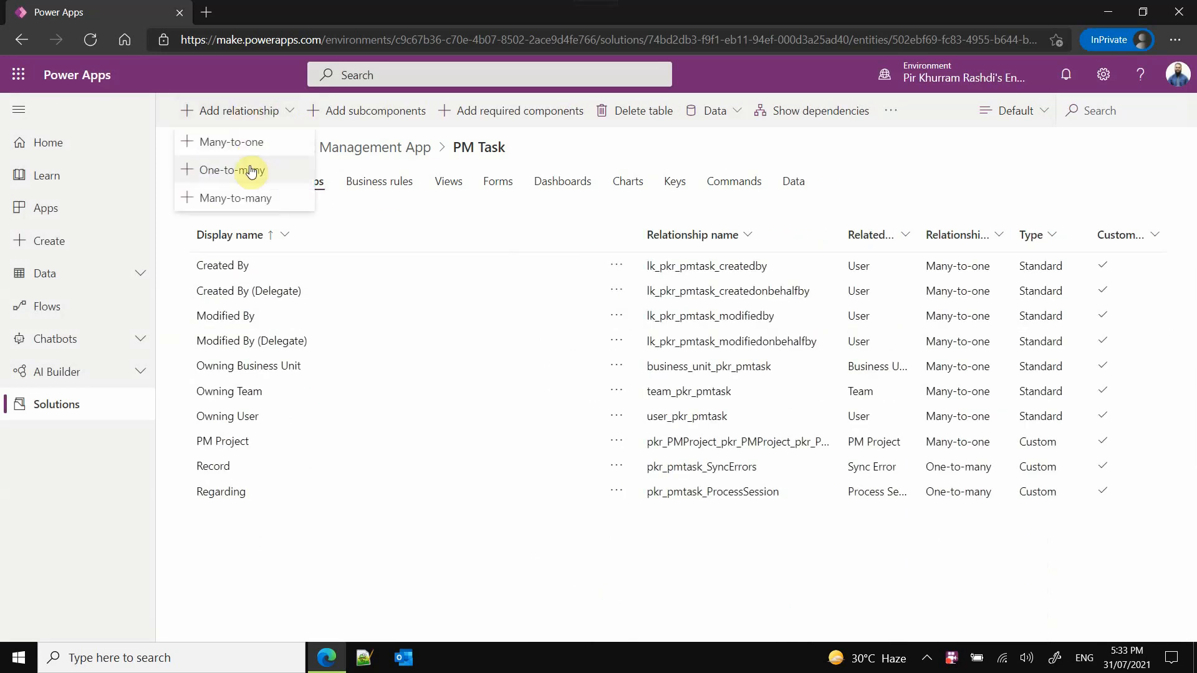
left_click(231, 169)
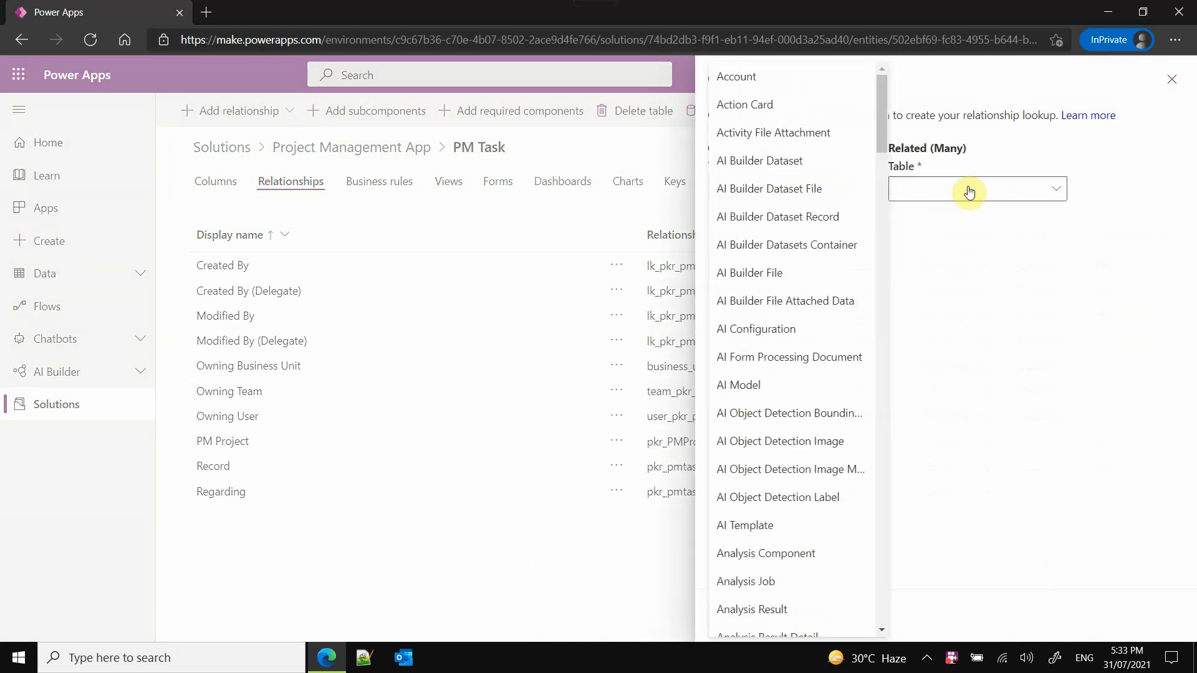
scroll("down", 3)
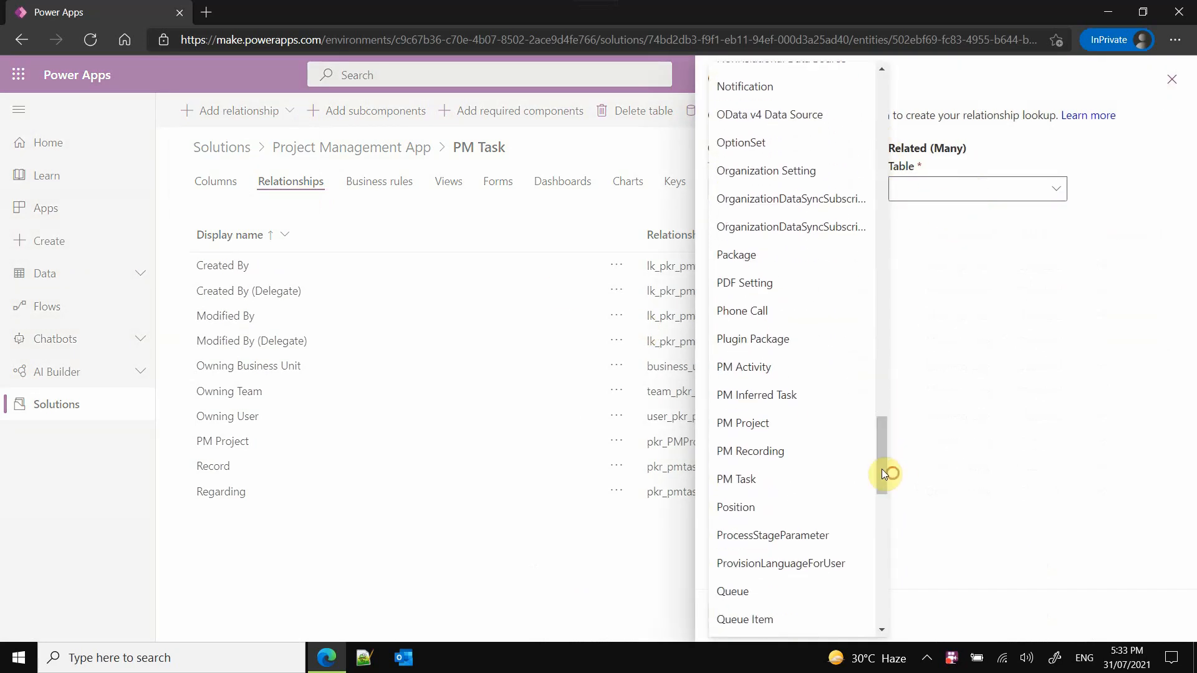
left_click(744, 367)
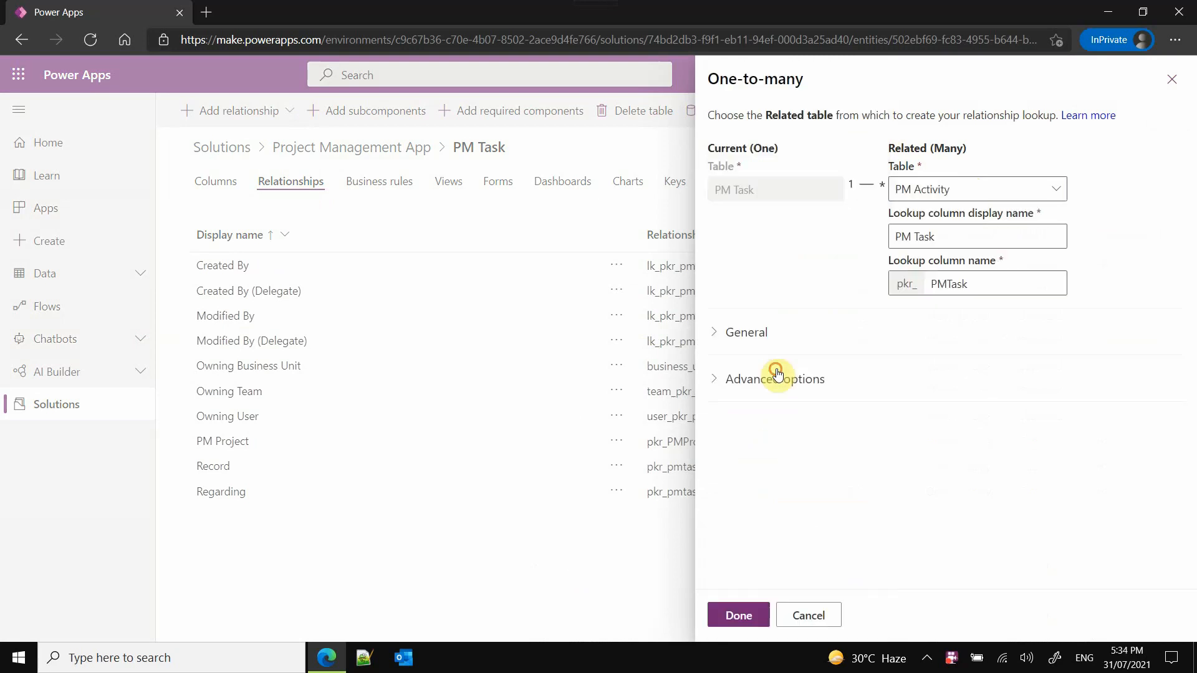
left_click(745, 332)
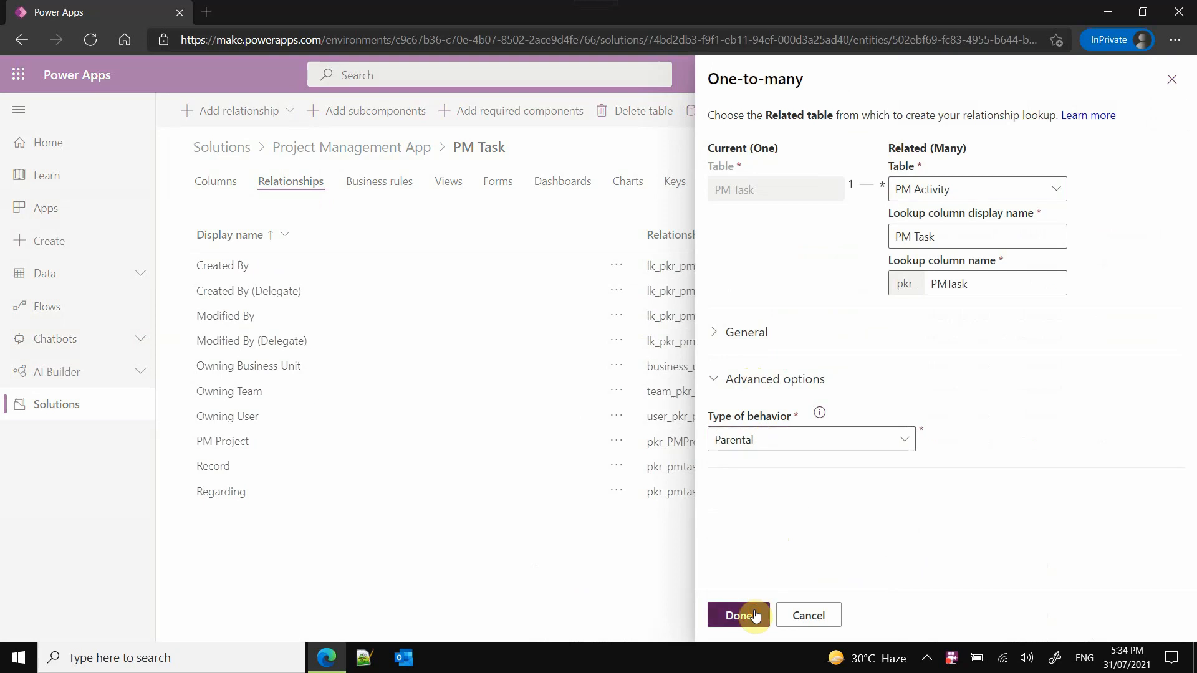
left_click(737, 615)
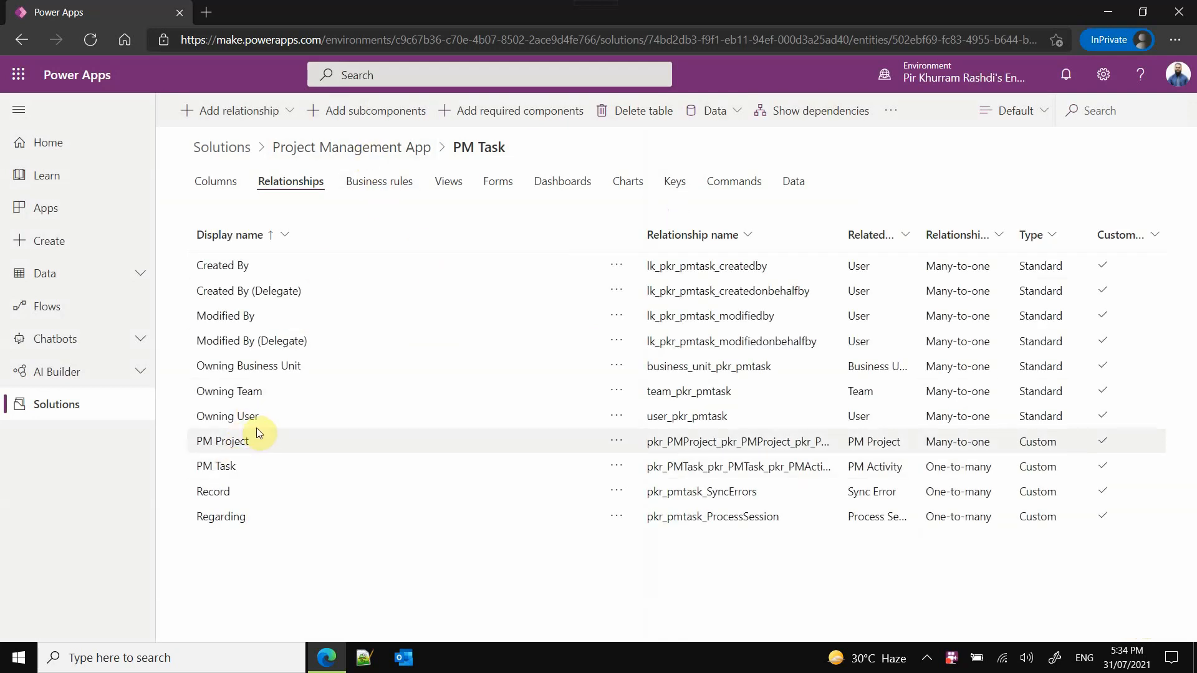
mouse_move(428, 152)
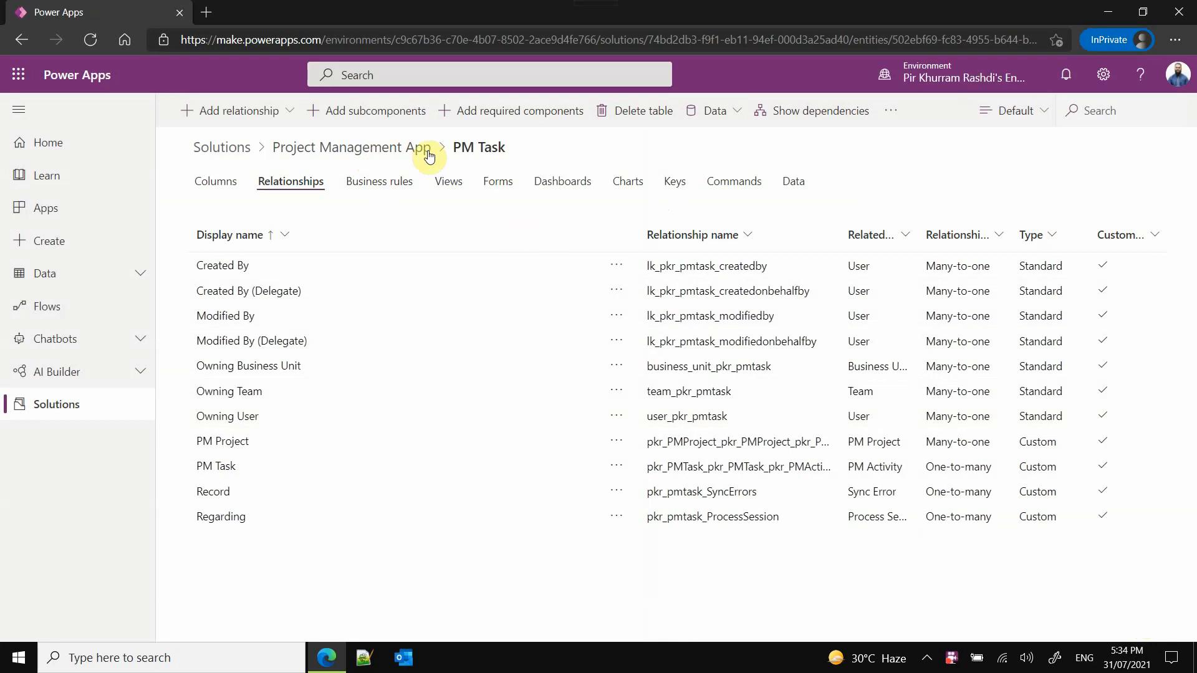
- Open the Account table's Data view and start adding a record
left_click(350, 146)
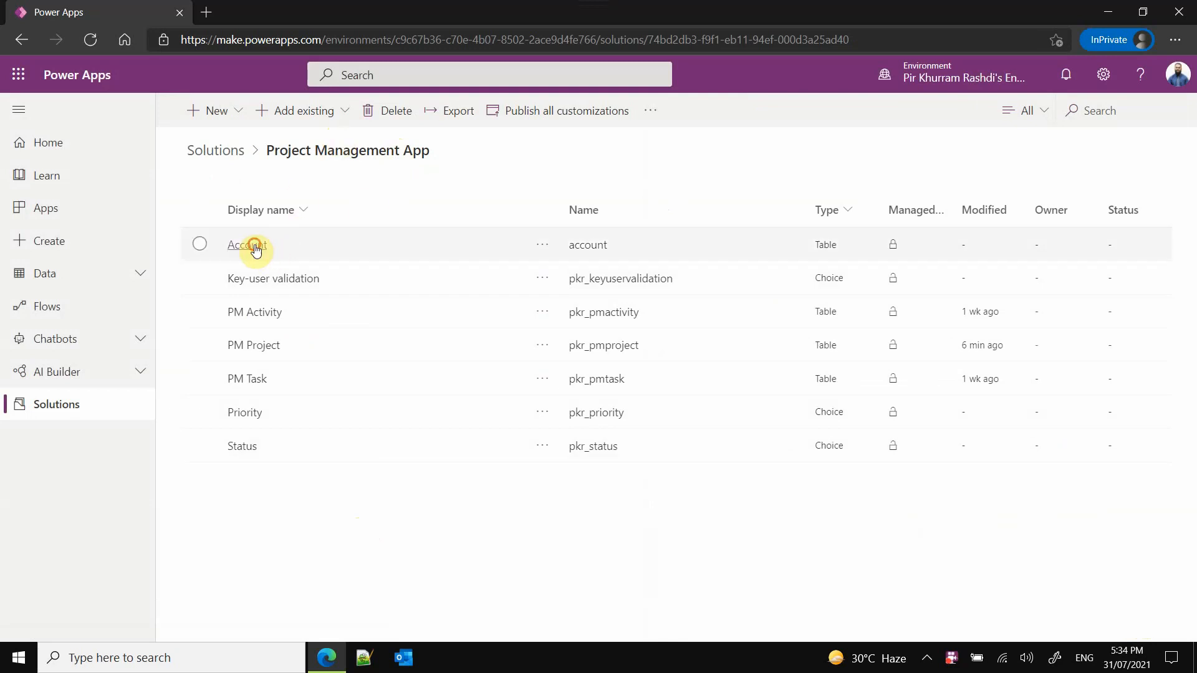
left_click(247, 245)
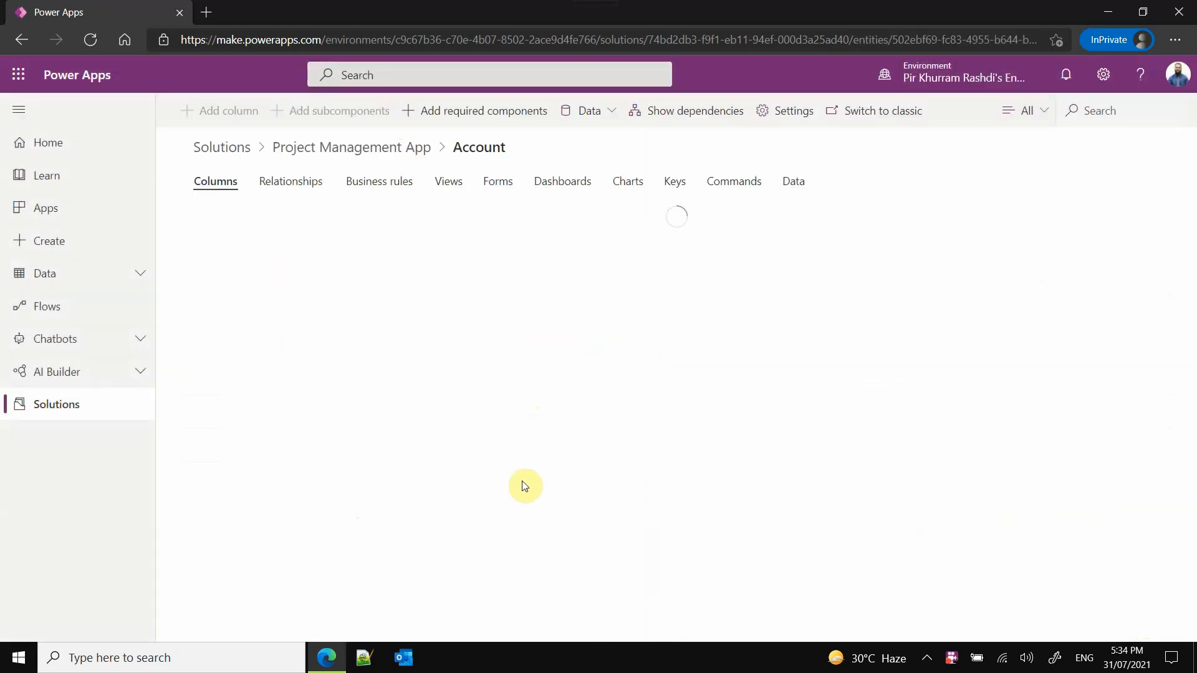
mouse_move(812, 217)
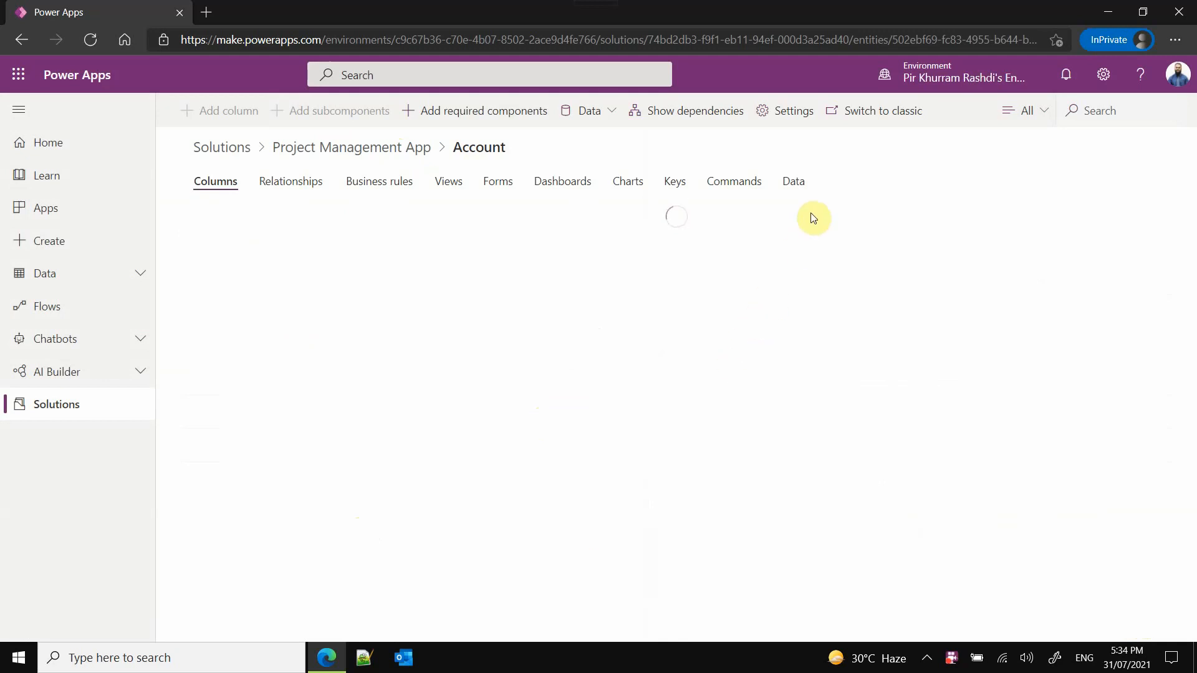
left_click(793, 182)
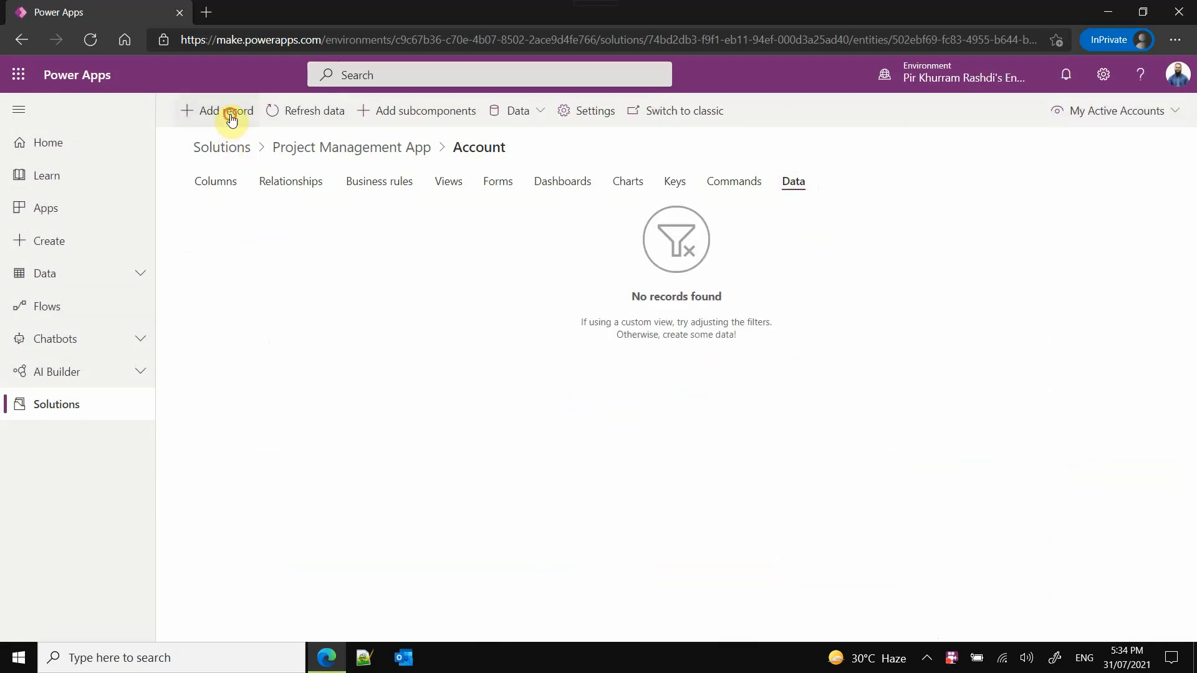
left_click(216, 111)
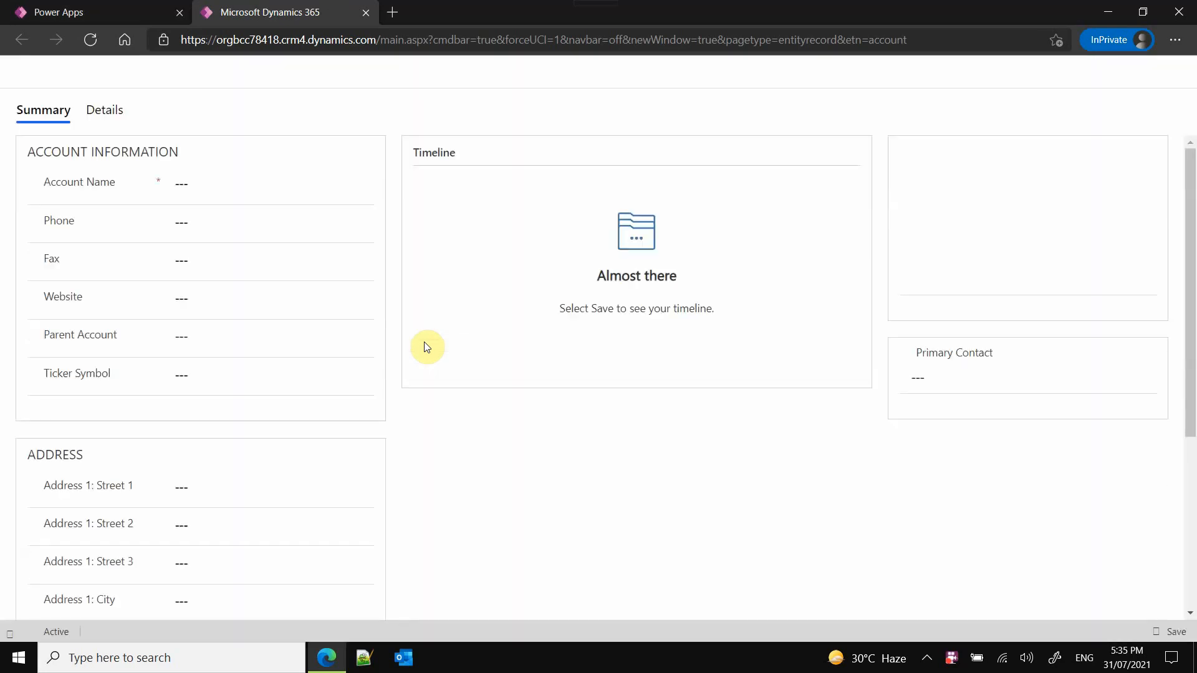
- Enter account Customer xyz, phone 999-999-999, website customer.com, then save and close
left_click(228, 181)
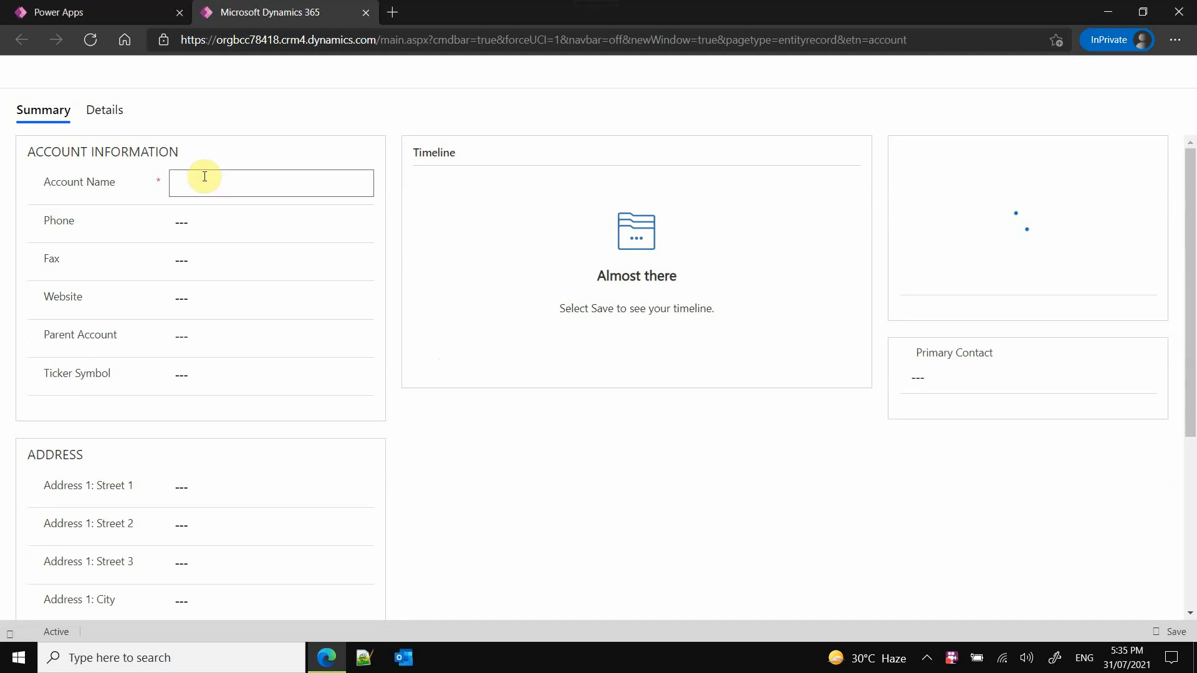
type("Customer xy")
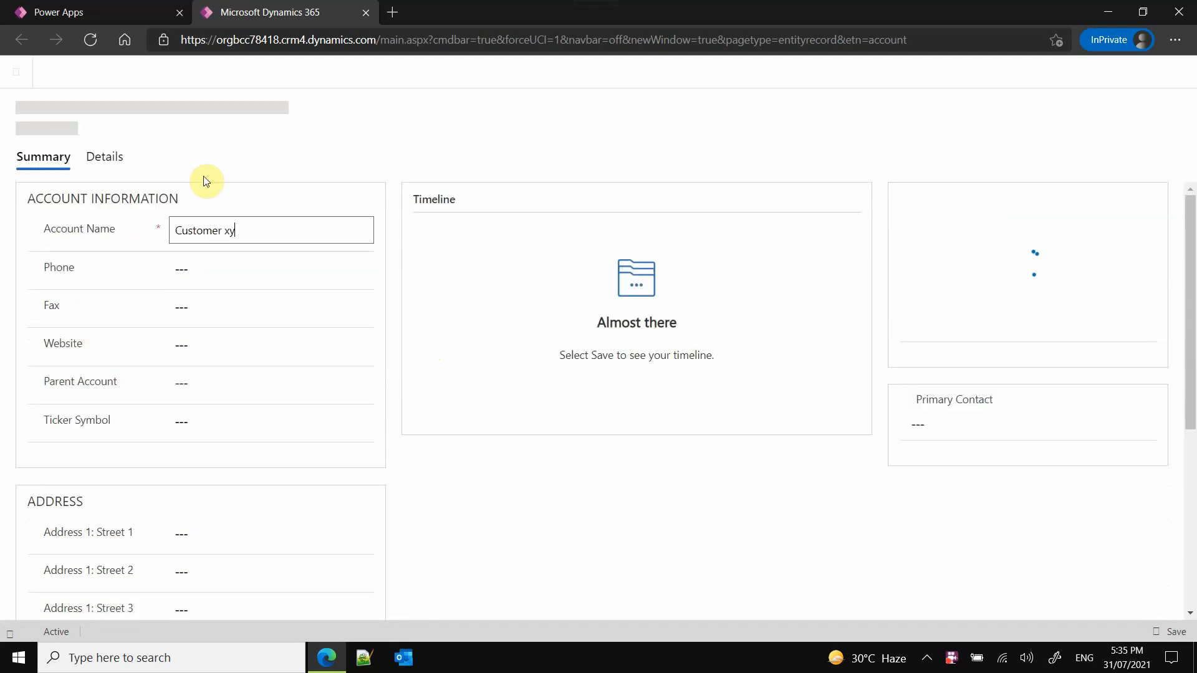
left_click(271, 272)
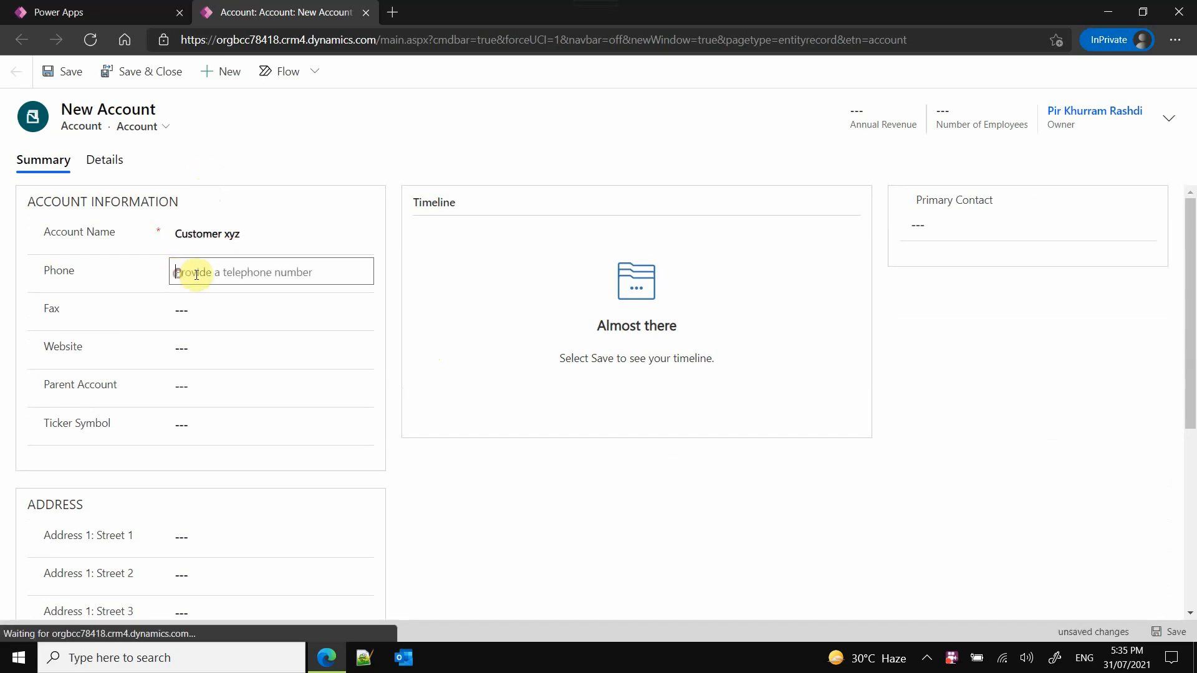
type("999-999-999")
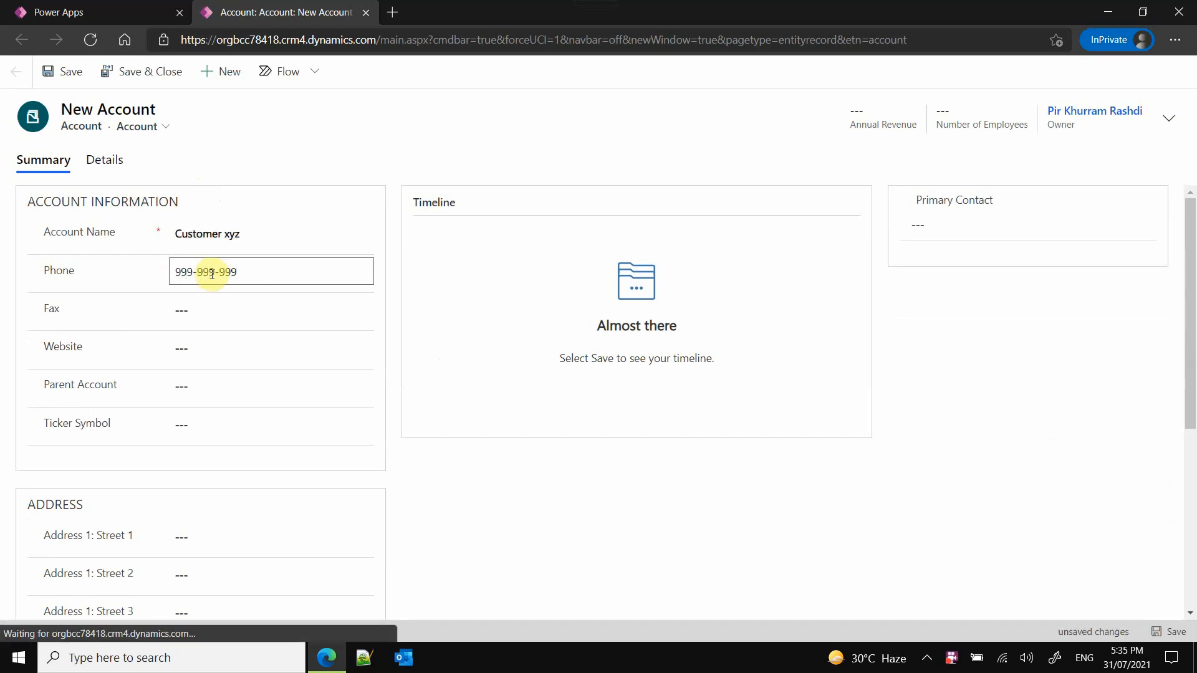
left_click(271, 348)
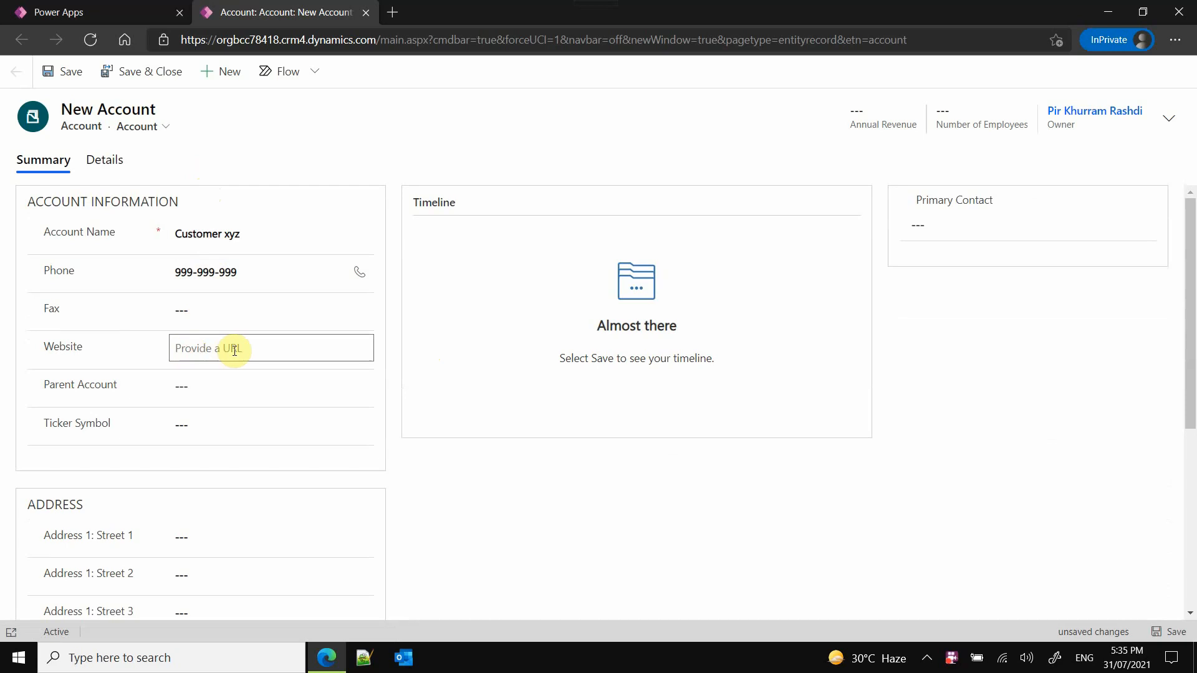
type("customer.com")
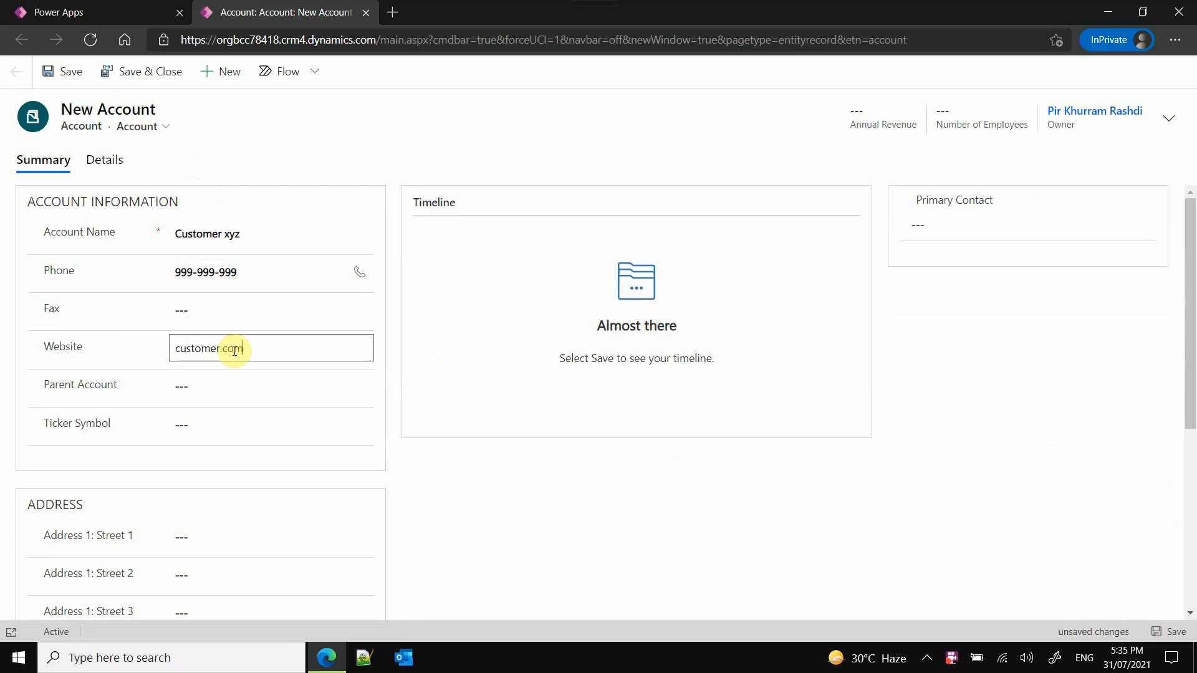
scroll("down", 3)
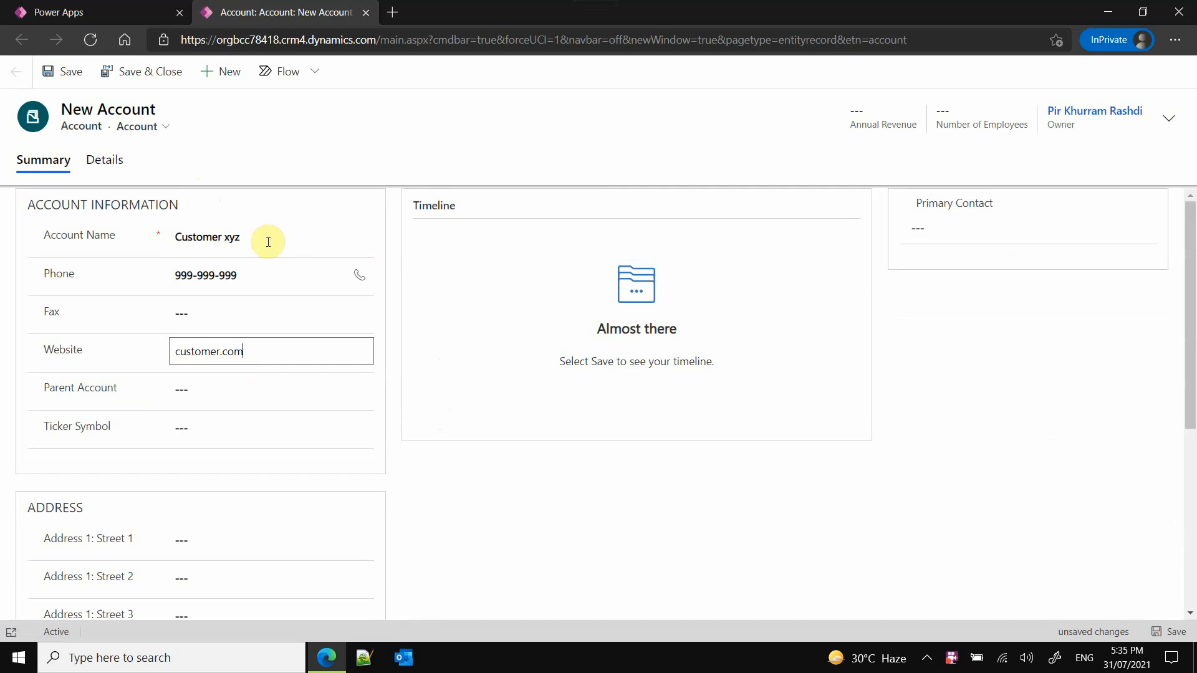
mouse_move(150, 71)
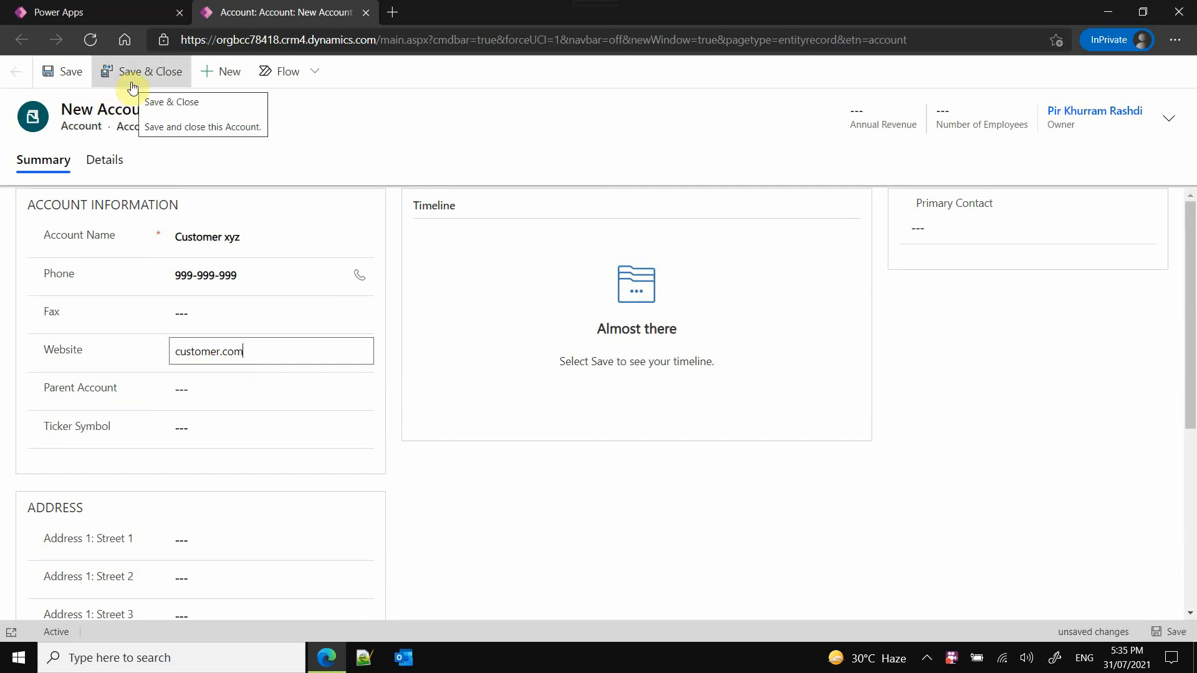
left_click(149, 71)
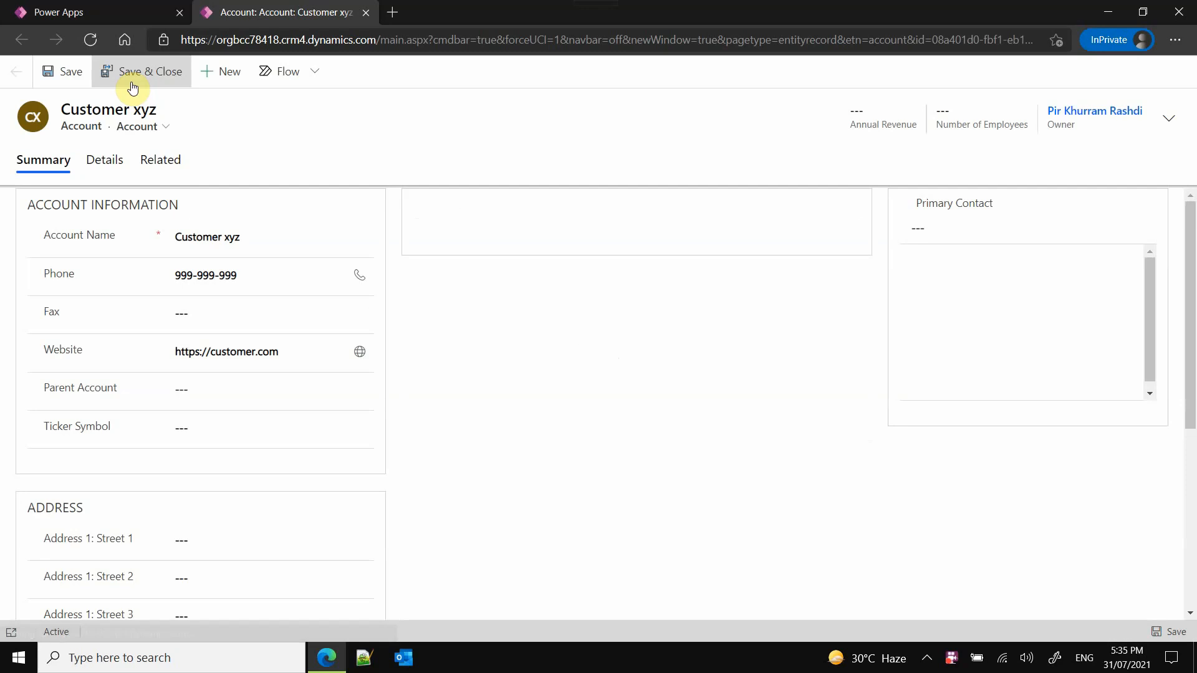
left_click(142, 71)
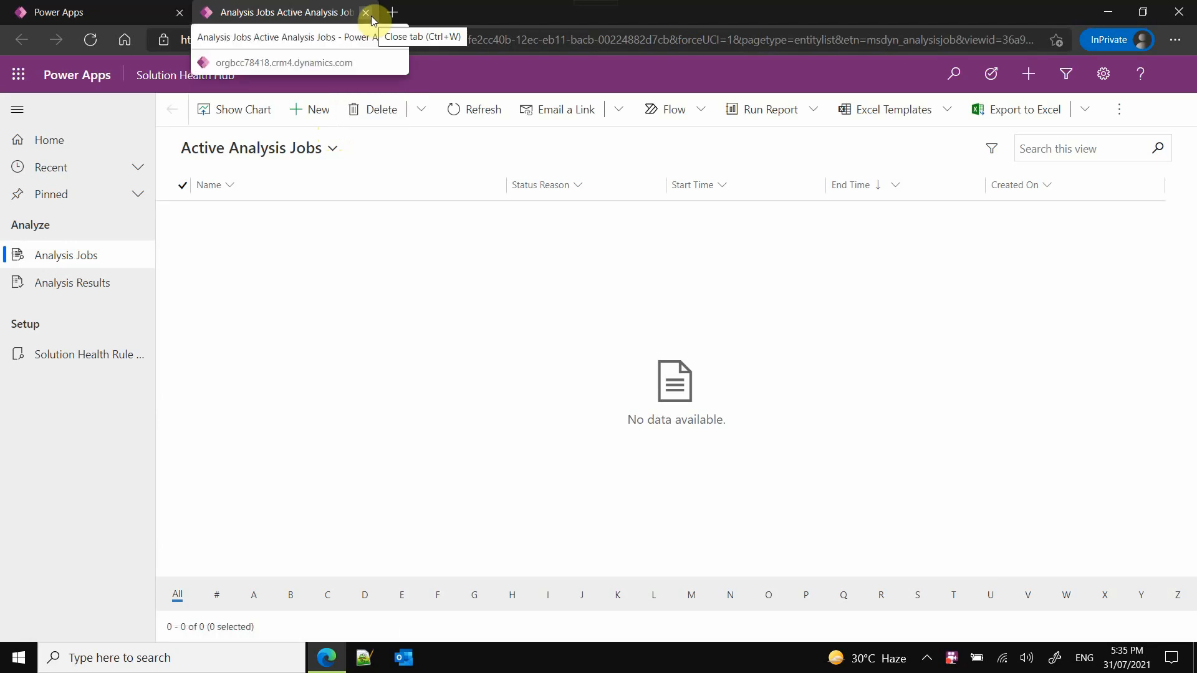
- Close the extra tab, permanently dismiss the records message, and refresh Account data
left_click(260, 148)
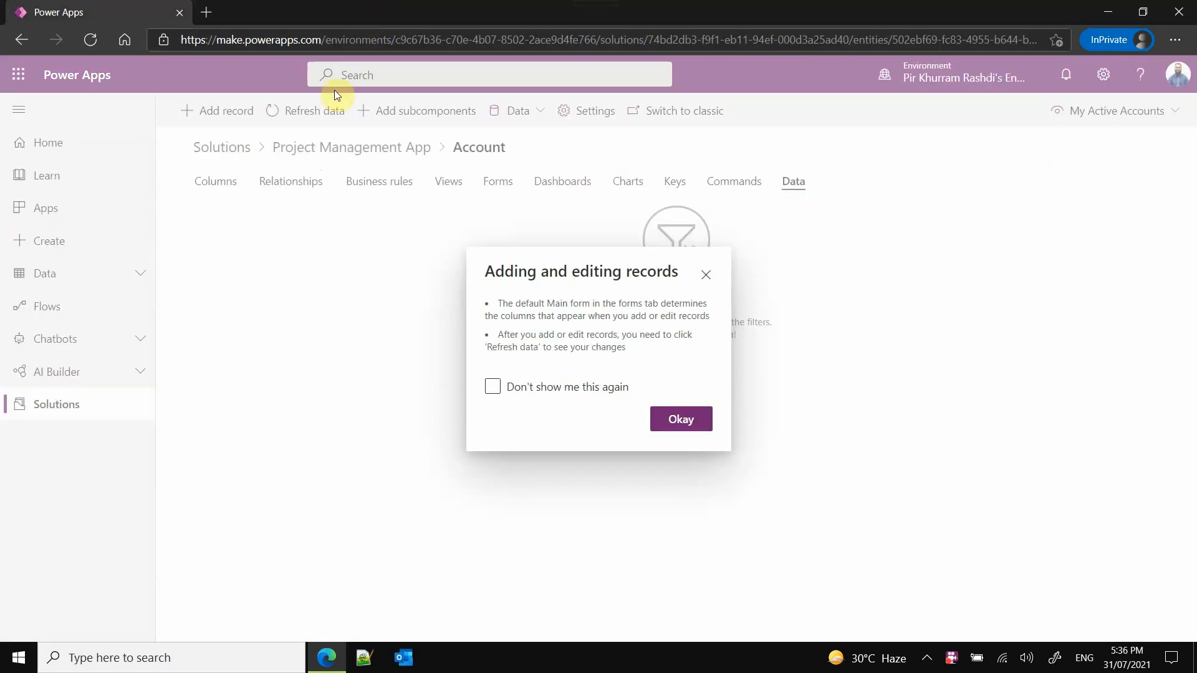
left_click(492, 387)
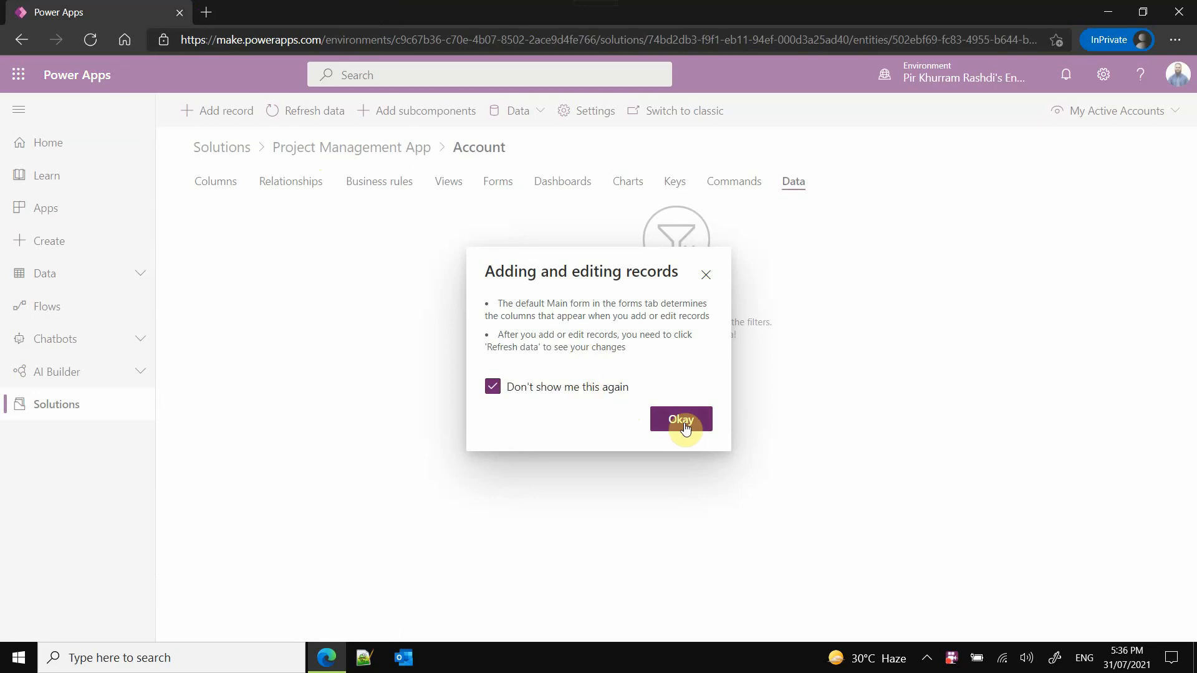
left_click(680, 419)
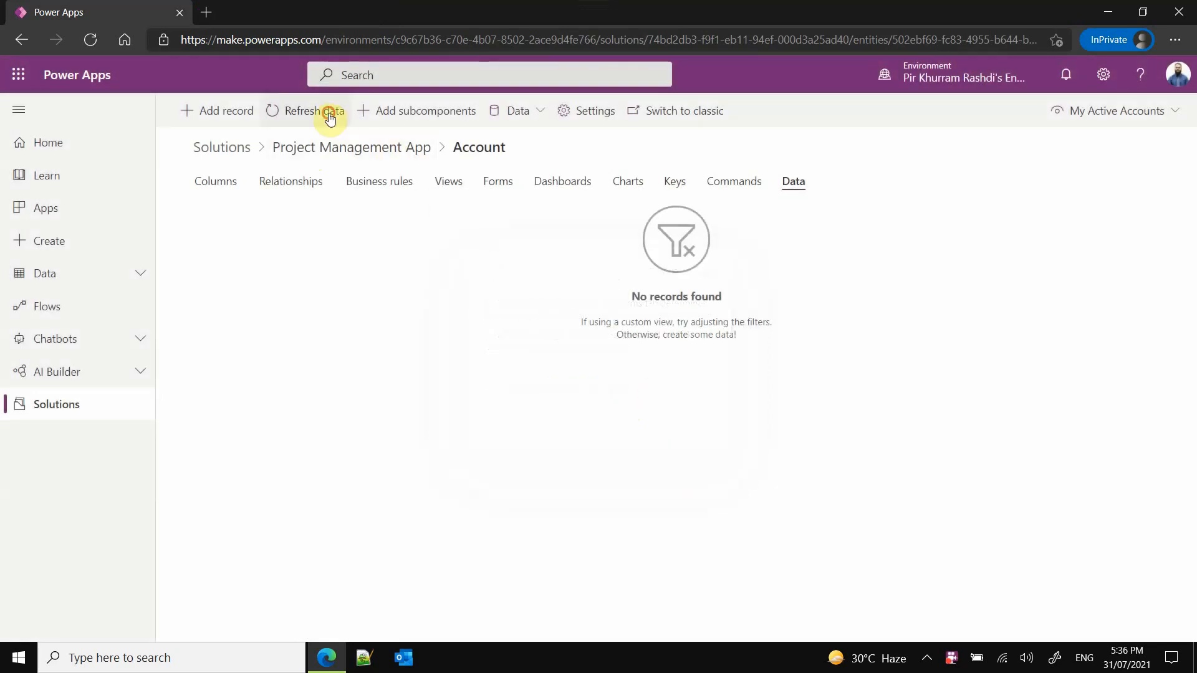
left_click(313, 111)
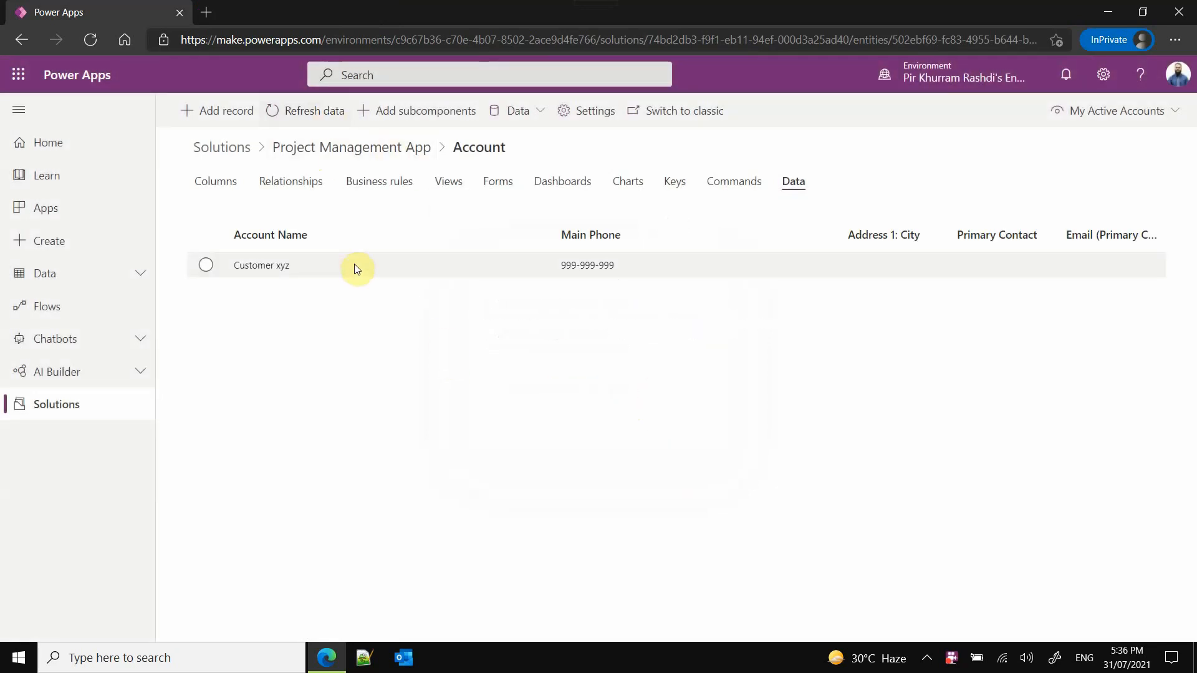